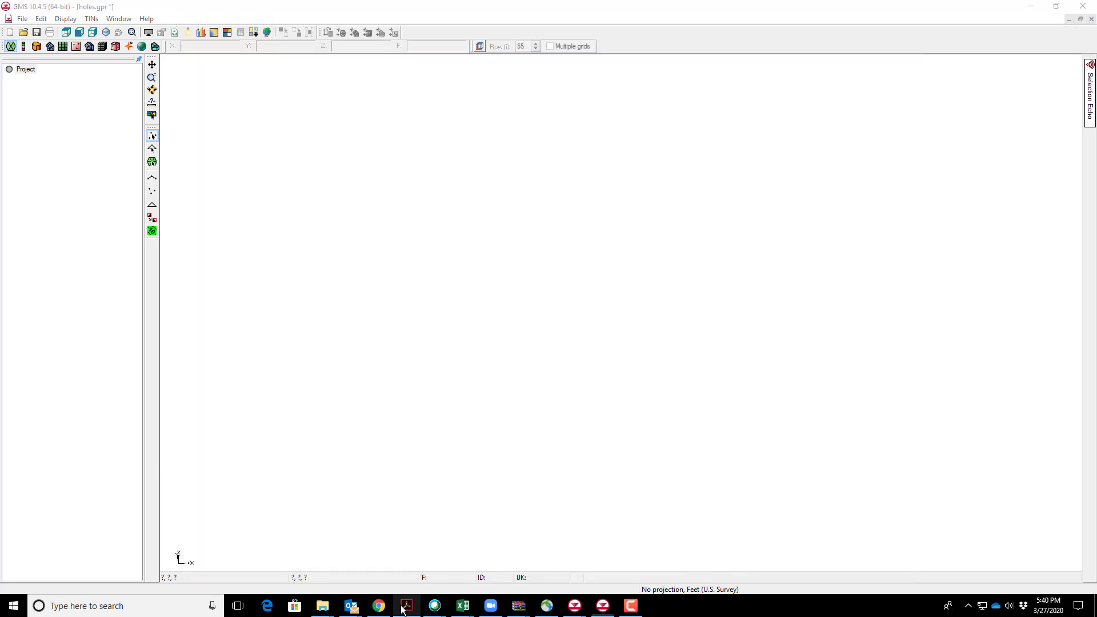
Review the boreholes tutorial page, then switch to the holes spreadsheet
{"action": "left_click", "coordinate": [405, 606]}
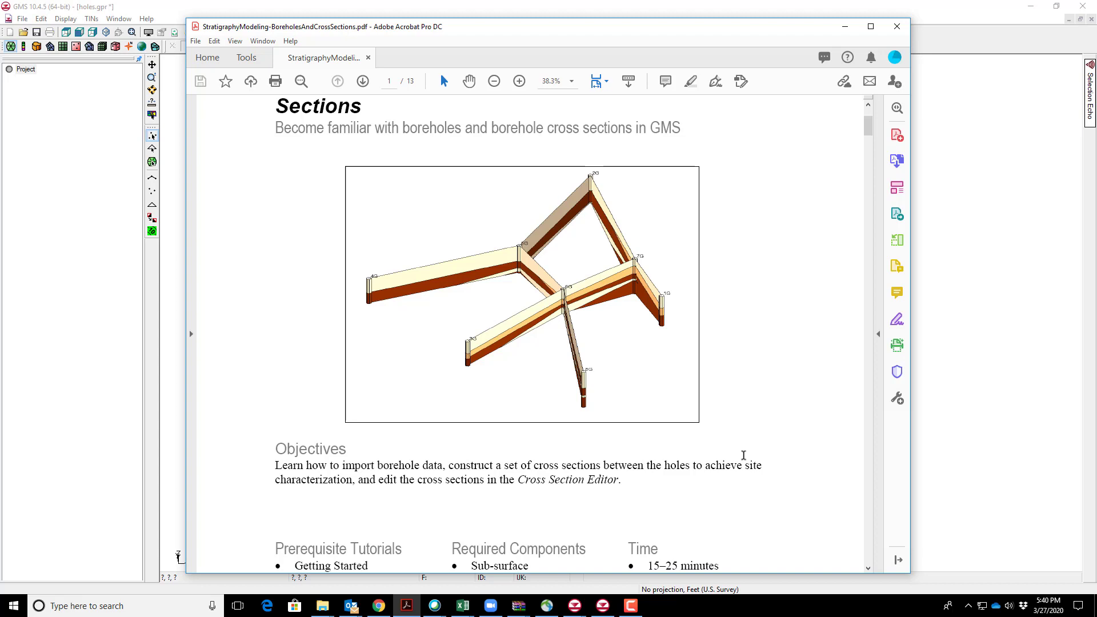
{"action": "mouse_move", "coordinate": [813, 470]}
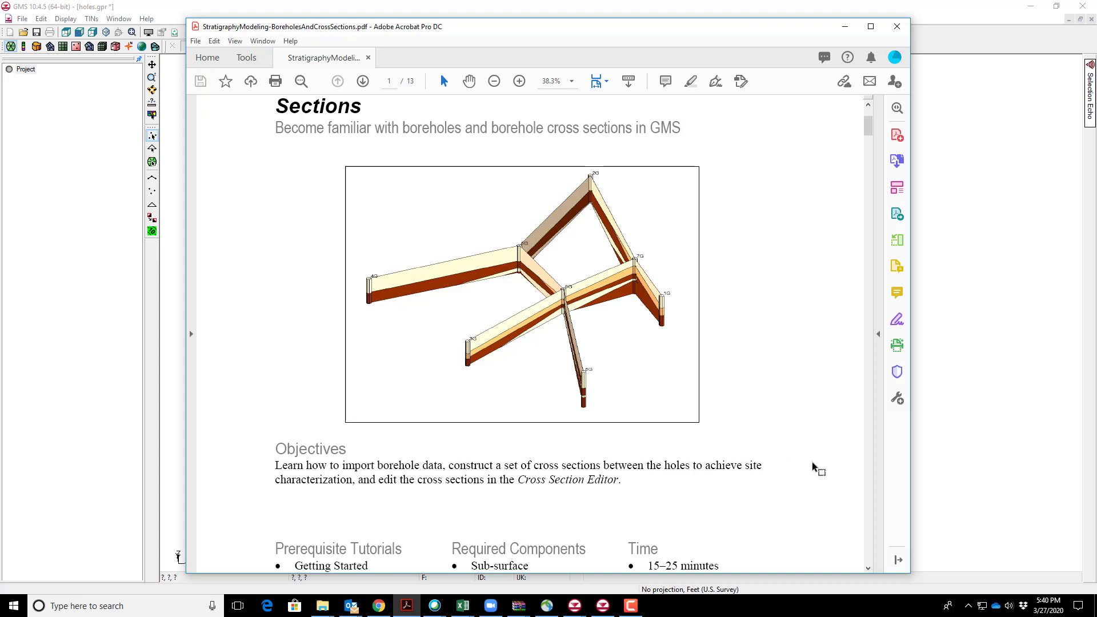
{"action": "scroll", "scroll_direction": "up", "scroll_amount": 3}
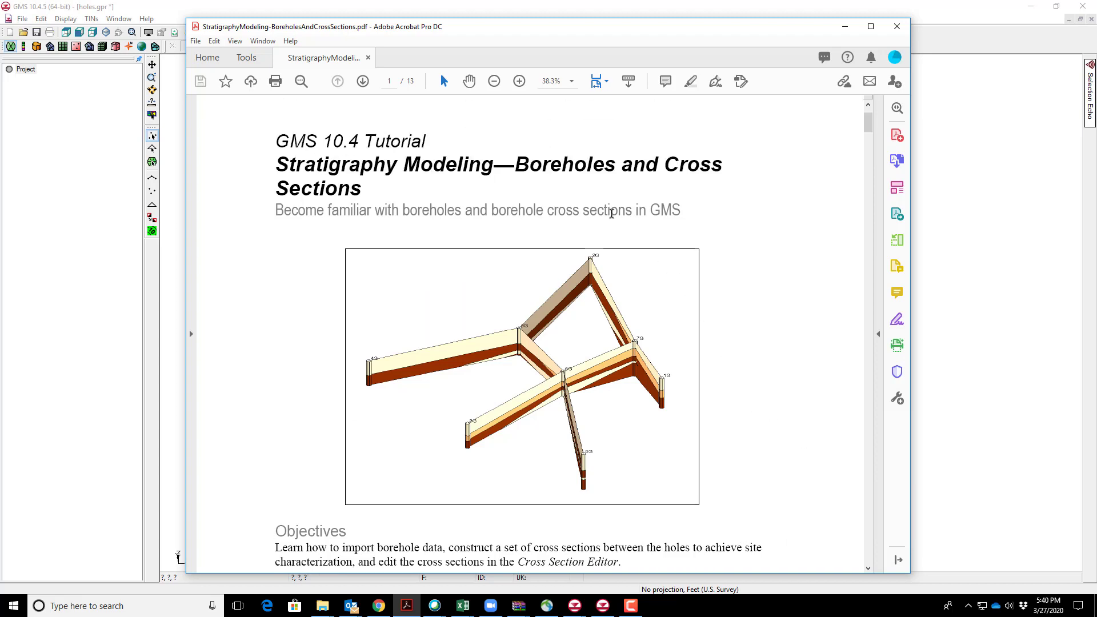
{"action": "mouse_move", "coordinate": [682, 246]}
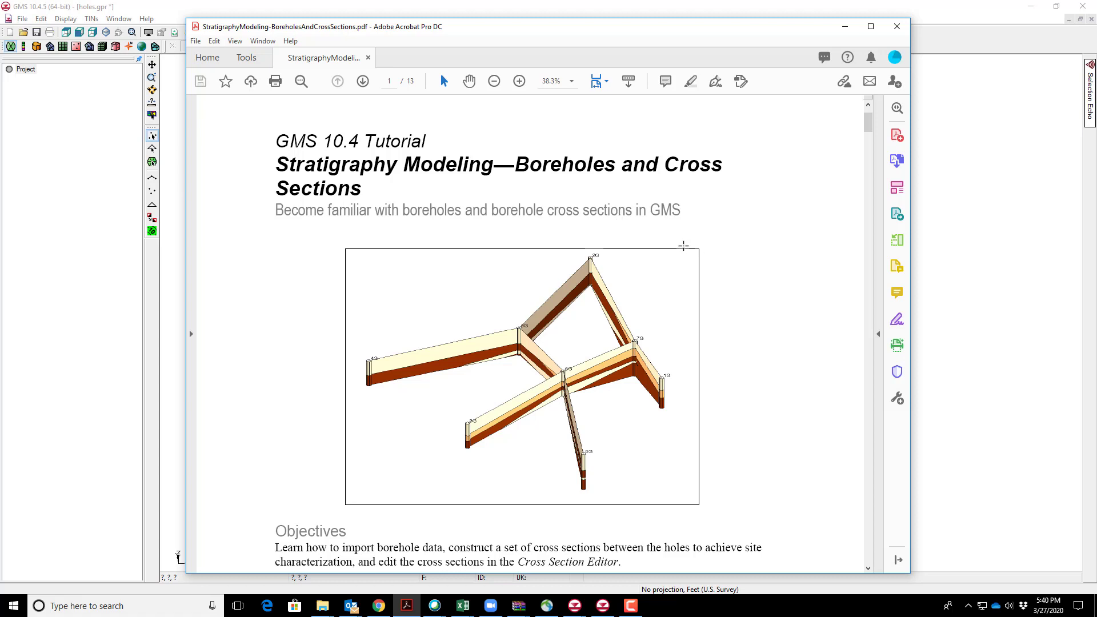
{"action": "mouse_move", "coordinate": [728, 297]}
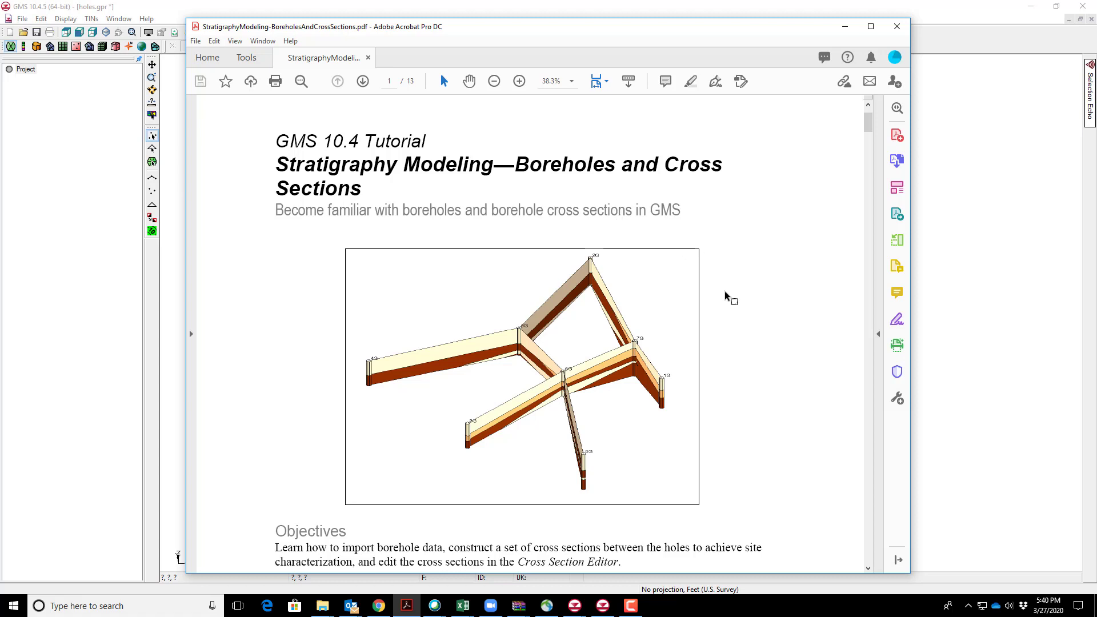
{"action": "mouse_move", "coordinate": [710, 259]}
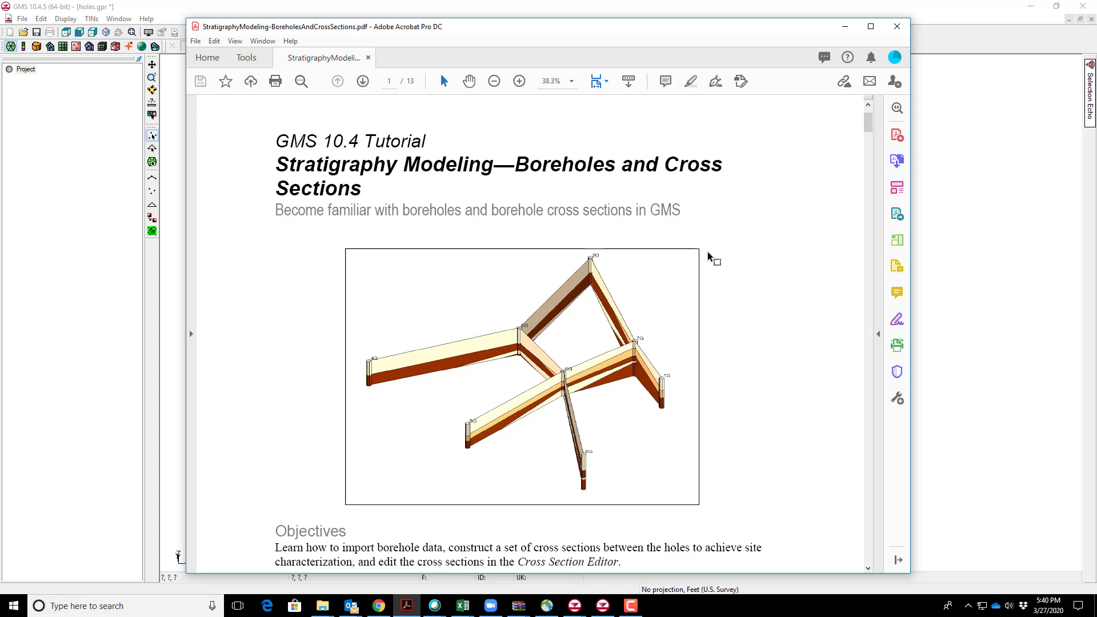
{"action": "mouse_move", "coordinate": [530, 226]}
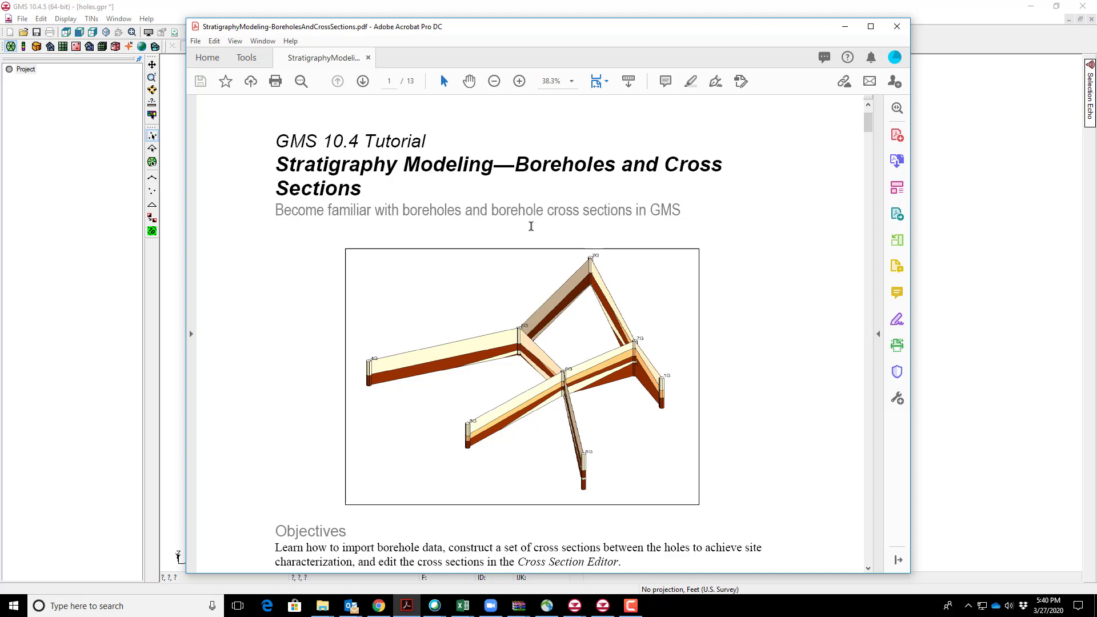
{"action": "scroll", "scroll_direction": "up", "scroll_amount": 3}
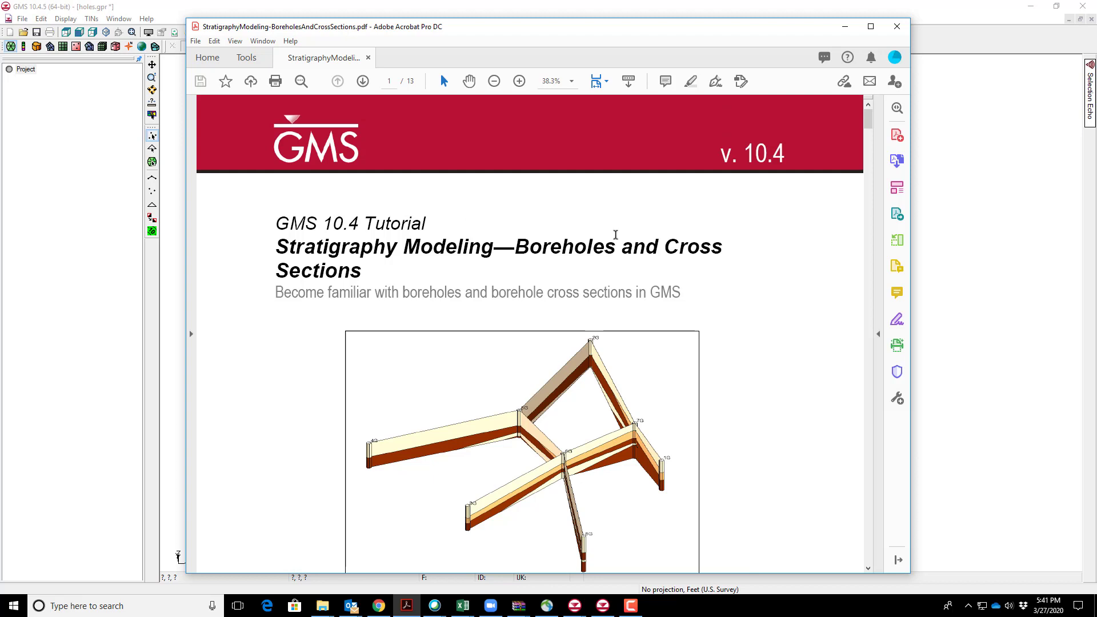
{"action": "mouse_move", "coordinate": [528, 262]}
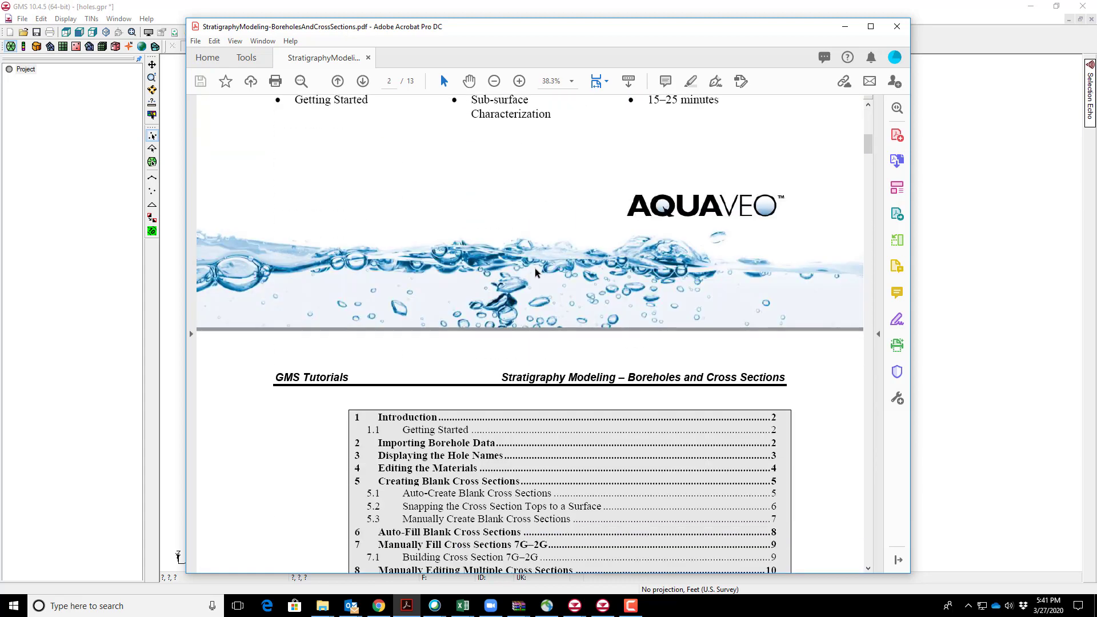
{"action": "scroll", "scroll_direction": "down", "scroll_amount": 3}
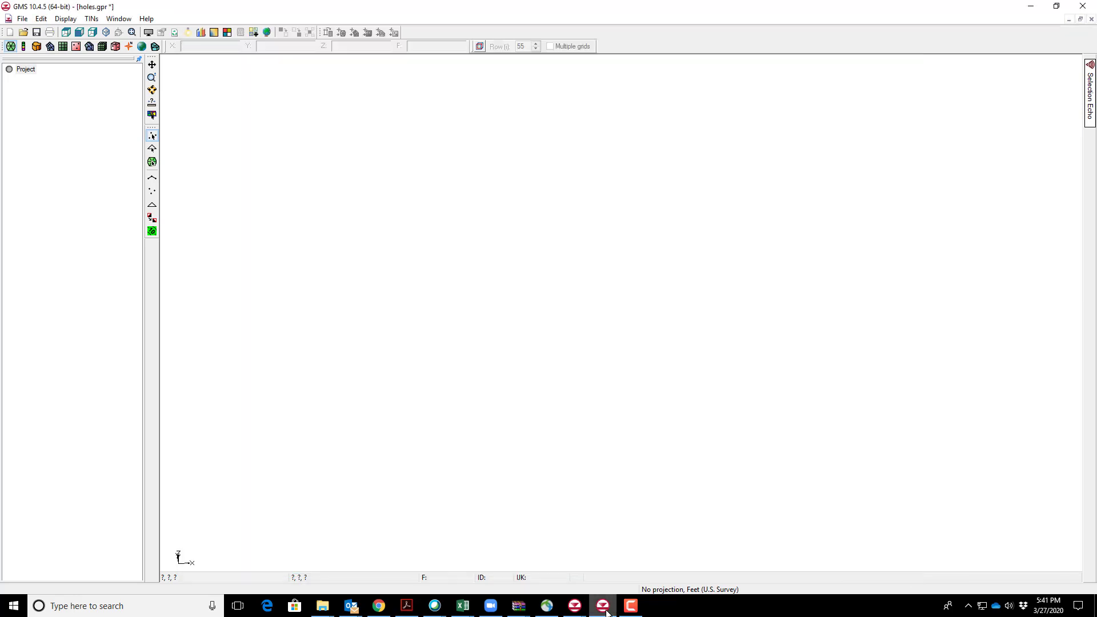
{"action": "left_click", "coordinate": [461, 605]}
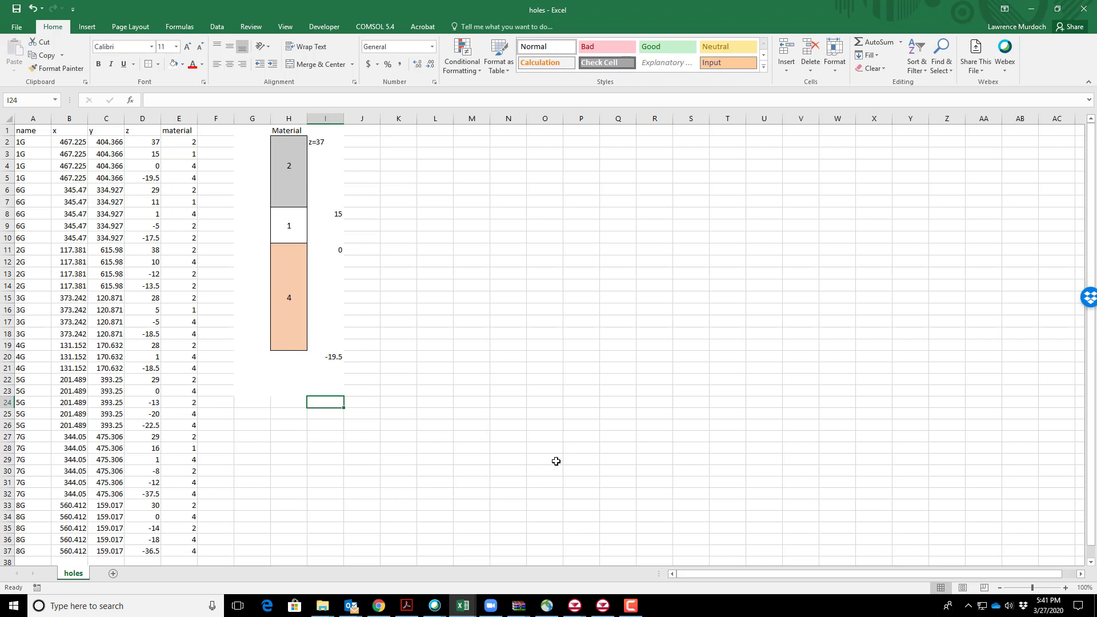
{"action": "mouse_move", "coordinate": [587, 426]}
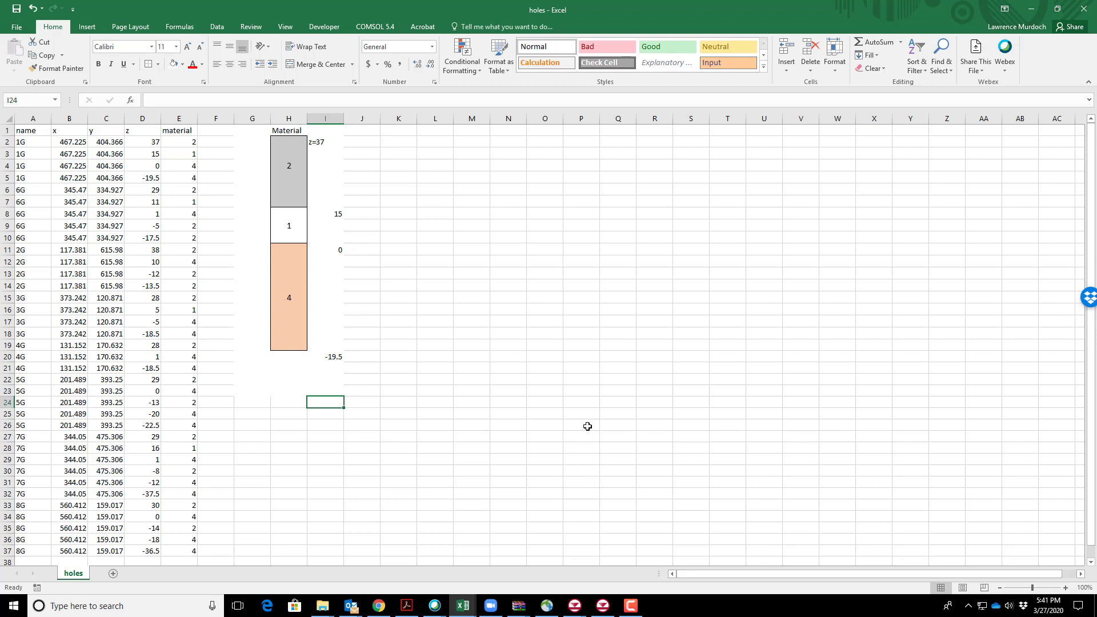
{"action": "mouse_move", "coordinate": [525, 370]}
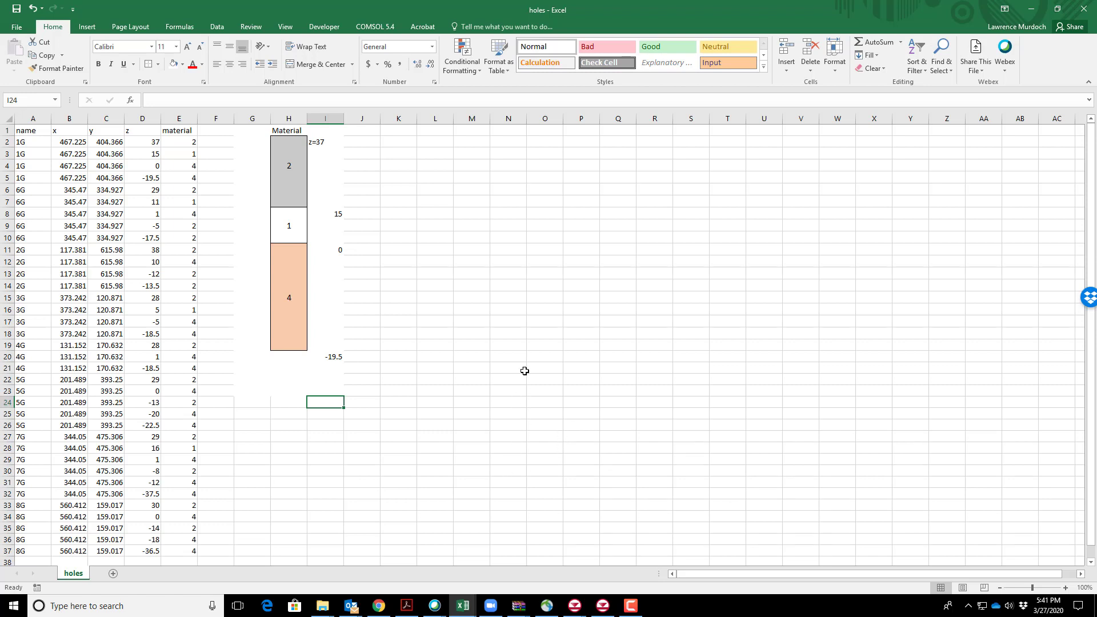
{"action": "mouse_move", "coordinate": [504, 278]}
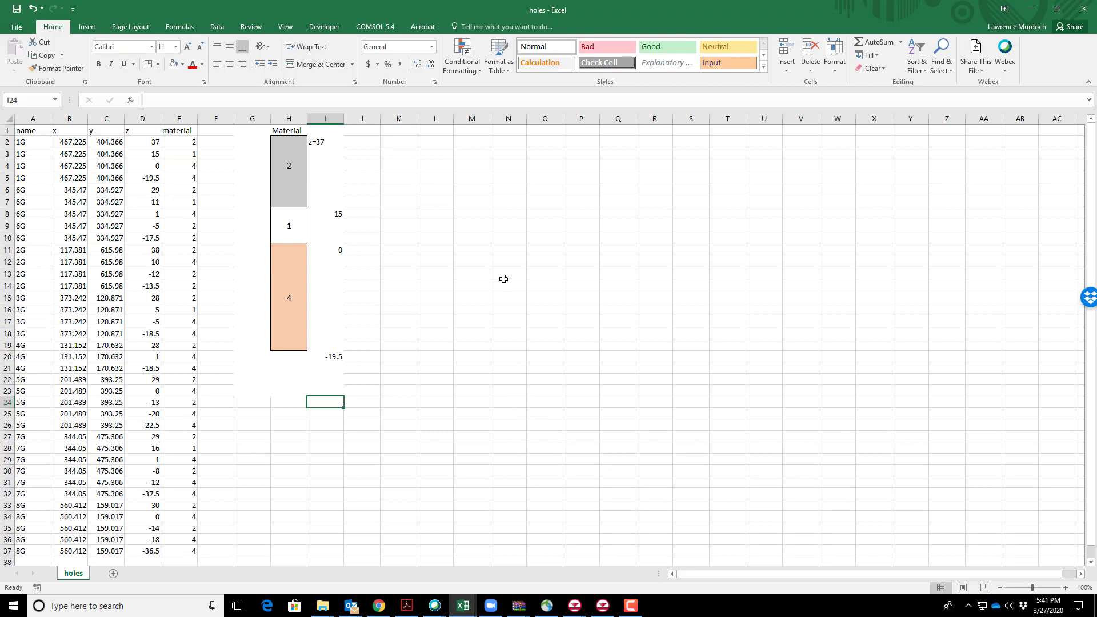
{"action": "mouse_move", "coordinate": [522, 344]}
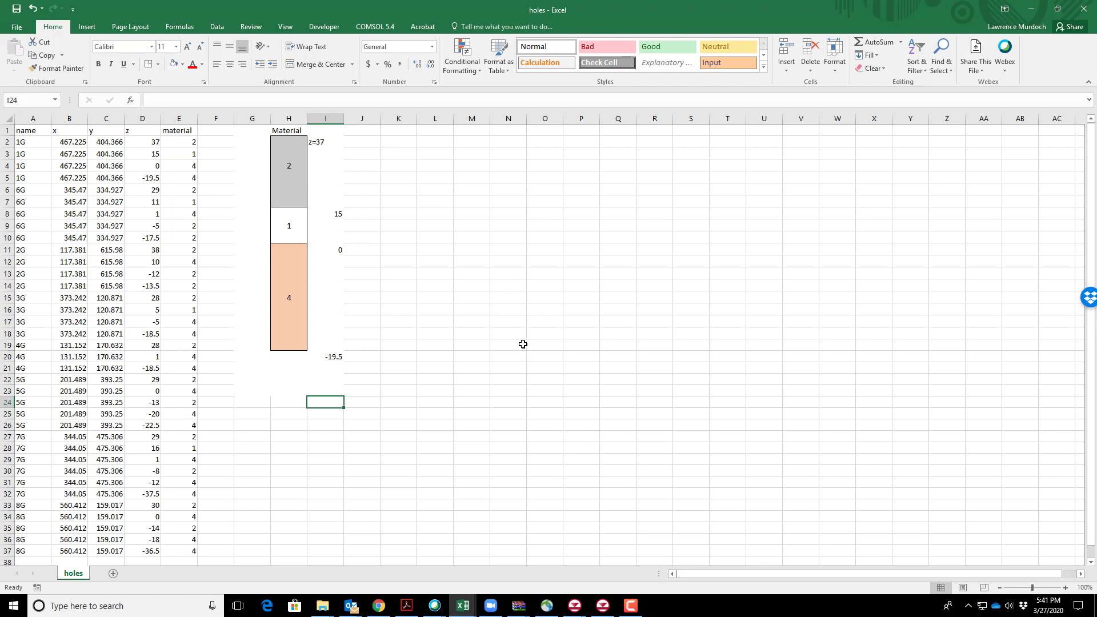
{"action": "mouse_move", "coordinate": [341, 375]}
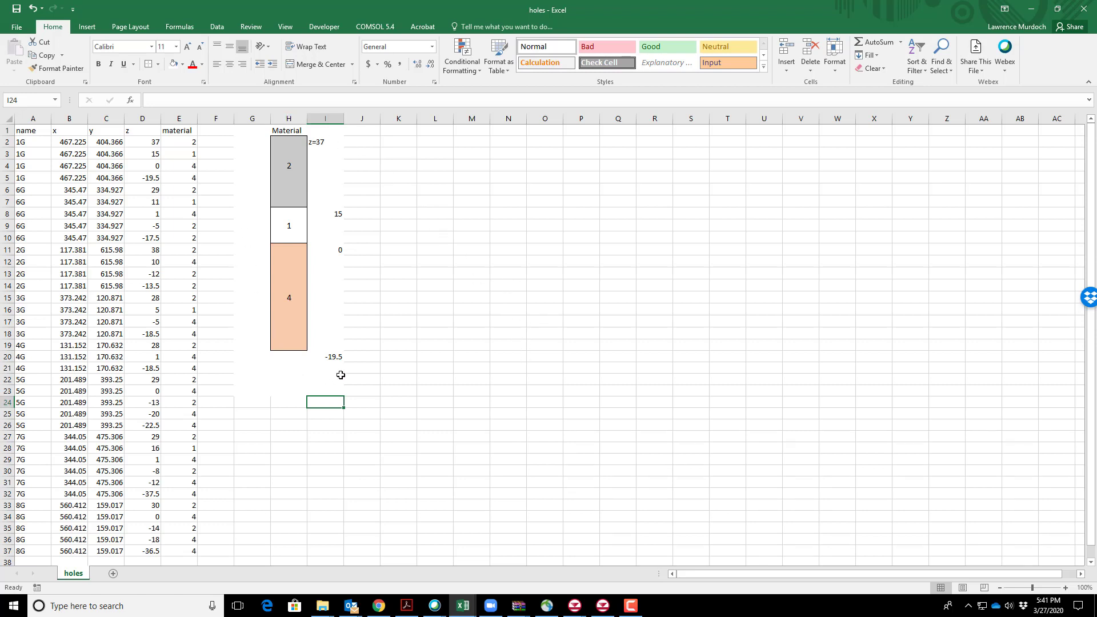
{"action": "mouse_move", "coordinate": [402, 250]}
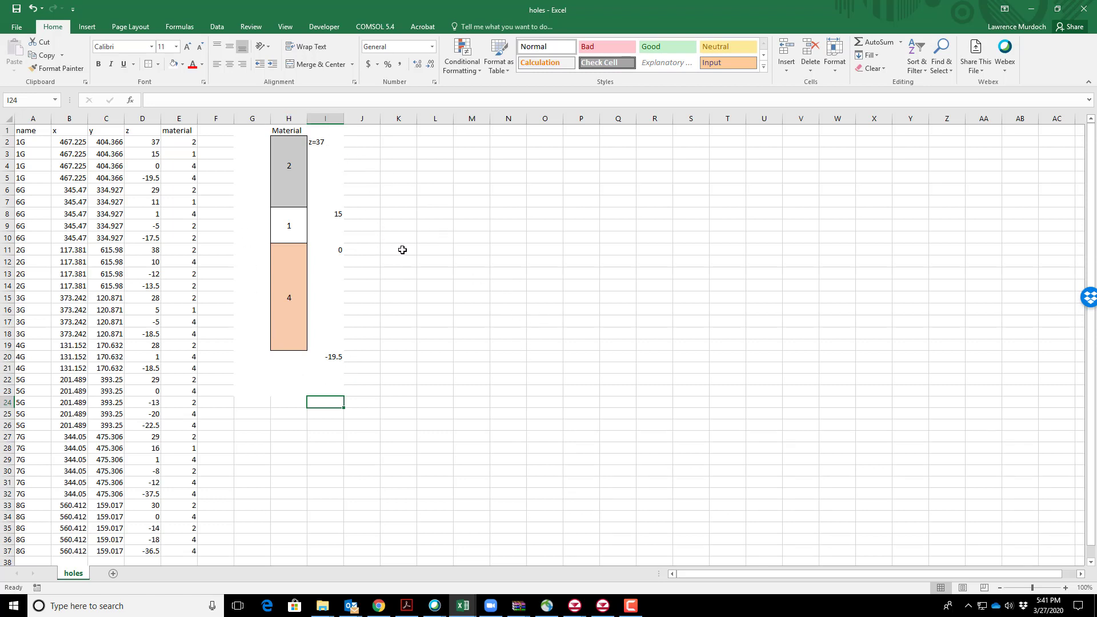
{"action": "mouse_move", "coordinate": [424, 213]}
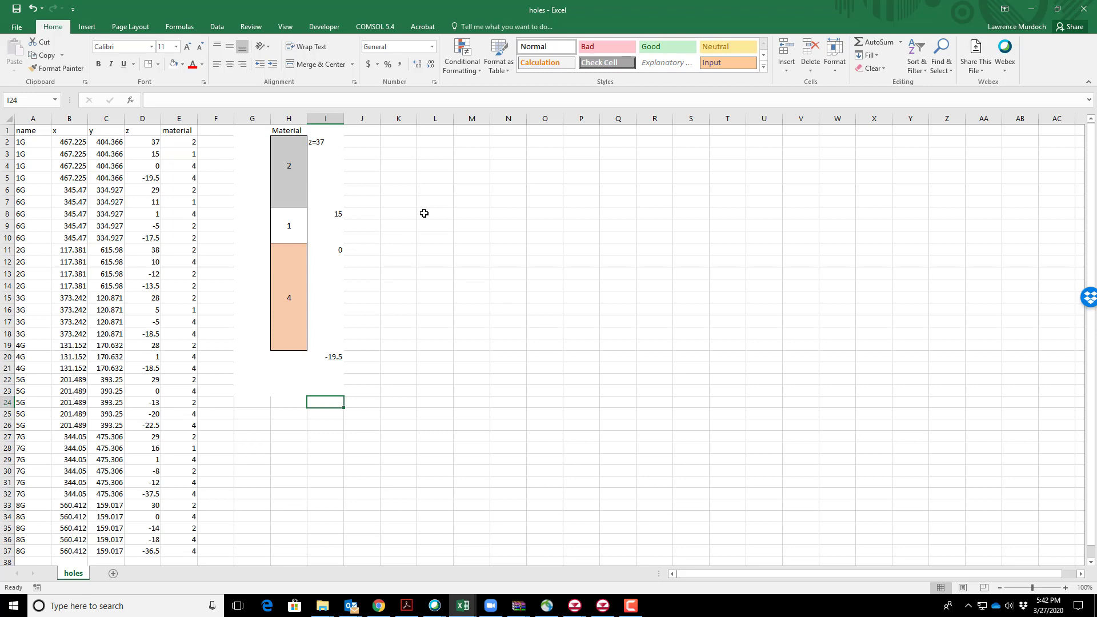
{"action": "mouse_move", "coordinate": [401, 242]}
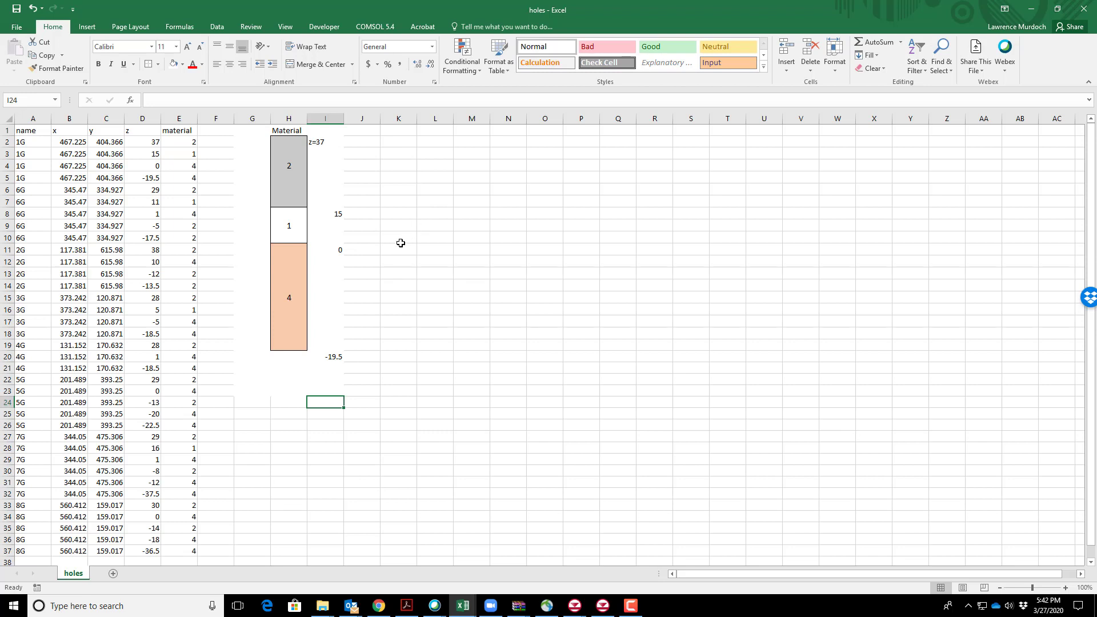
{"action": "mouse_move", "coordinate": [320, 177]}
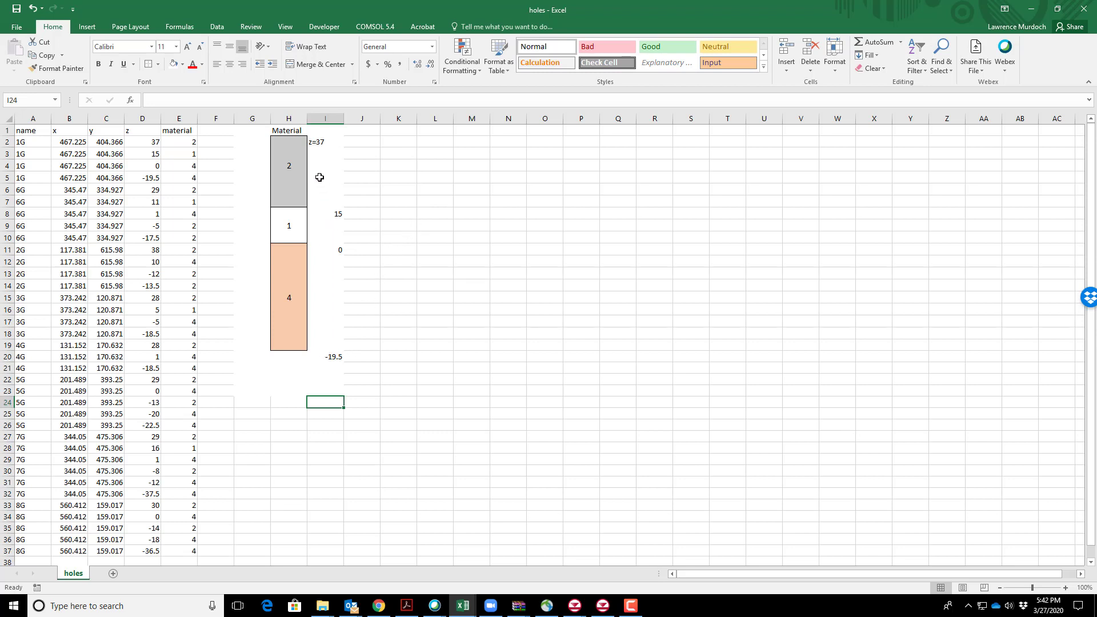
{"action": "mouse_move", "coordinate": [297, 274]}
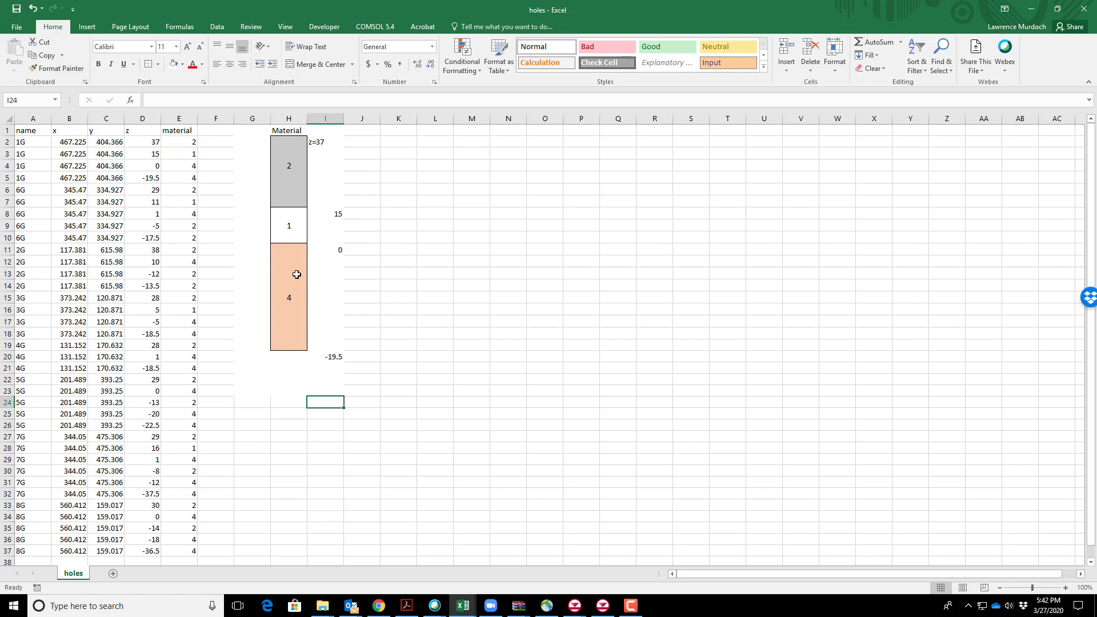
{"action": "mouse_move", "coordinate": [298, 196]}
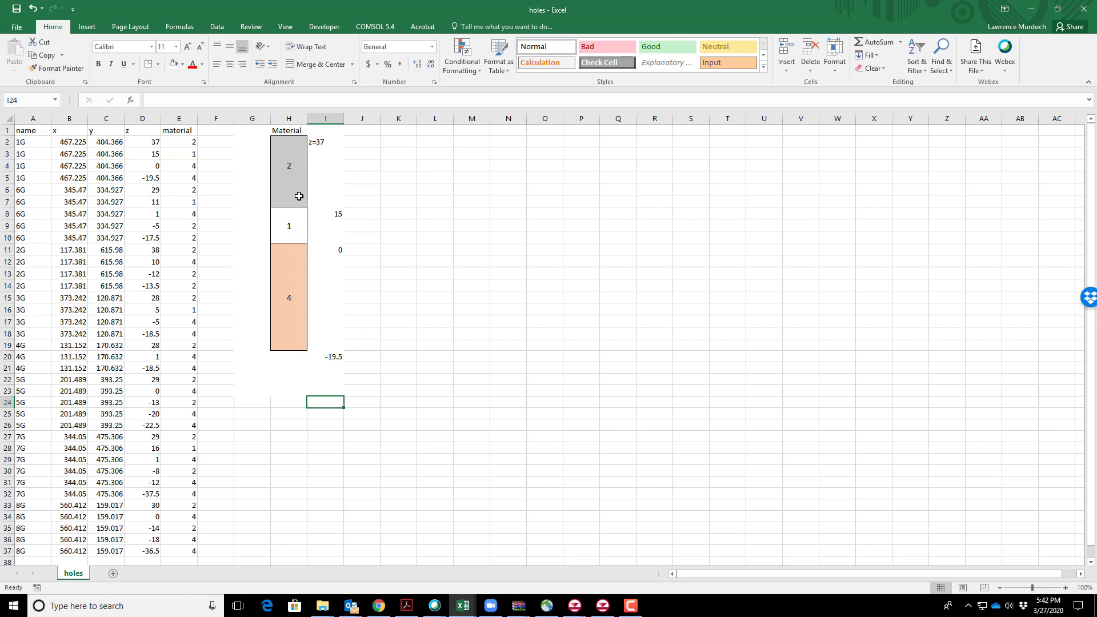
{"action": "mouse_move", "coordinate": [289, 294]}
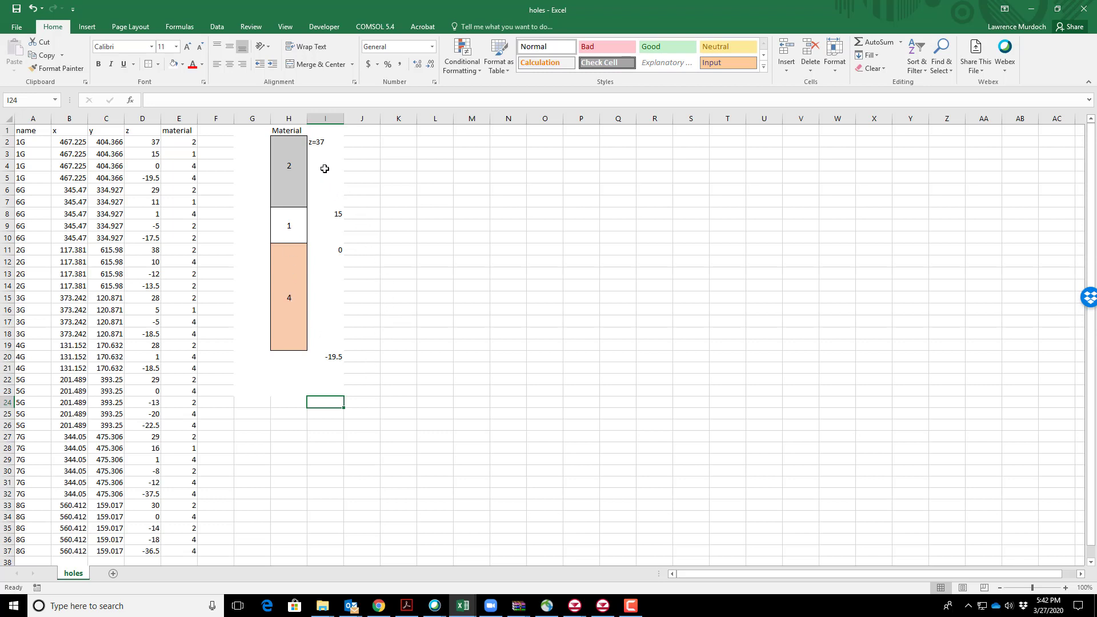
{"action": "mouse_move", "coordinate": [323, 148]}
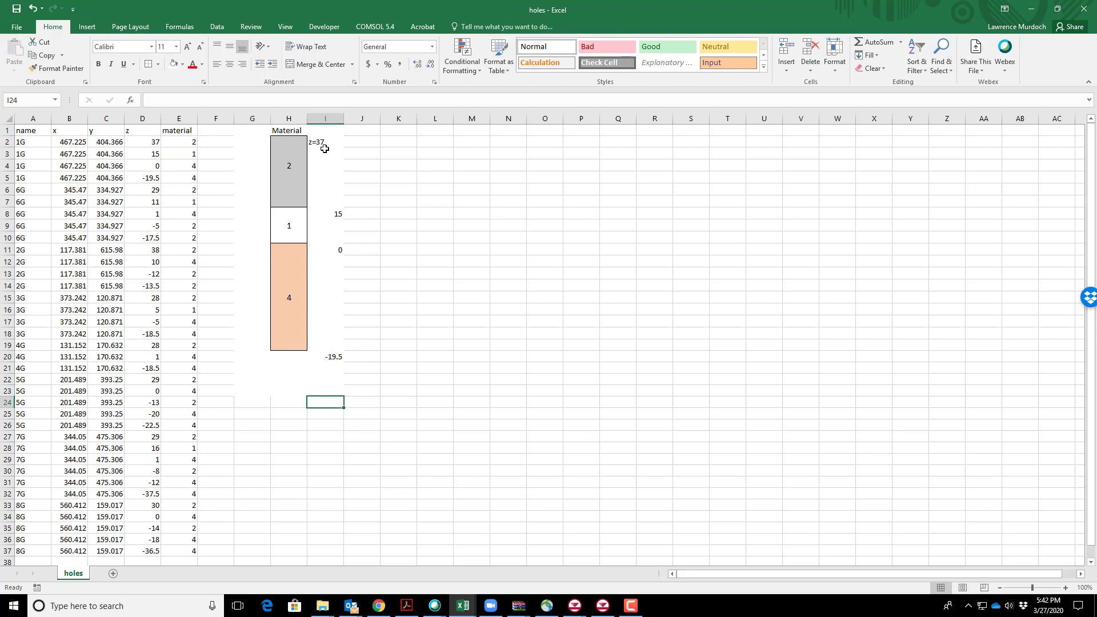
{"action": "mouse_move", "coordinate": [416, 190]}
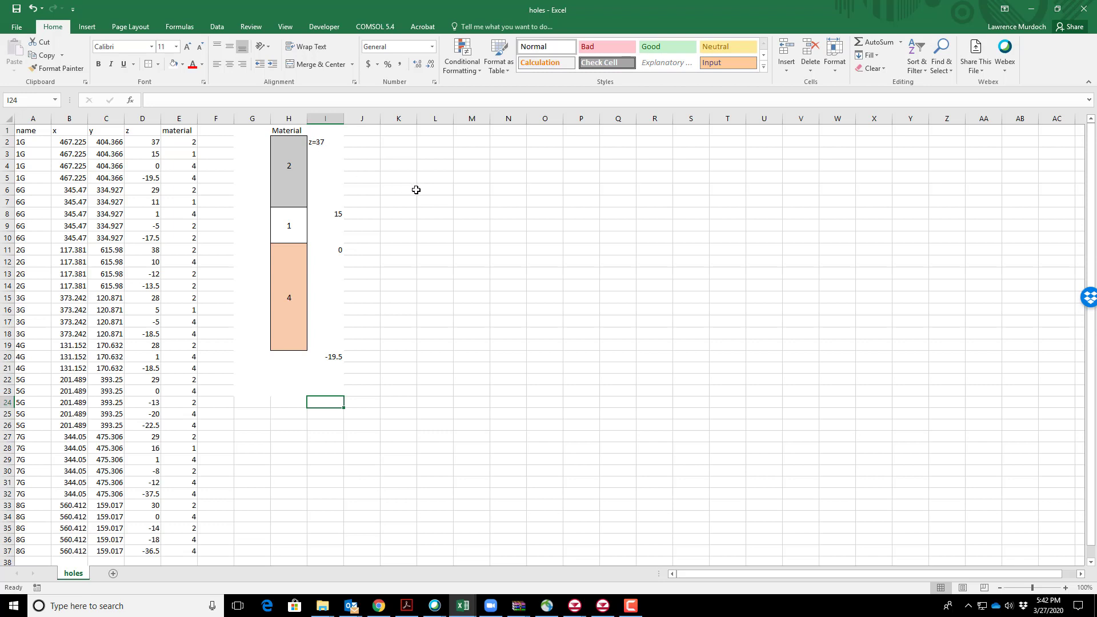
{"action": "mouse_move", "coordinate": [407, 186]}
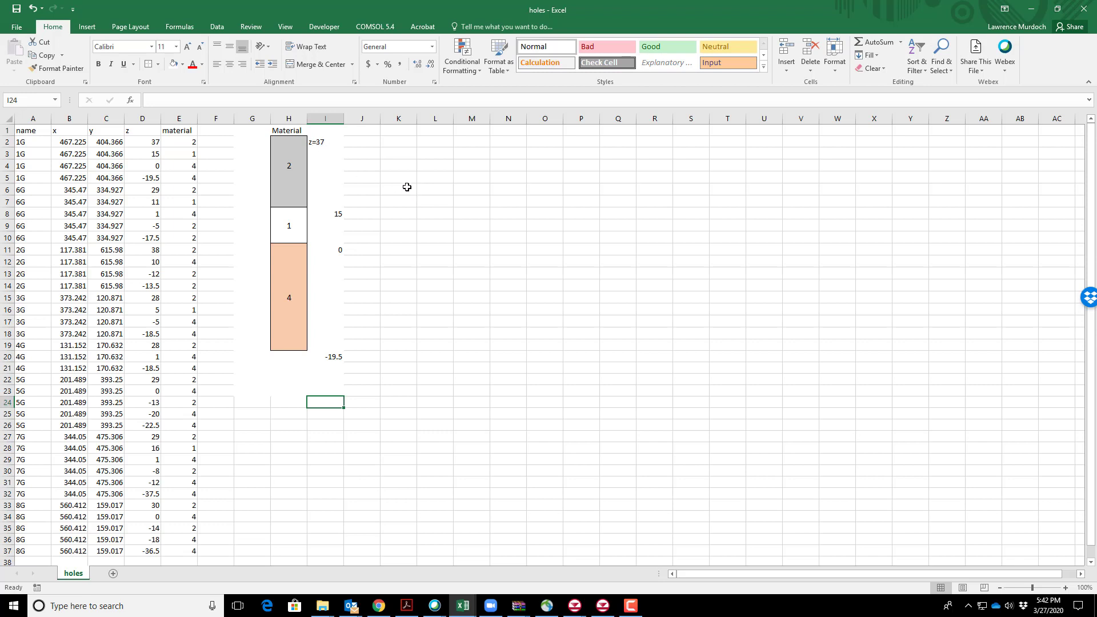
{"action": "mouse_move", "coordinate": [300, 147]}
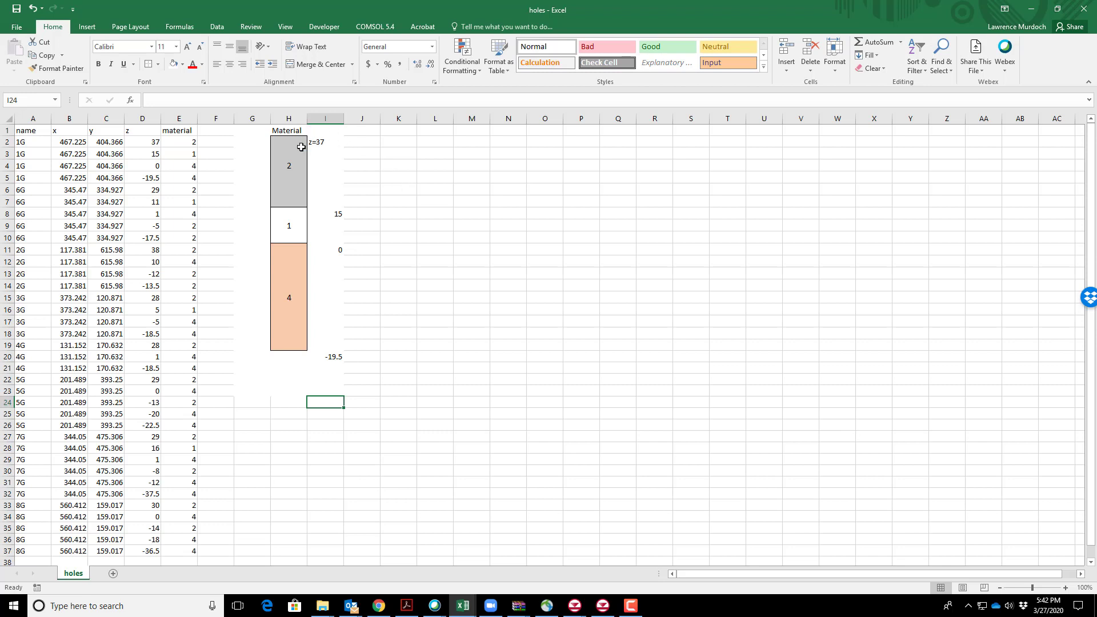
{"action": "mouse_move", "coordinate": [338, 214]}
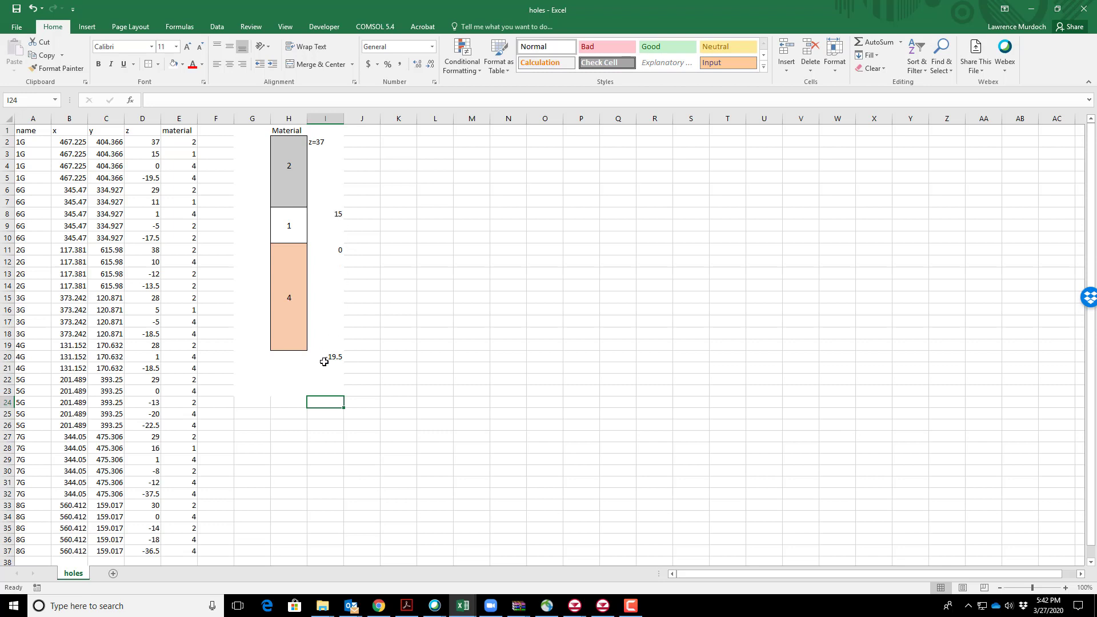
{"action": "mouse_move", "coordinate": [450, 248]}
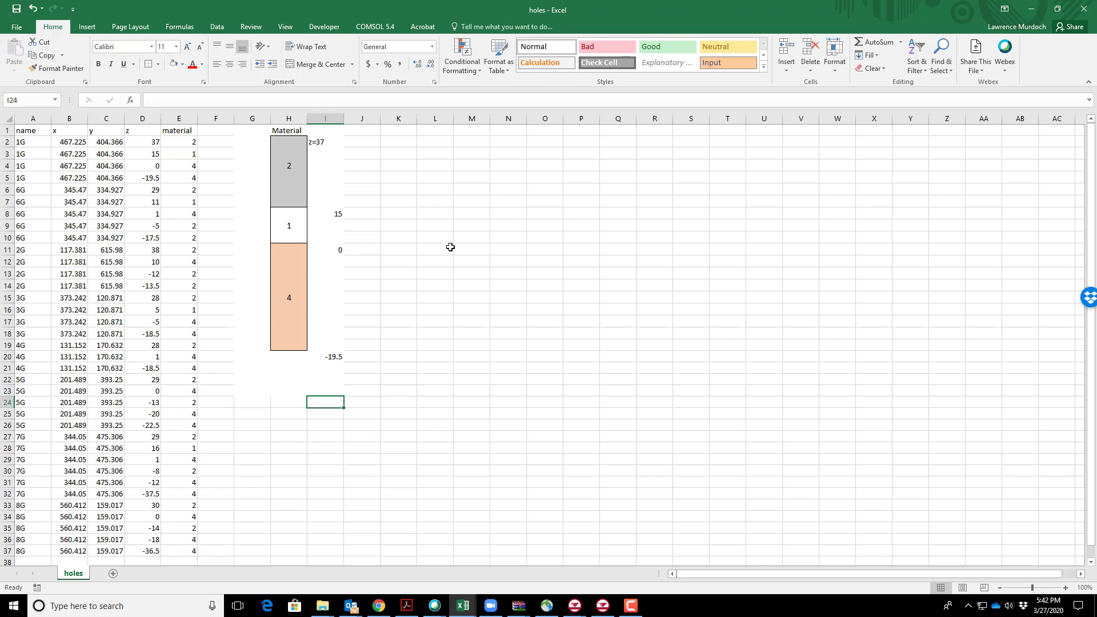
{"action": "mouse_move", "coordinate": [292, 236]}
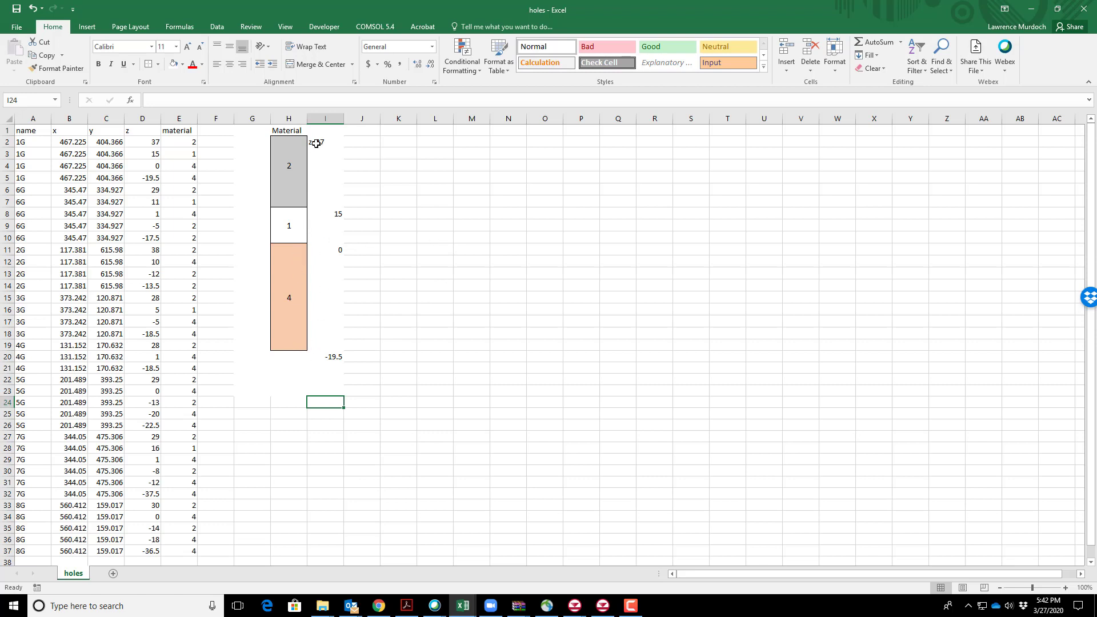
{"action": "mouse_move", "coordinate": [341, 222]}
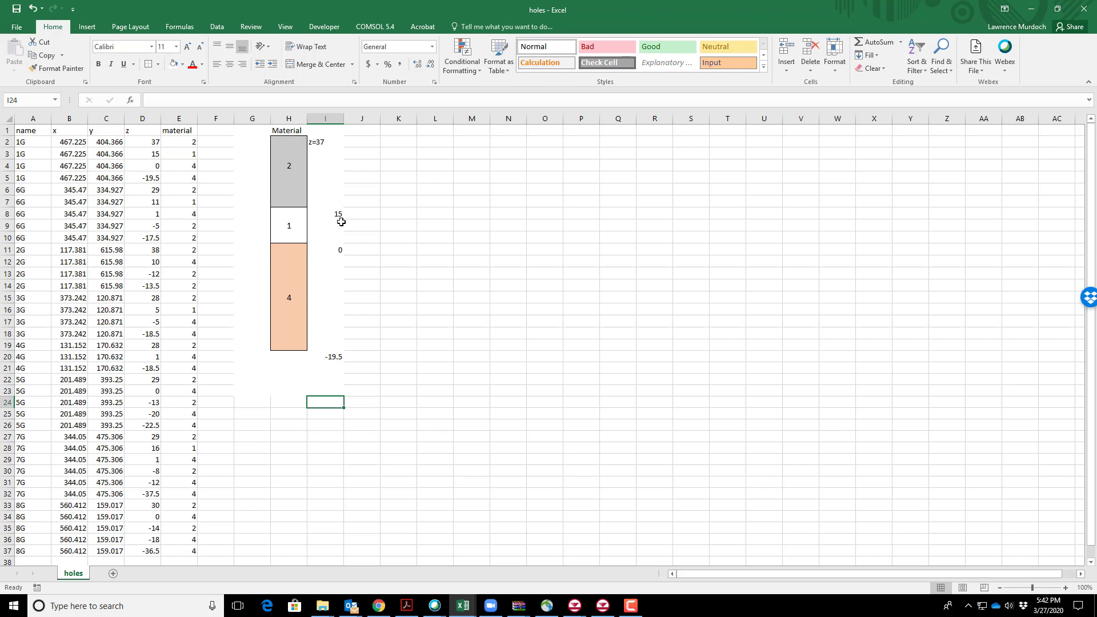
{"action": "mouse_move", "coordinate": [308, 165]}
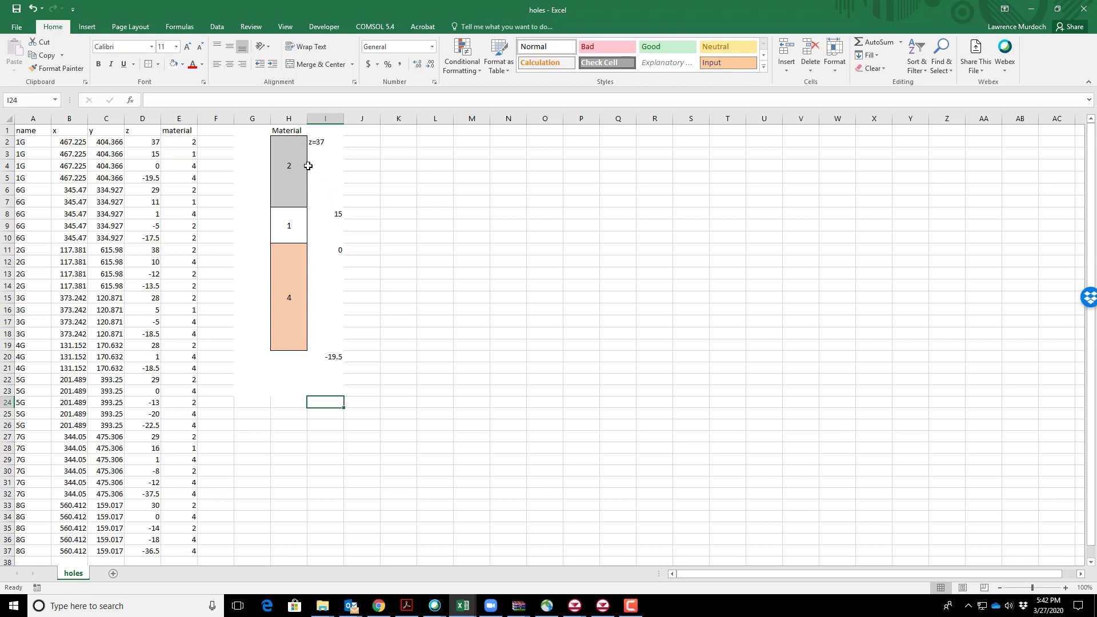
{"action": "mouse_move", "coordinate": [297, 209]}
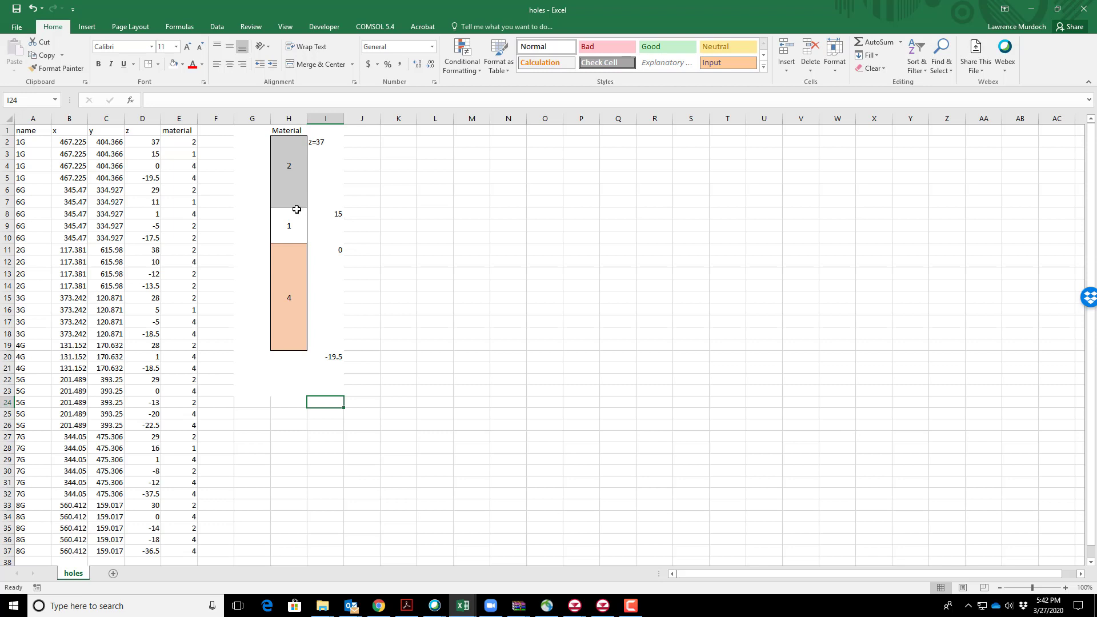
{"action": "mouse_move", "coordinate": [299, 235]}
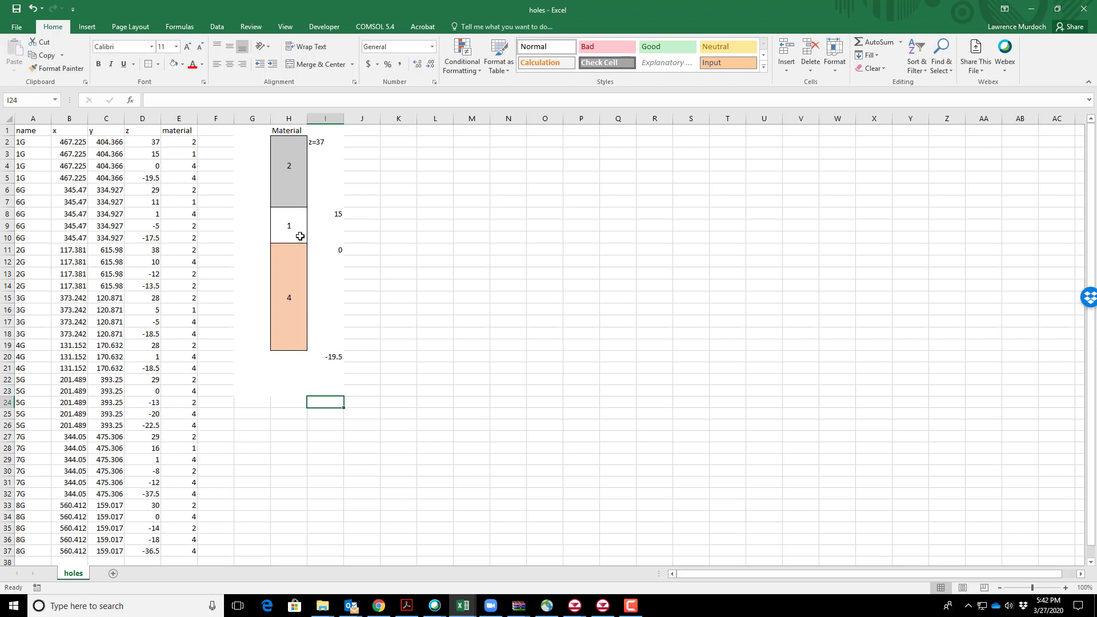
{"action": "mouse_move", "coordinate": [327, 364]}
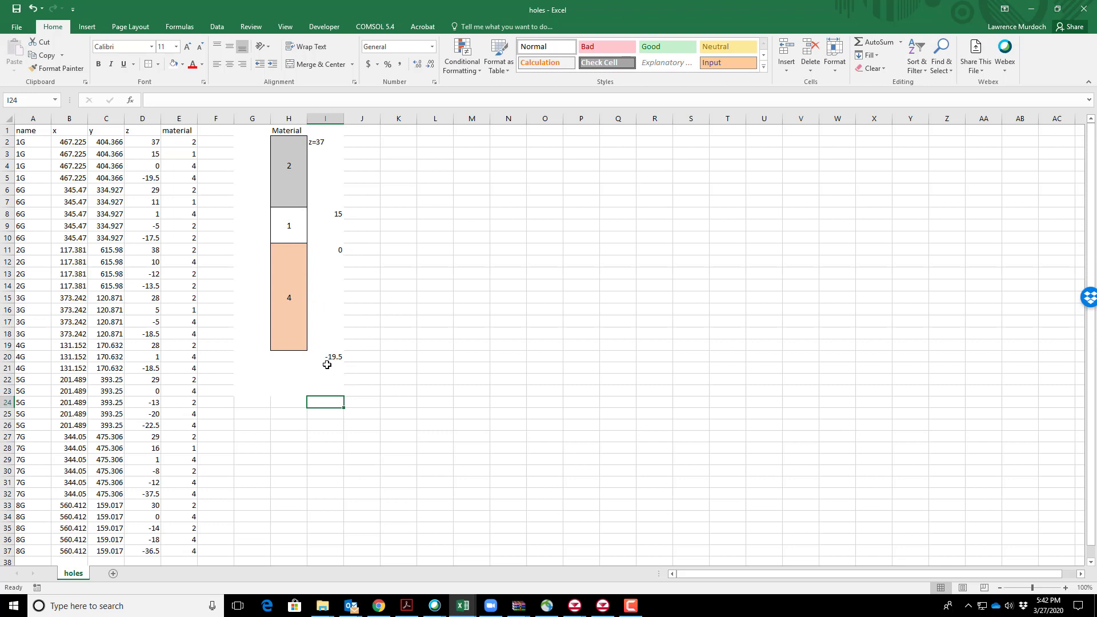
{"action": "mouse_move", "coordinate": [341, 363]}
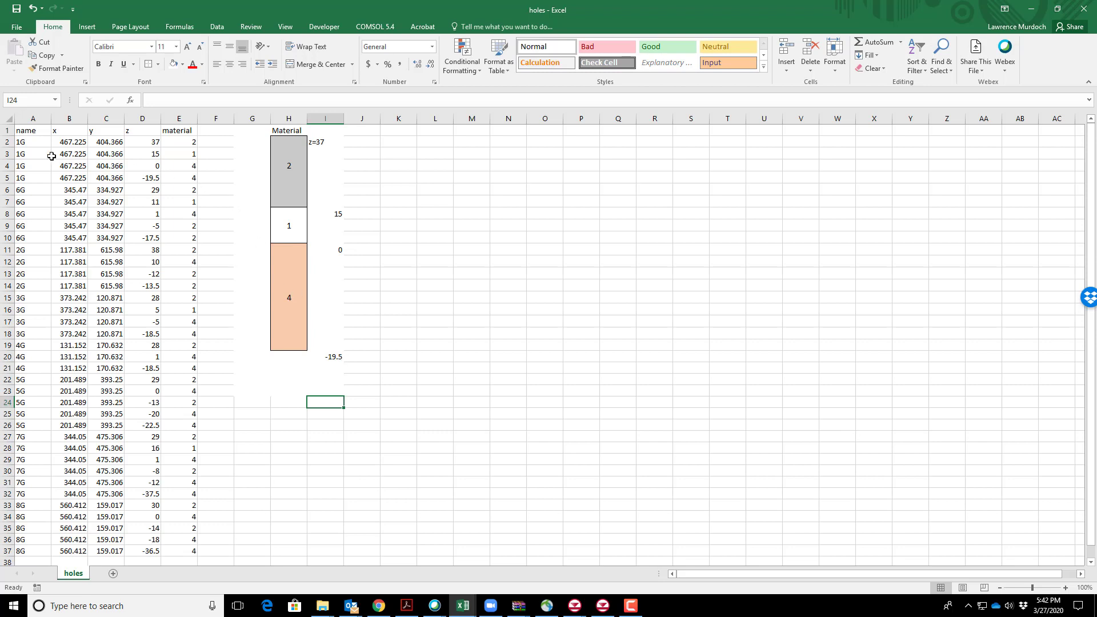
{"action": "mouse_move", "coordinate": [280, 151]}
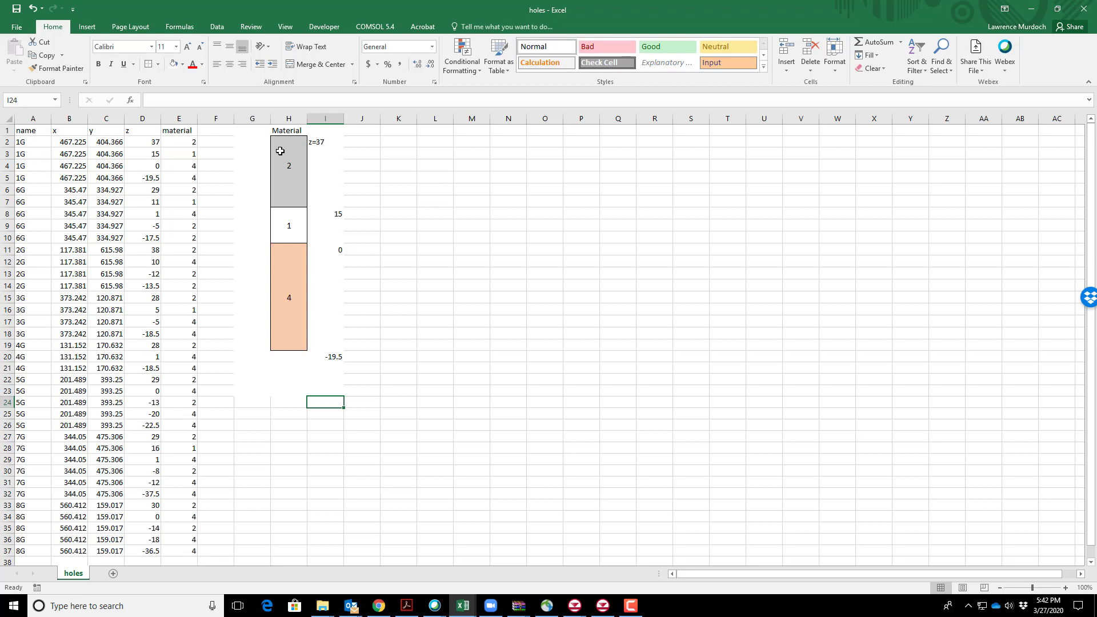
{"action": "mouse_move", "coordinate": [268, 154]}
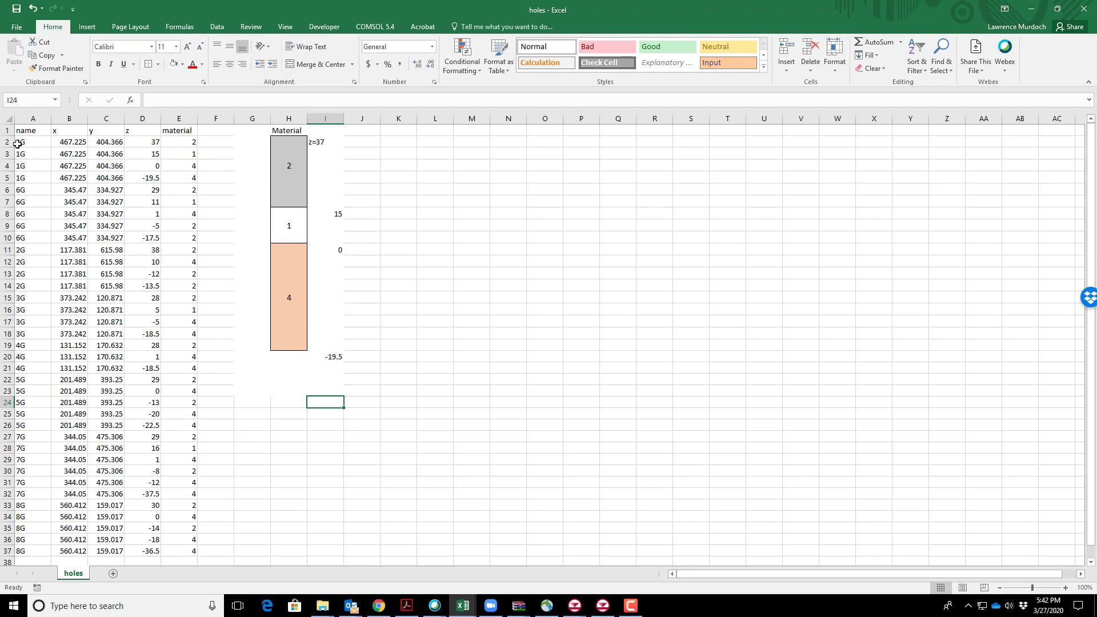
Examine borehole 1G's X/Y coordinates, Z values and top material 2 at elevation 37
{"action": "left_click_drag", "start_coordinate": [32, 141], "coordinate": [178, 177]}
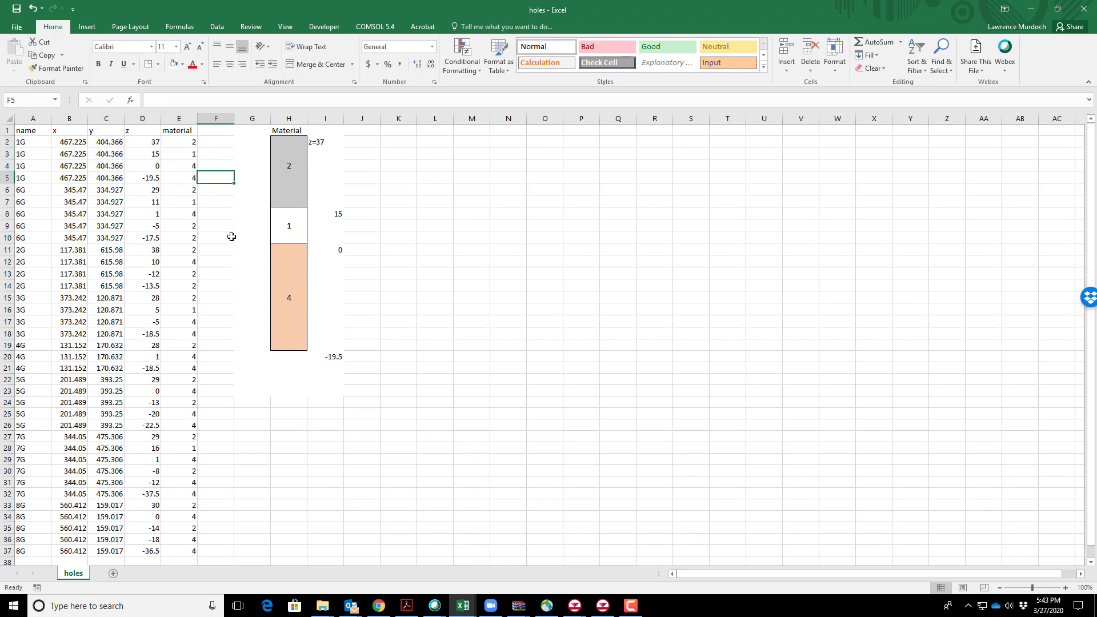
{"action": "mouse_move", "coordinate": [169, 212]}
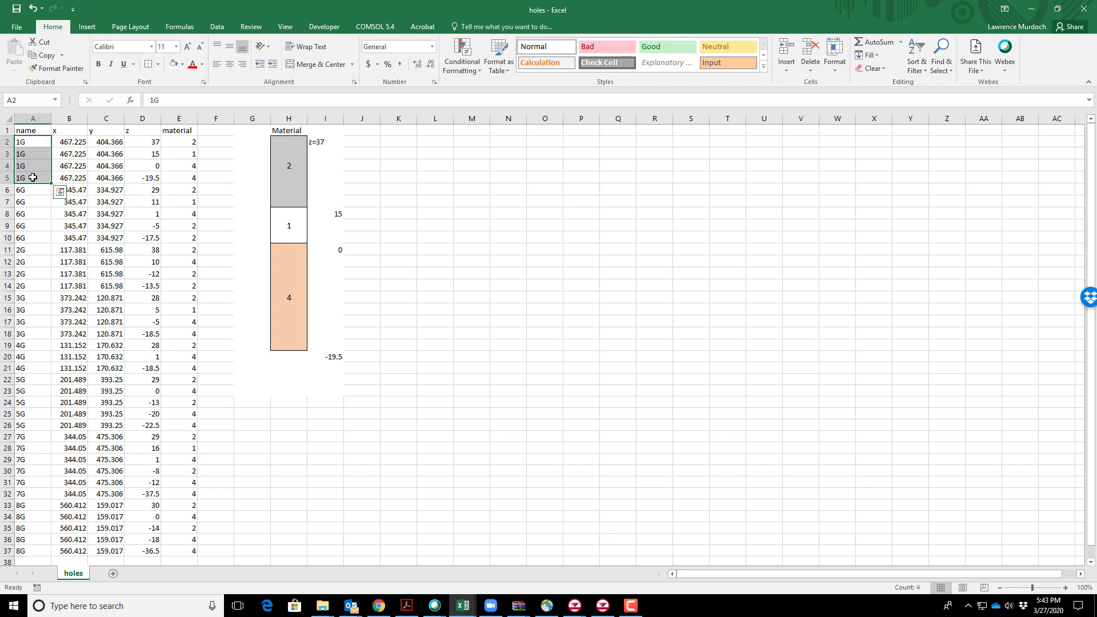
{"action": "left_click_drag", "start_coordinate": [70, 141], "coordinate": [105, 177]}
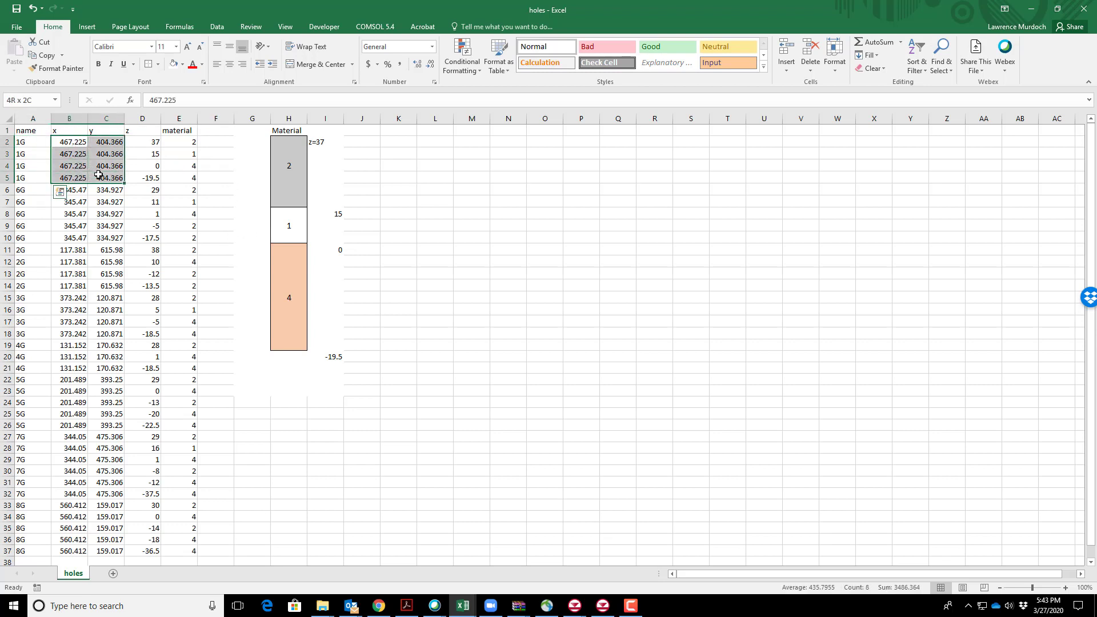
{"action": "left_click", "coordinate": [68, 141]}
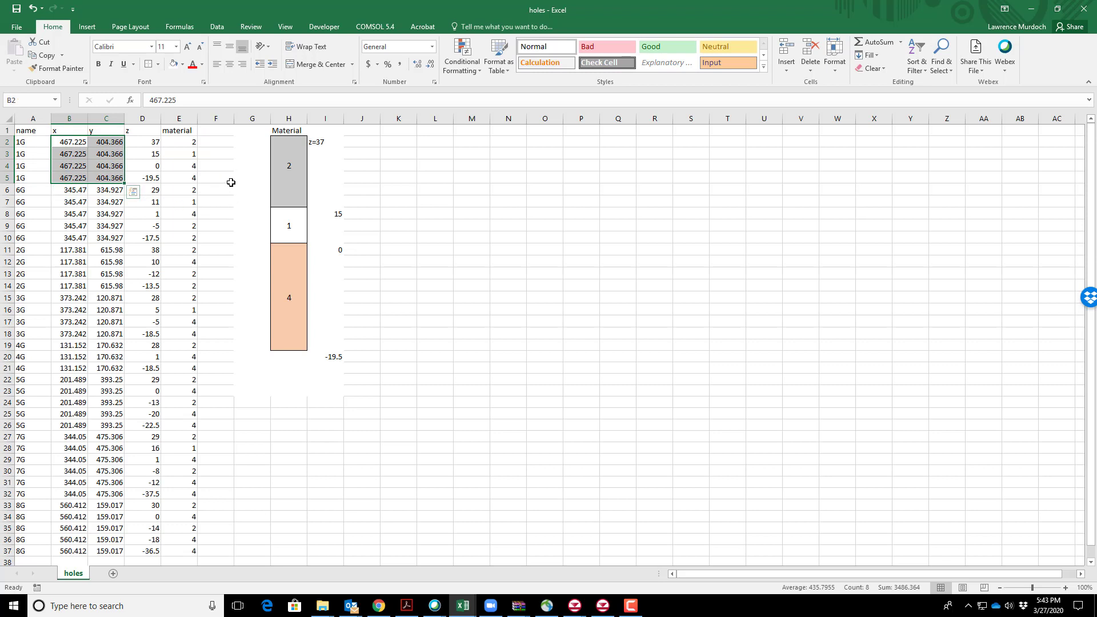
{"action": "left_click", "coordinate": [216, 177]}
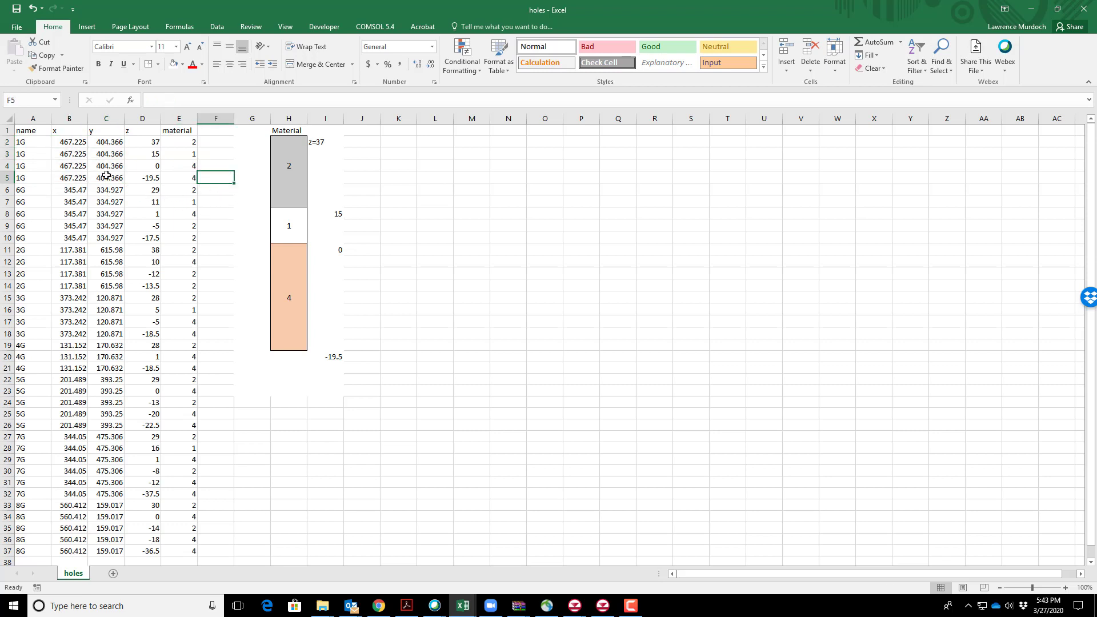
{"action": "left_click_drag", "start_coordinate": [142, 142], "coordinate": [142, 166]}
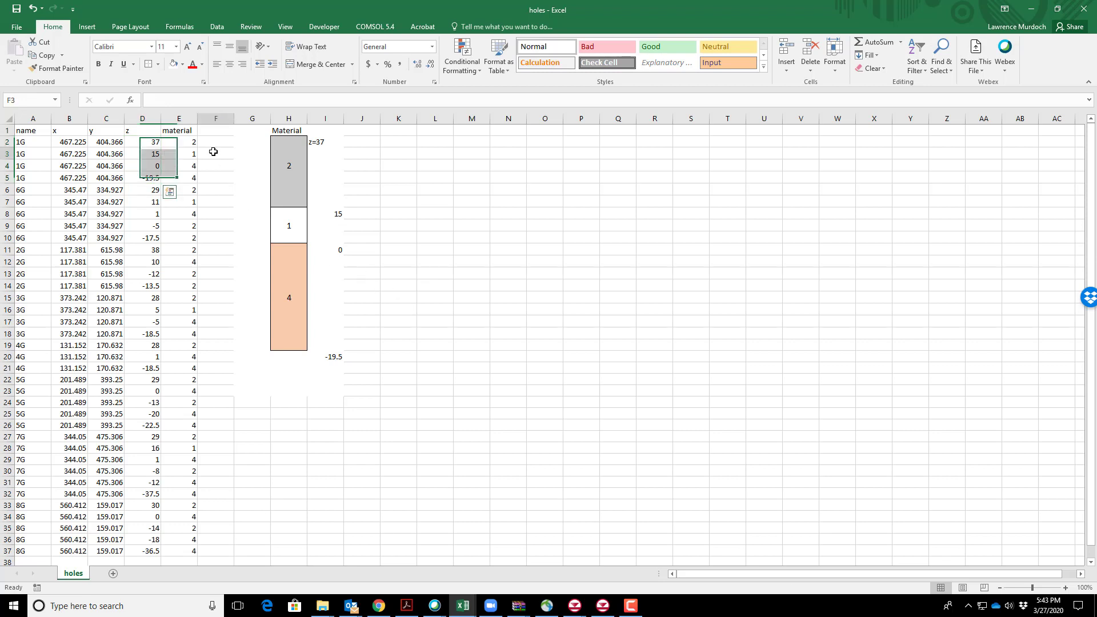
{"action": "left_click", "coordinate": [180, 142]}
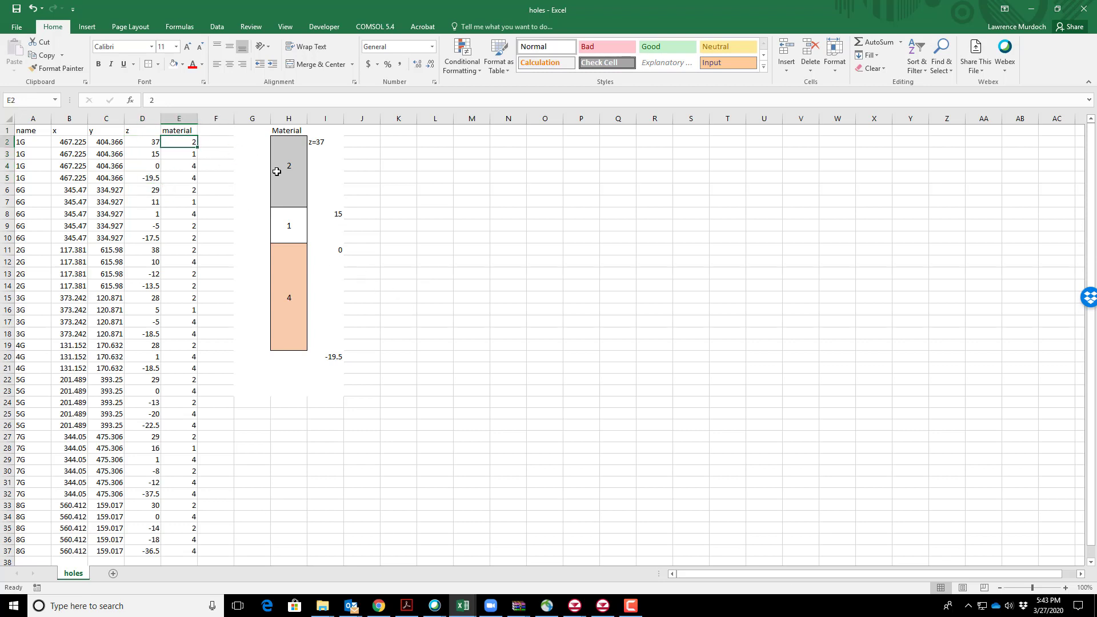
{"action": "left_click", "coordinate": [288, 164]}
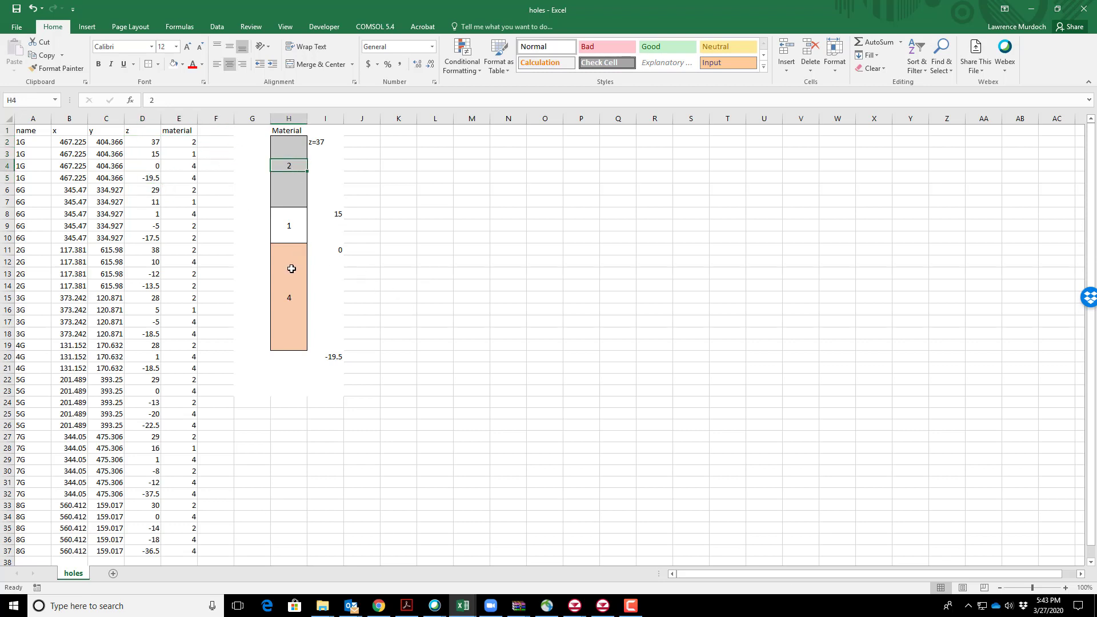
{"action": "mouse_move", "coordinate": [273, 251]}
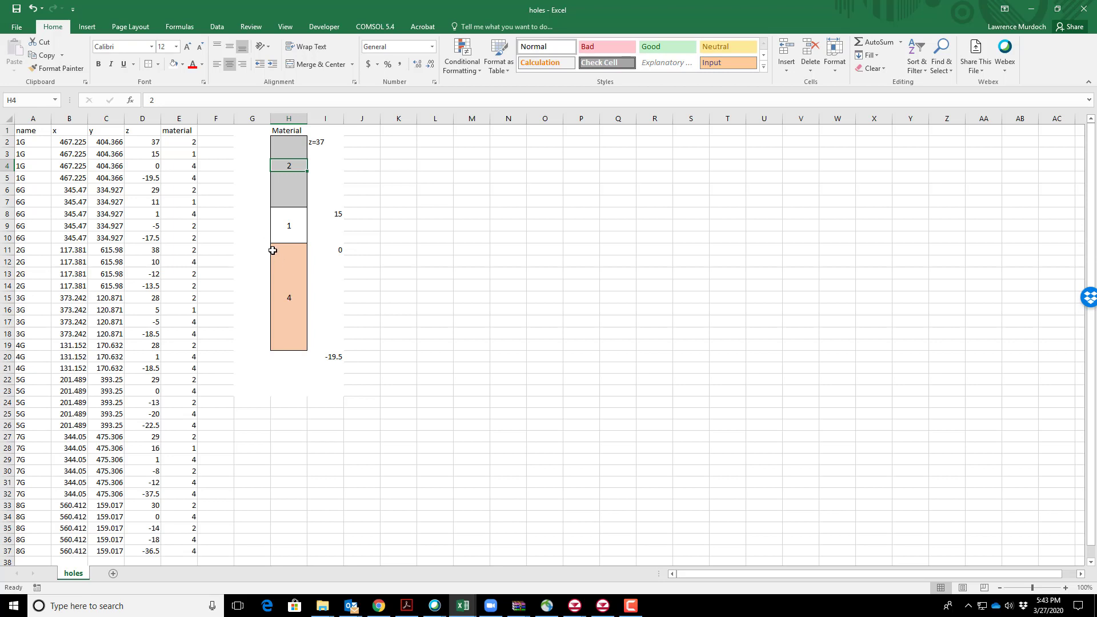
{"action": "mouse_move", "coordinate": [178, 142]}
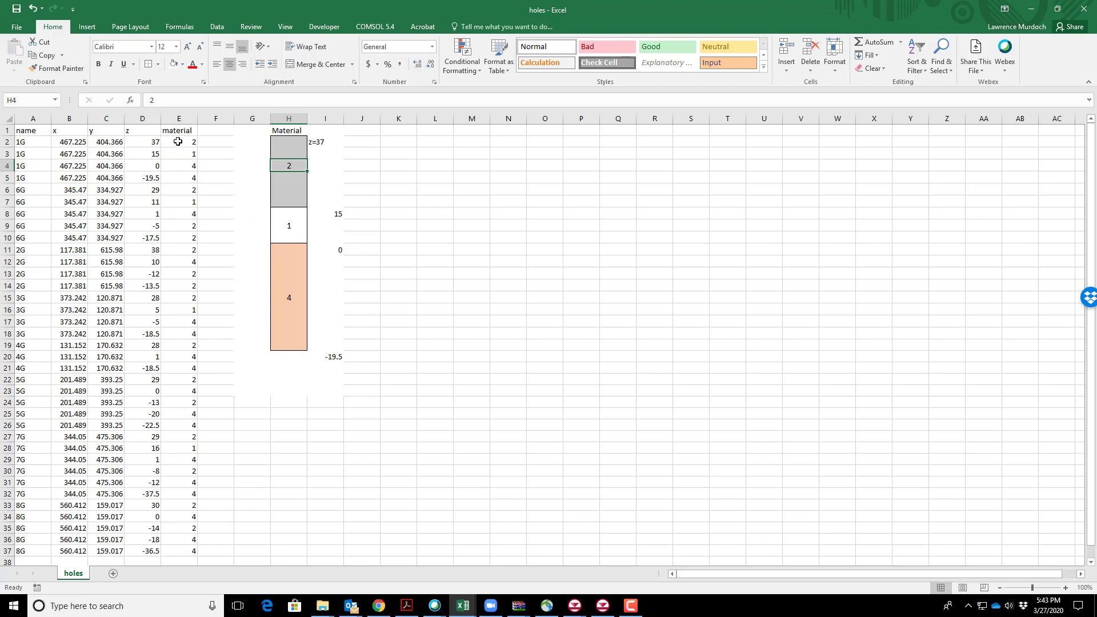
{"action": "left_click", "coordinate": [179, 142]}
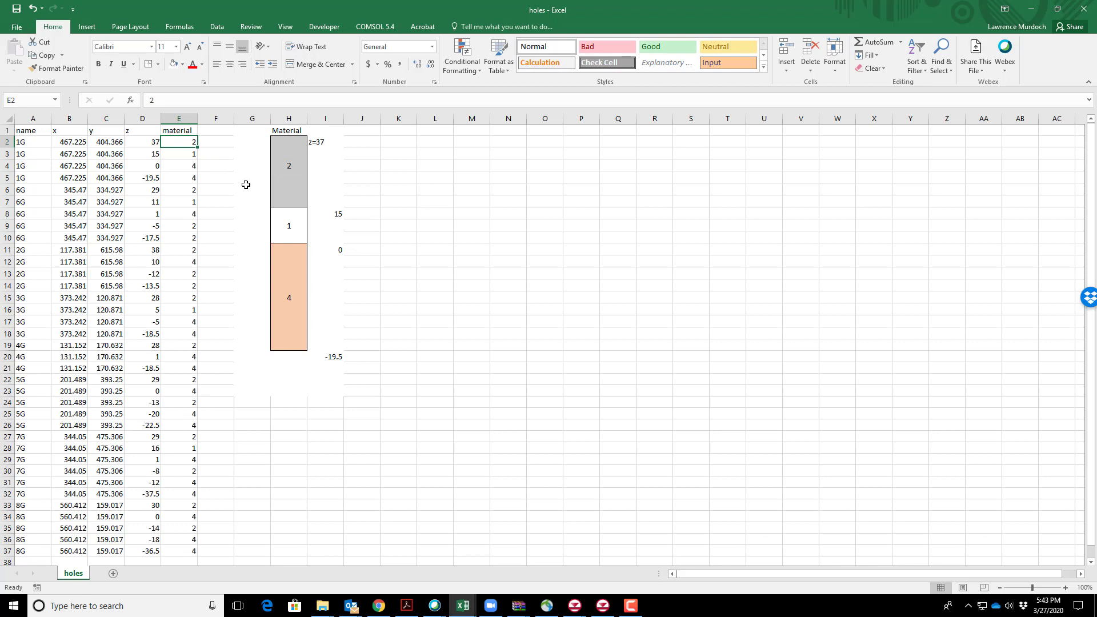
{"action": "left_click", "coordinate": [141, 141]}
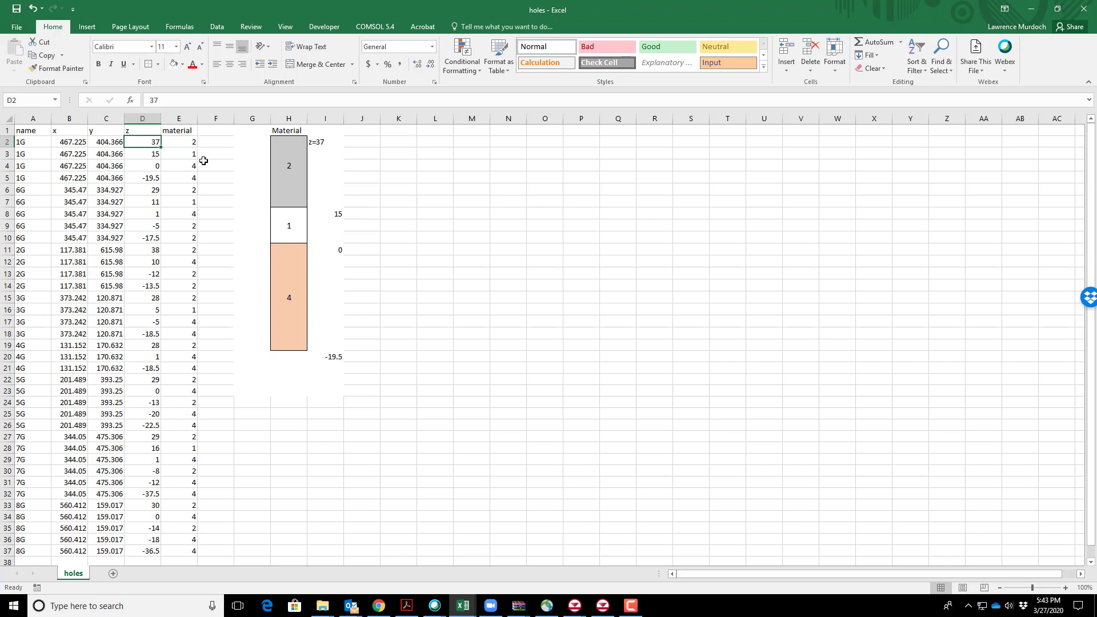
{"action": "mouse_move", "coordinate": [239, 149]}
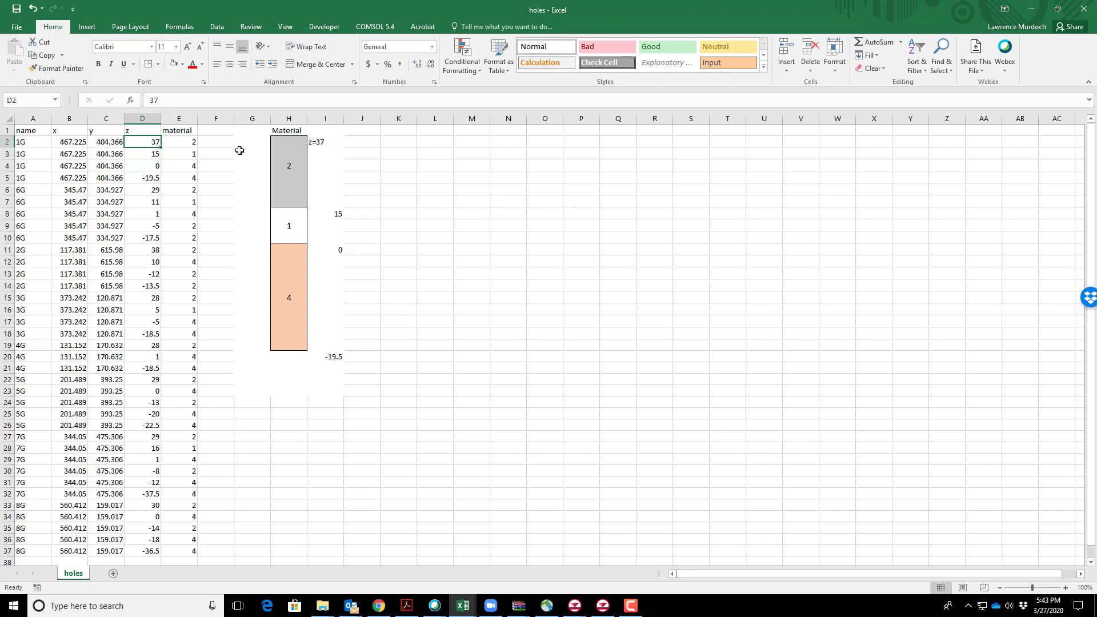
{"action": "mouse_move", "coordinate": [202, 148]}
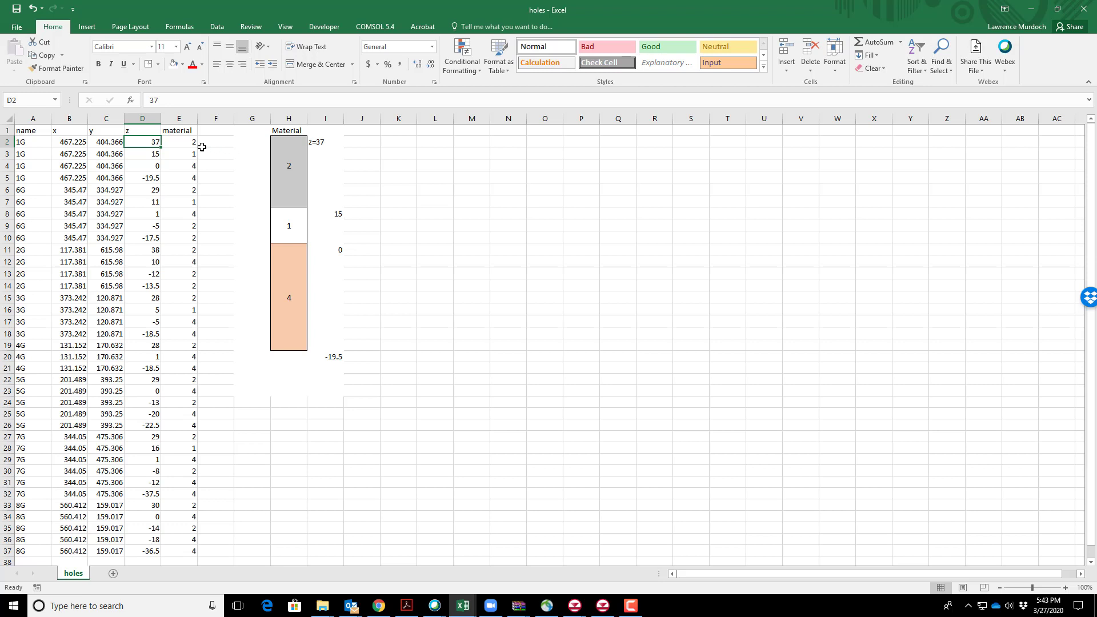
Examine 1G's lower rows with material 4 starting at 0 down to elevation -19.5
{"action": "left_click", "coordinate": [179, 165]}
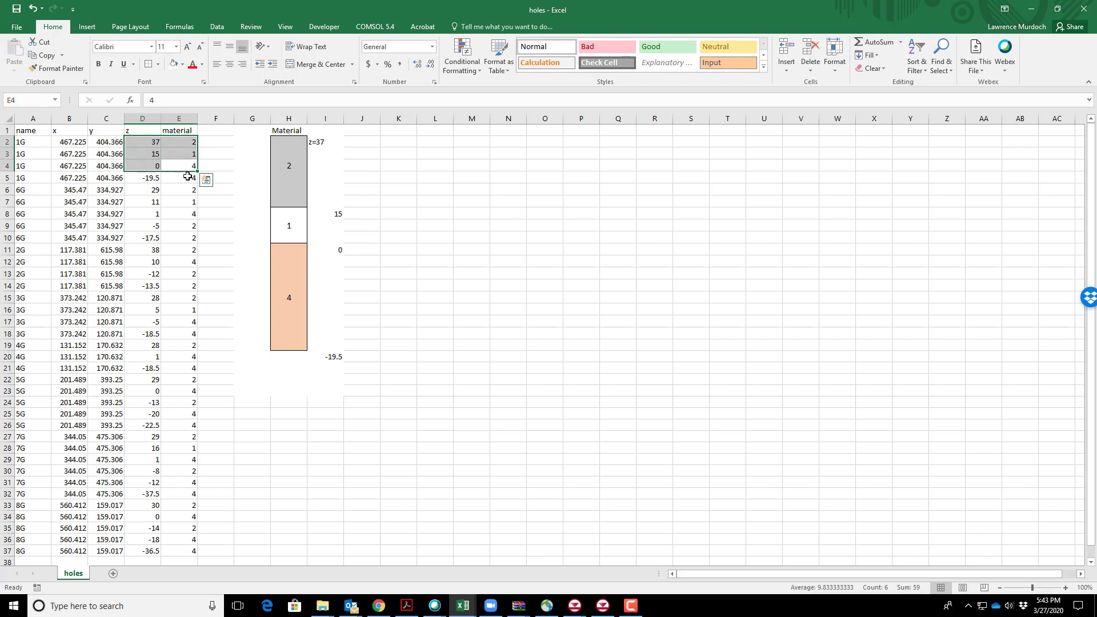
{"action": "left_click", "coordinate": [179, 177]}
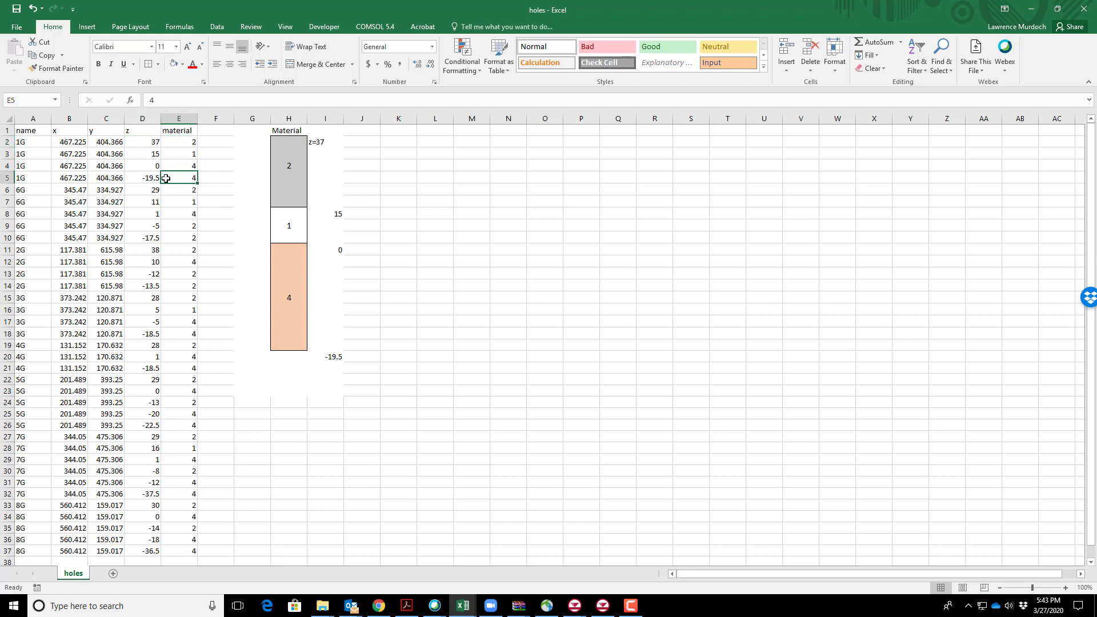
{"action": "mouse_move", "coordinate": [112, 180]}
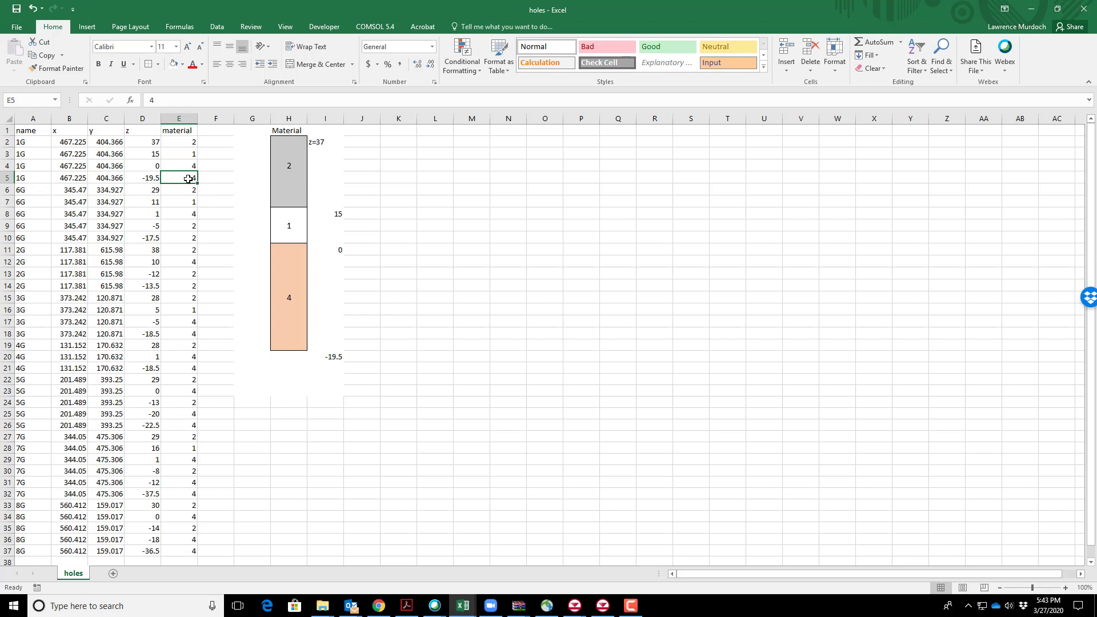
{"action": "left_click", "coordinate": [180, 165]}
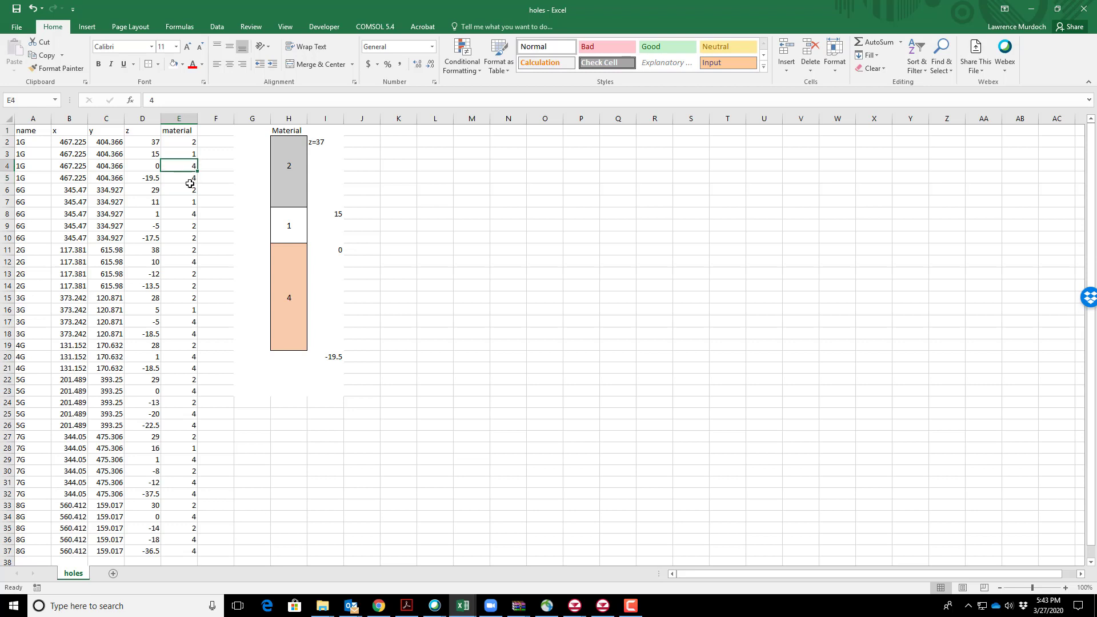
{"action": "left_click", "coordinate": [142, 177]}
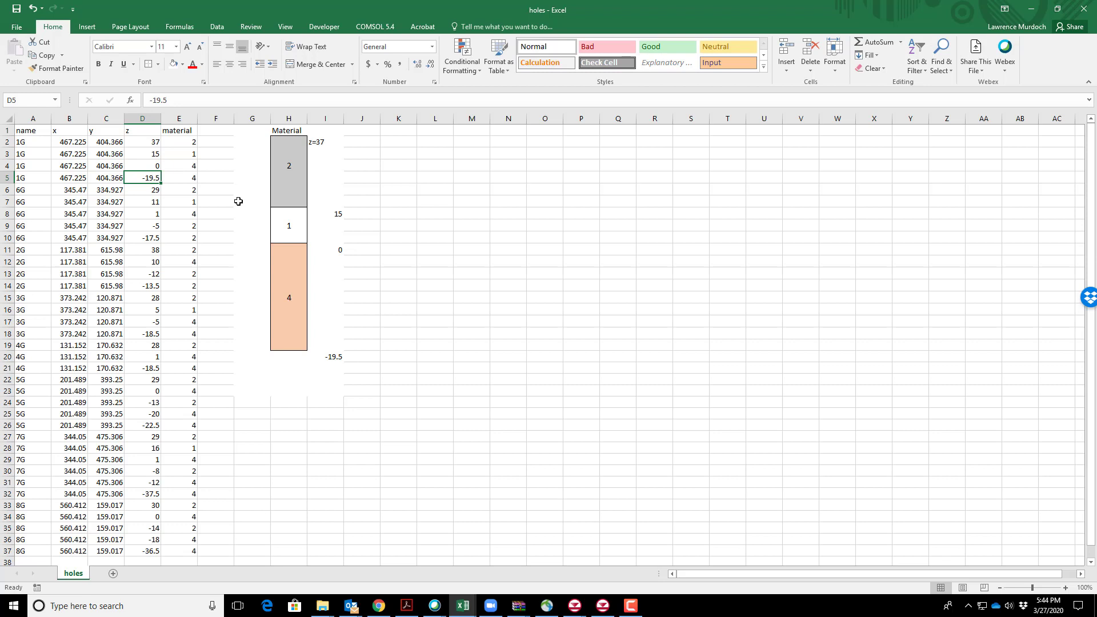
{"action": "mouse_move", "coordinate": [21, 250]}
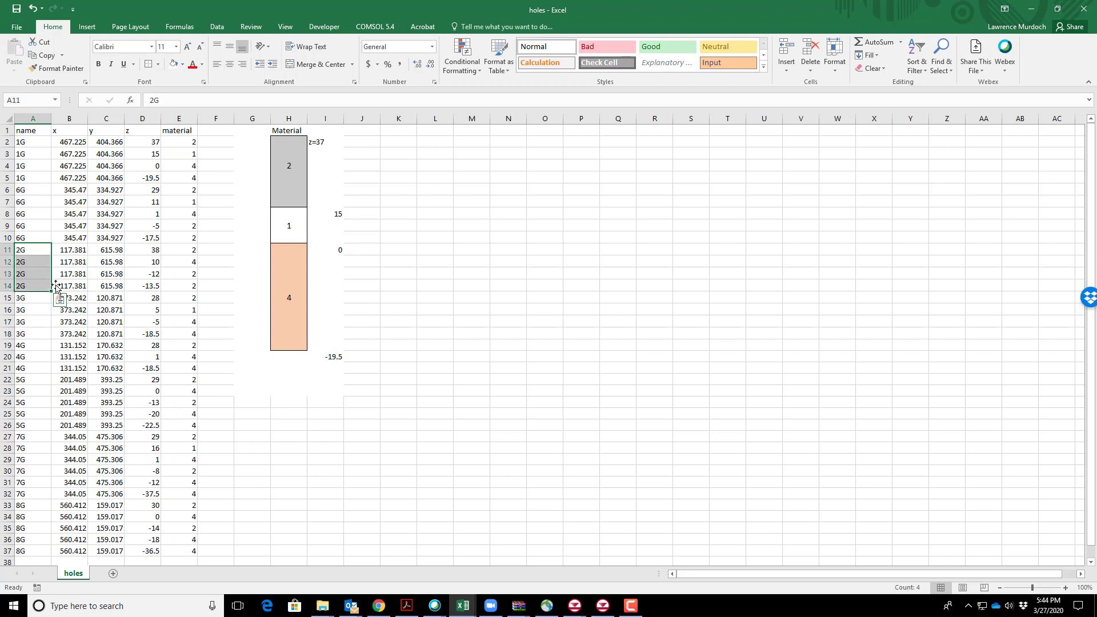
{"action": "mouse_move", "coordinate": [191, 250]}
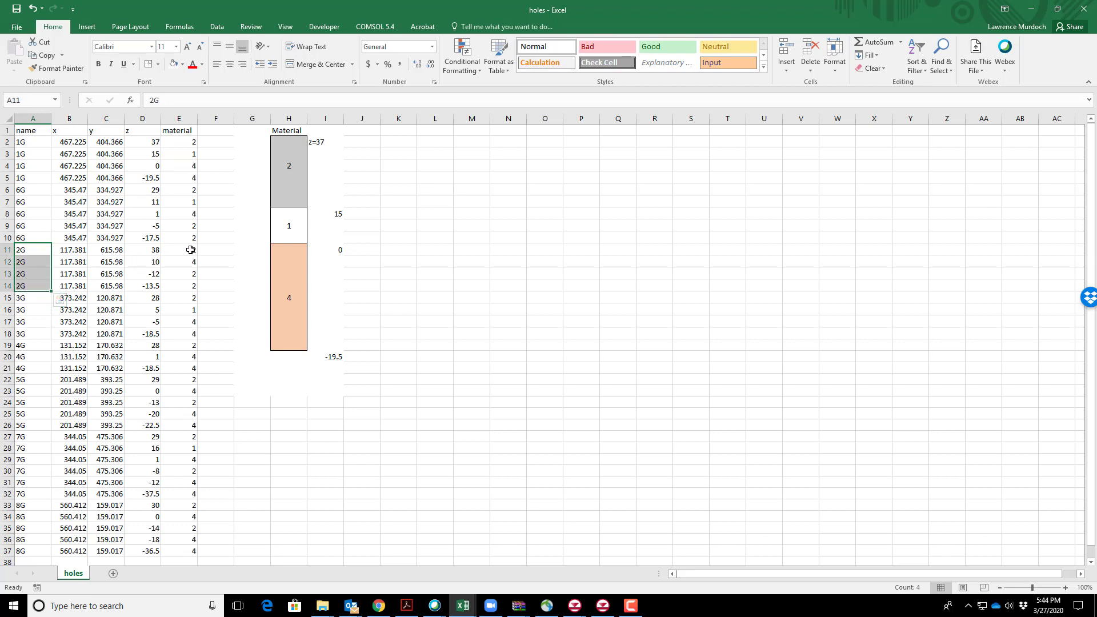
{"action": "left_click", "coordinate": [179, 261]}
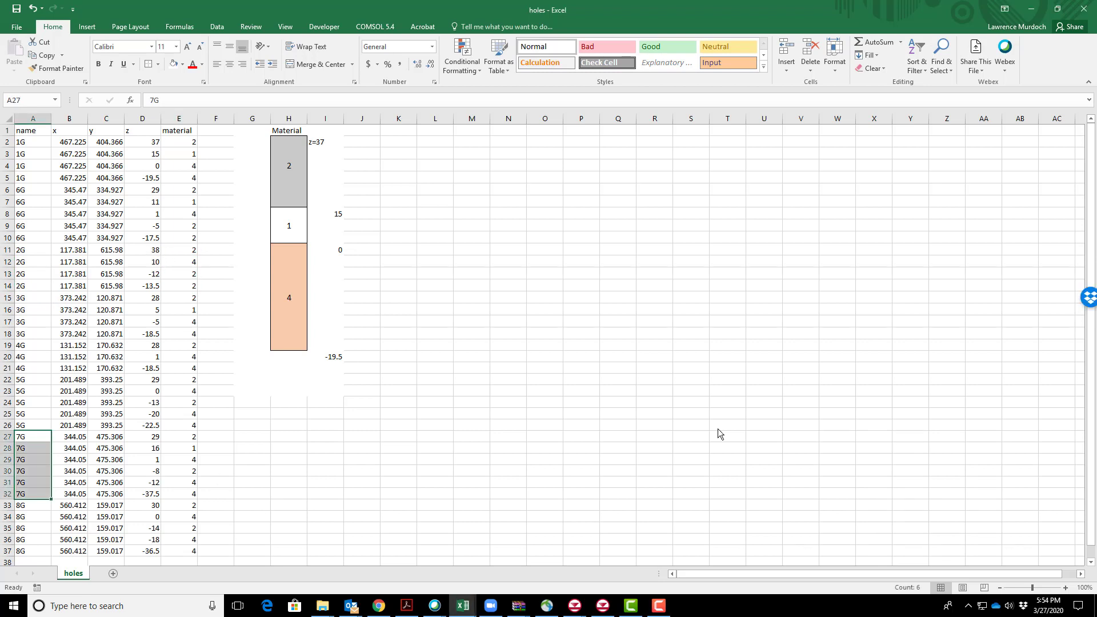
{"action": "mouse_move", "coordinate": [240, 192]}
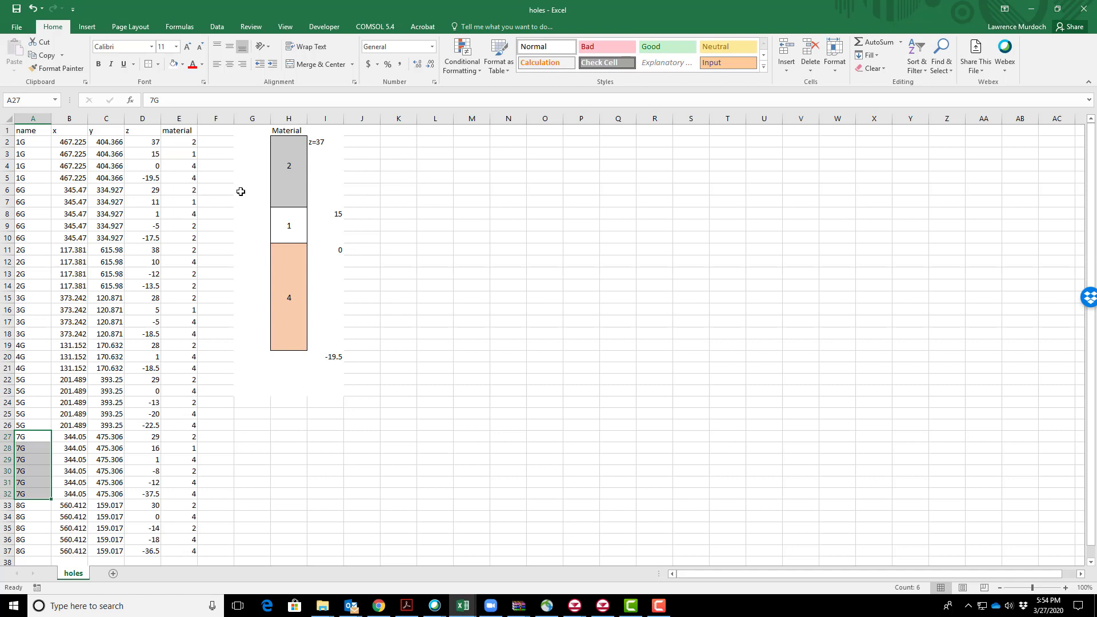
{"action": "mouse_move", "coordinate": [350, 388]}
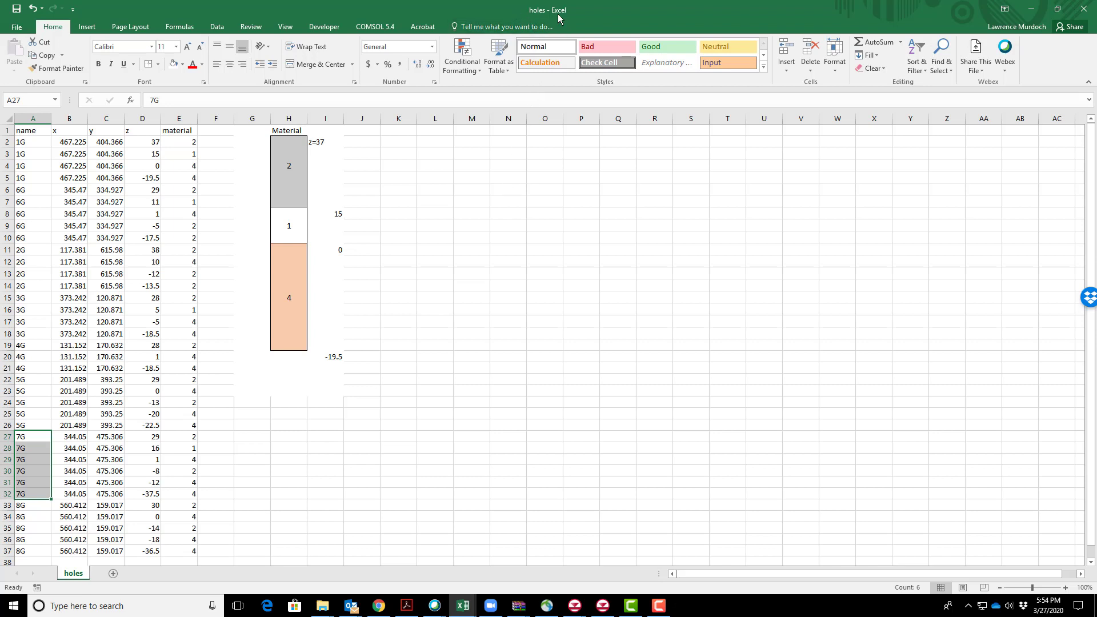
{"action": "mouse_move", "coordinate": [514, 434]}
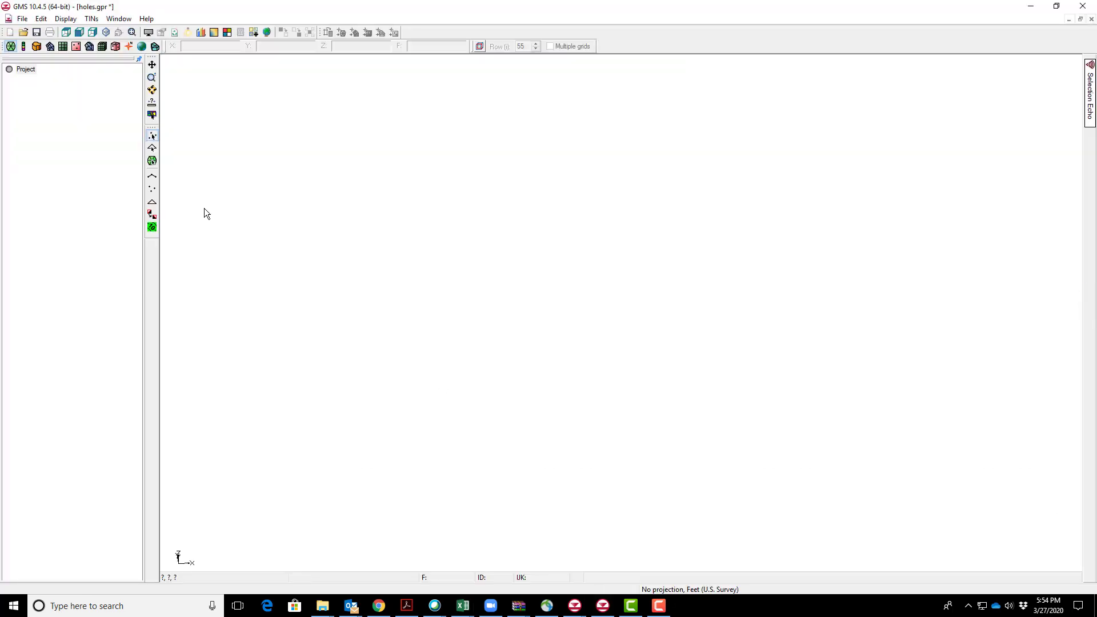
Start importing holes.txt with the first row treated as column headings
{"action": "left_click", "coordinate": [22, 18]}
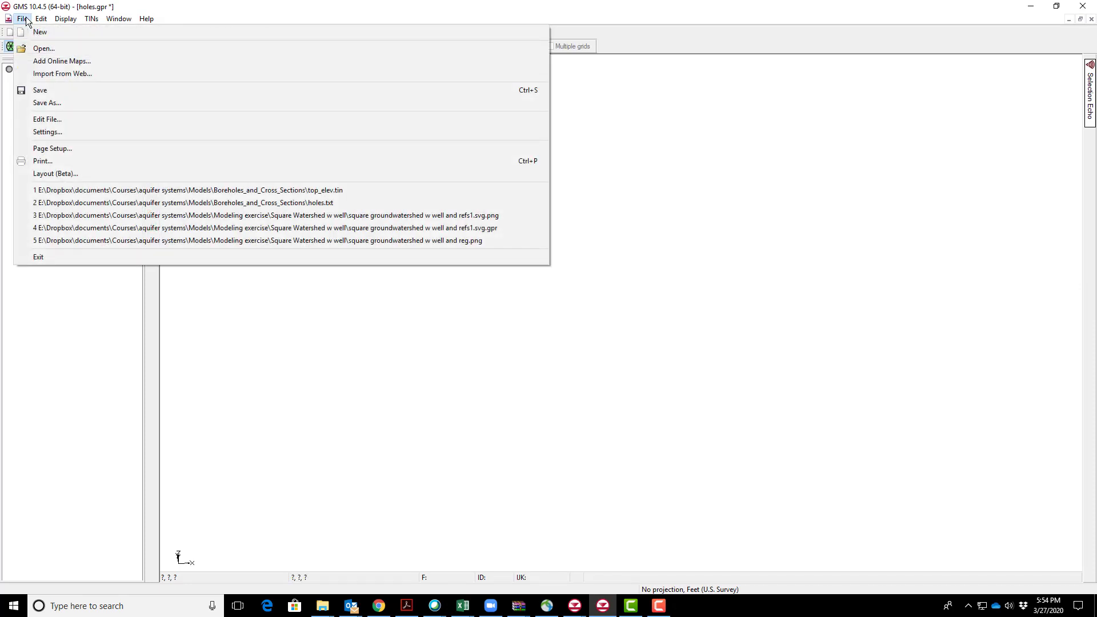
{"action": "mouse_move", "coordinate": [44, 48]}
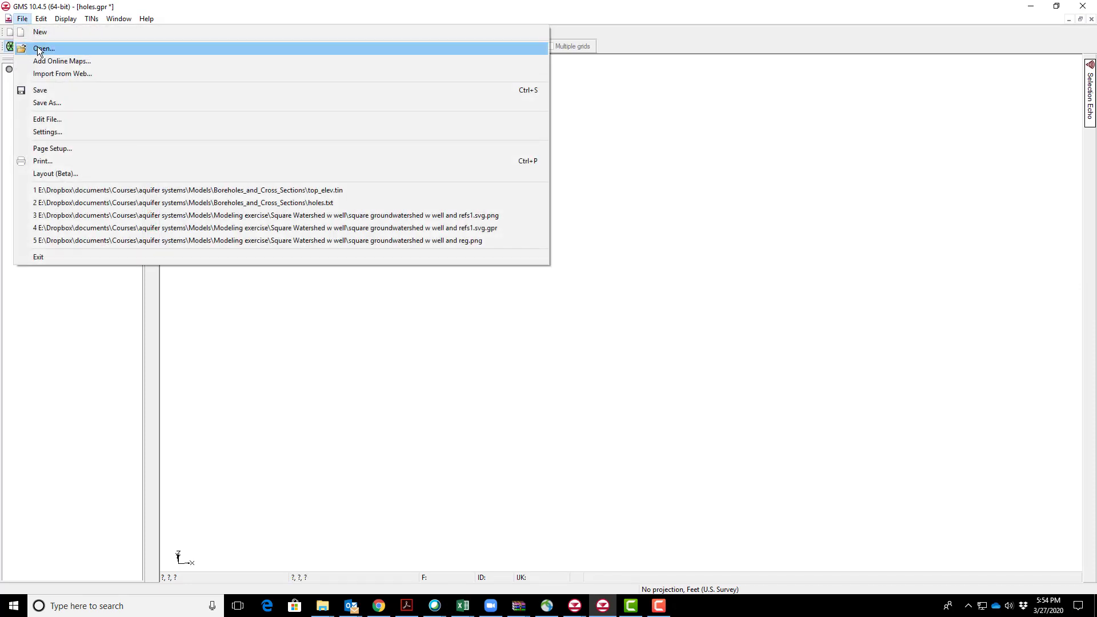
{"action": "left_click", "coordinate": [43, 48]}
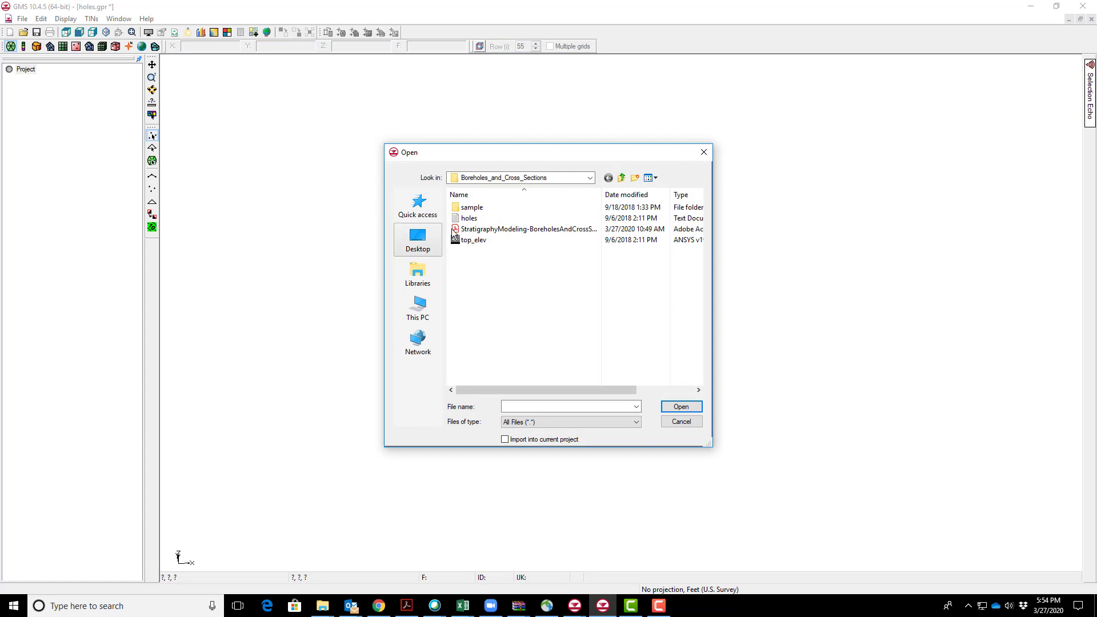
{"action": "left_click", "coordinate": [469, 217]}
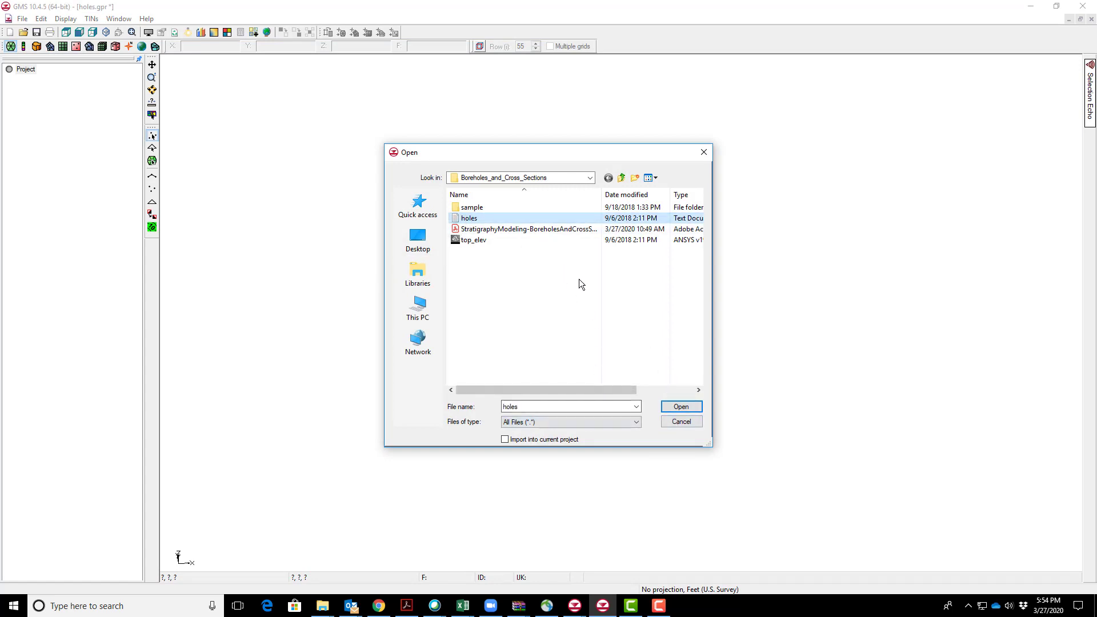
{"action": "left_click", "coordinate": [678, 407]}
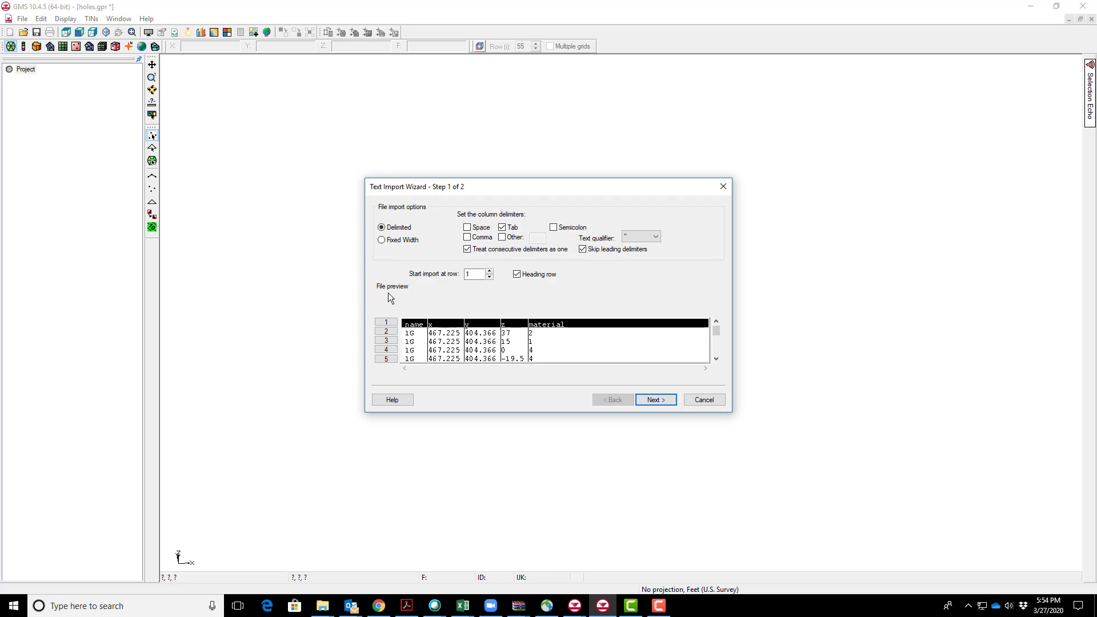
{"action": "mouse_move", "coordinate": [619, 276]}
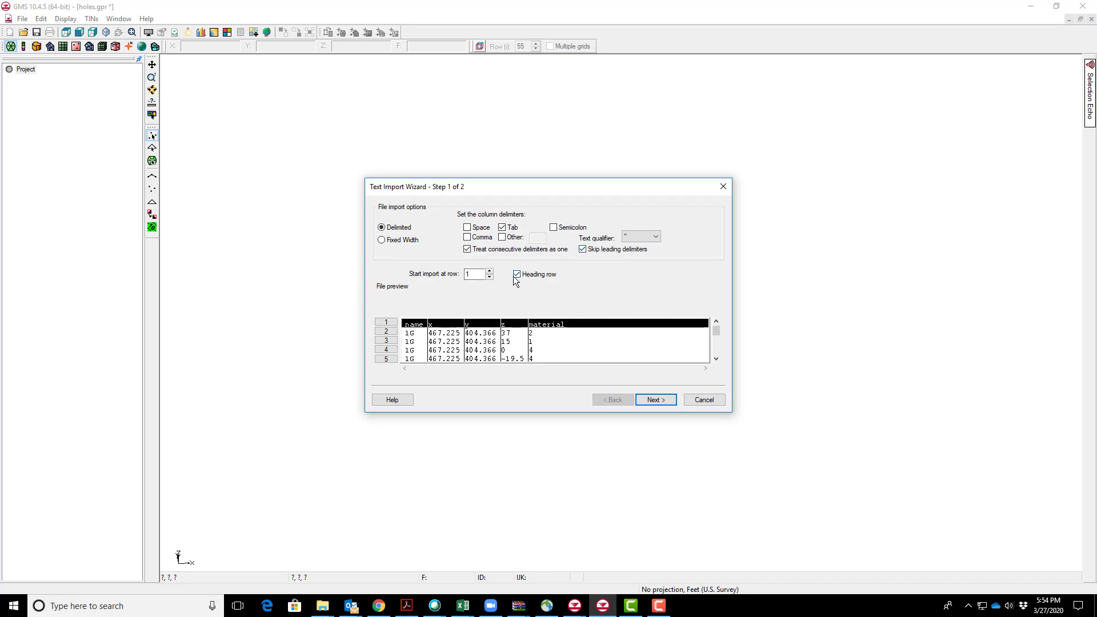
{"action": "left_click", "coordinate": [516, 273]}
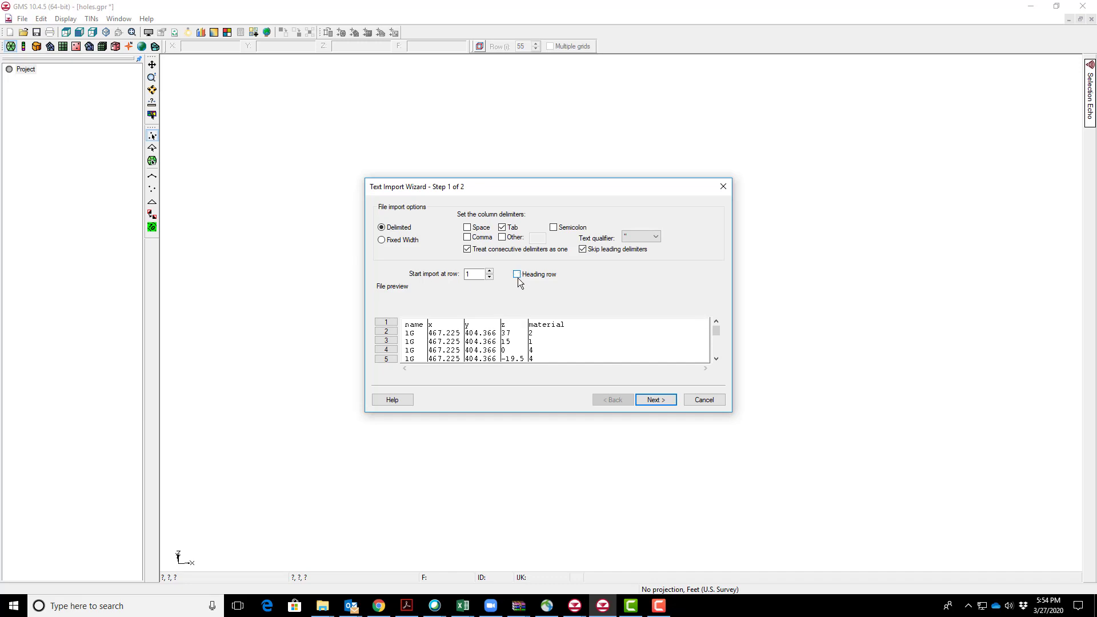
{"action": "left_click", "coordinate": [516, 273]}
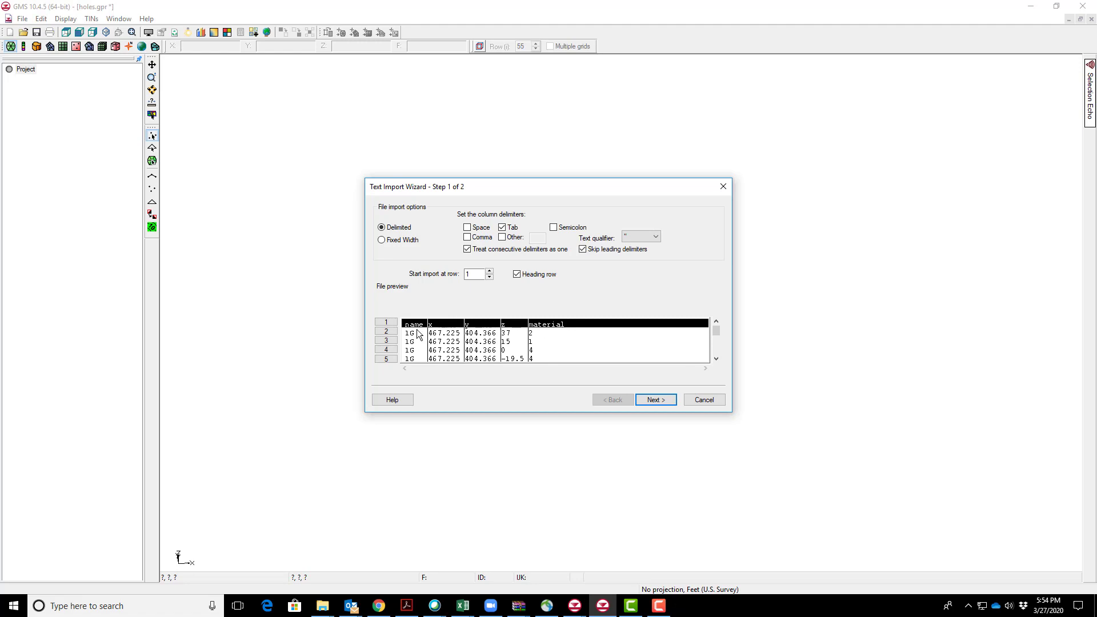
{"action": "left_click", "coordinate": [655, 400]}
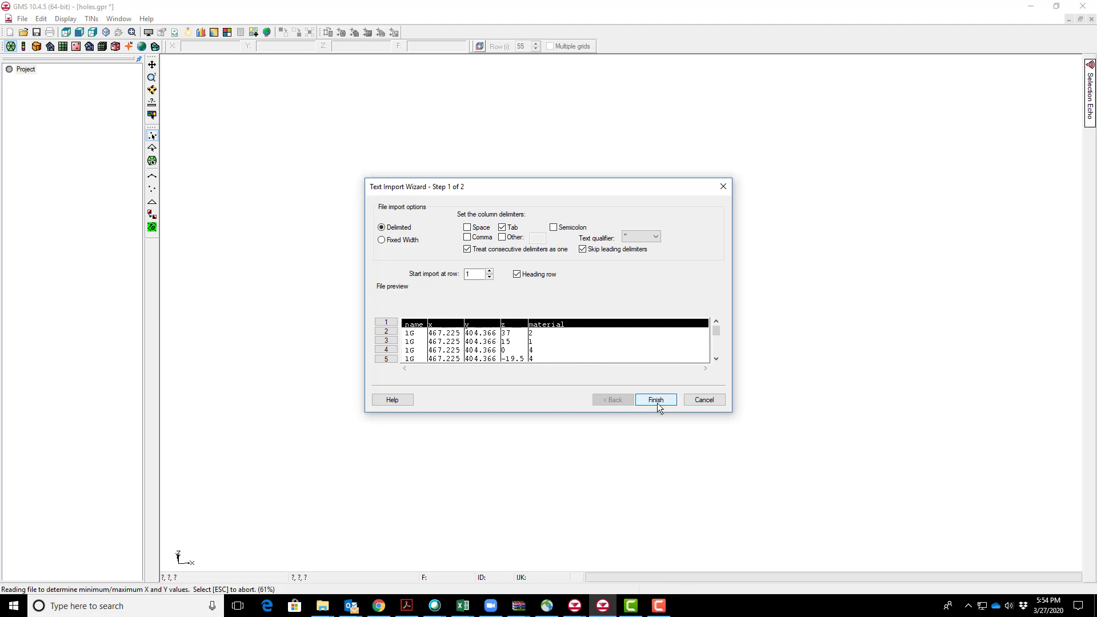
Set the import data type to Borehole data with Name, X, Y, Z, Soil ID columns
{"action": "left_click", "coordinate": [654, 400]}
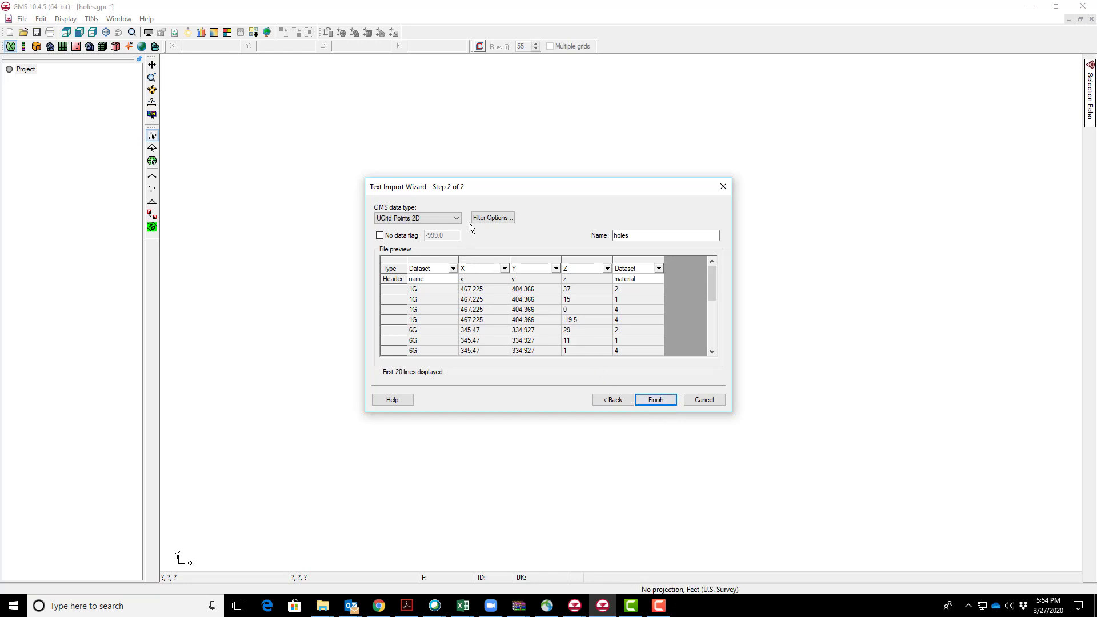
{"action": "left_click", "coordinate": [456, 217]}
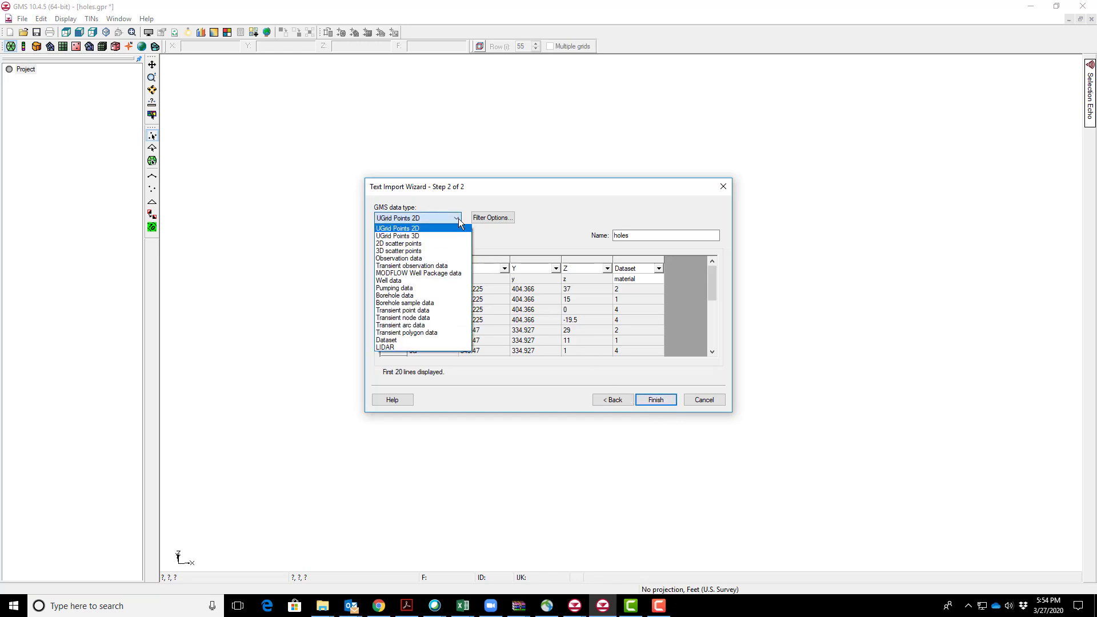
{"action": "left_click", "coordinate": [394, 295]}
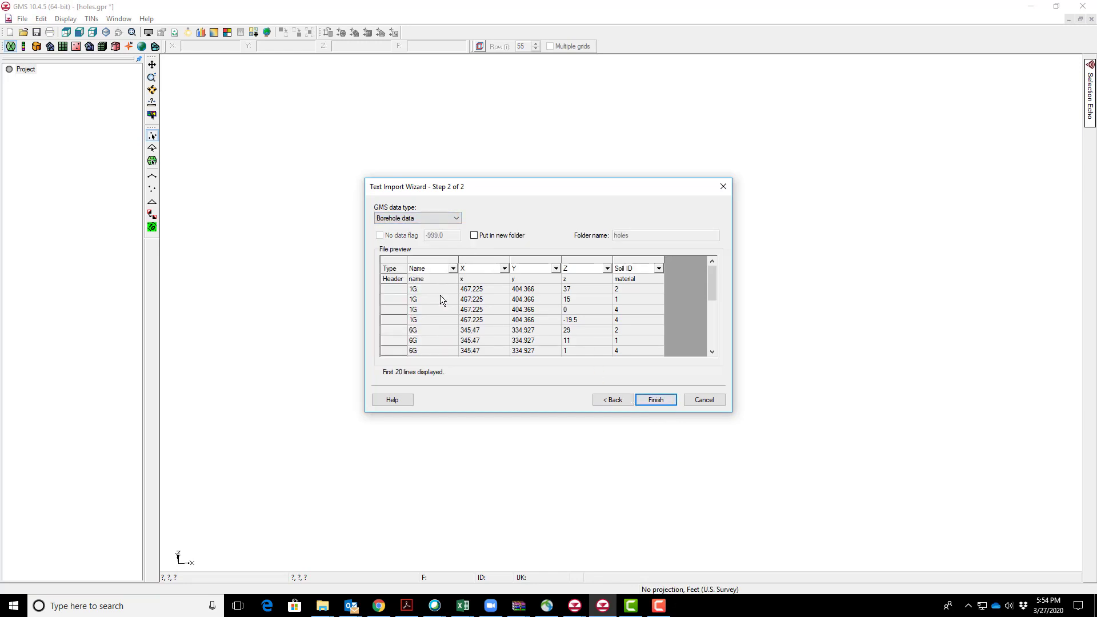
{"action": "mouse_move", "coordinate": [485, 306]}
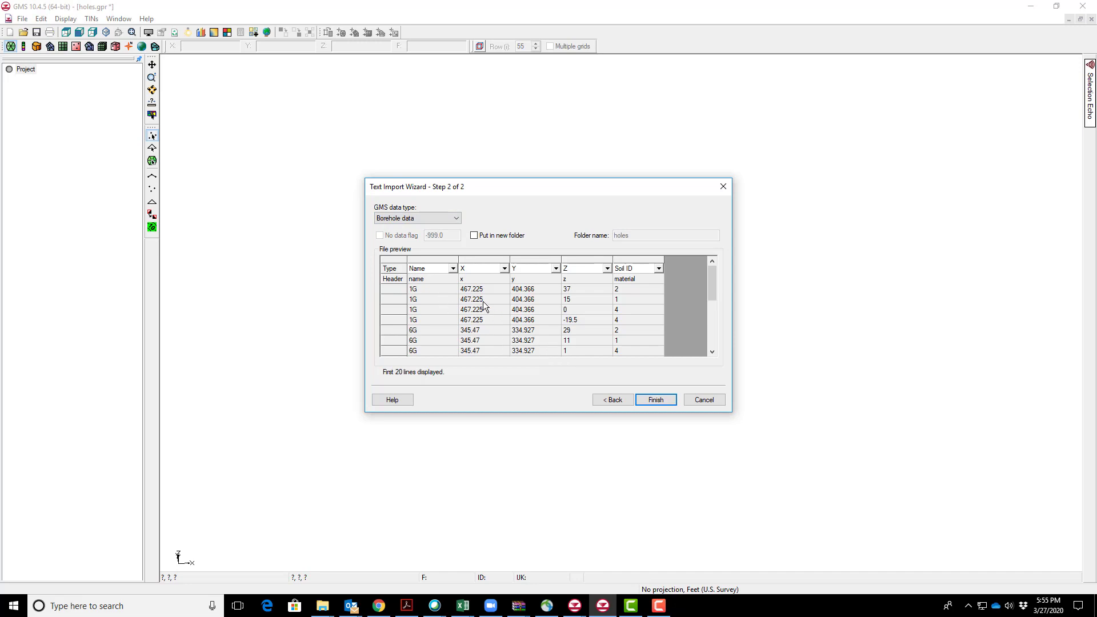
{"action": "mouse_move", "coordinate": [419, 296]}
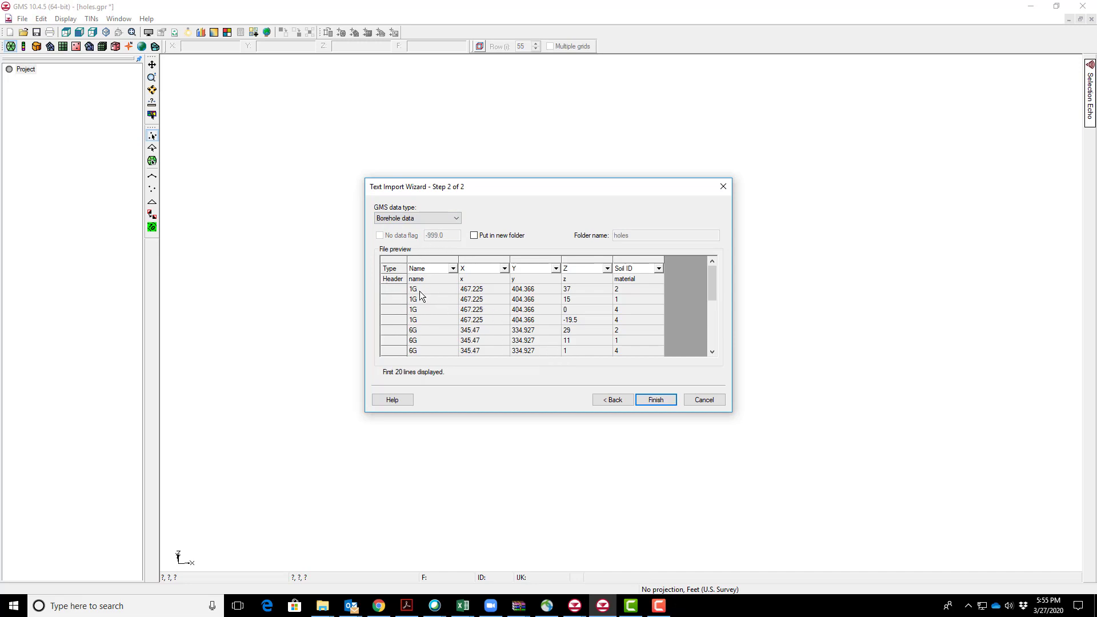
{"action": "mouse_move", "coordinate": [481, 283]}
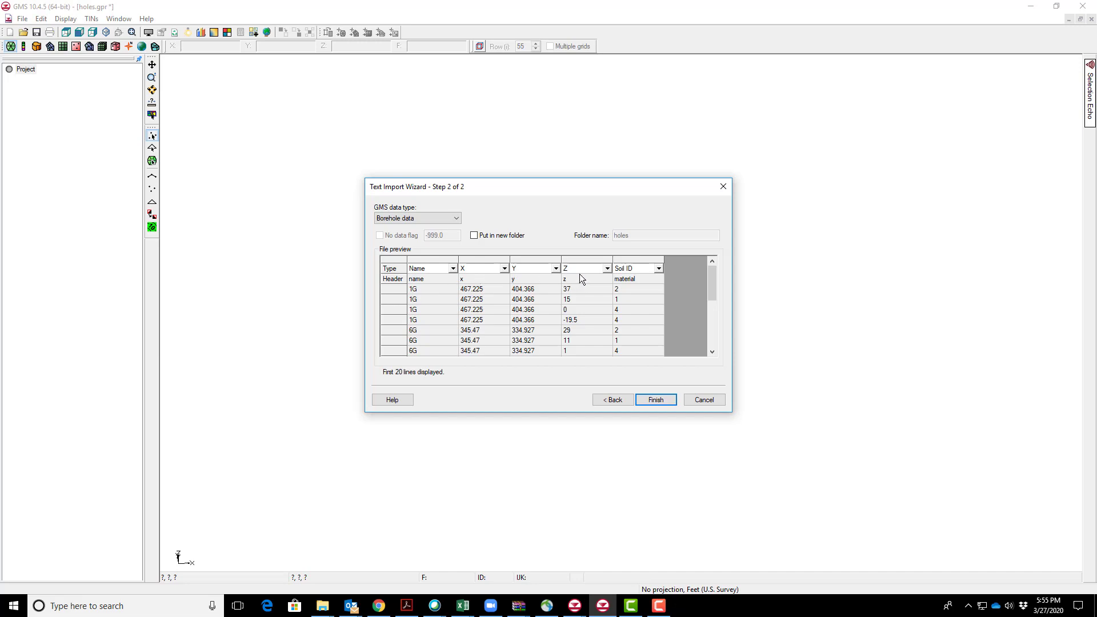
{"action": "mouse_move", "coordinate": [633, 294]}
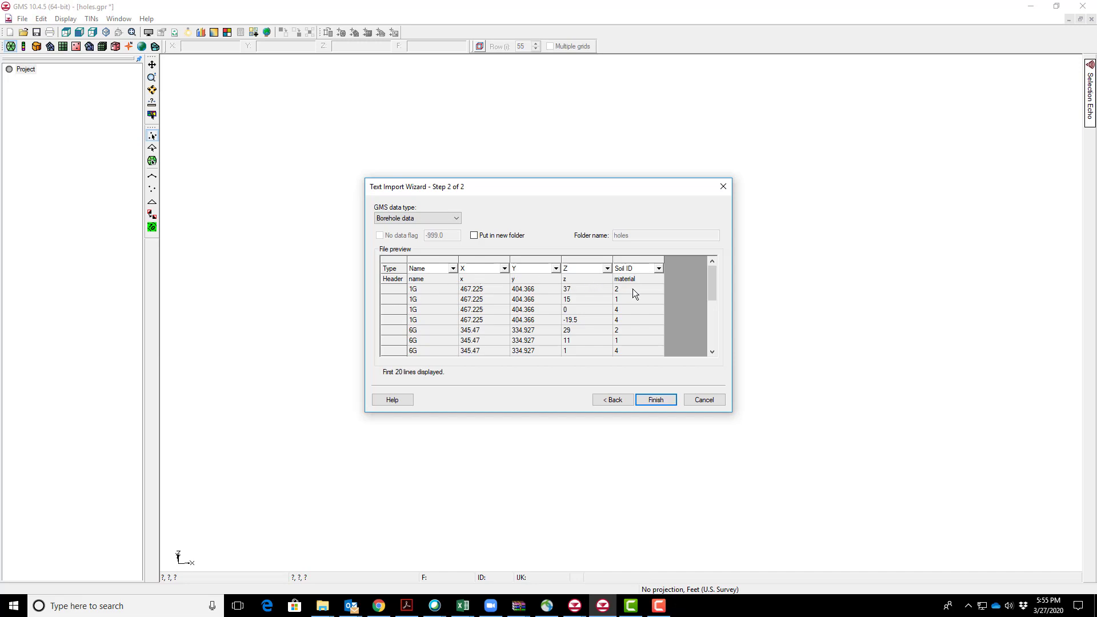
{"action": "mouse_move", "coordinate": [570, 298]}
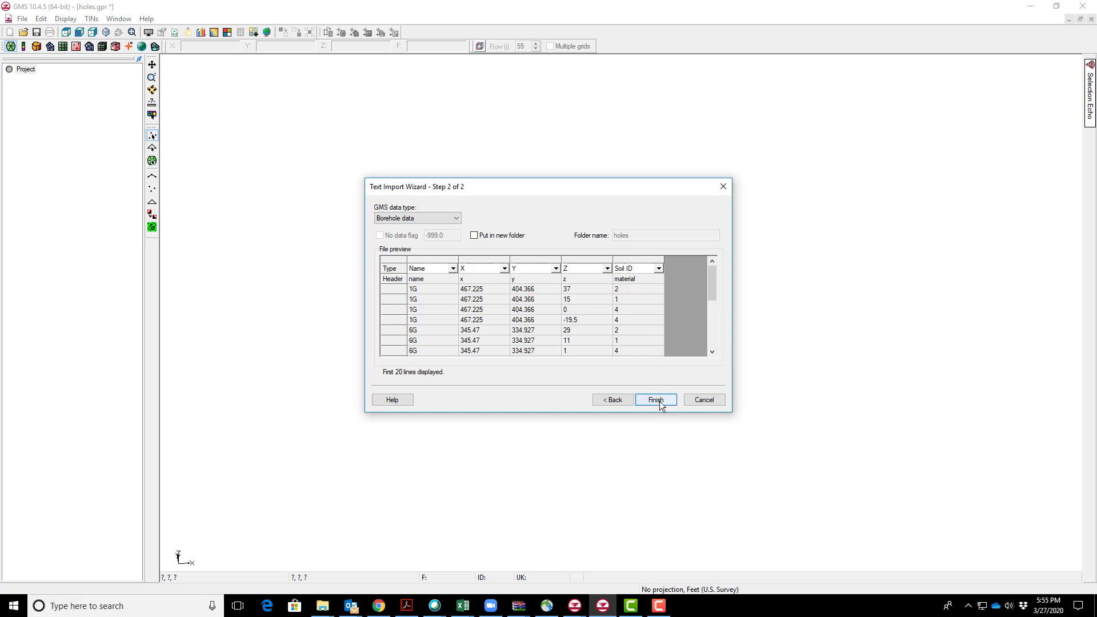
Finish the import, creating boreholes 1G through 8G as material columns
{"action": "left_click", "coordinate": [654, 400]}
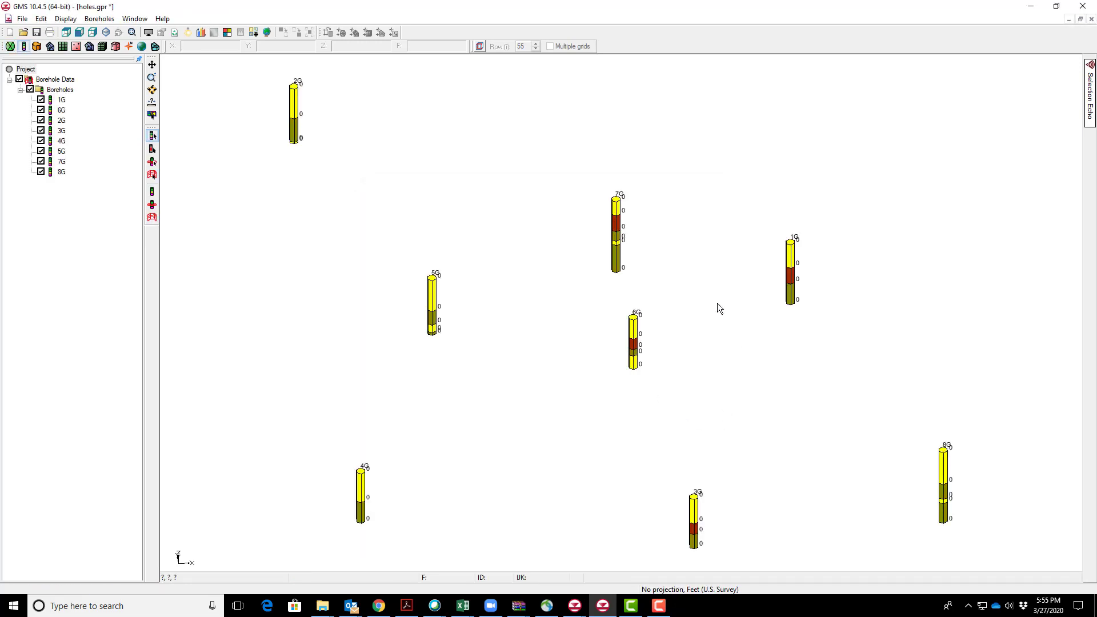
{"action": "mouse_move", "coordinate": [624, 348]}
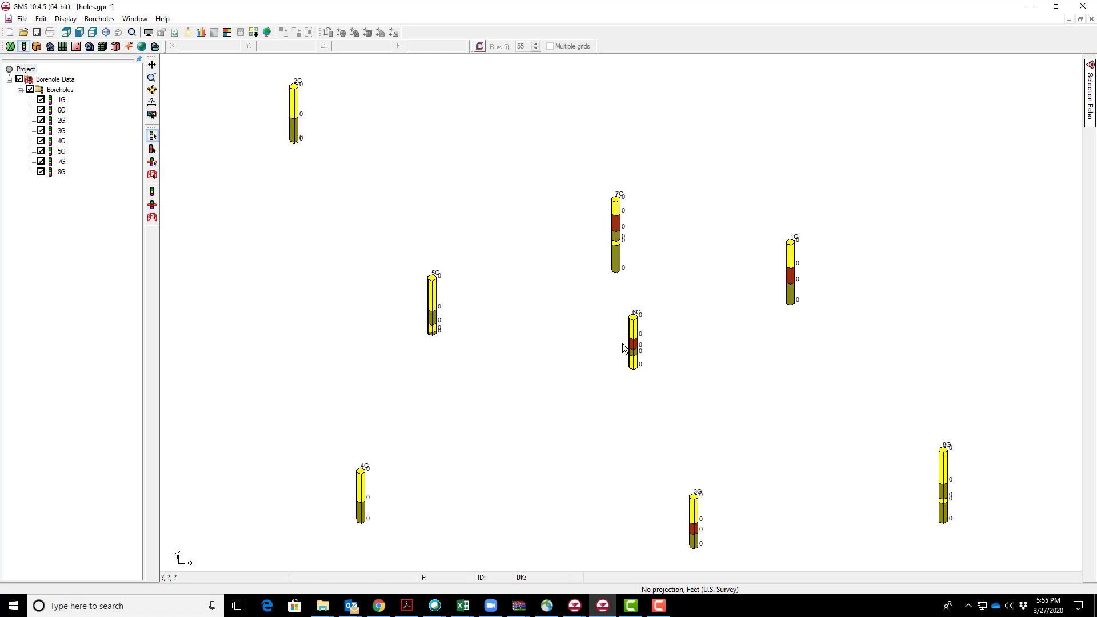
{"action": "mouse_move", "coordinate": [515, 276]}
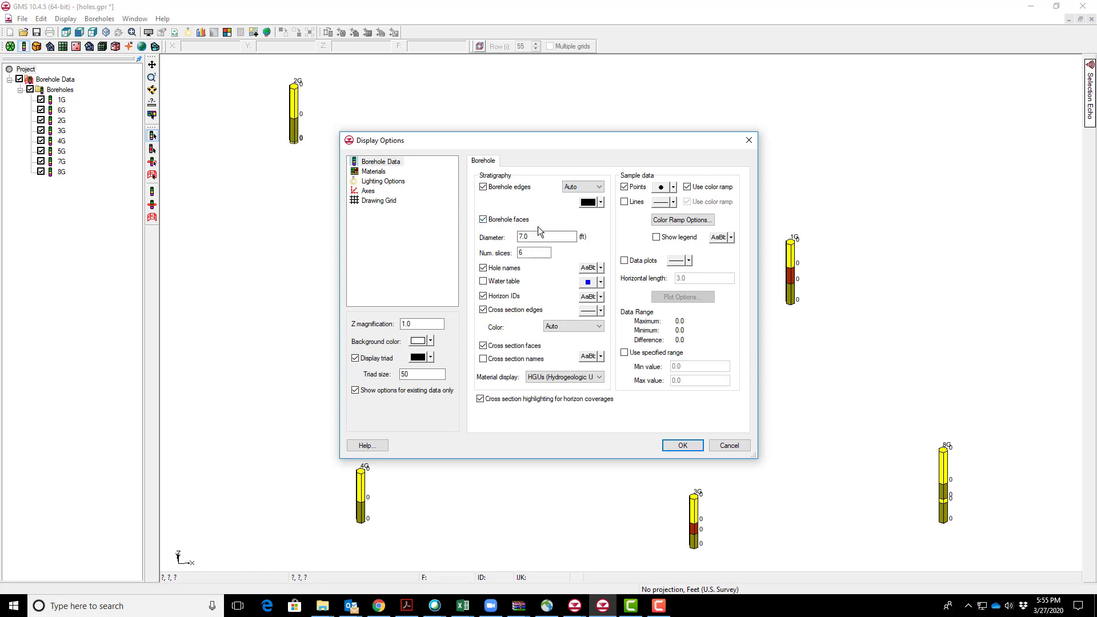
In Borehole Data display options keep hole names on and uncheck Horizon IDs
{"action": "left_click", "coordinate": [546, 236]}
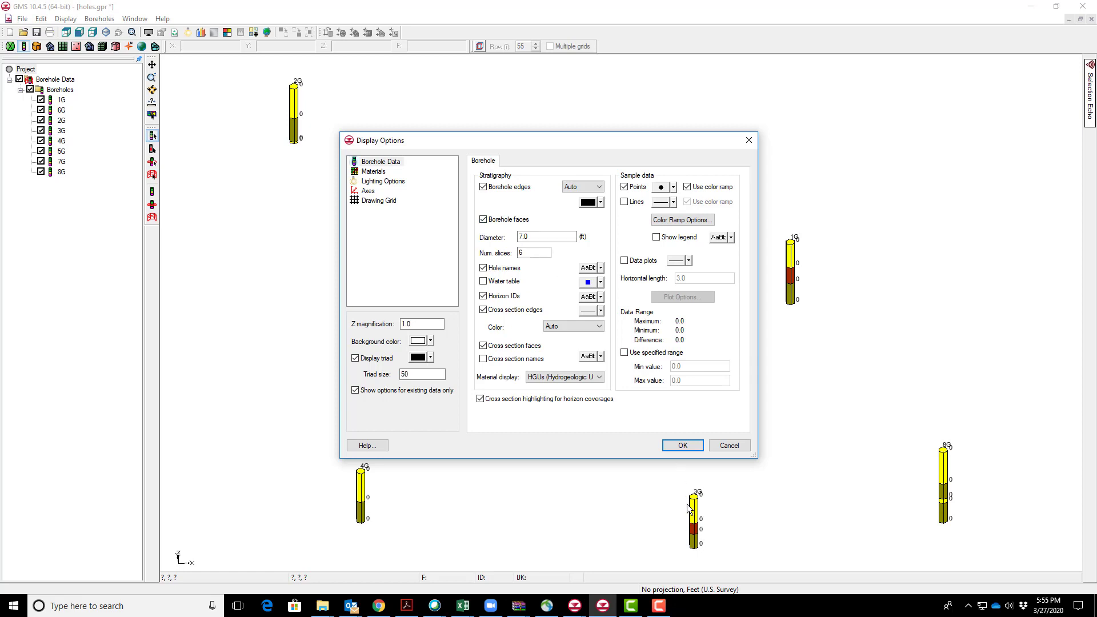
{"action": "mouse_move", "coordinate": [552, 278]}
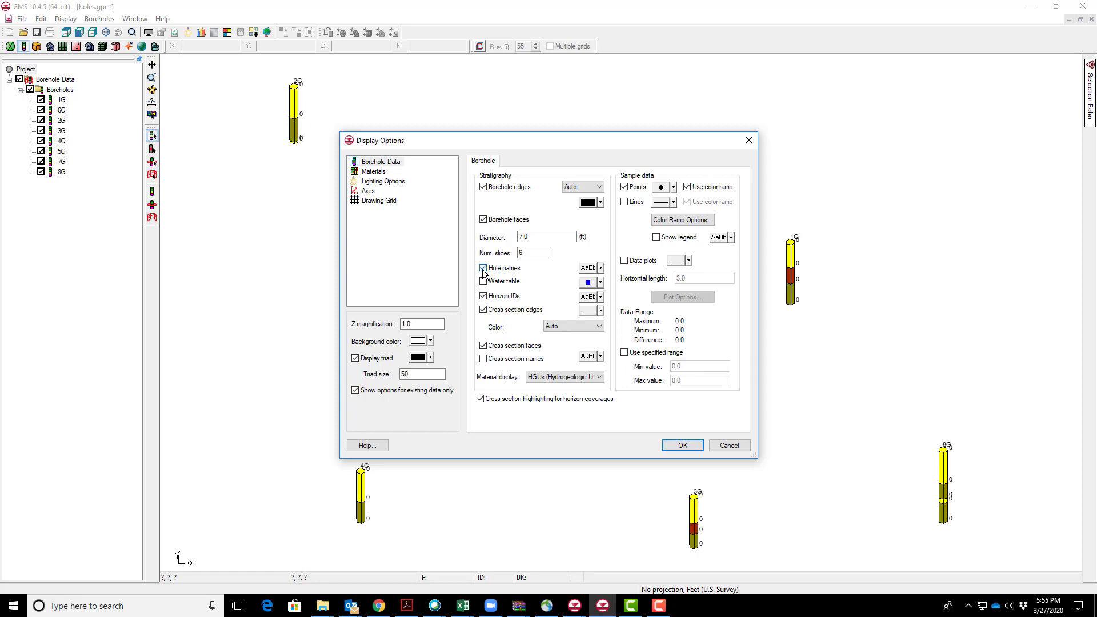
{"action": "left_click", "coordinate": [482, 281]}
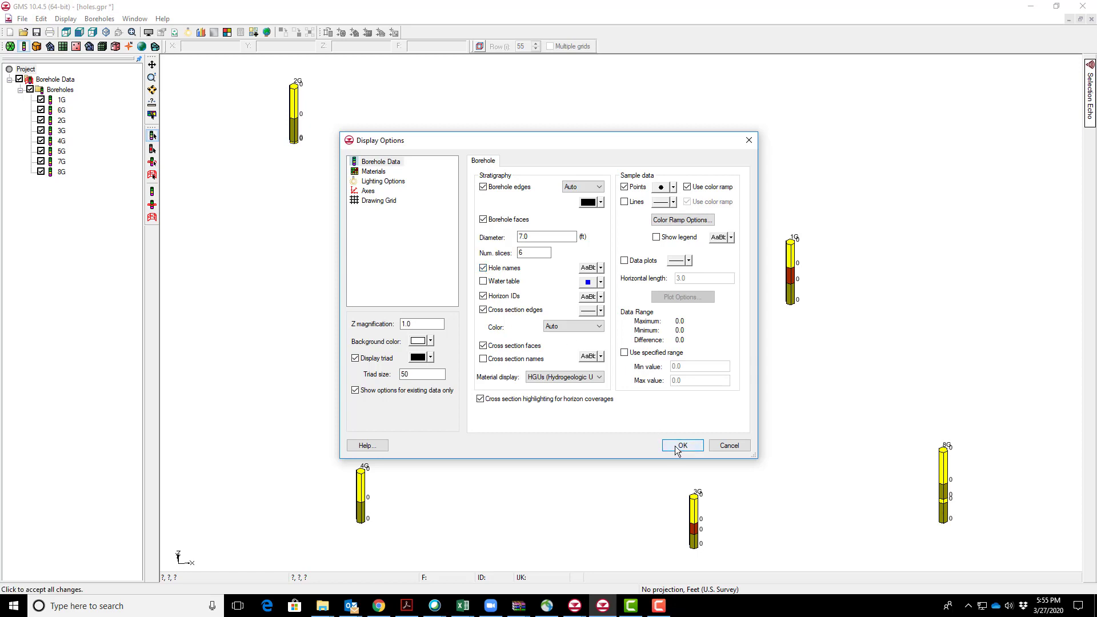
{"action": "mouse_move", "coordinate": [537, 347]}
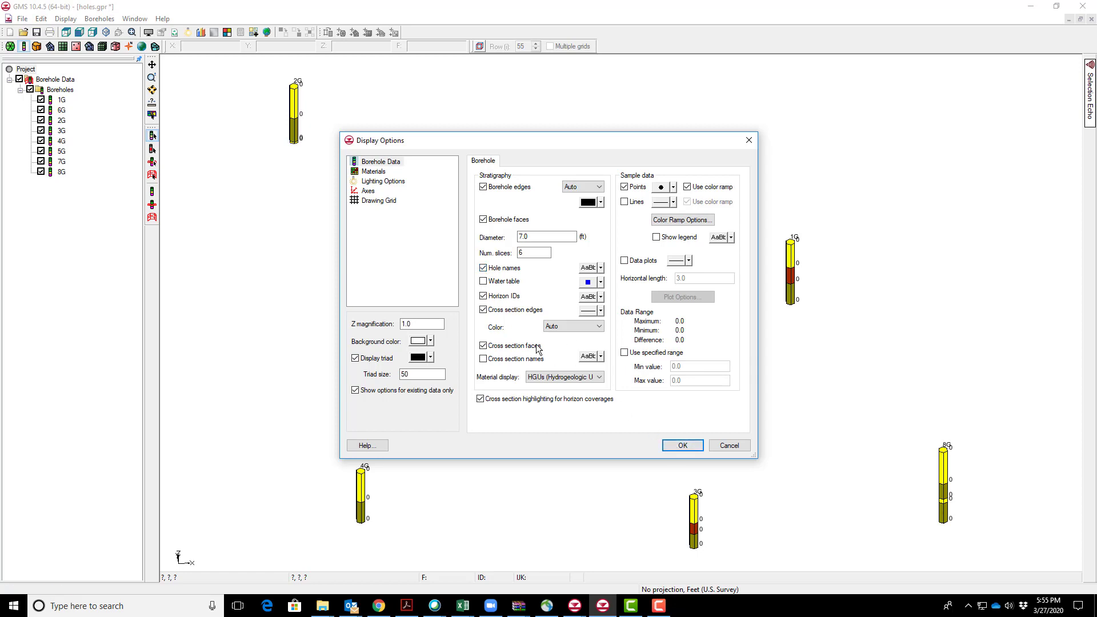
{"action": "mouse_move", "coordinate": [945, 449]}
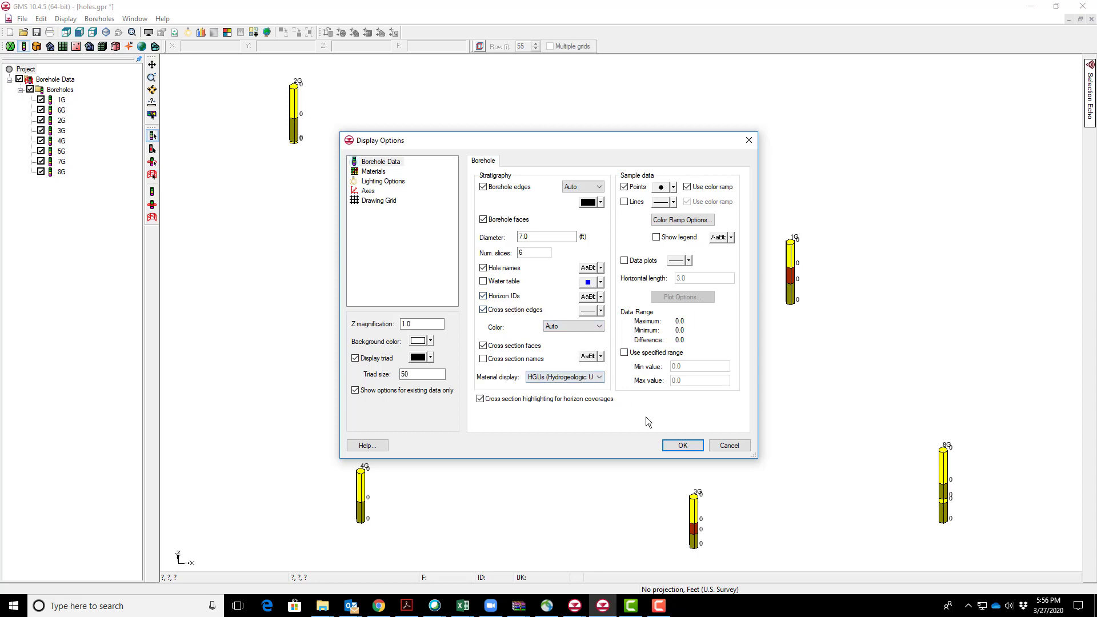
{"action": "left_click", "coordinate": [482, 295]}
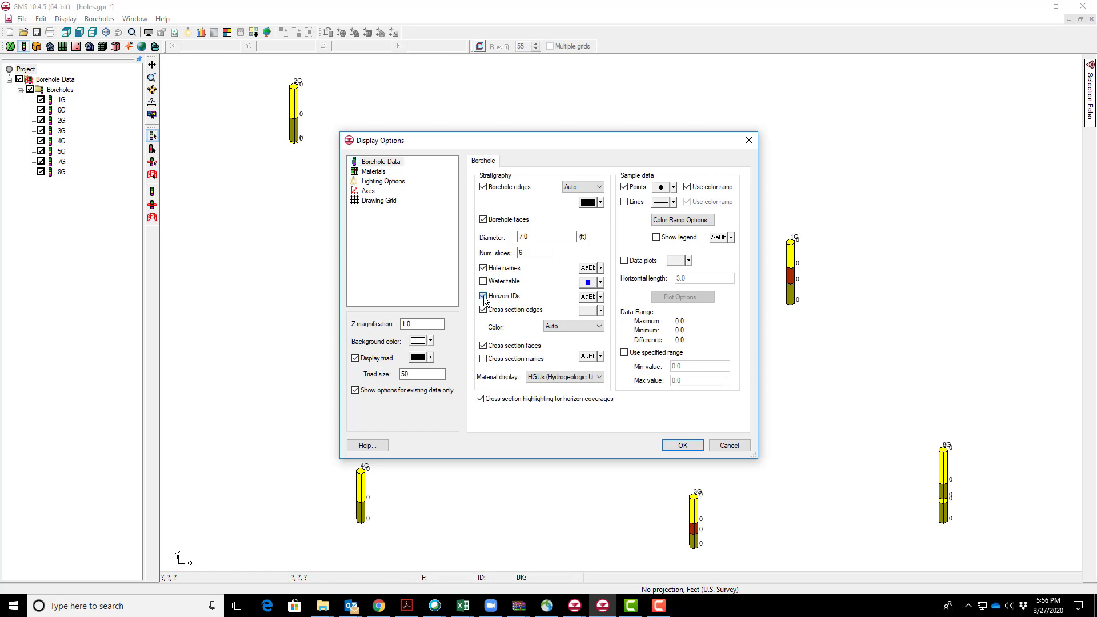
{"action": "left_click", "coordinate": [483, 295]}
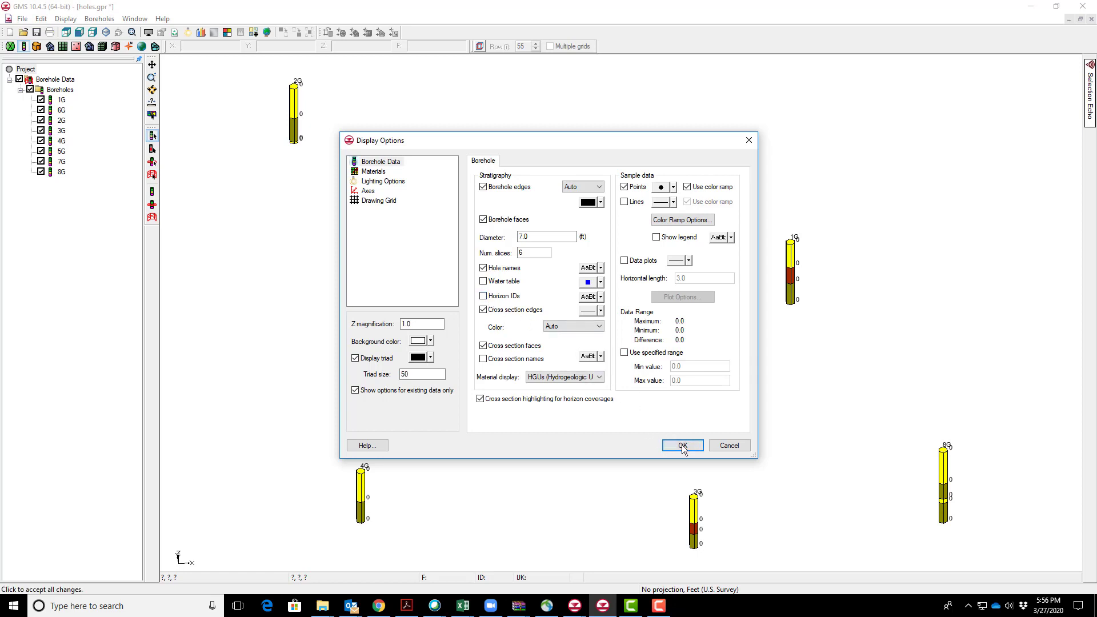
{"action": "left_click", "coordinate": [681, 446]}
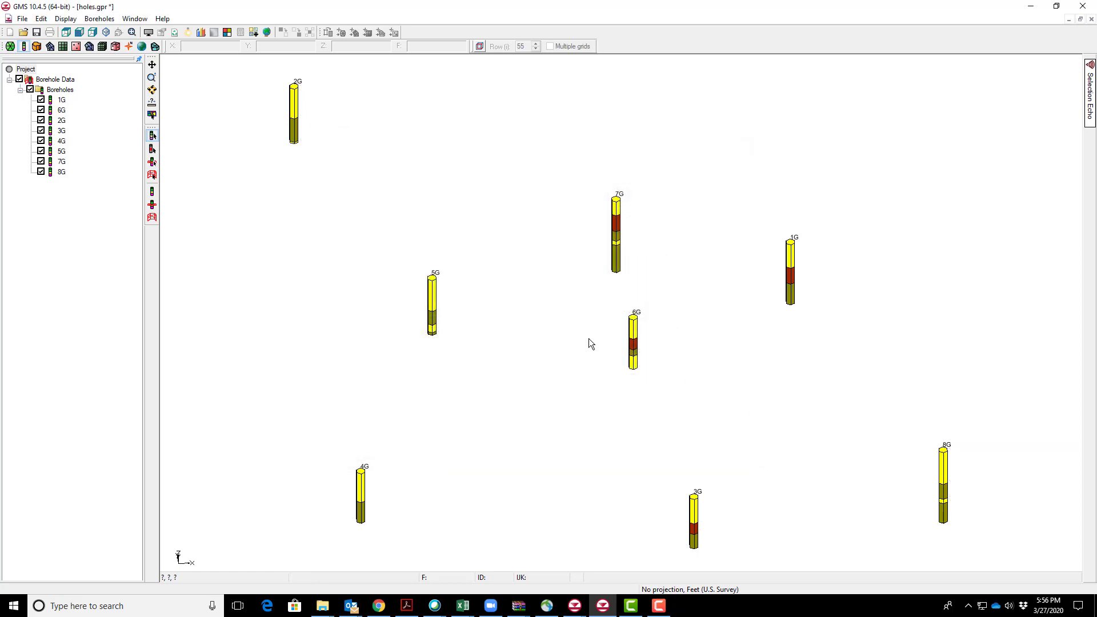
{"action": "mouse_move", "coordinate": [437, 427]}
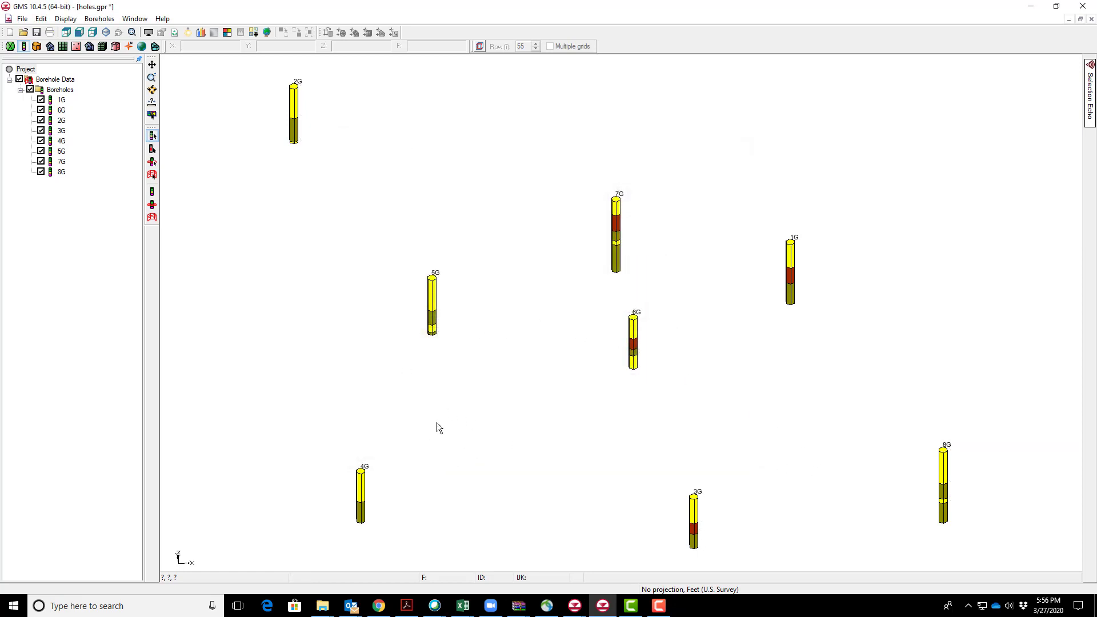
{"action": "mouse_move", "coordinate": [699, 363]}
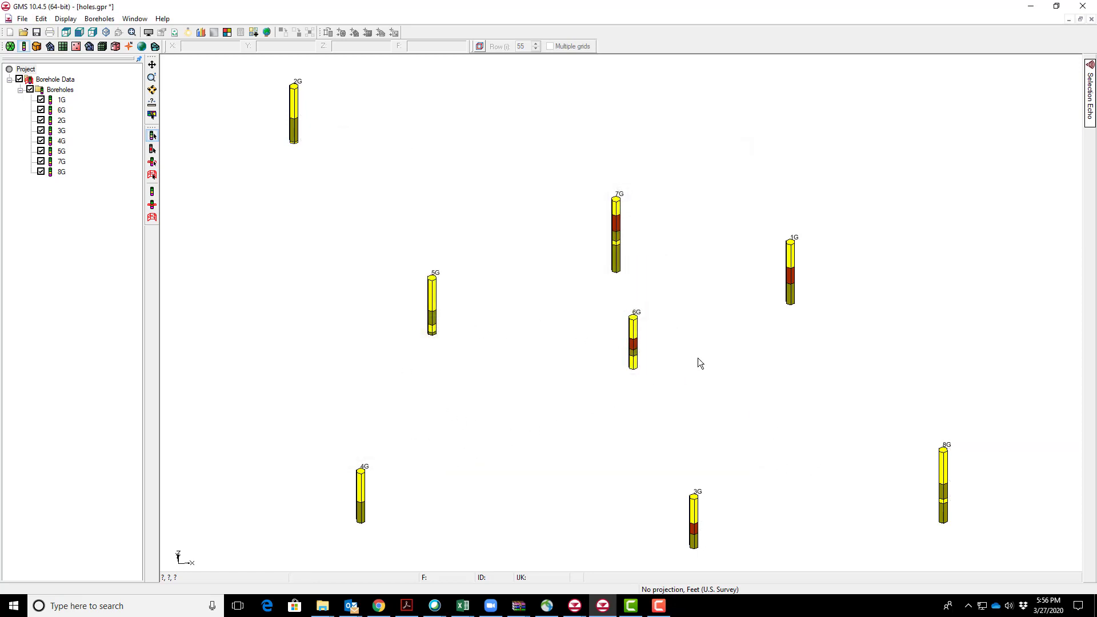
{"action": "mouse_move", "coordinate": [649, 324]}
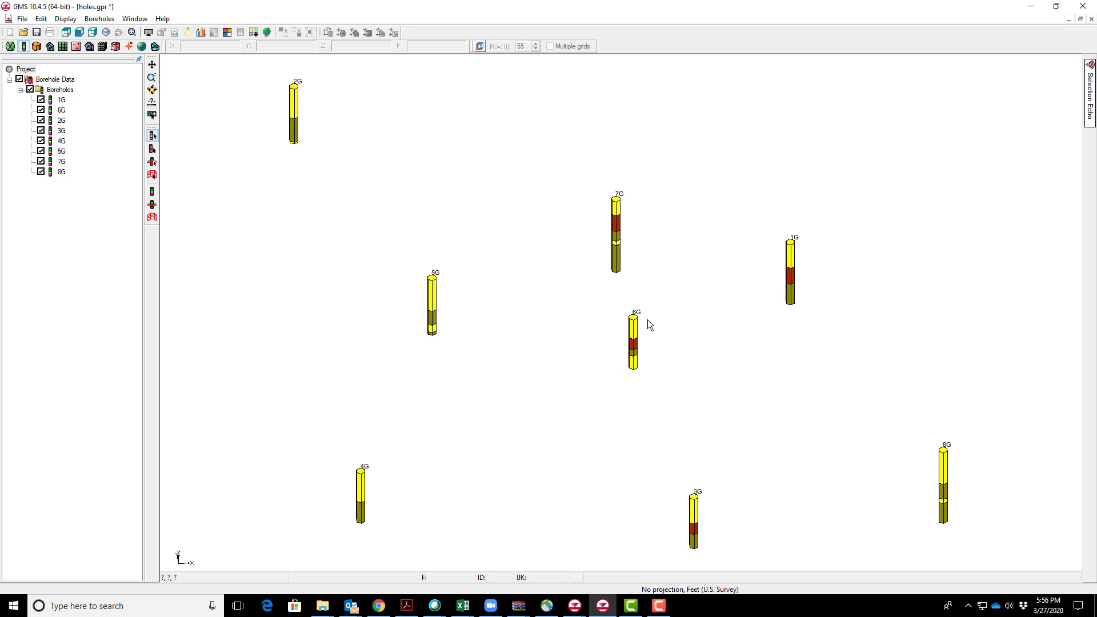
{"action": "mouse_move", "coordinate": [447, 276]}
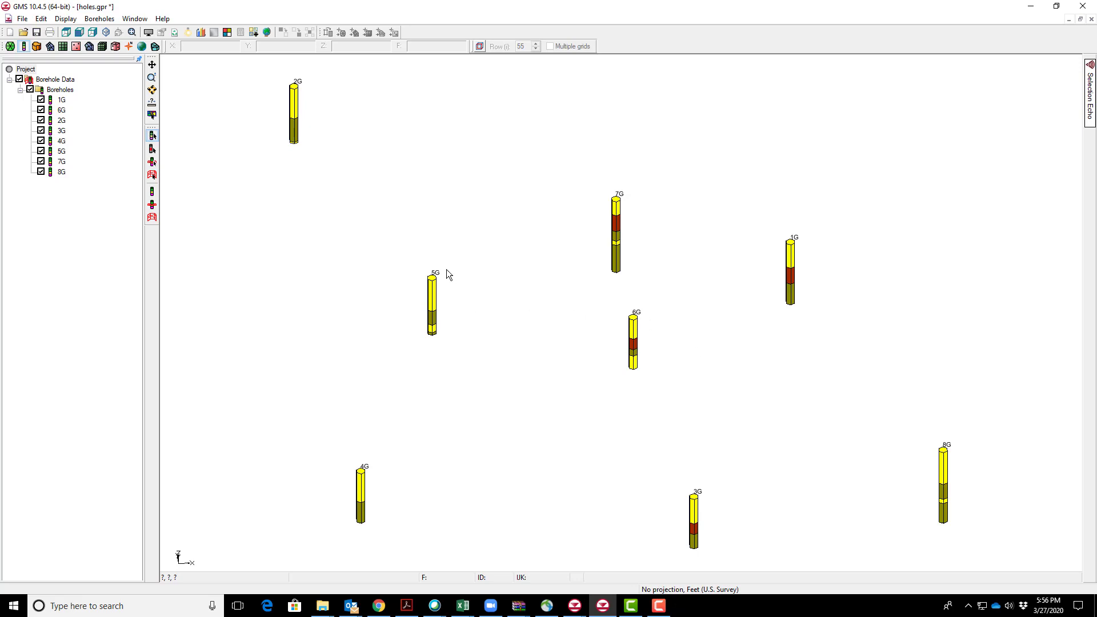
{"action": "mouse_move", "coordinate": [623, 316]}
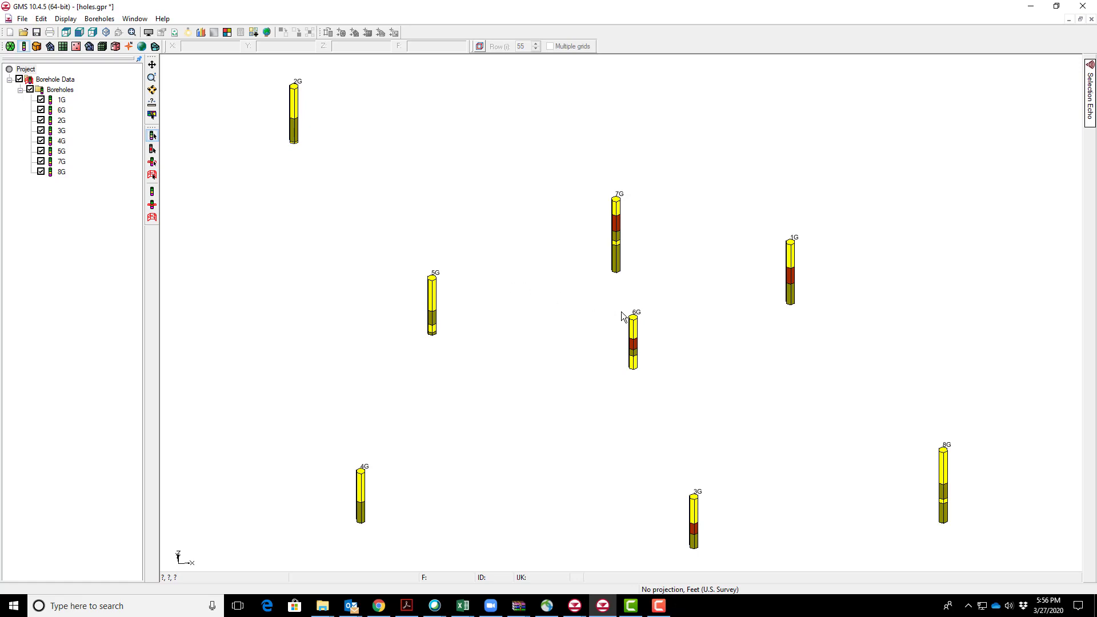
{"action": "mouse_move", "coordinate": [634, 363]}
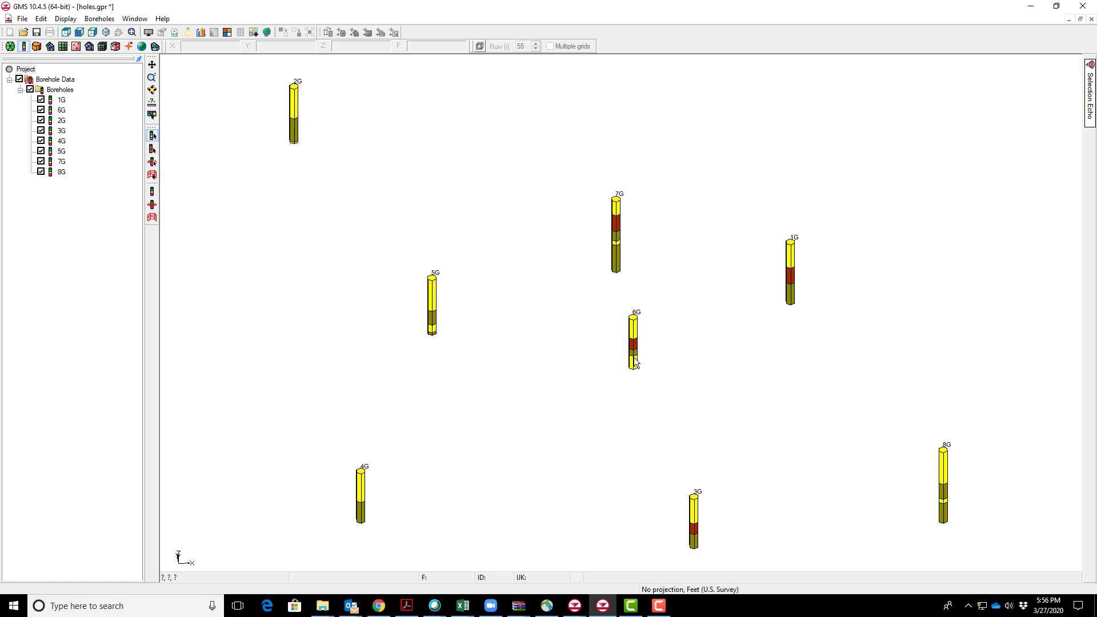
{"action": "mouse_move", "coordinate": [644, 370]}
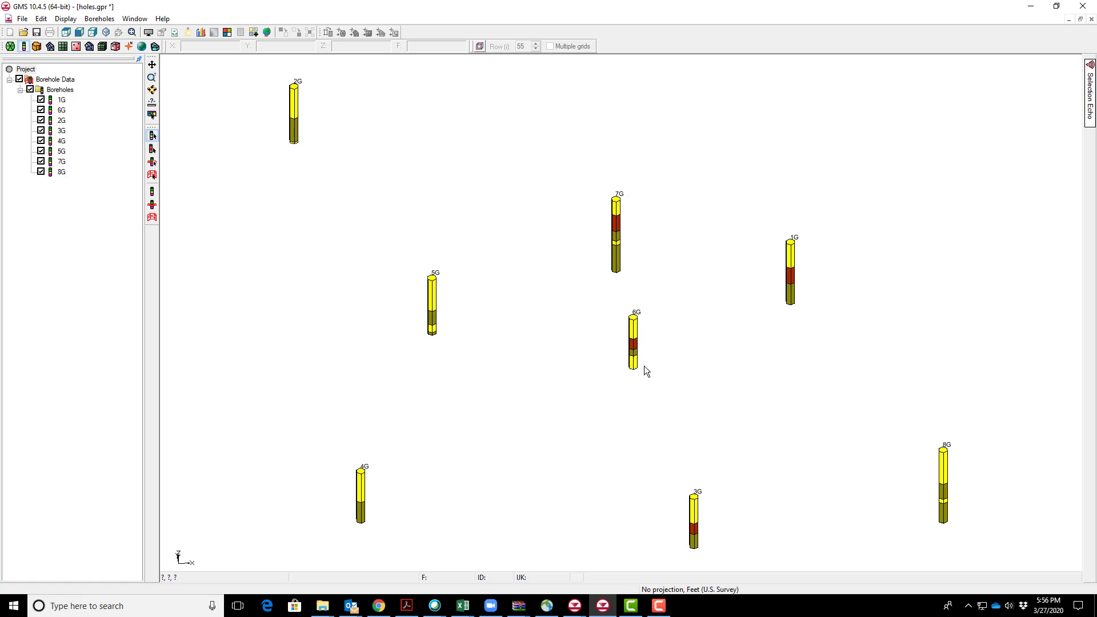
{"action": "mouse_move", "coordinate": [672, 399]}
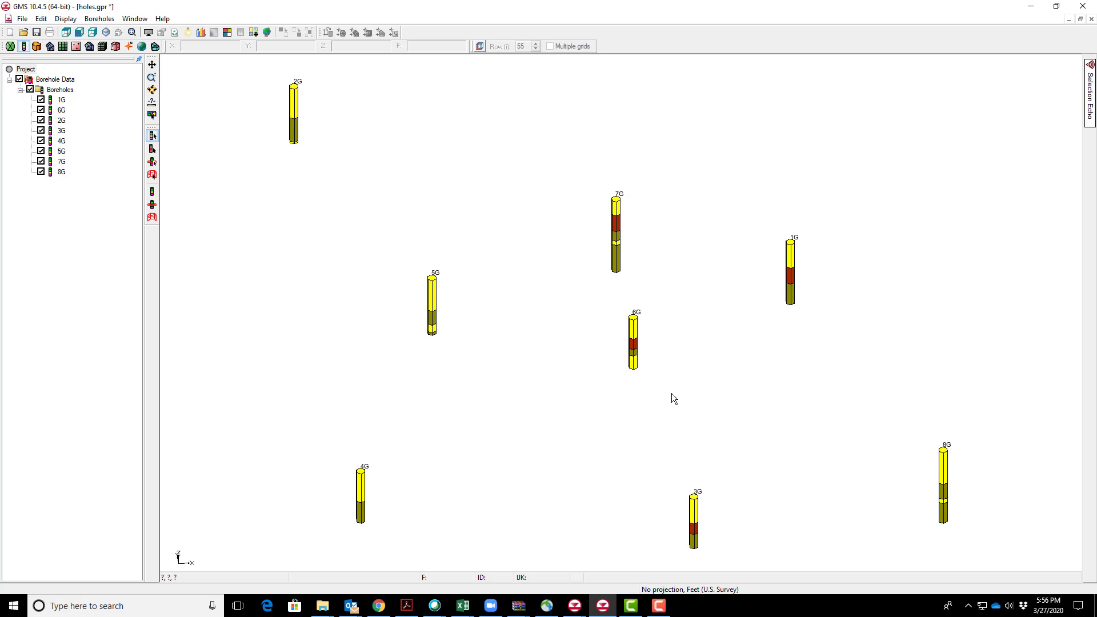
{"action": "mouse_move", "coordinate": [459, 182]}
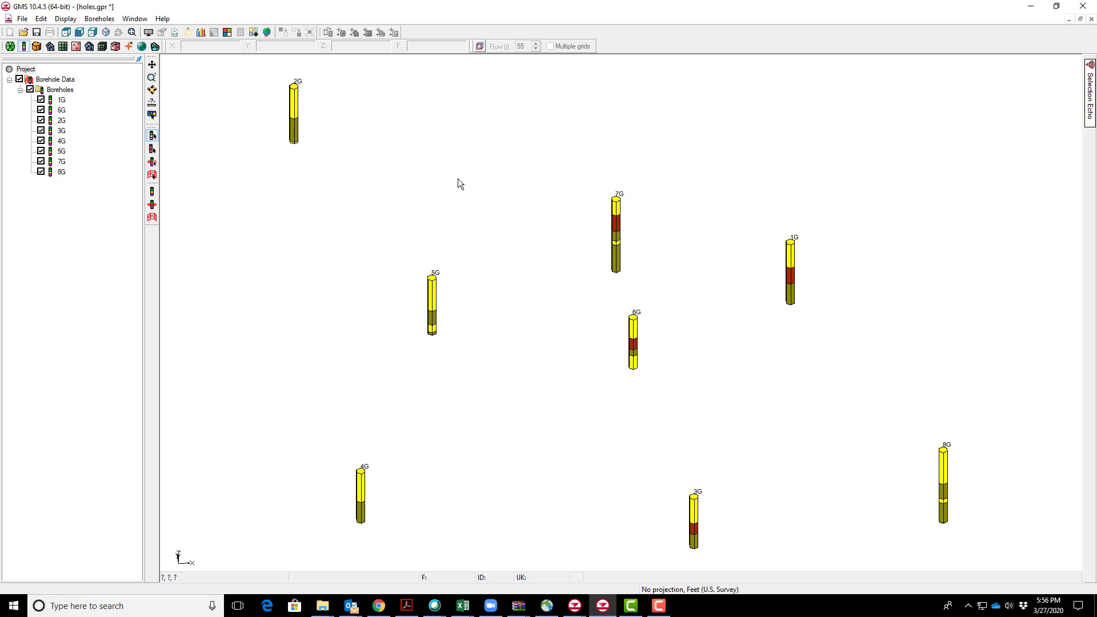
{"action": "mouse_move", "coordinate": [264, 58]}
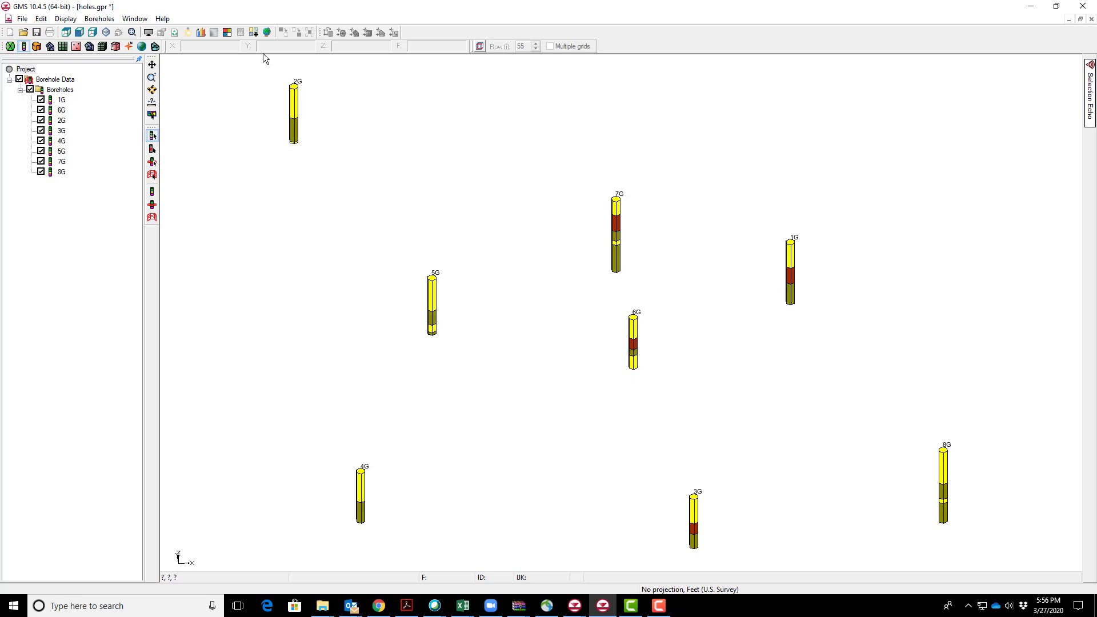
{"action": "mouse_move", "coordinate": [226, 32]}
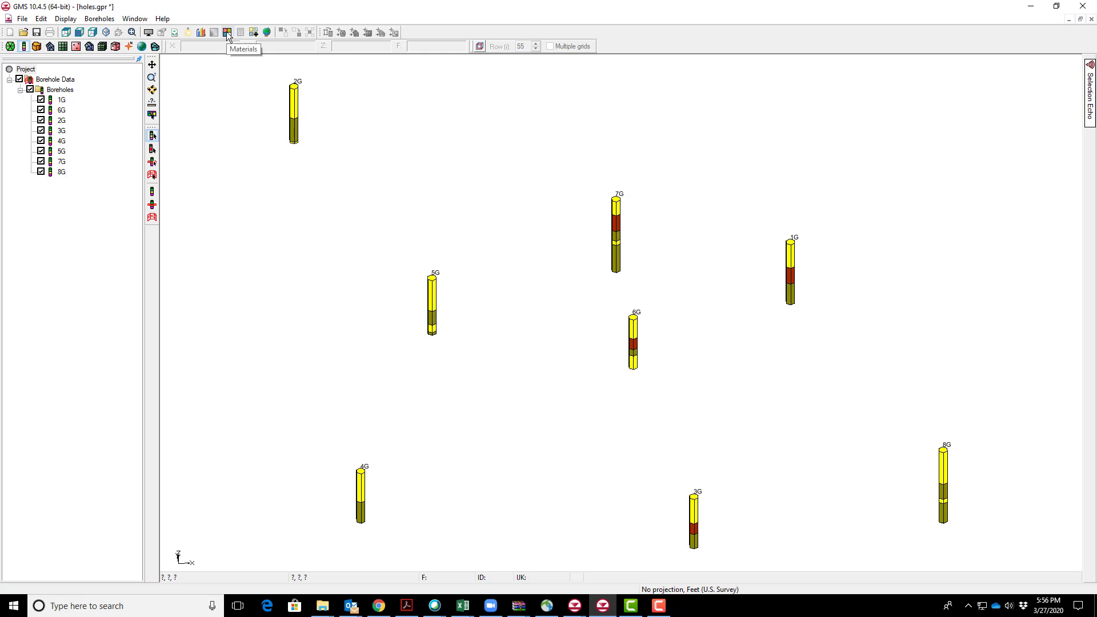
Show the Materials list with sand (ID 2), clay (ID 1) and silt (ID 4)
{"action": "left_click", "coordinate": [226, 32]}
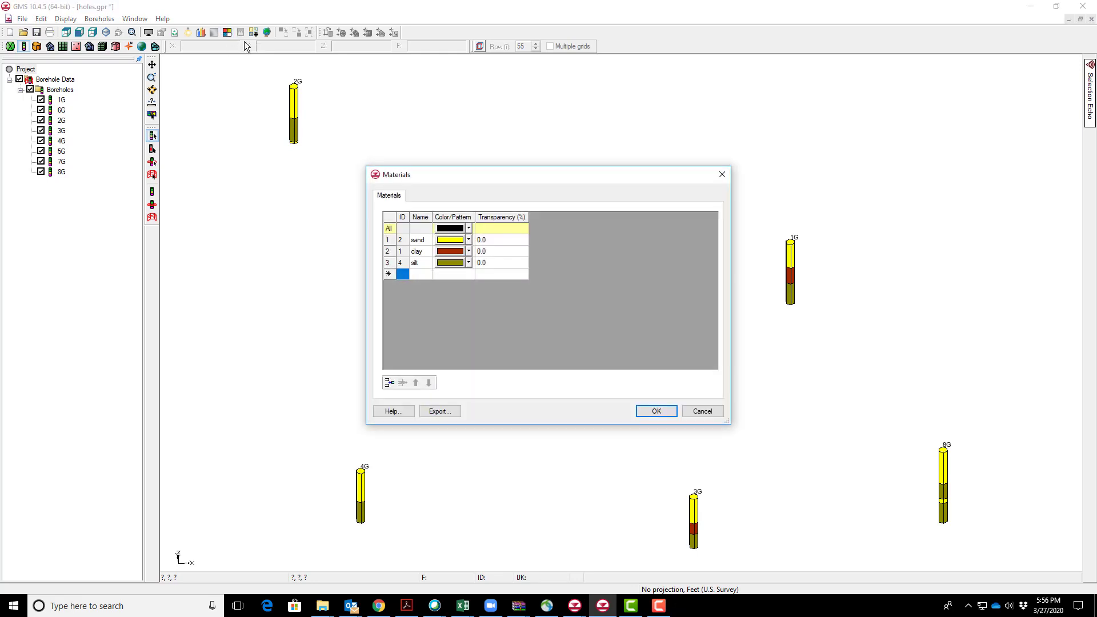
{"action": "mouse_move", "coordinate": [459, 297]}
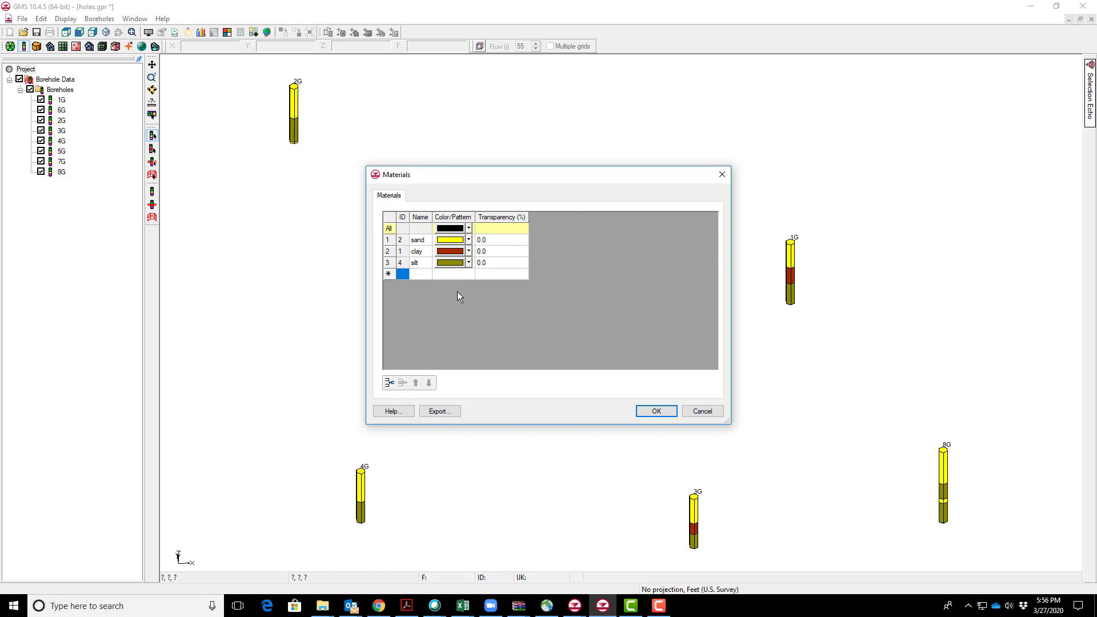
{"action": "mouse_move", "coordinate": [457, 261]}
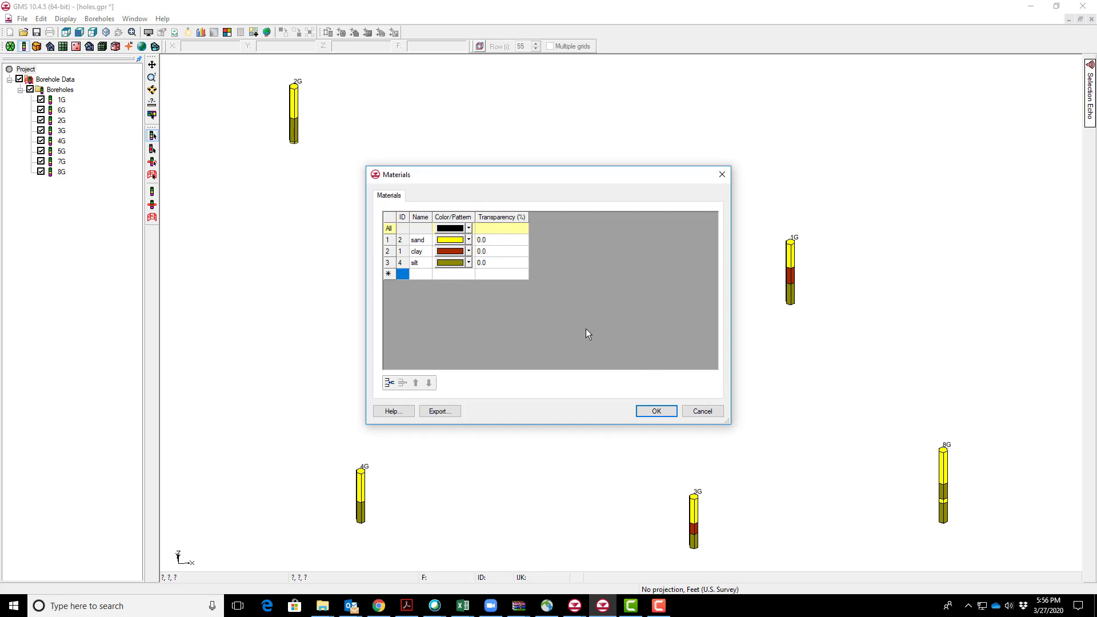
{"action": "mouse_move", "coordinate": [422, 241]}
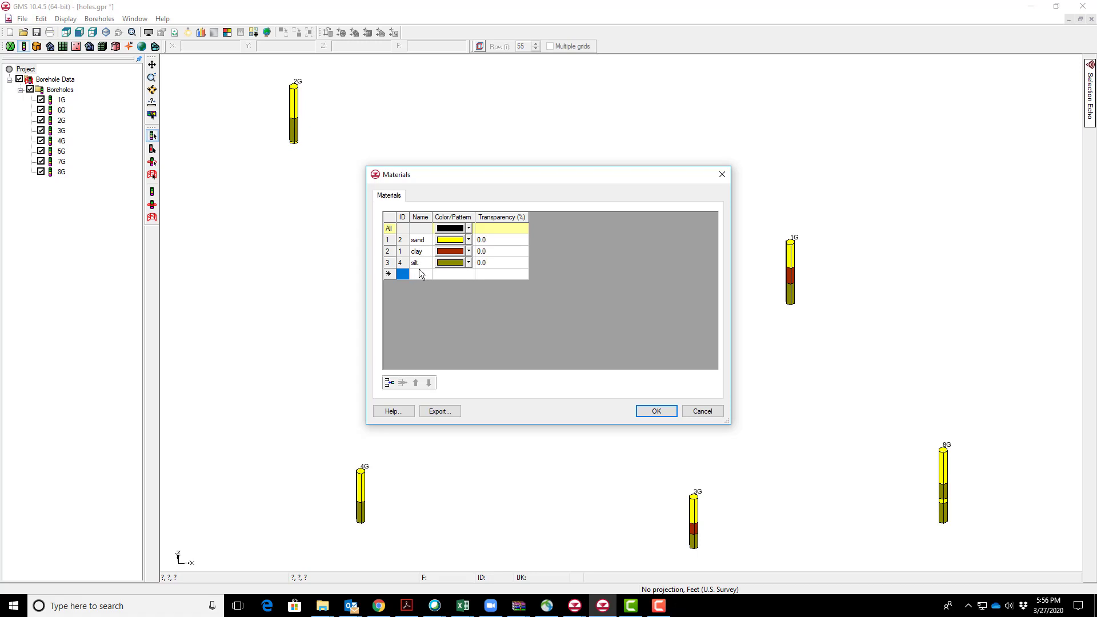
{"action": "mouse_move", "coordinate": [425, 275]}
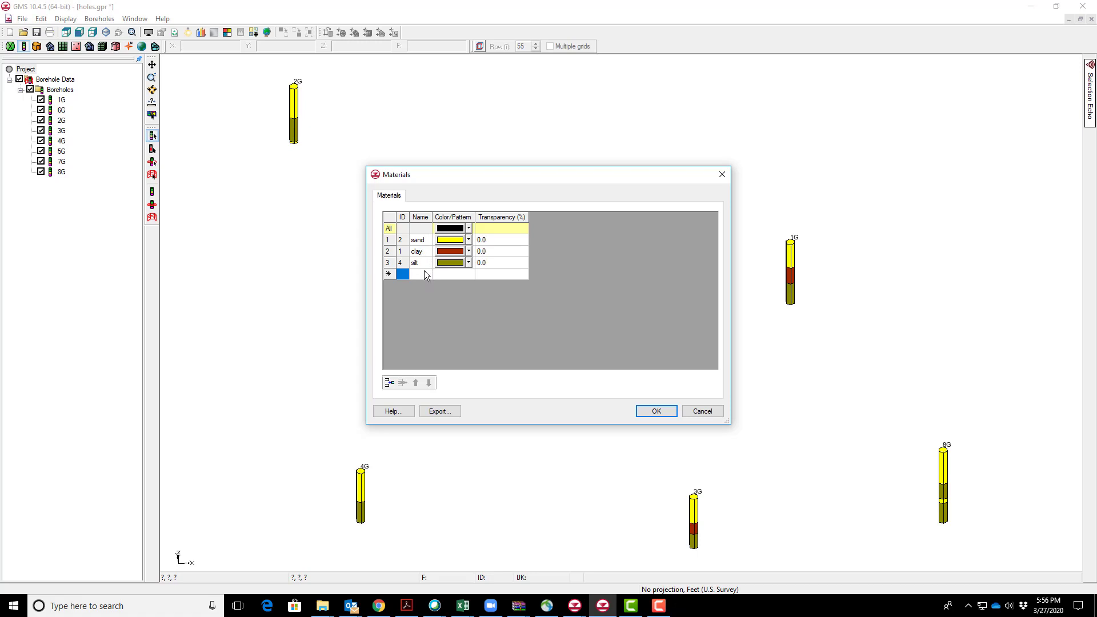
{"action": "mouse_move", "coordinate": [422, 272]}
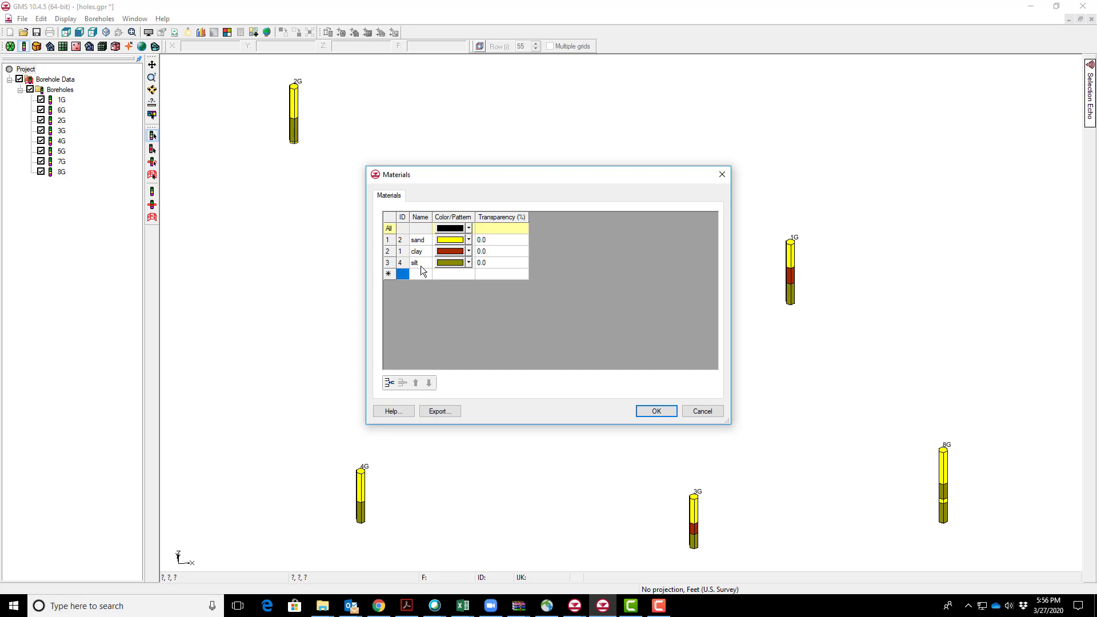
{"action": "mouse_move", "coordinate": [422, 239]}
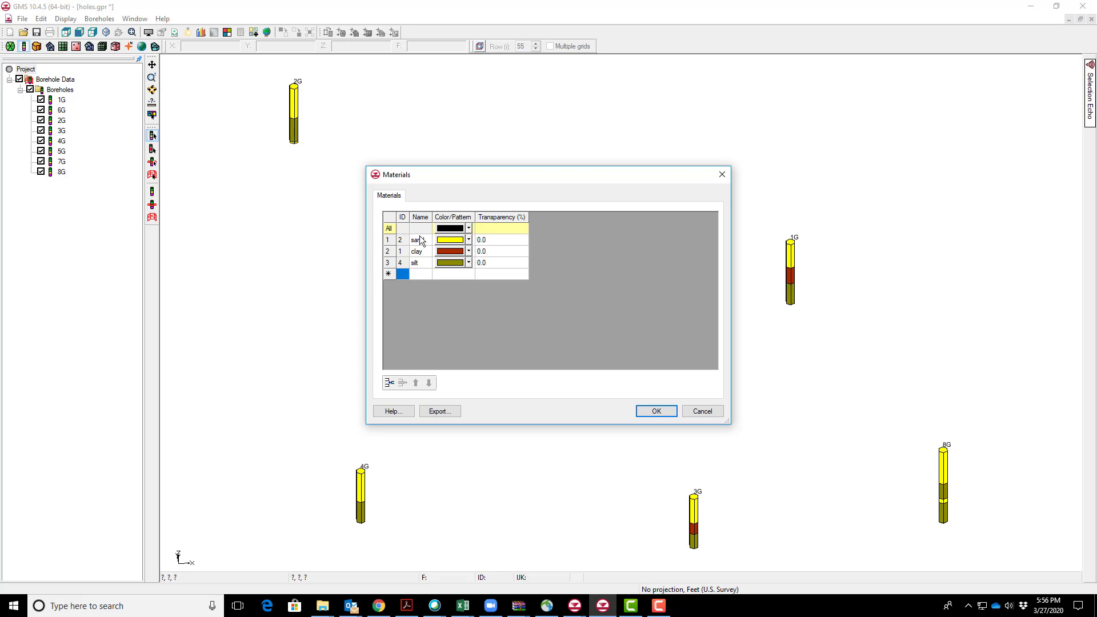
{"action": "type", "text": "d"}
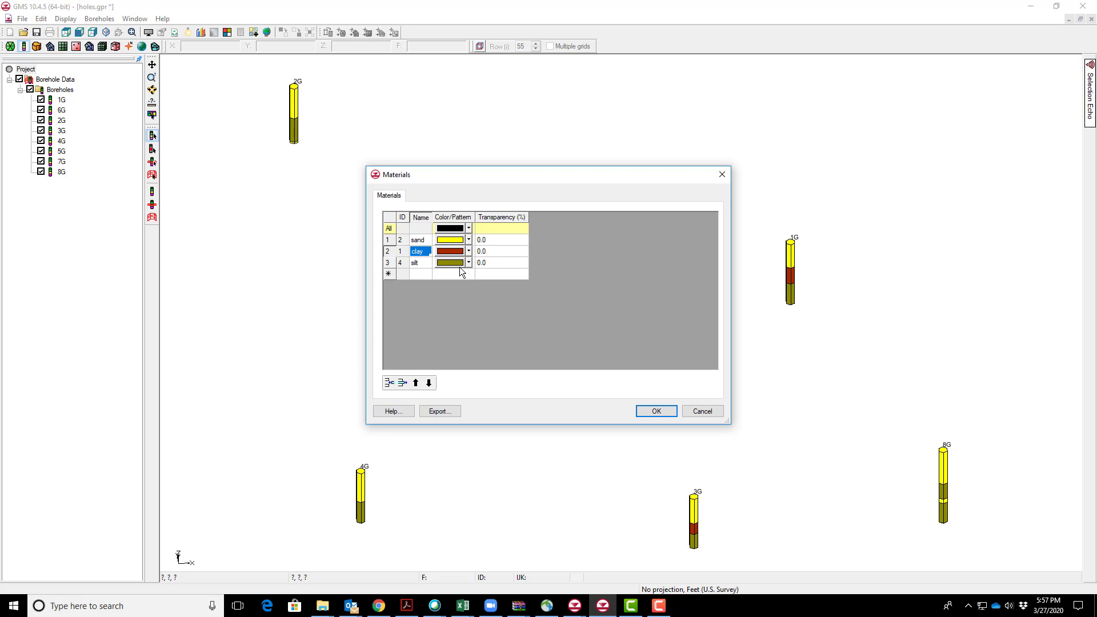
Close the Materials list, returning to the eight borehole columns
{"action": "left_click", "coordinate": [655, 410]}
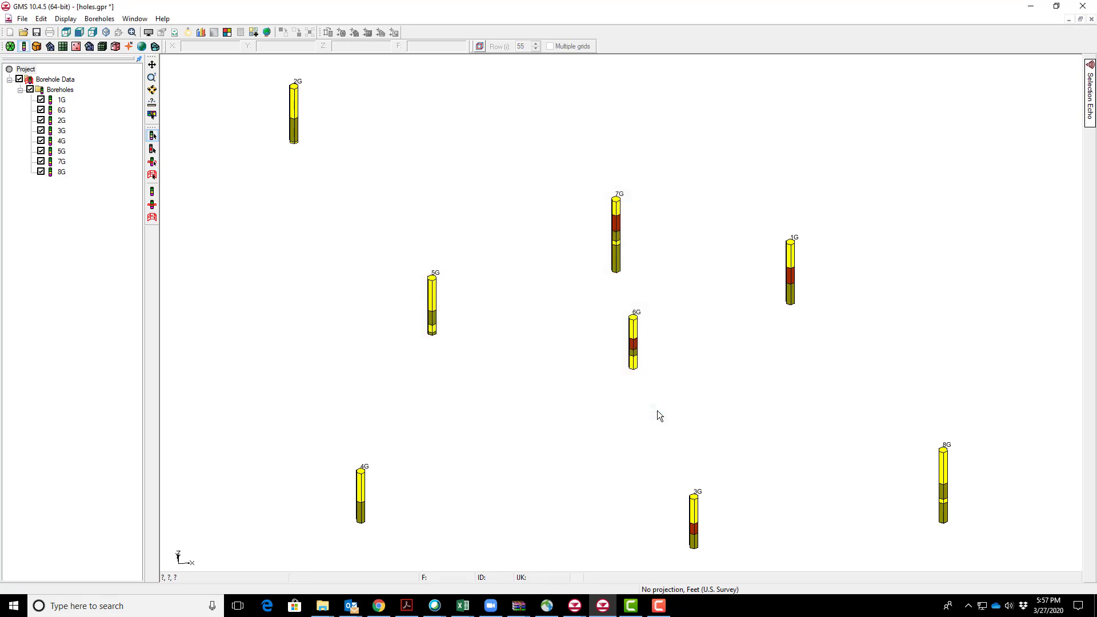
{"action": "mouse_move", "coordinate": [425, 325]}
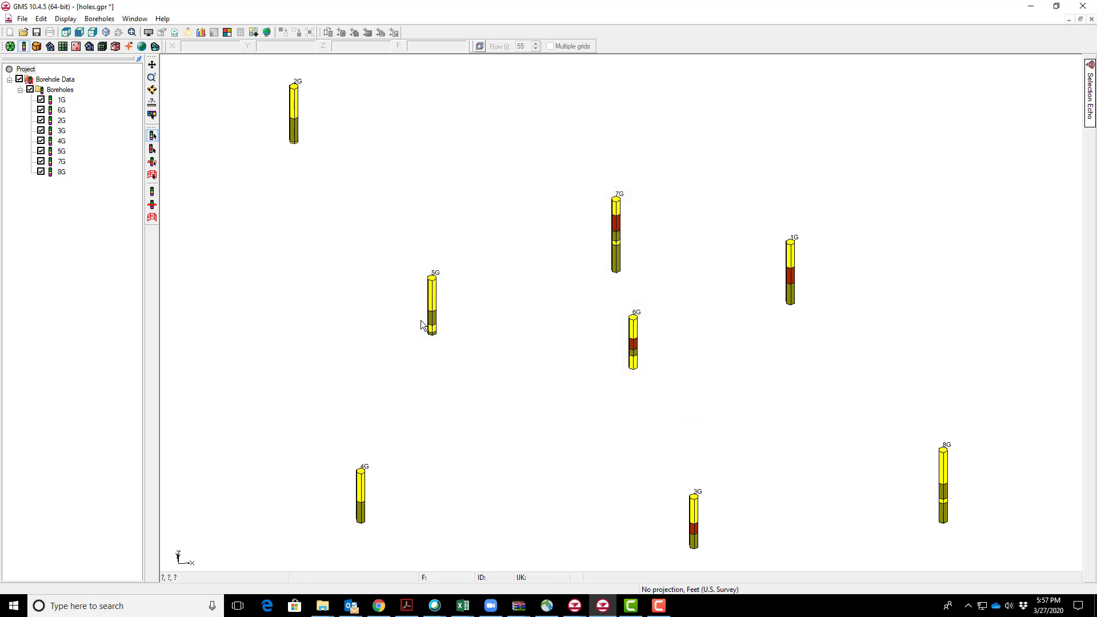
{"action": "mouse_move", "coordinate": [247, 303]}
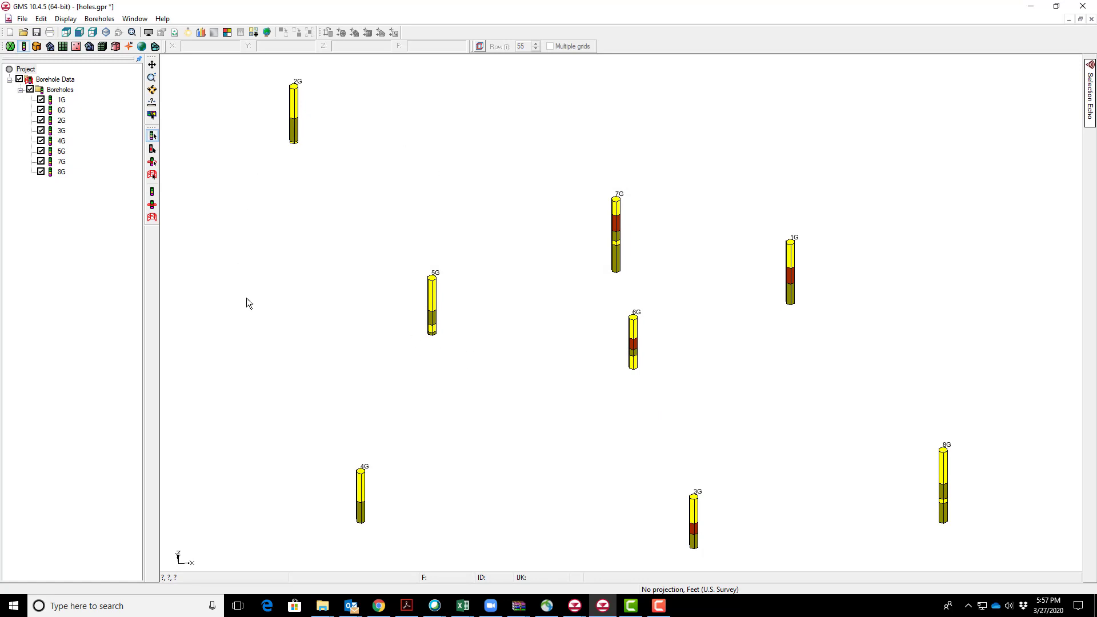
{"action": "mouse_move", "coordinate": [167, 112]}
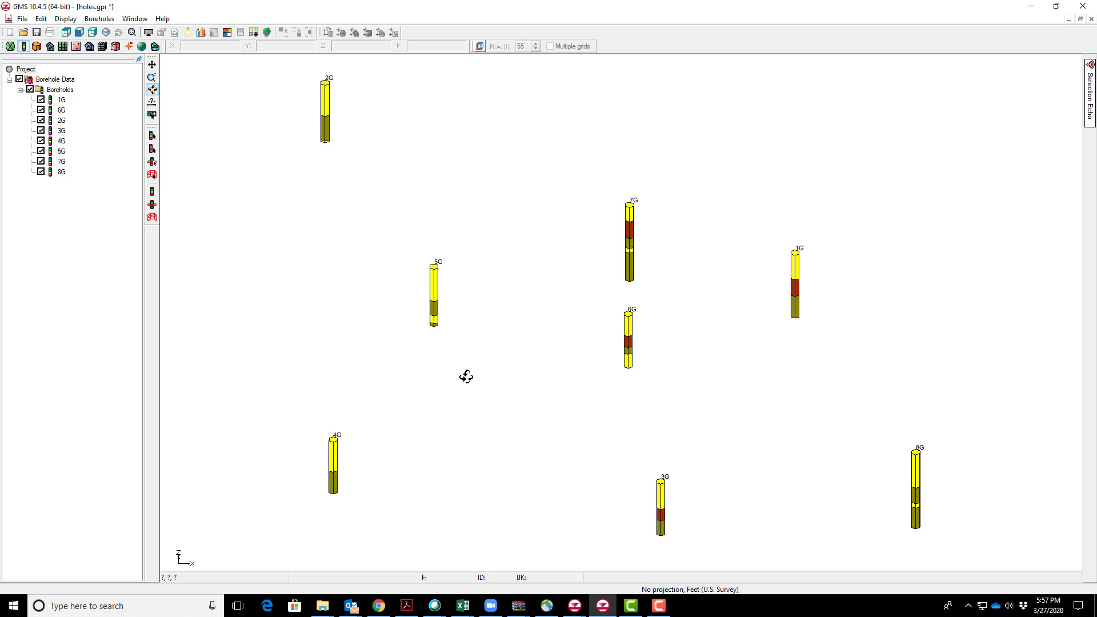
{"action": "mouse_move", "coordinate": [504, 248]}
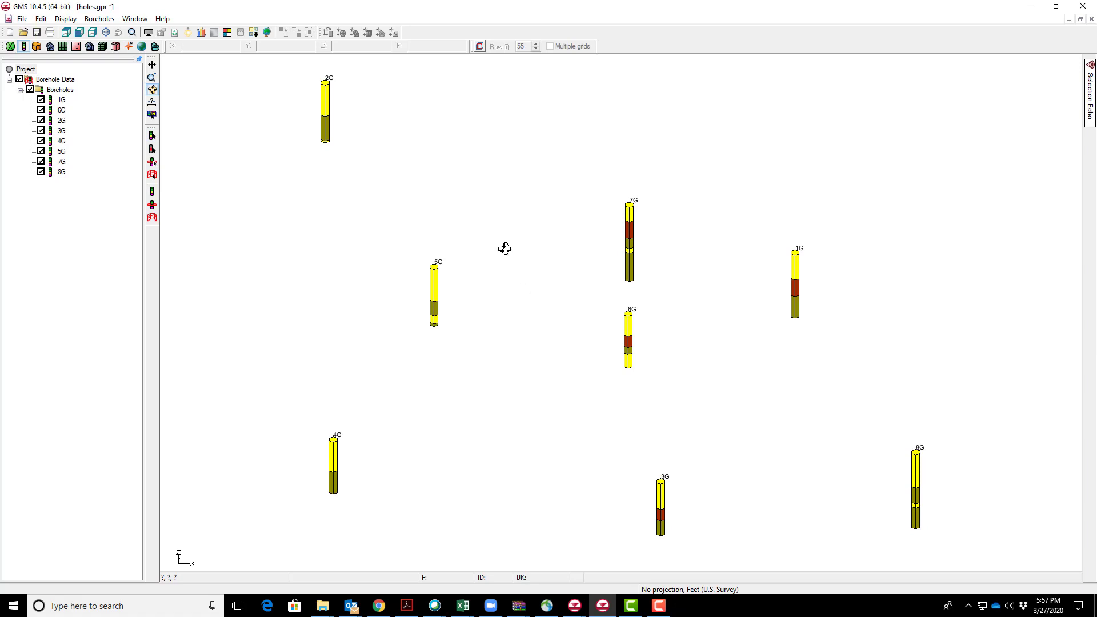
{"action": "mouse_move", "coordinate": [735, 426]}
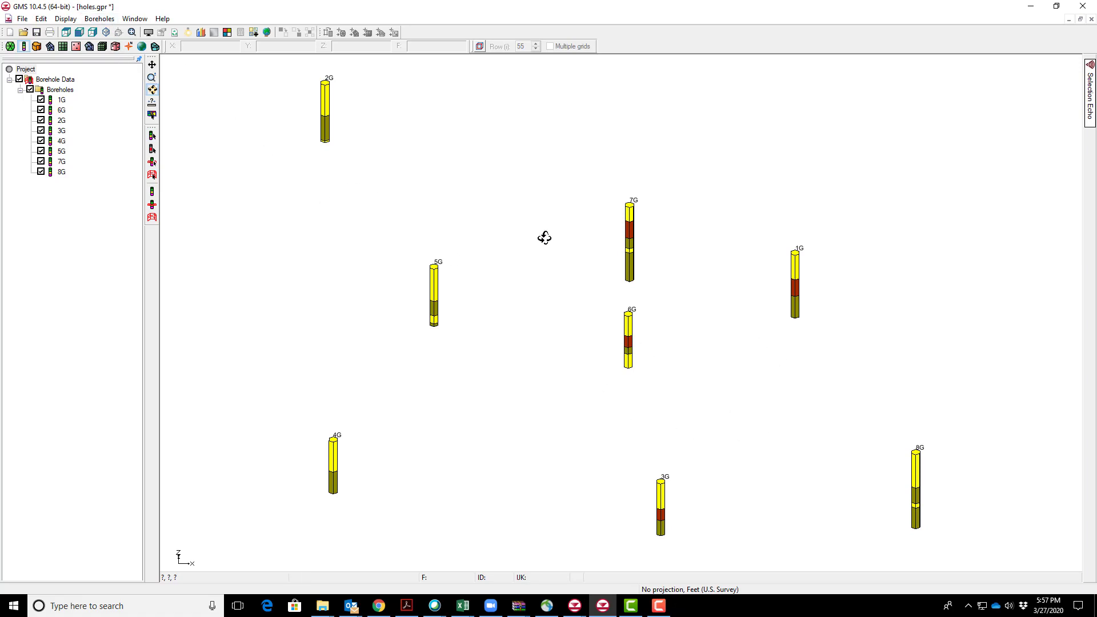
{"action": "mouse_move", "coordinate": [98, 18]}
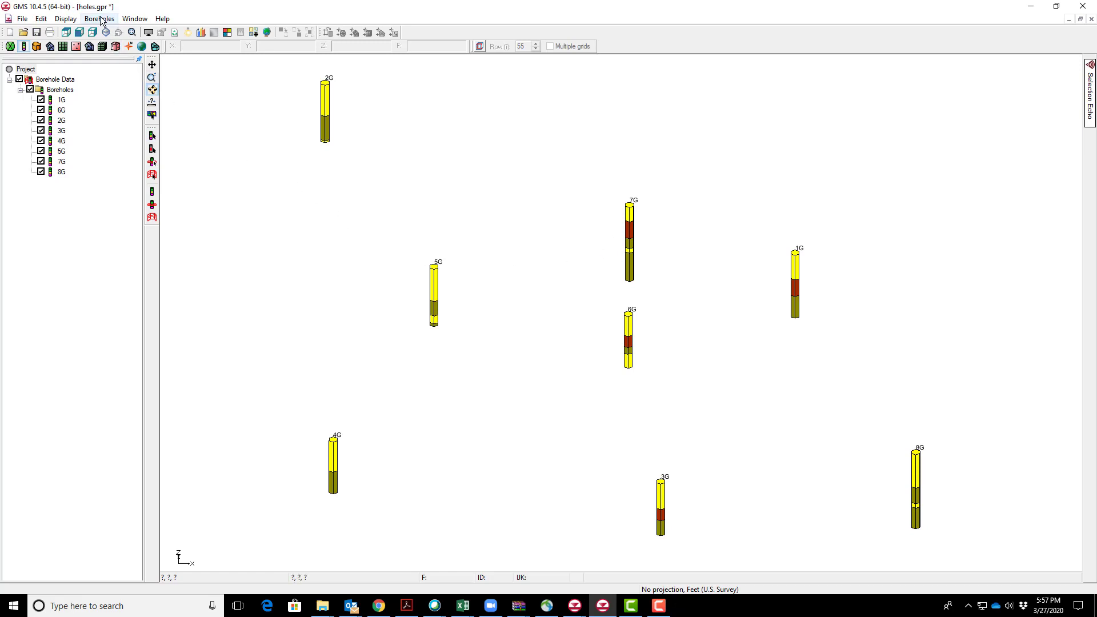
Auto-create blank cross sections between the boreholes and select section 7G-5G
{"action": "left_click", "coordinate": [98, 18]}
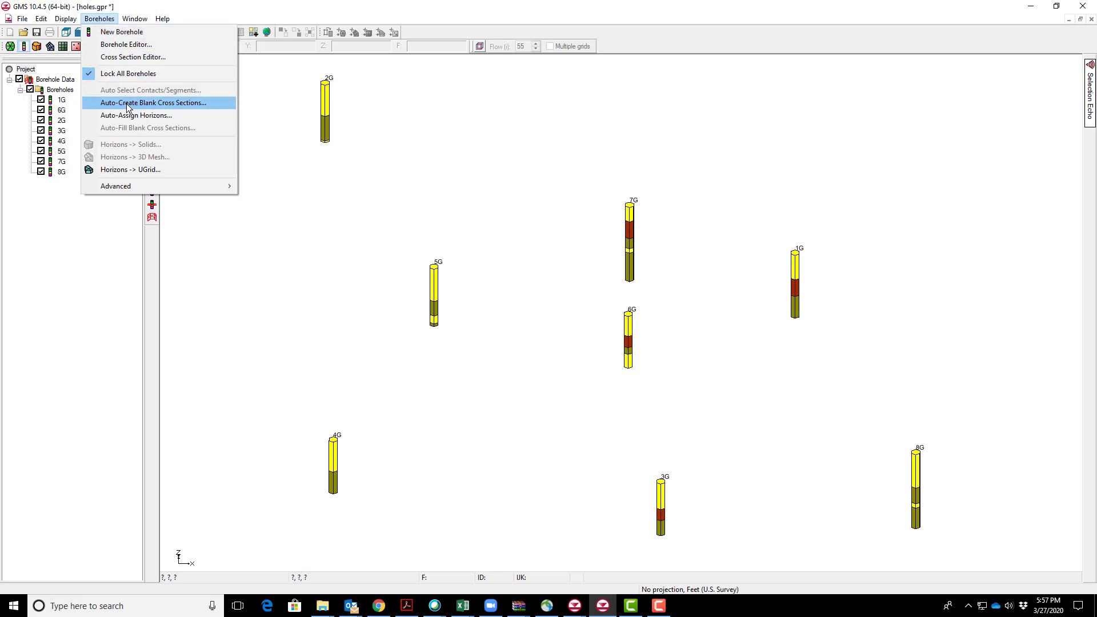
{"action": "left_click", "coordinate": [152, 102]}
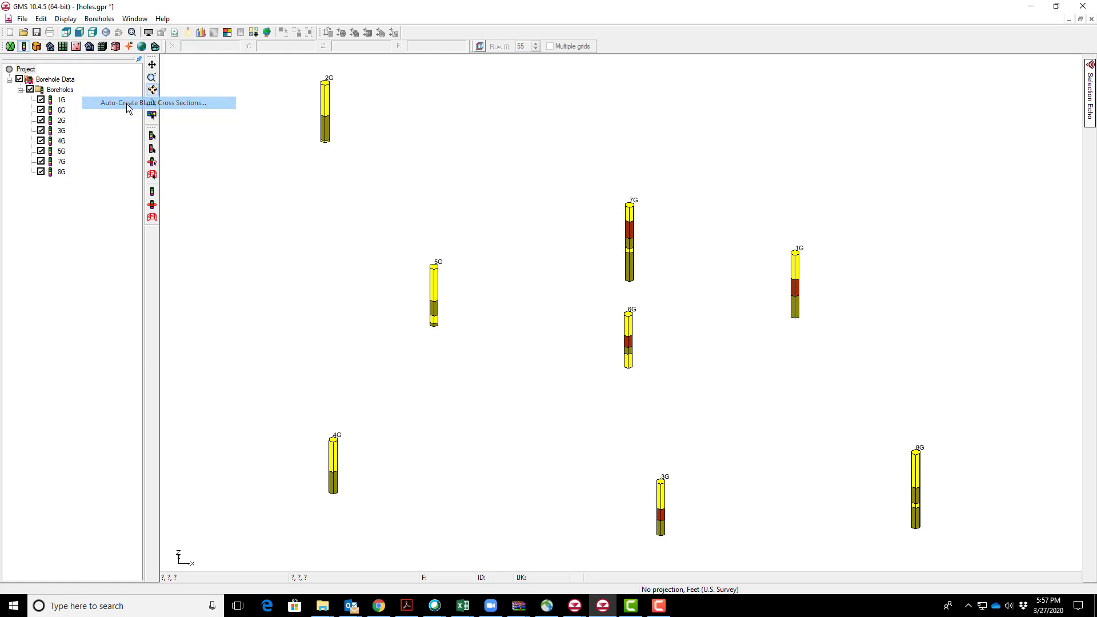
{"action": "left_click", "coordinate": [158, 103]}
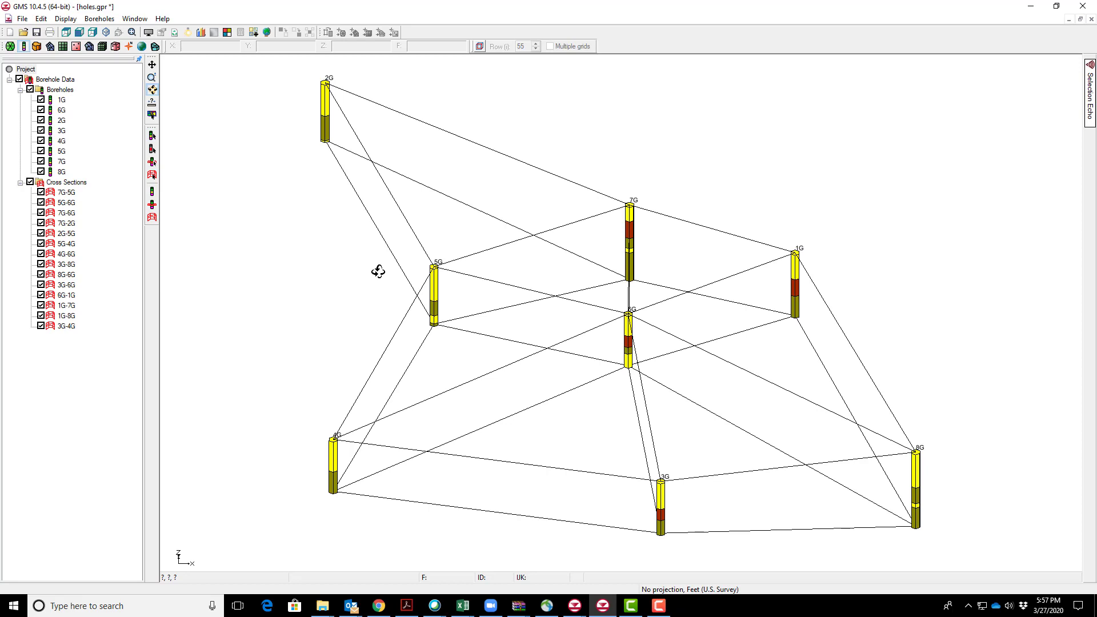
{"action": "mouse_move", "coordinate": [287, 196]}
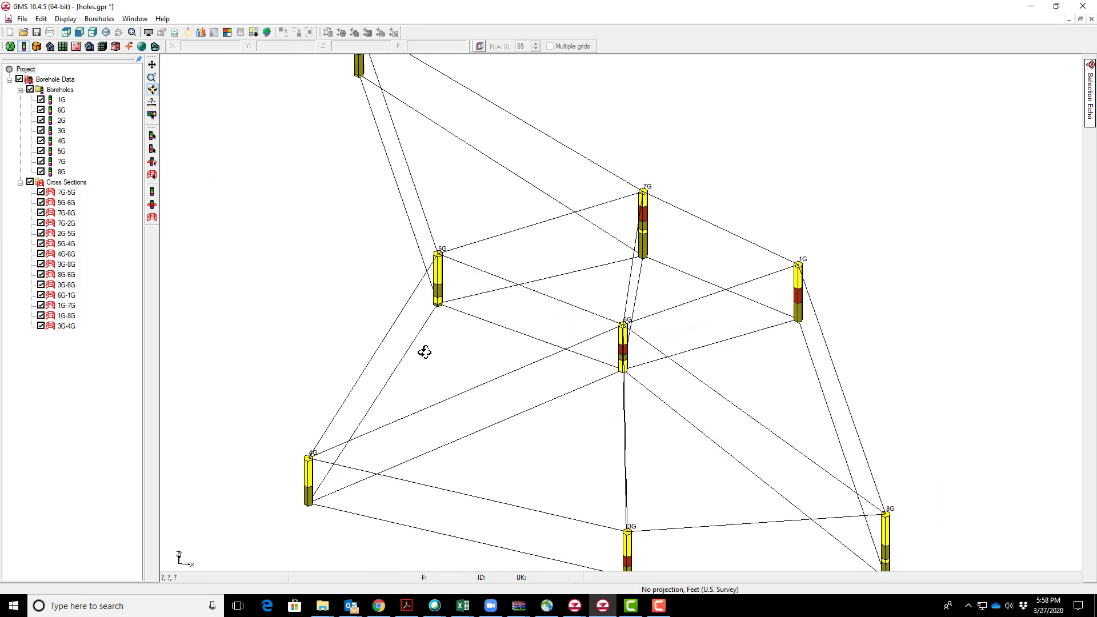
{"action": "left_click", "coordinate": [64, 326]}
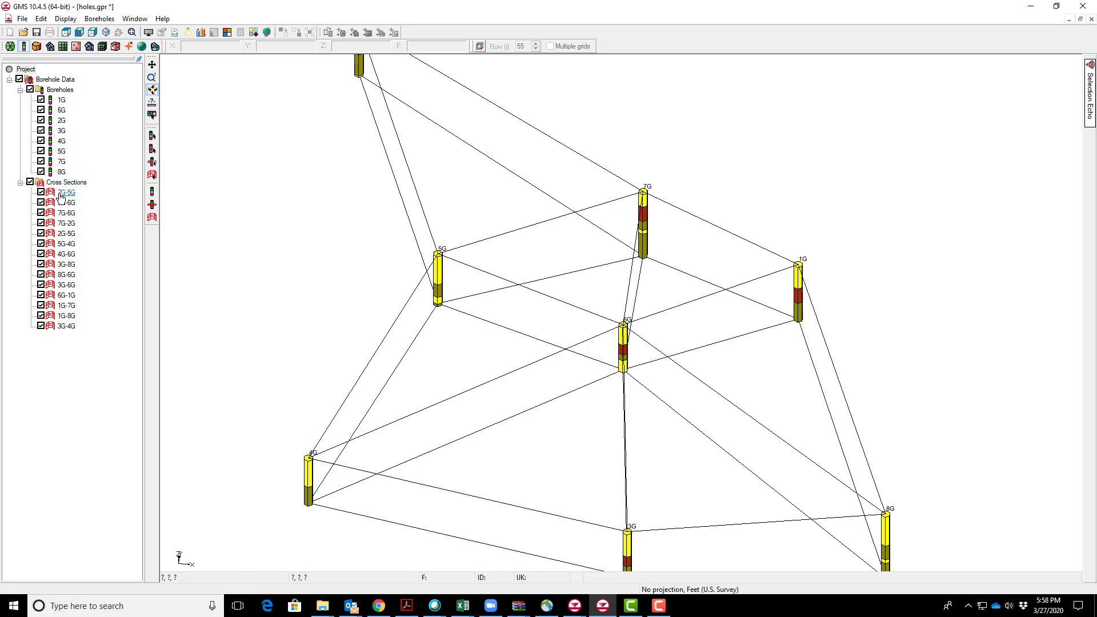
{"action": "left_click", "coordinate": [66, 192]}
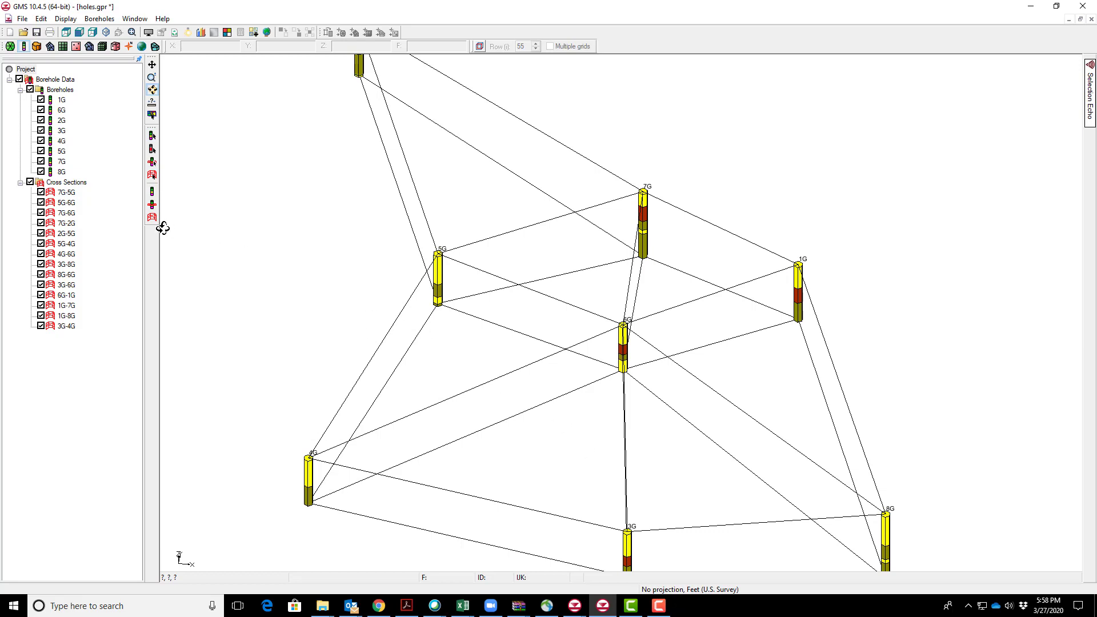
{"action": "mouse_move", "coordinate": [361, 428]}
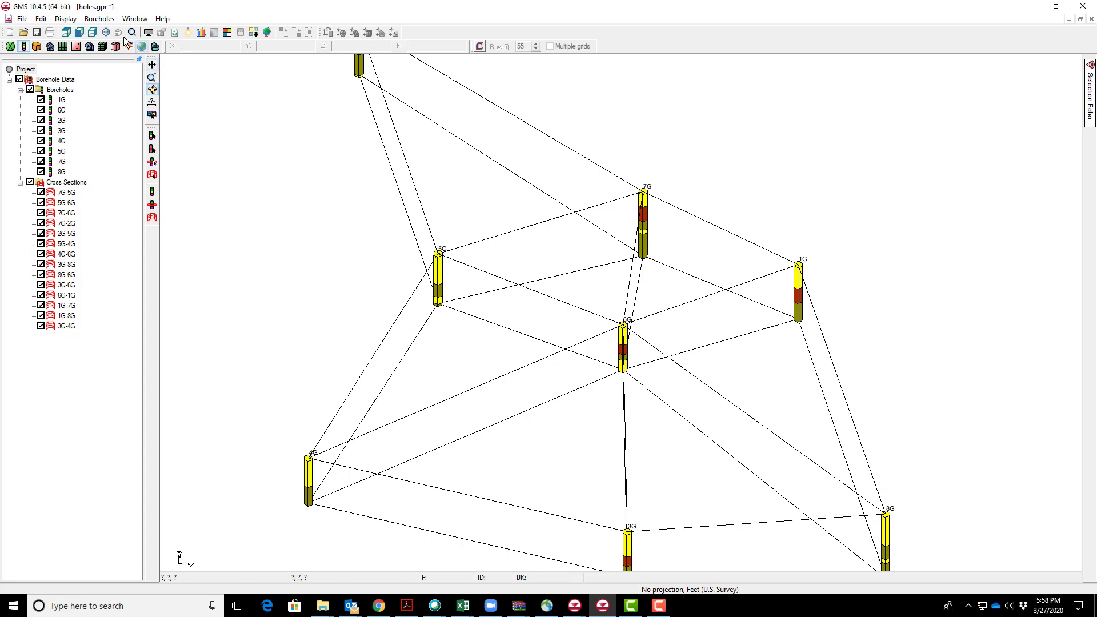
Auto-fill the blank cross sections, matching layers by horizon IDs
{"action": "left_click", "coordinate": [99, 18]}
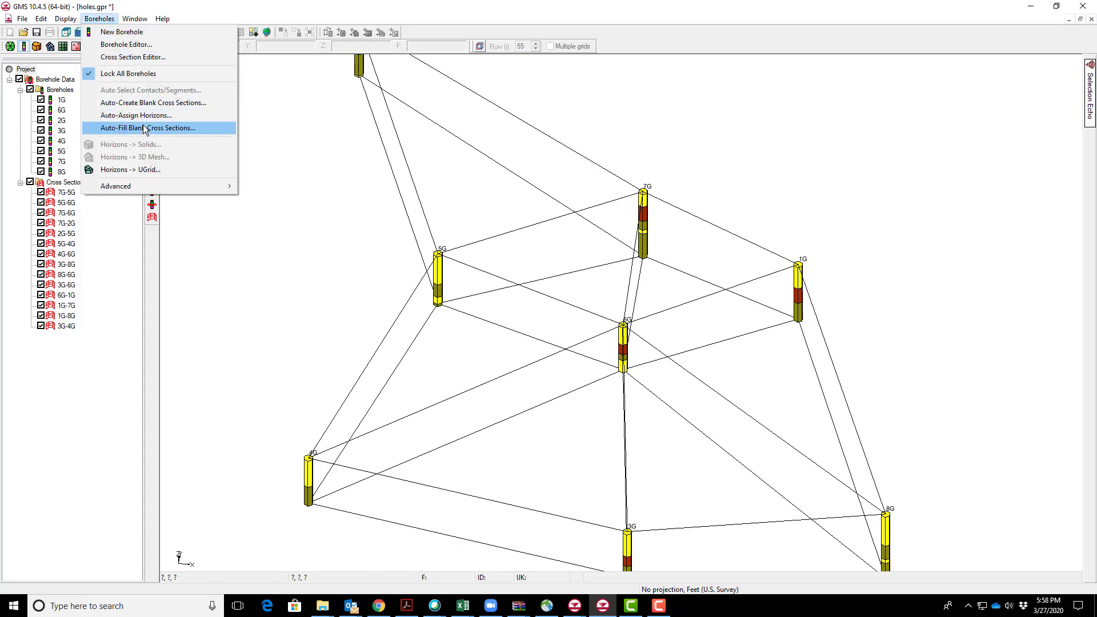
{"action": "left_click", "coordinate": [146, 127]}
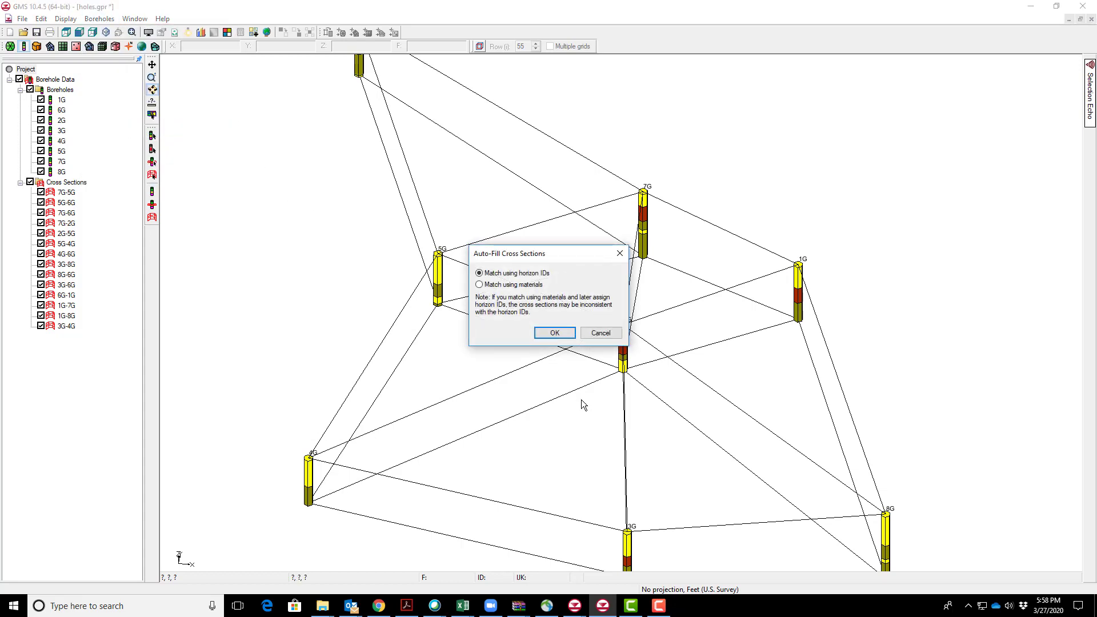
{"action": "mouse_move", "coordinate": [493, 297]}
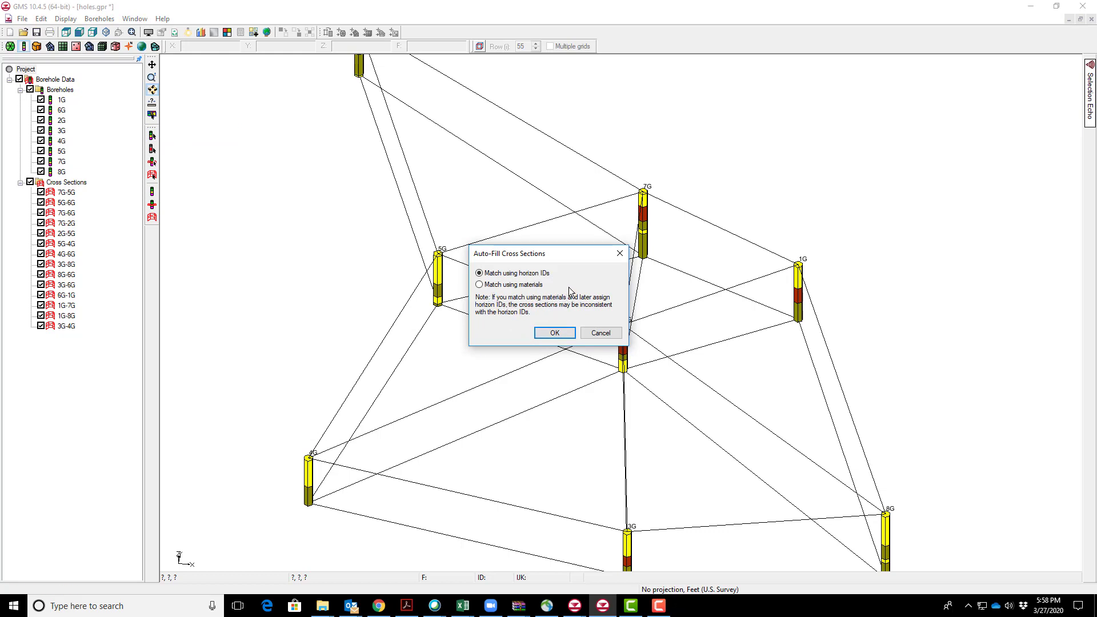
{"action": "mouse_move", "coordinate": [551, 281]}
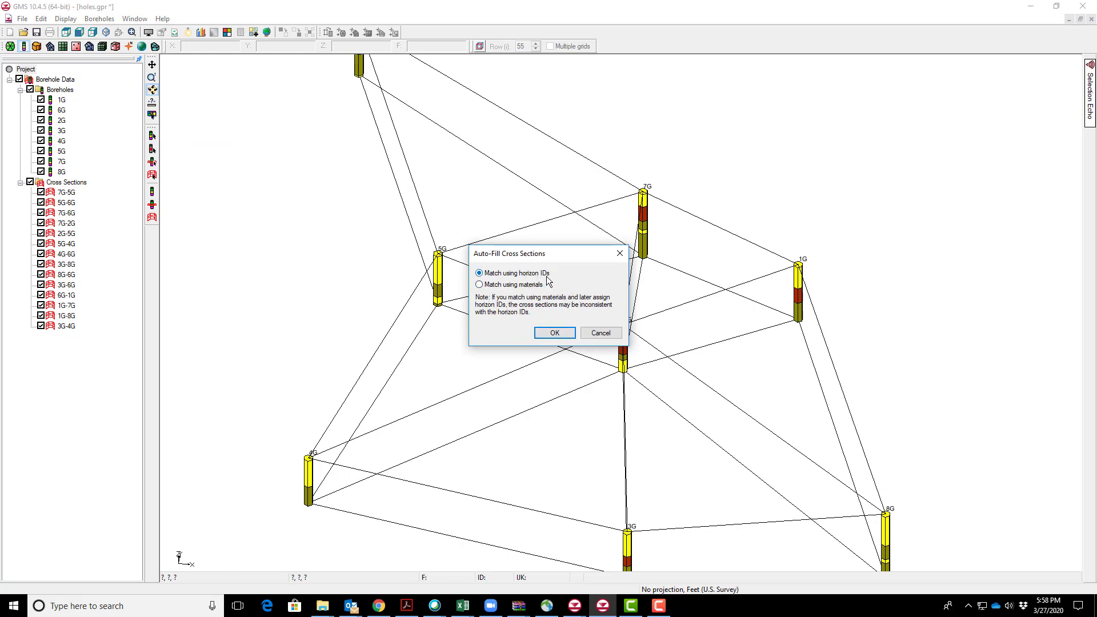
{"action": "mouse_move", "coordinate": [553, 281]}
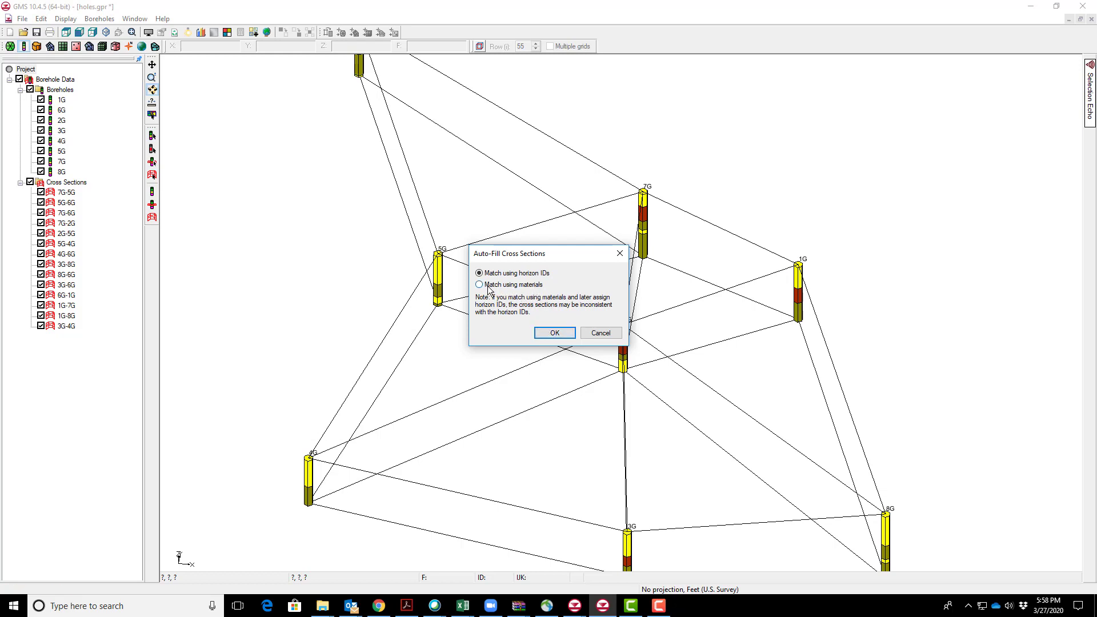
{"action": "left_click", "coordinate": [553, 333]}
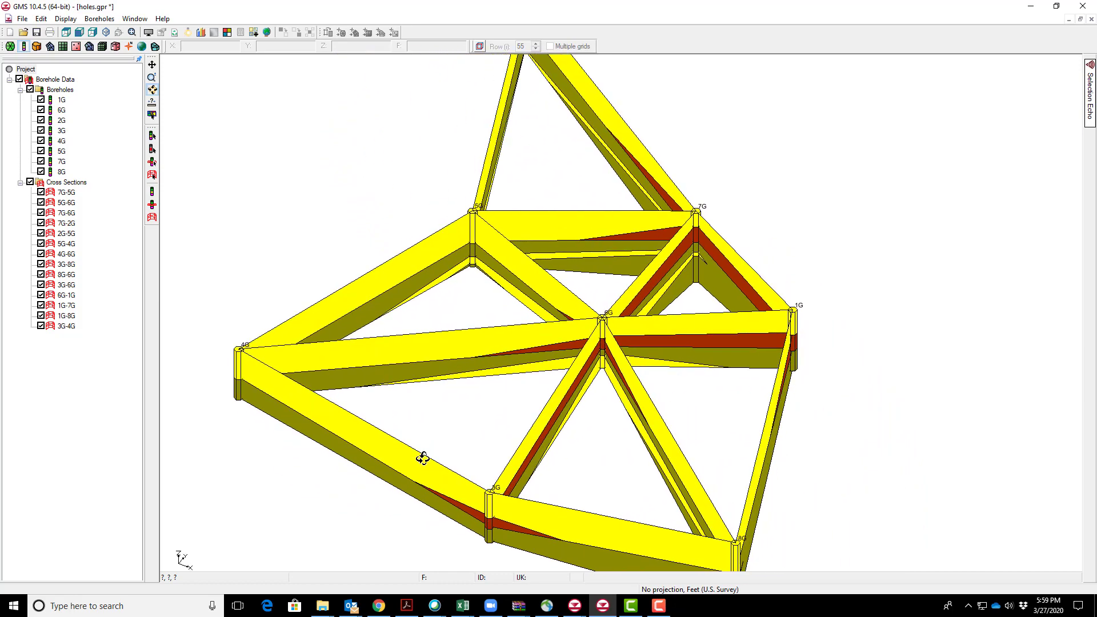
{"action": "mouse_move", "coordinate": [428, 452]}
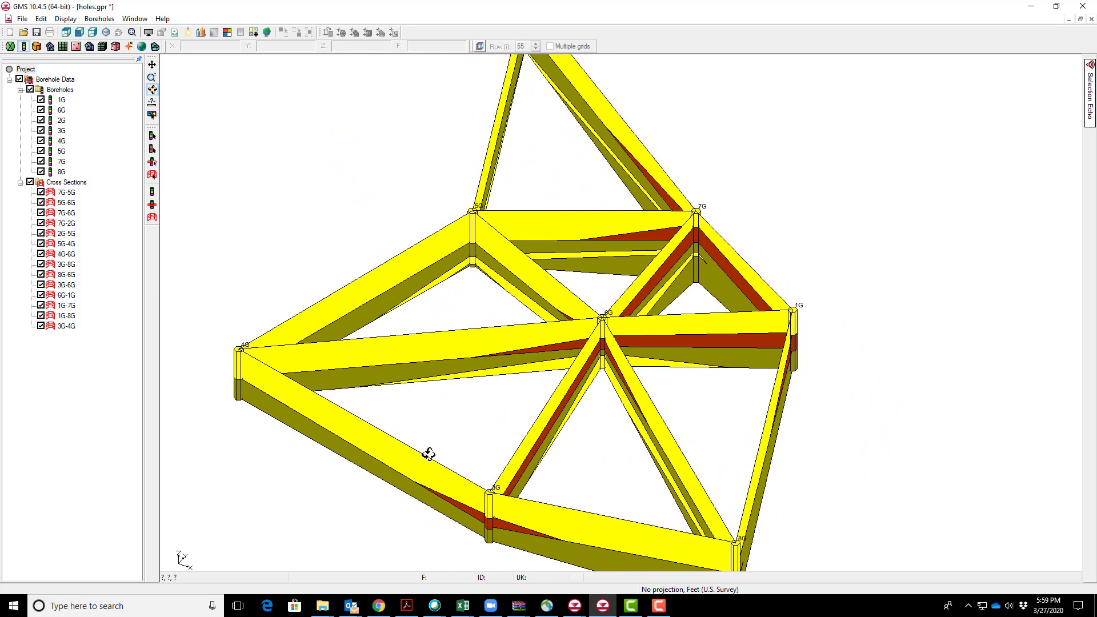
{"action": "mouse_move", "coordinate": [480, 446]}
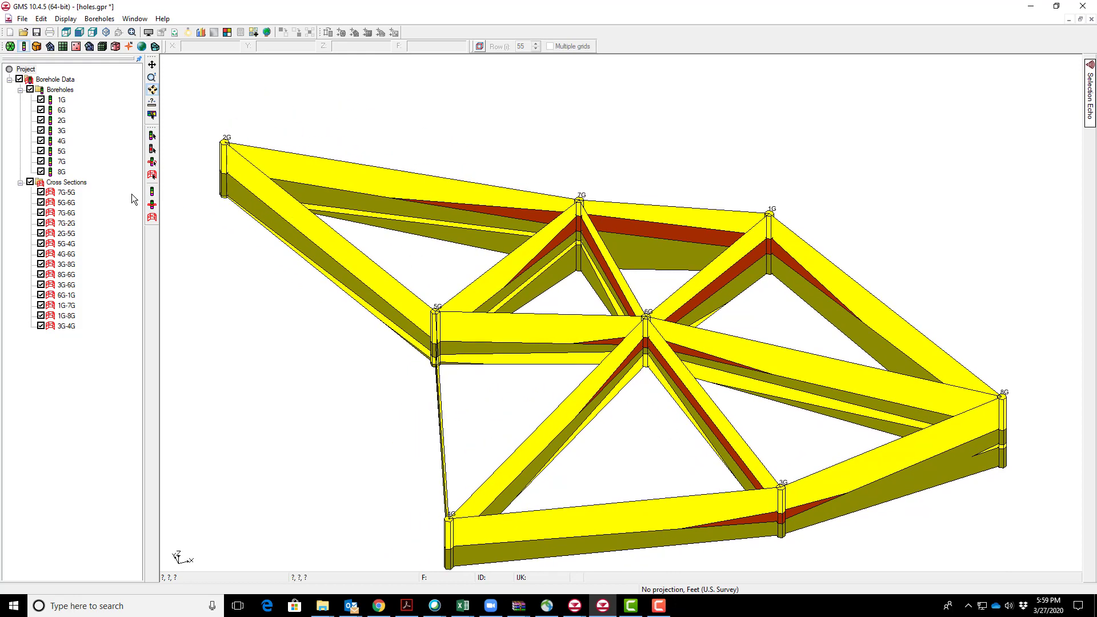
Delete the Cross Sections folder, leaving only boreholes 1G–8G
{"action": "left_click", "coordinate": [65, 182]}
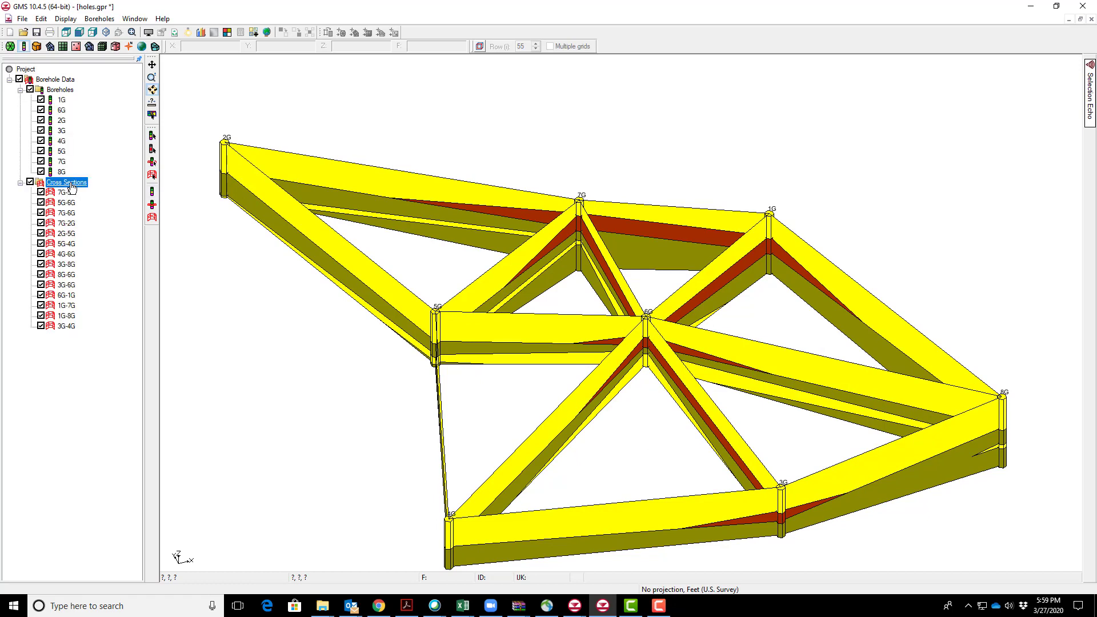
{"action": "right_click", "coordinate": [67, 181]}
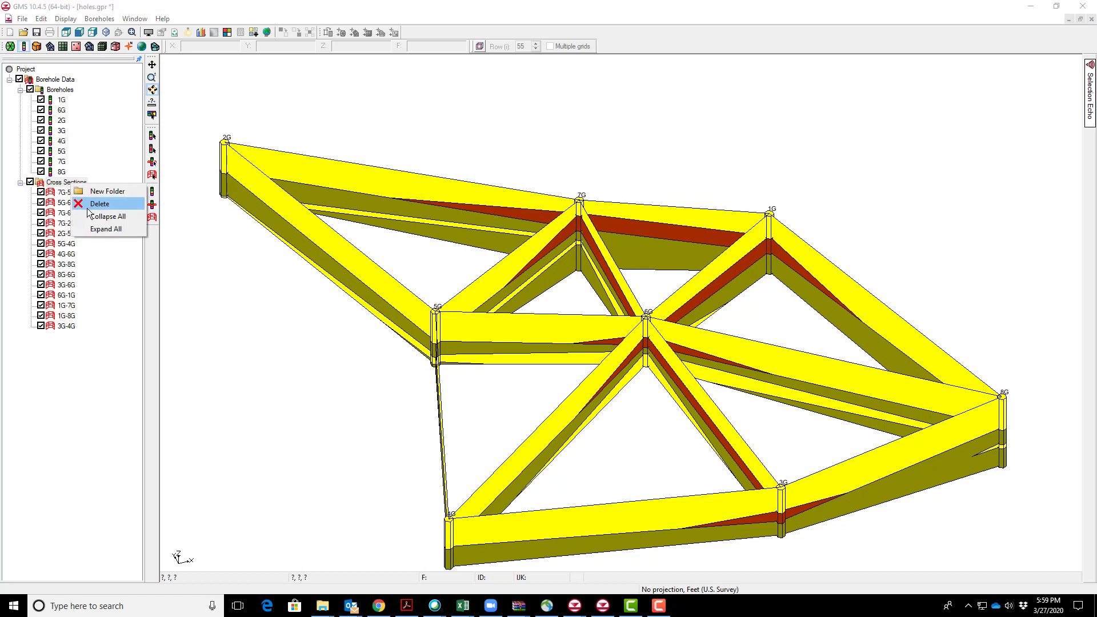
{"action": "left_click", "coordinate": [100, 204]}
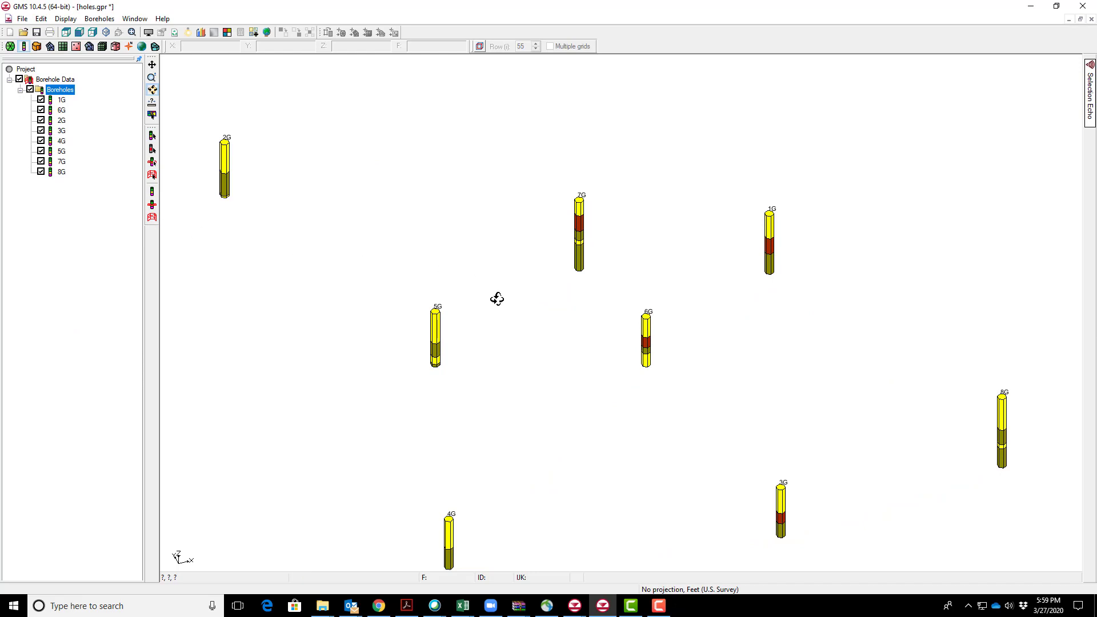
{"action": "mouse_move", "coordinate": [505, 192]}
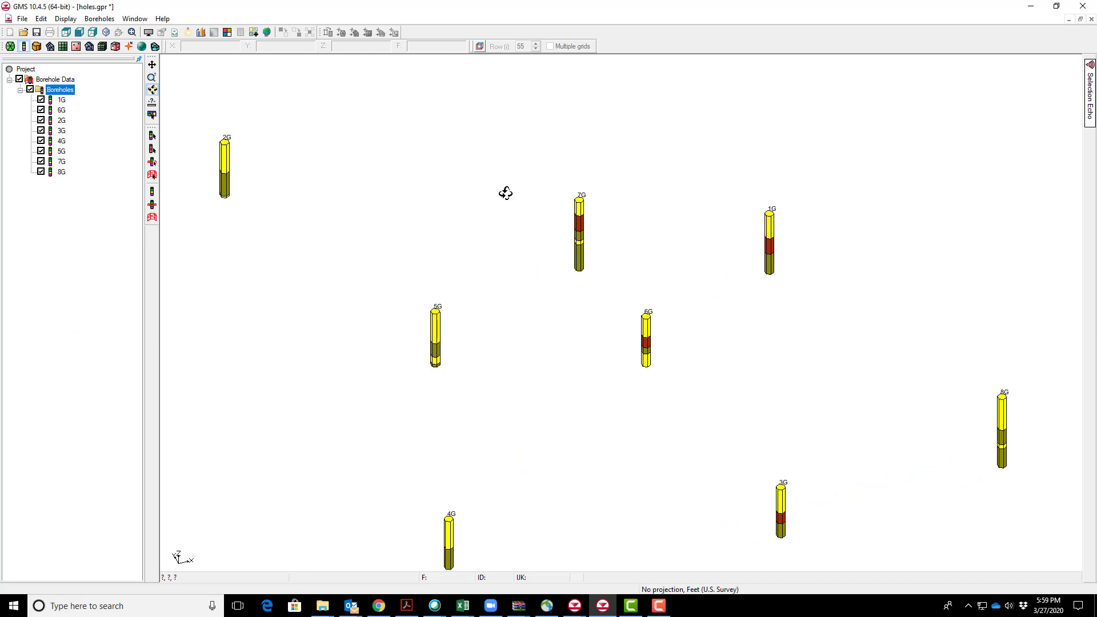
{"action": "mouse_move", "coordinate": [466, 329]}
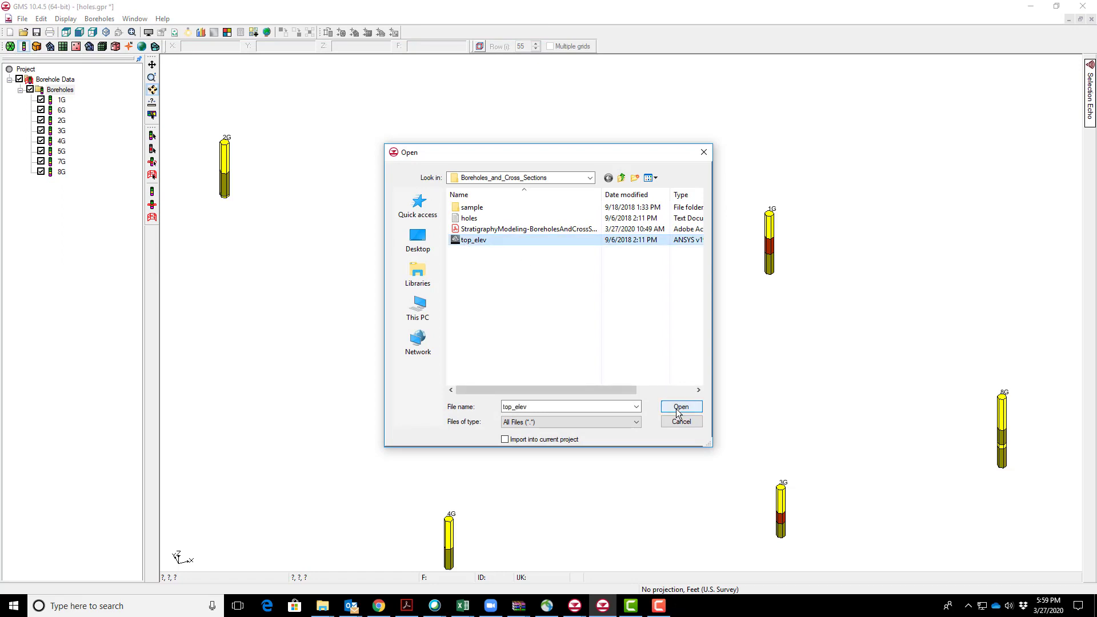
Load the top_elev TIN as a triangulated surface around the boreholes
{"action": "left_click", "coordinate": [679, 407]}
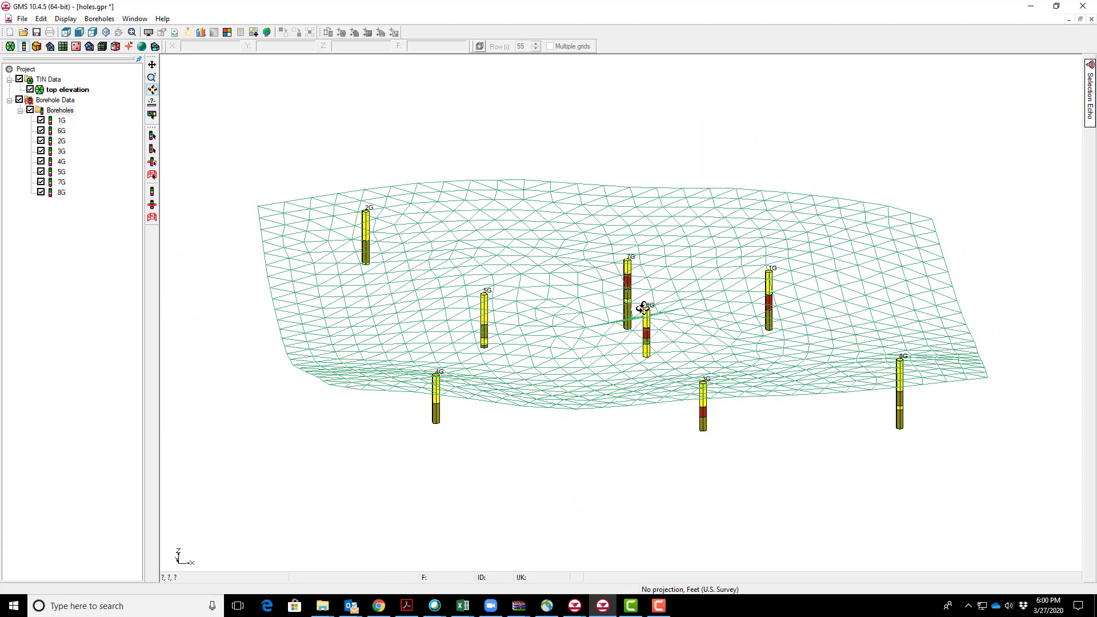
{"action": "mouse_move", "coordinate": [110, 216]}
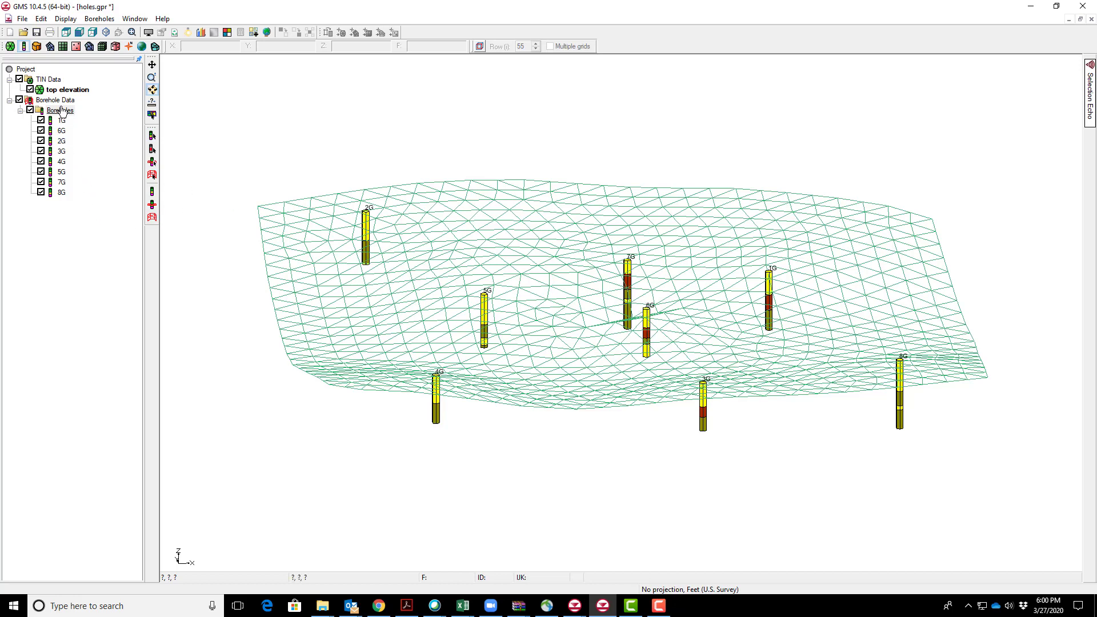
Auto-create blank cross sections between boreholes with tops snapping to the top elevation TIN
{"action": "right_click", "coordinate": [54, 99]}
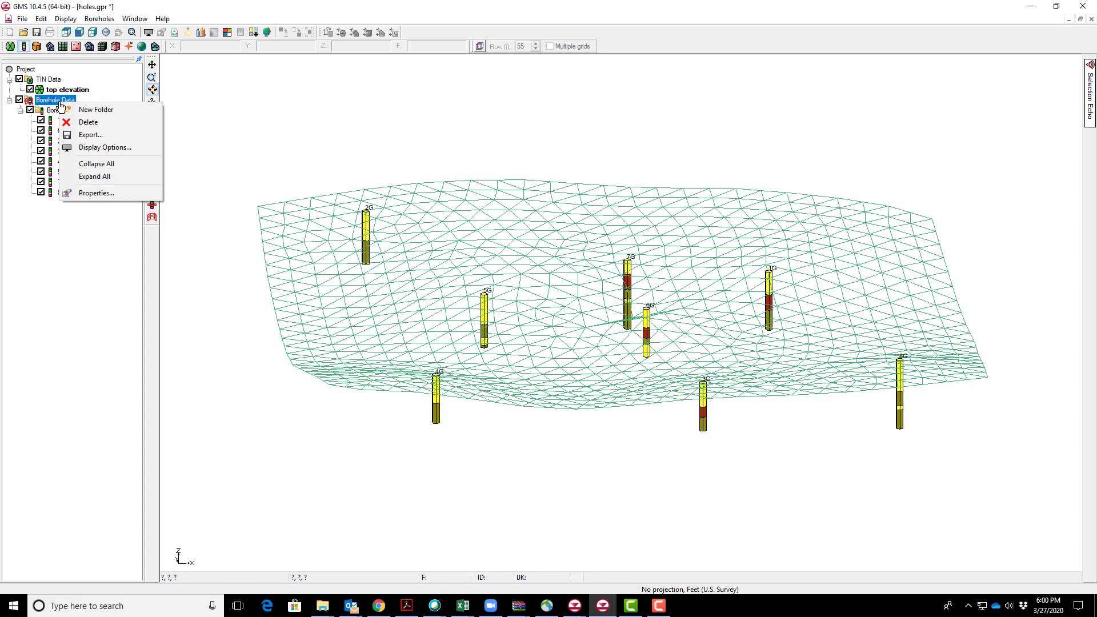
{"action": "left_click", "coordinate": [98, 19]}
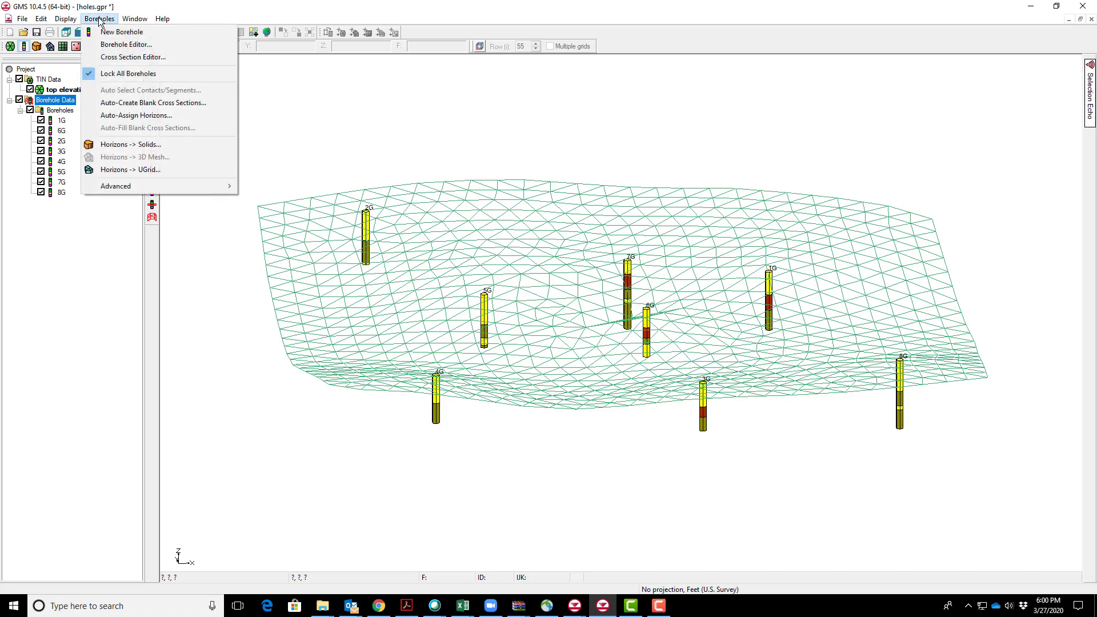
{"action": "mouse_move", "coordinate": [152, 102]}
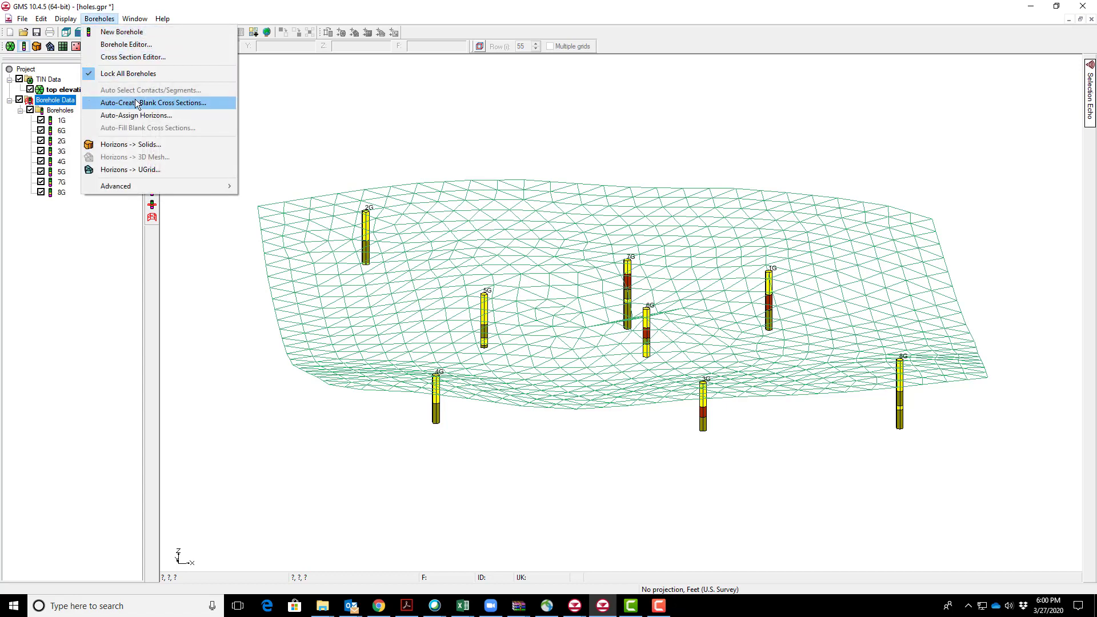
{"action": "left_click", "coordinate": [156, 101]}
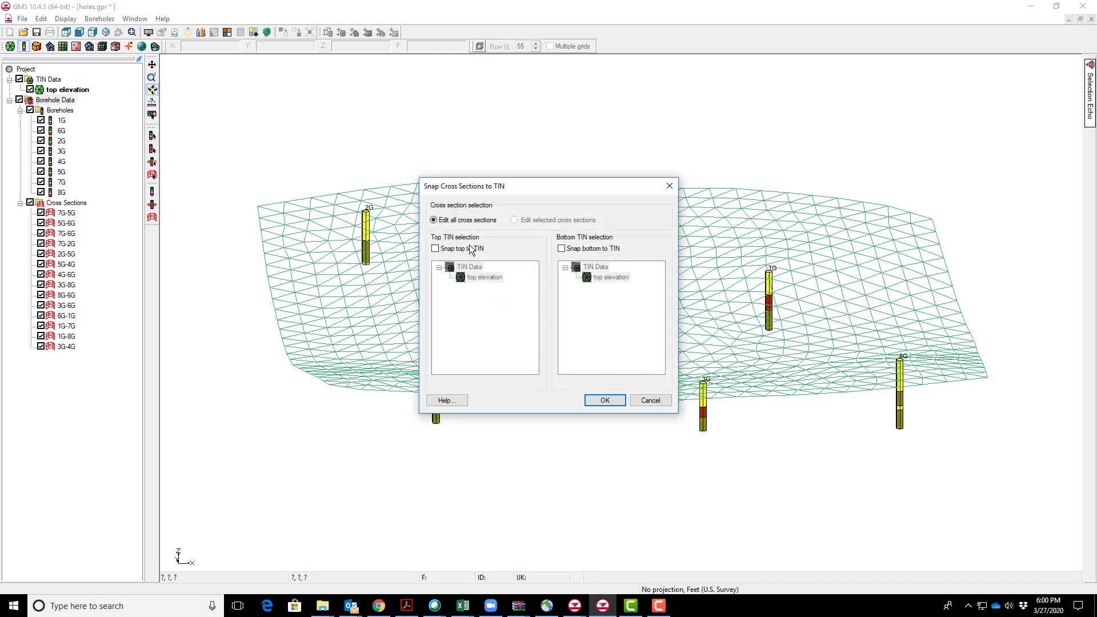
{"action": "mouse_move", "coordinate": [442, 257]}
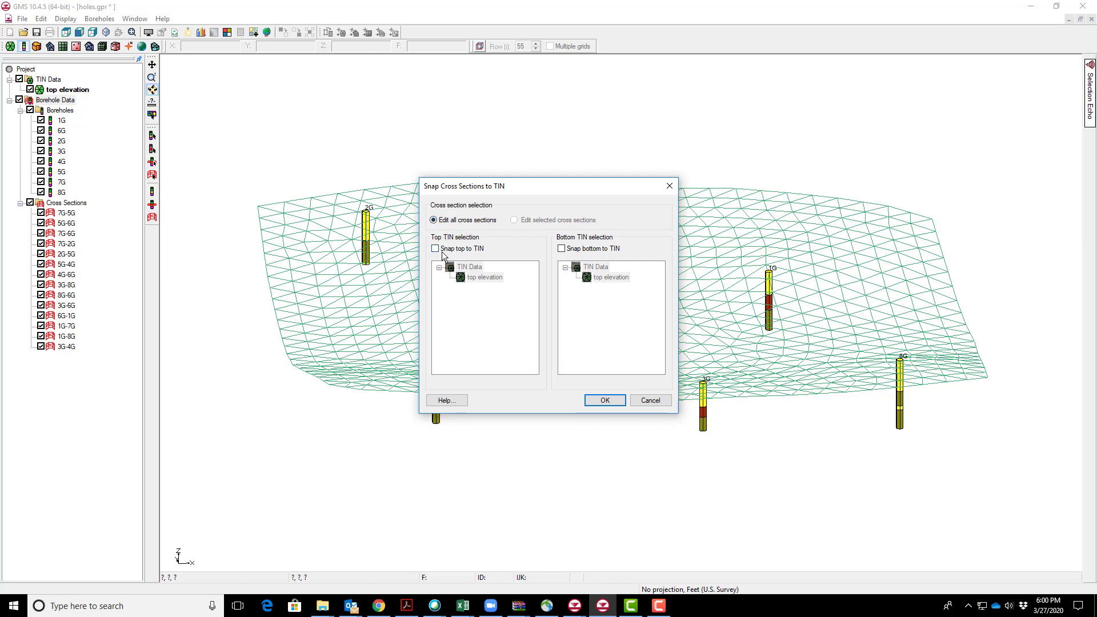
{"action": "mouse_move", "coordinate": [459, 253]}
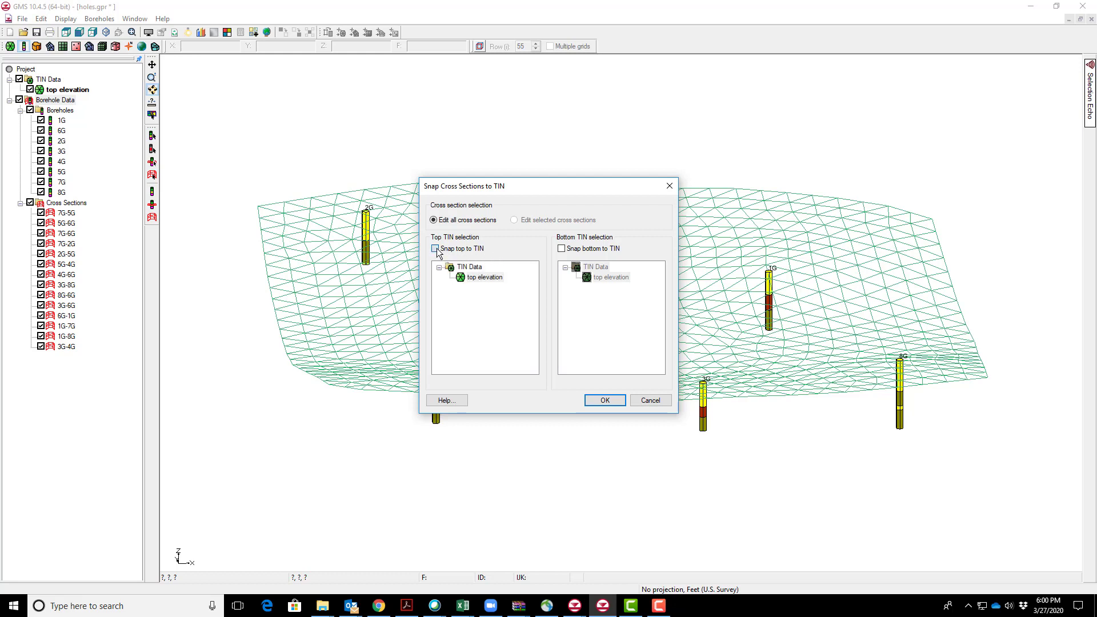
{"action": "left_click", "coordinate": [435, 247]}
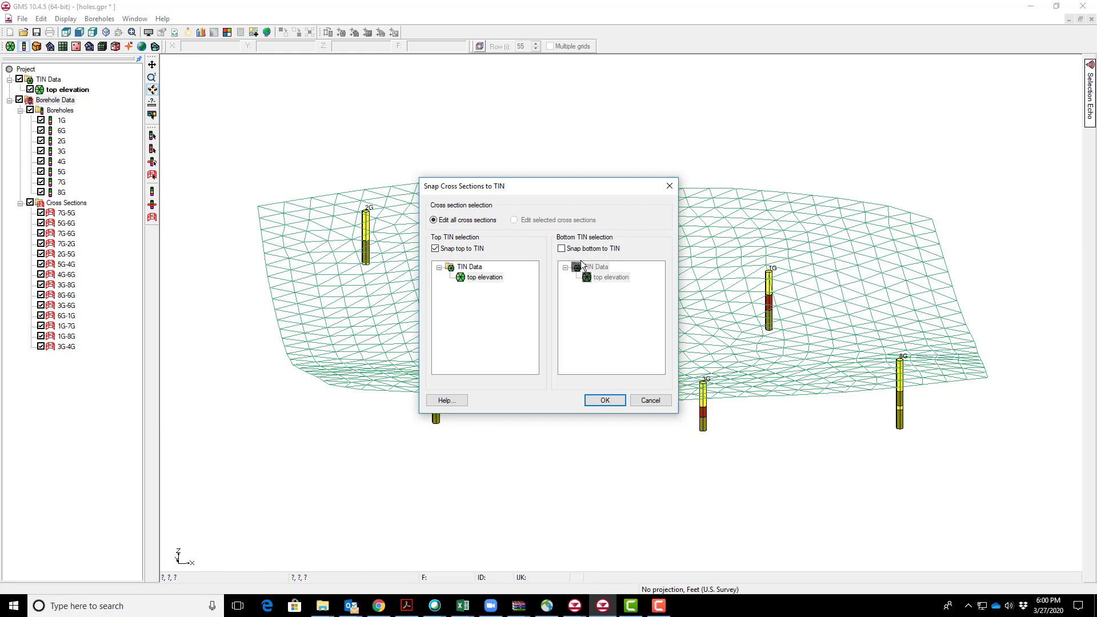
{"action": "mouse_move", "coordinate": [600, 274]}
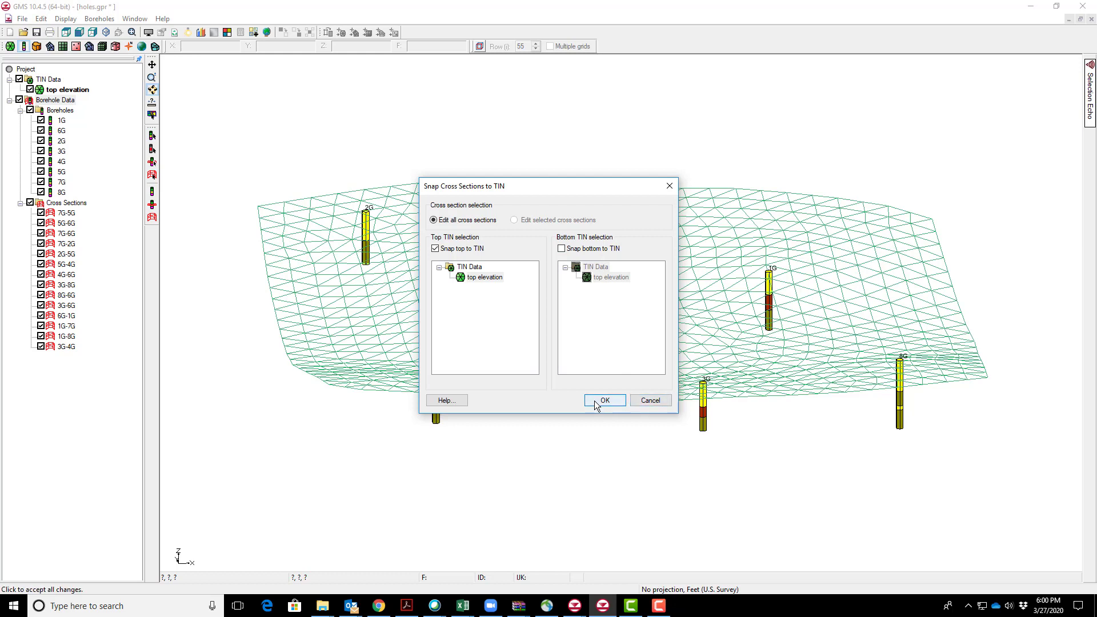
Confirm the snapped blank cross sections so their tops follow the elevation surface
{"action": "left_click", "coordinate": [604, 399]}
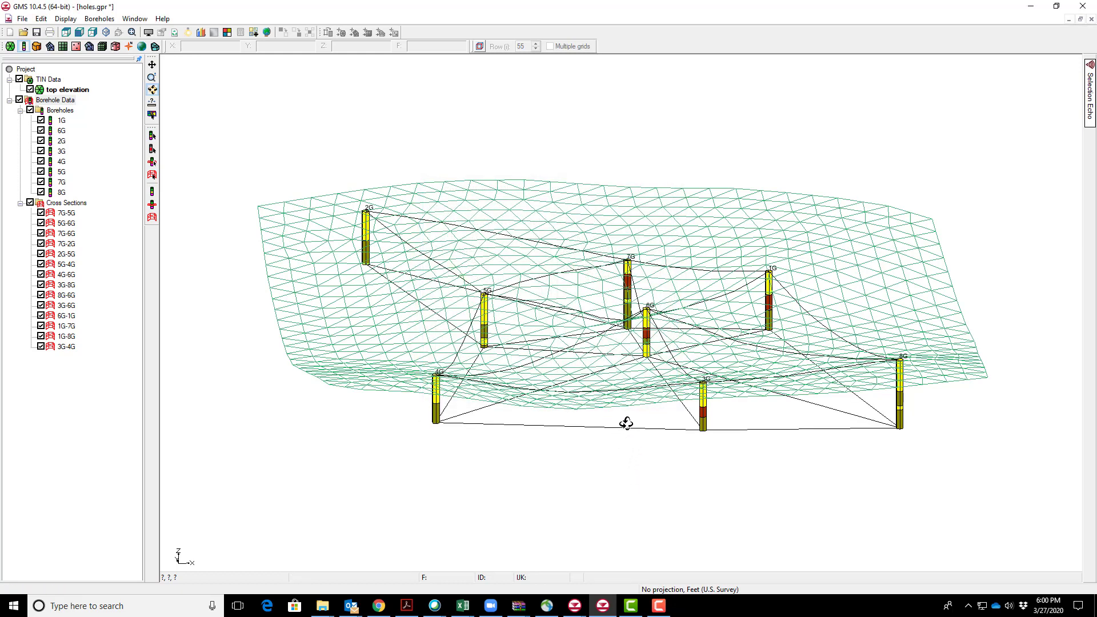
{"action": "mouse_move", "coordinate": [469, 391]}
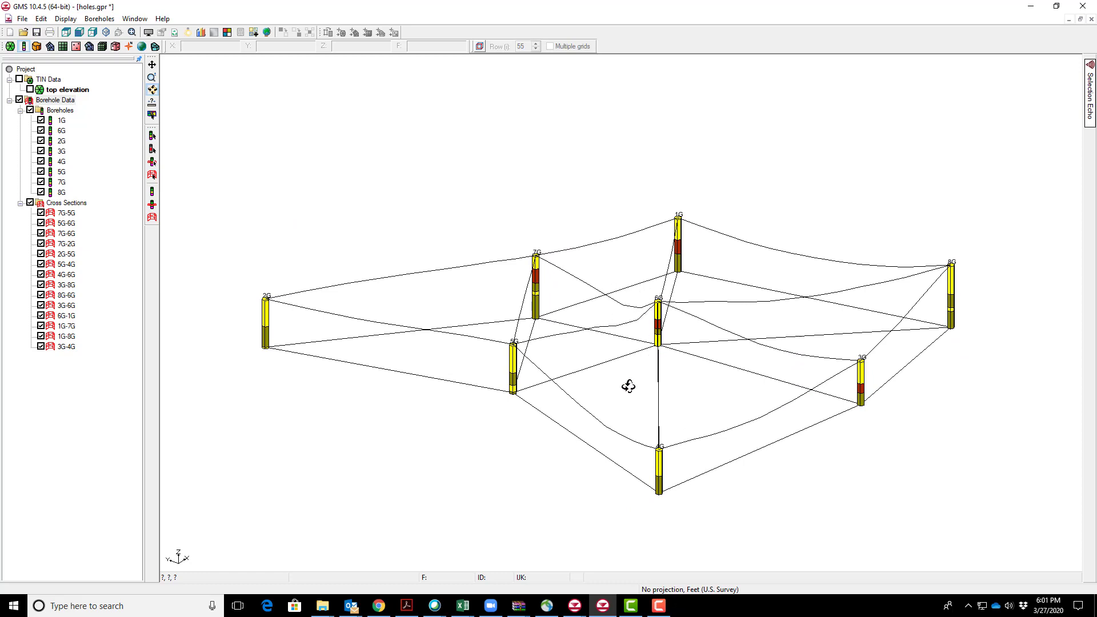
{"action": "mouse_move", "coordinate": [636, 388]}
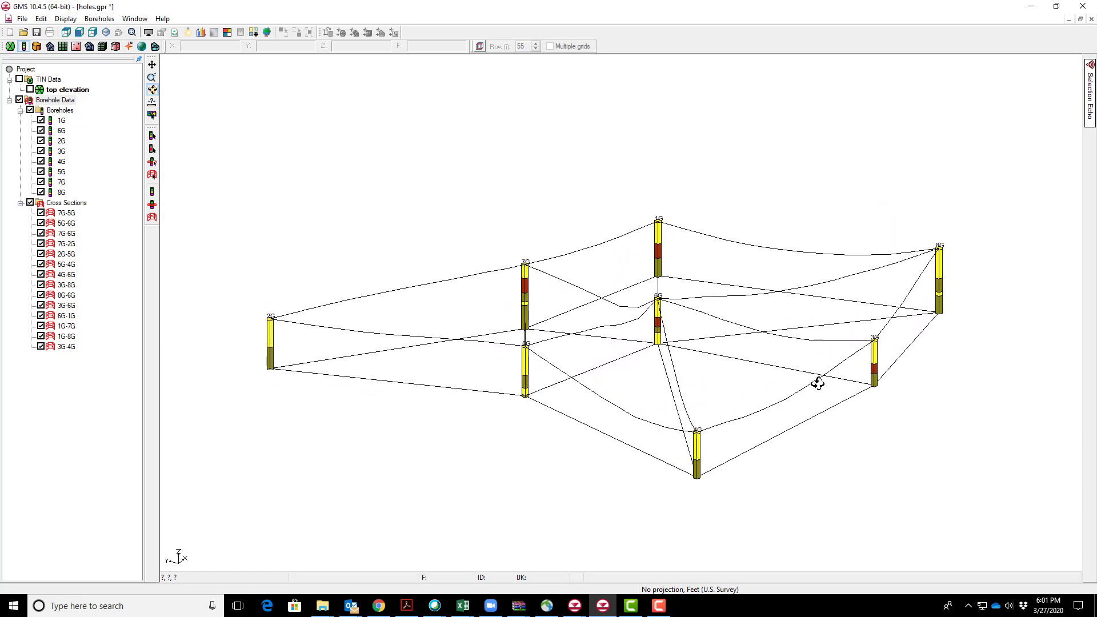
{"action": "mouse_move", "coordinate": [665, 425]}
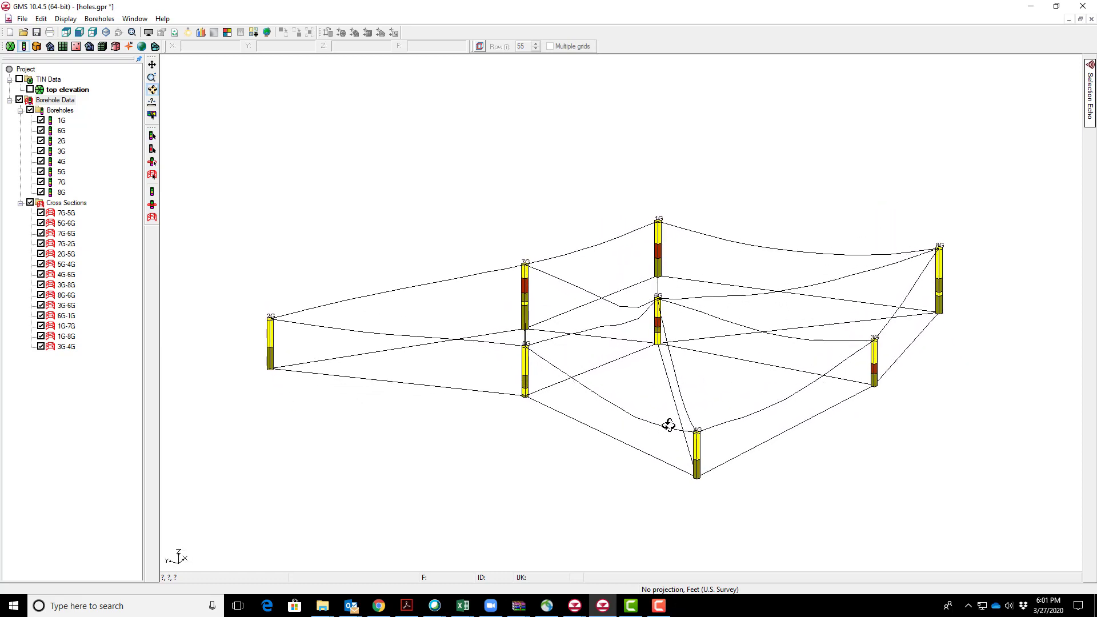
{"action": "mouse_move", "coordinate": [662, 329]}
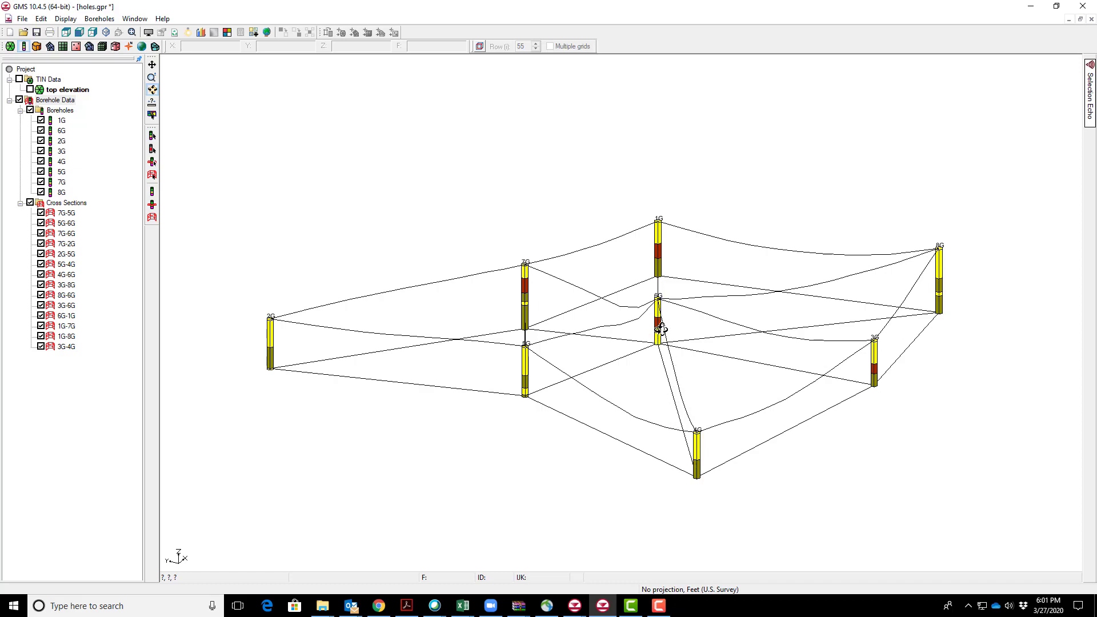
{"action": "mouse_move", "coordinate": [821, 363]}
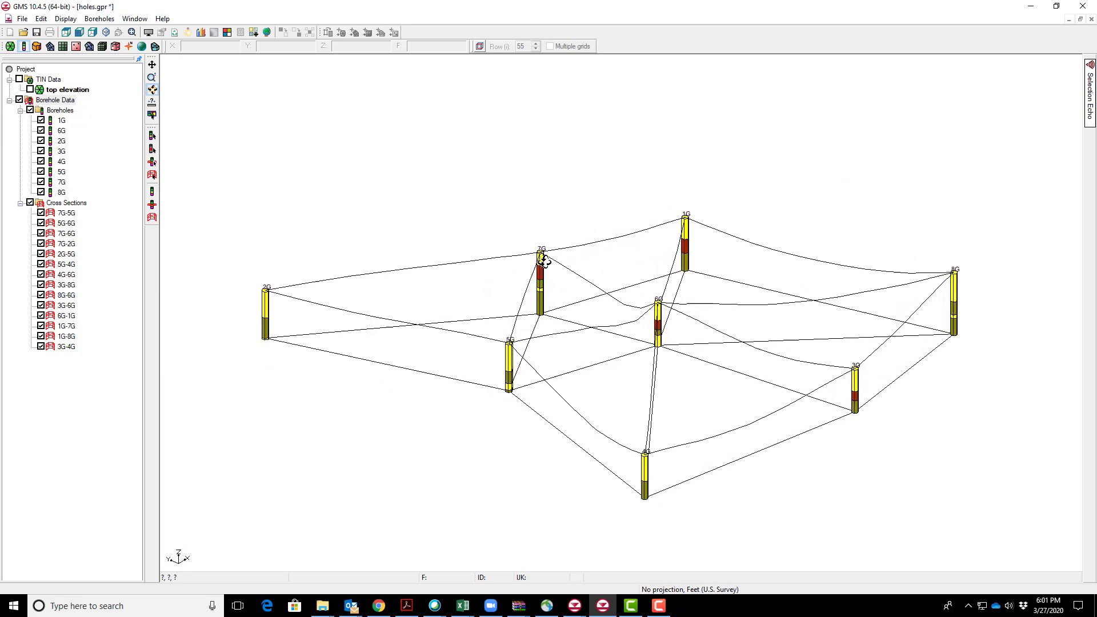
Auto-fill all cross sections matching layers by materials rather than horizon IDs
{"action": "left_click", "coordinate": [98, 19]}
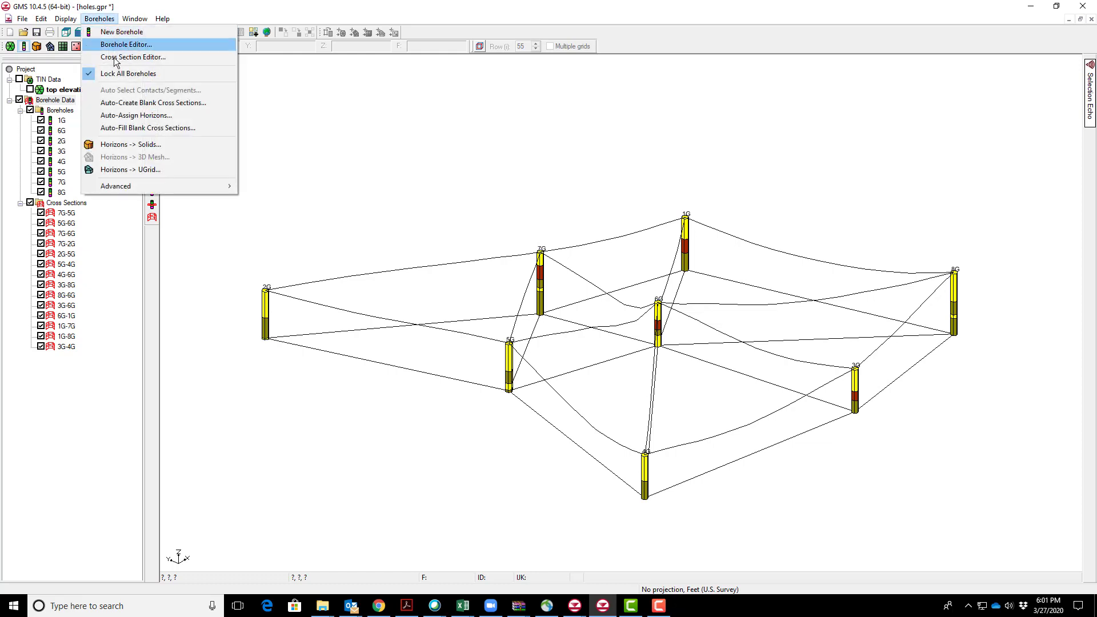
{"action": "left_click", "coordinate": [148, 127]}
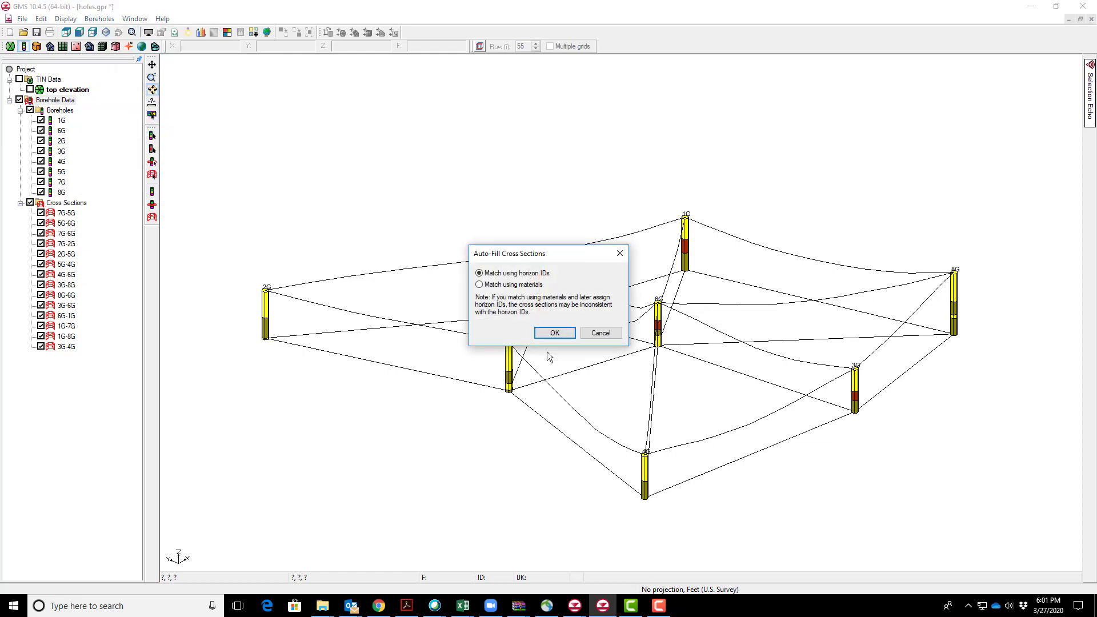
{"action": "left_click", "coordinate": [479, 285]}
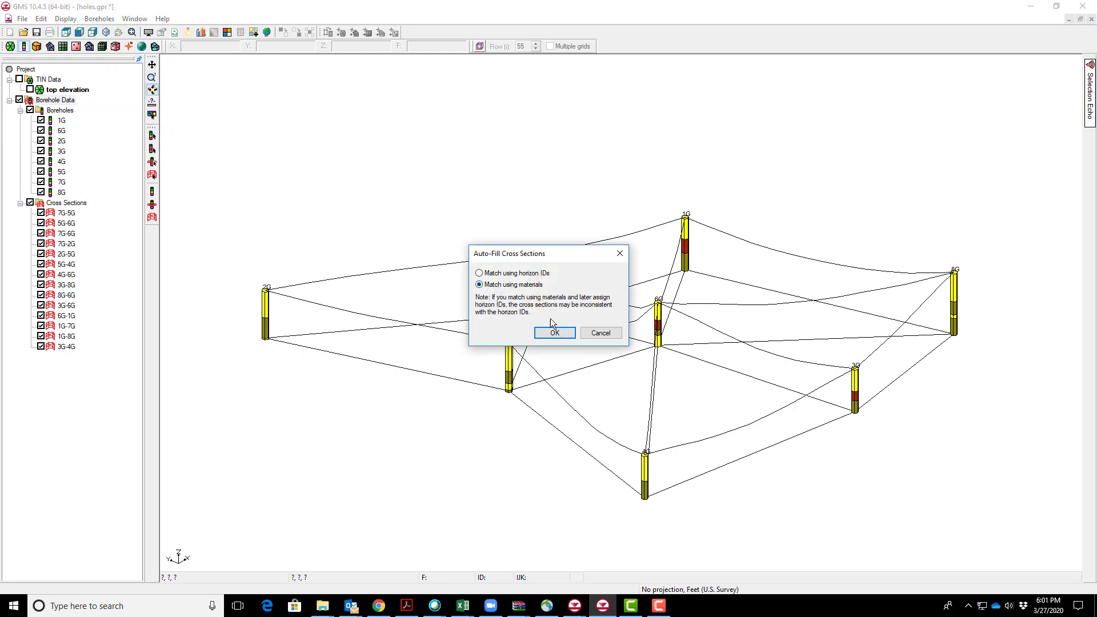
{"action": "left_click", "coordinate": [553, 332]}
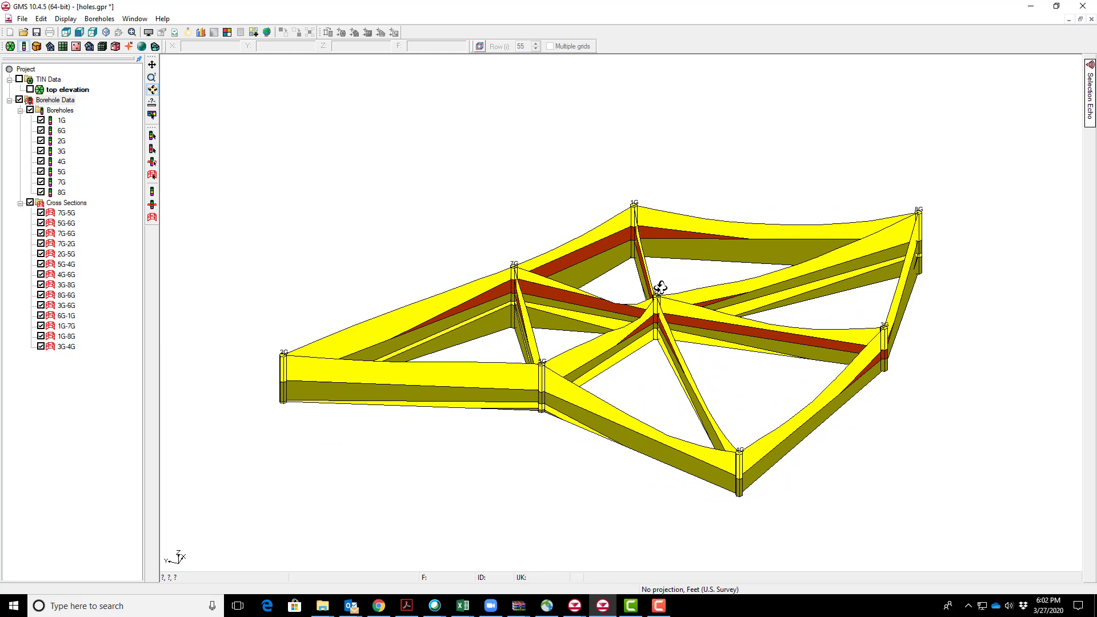
{"action": "mouse_move", "coordinate": [584, 300]}
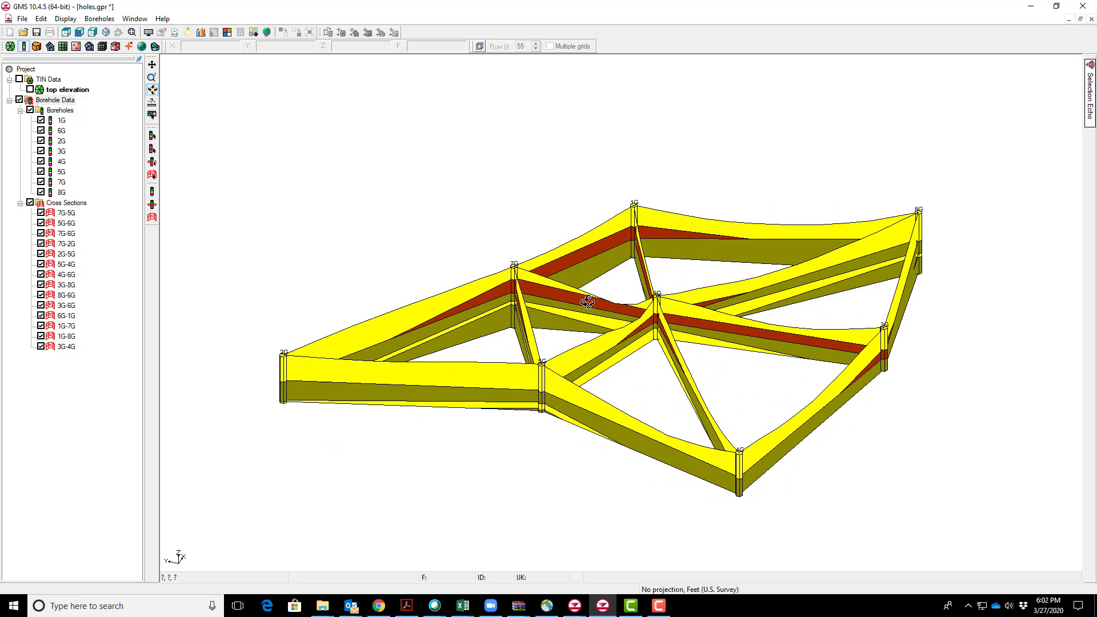
{"action": "mouse_move", "coordinate": [614, 309]}
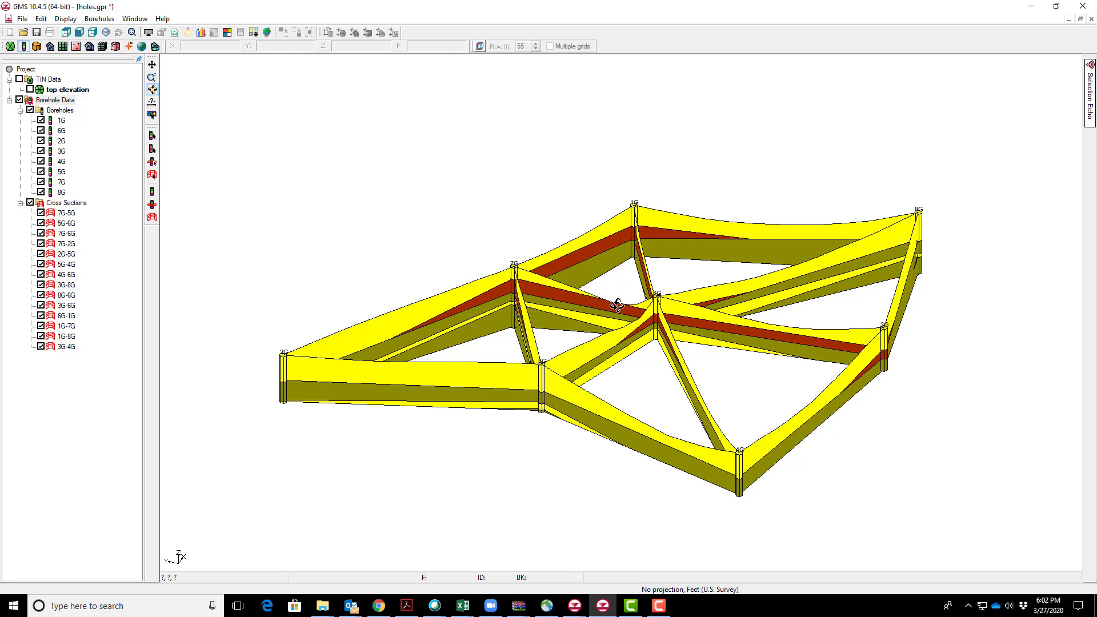
{"action": "mouse_move", "coordinate": [605, 349]}
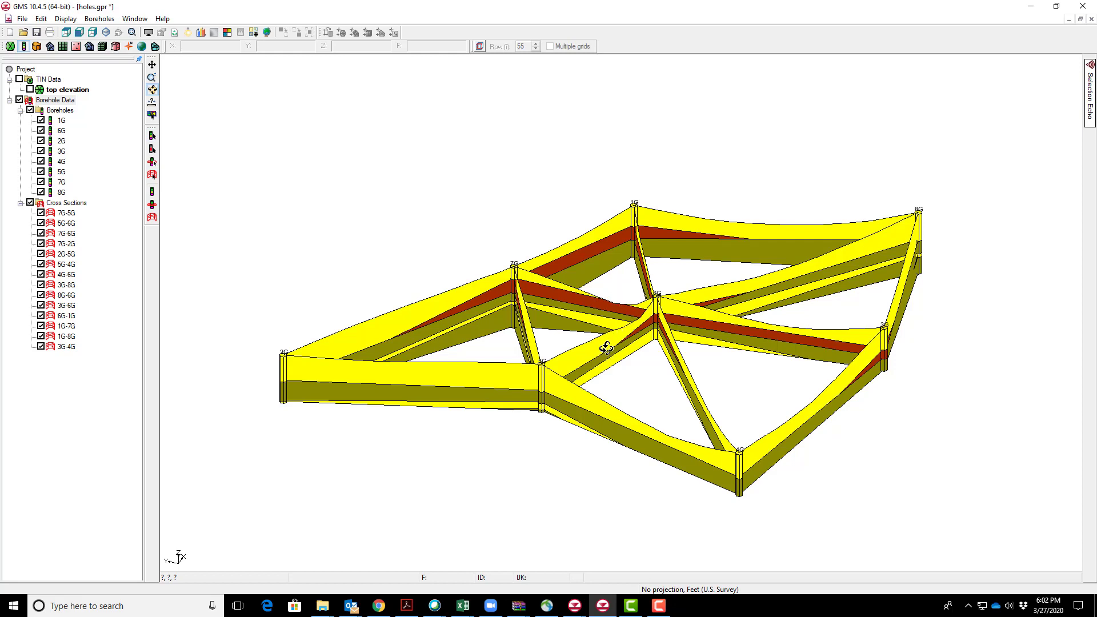
{"action": "mouse_move", "coordinate": [606, 360]}
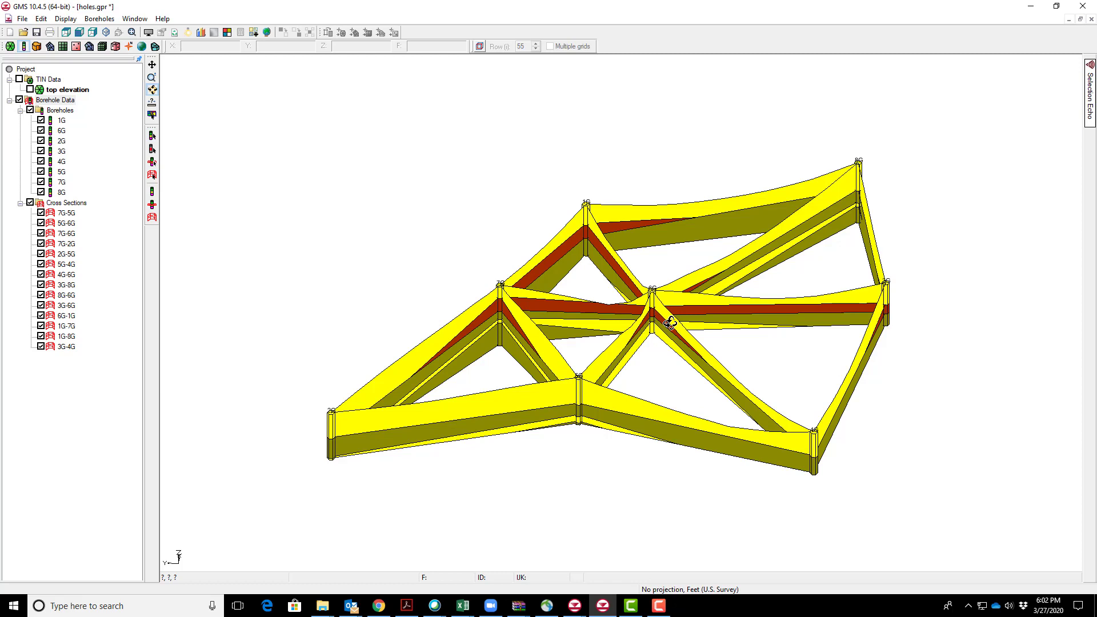
Delete the whole Cross Sections group, leaving only the eight borehole columns
{"action": "left_click", "coordinate": [66, 203]}
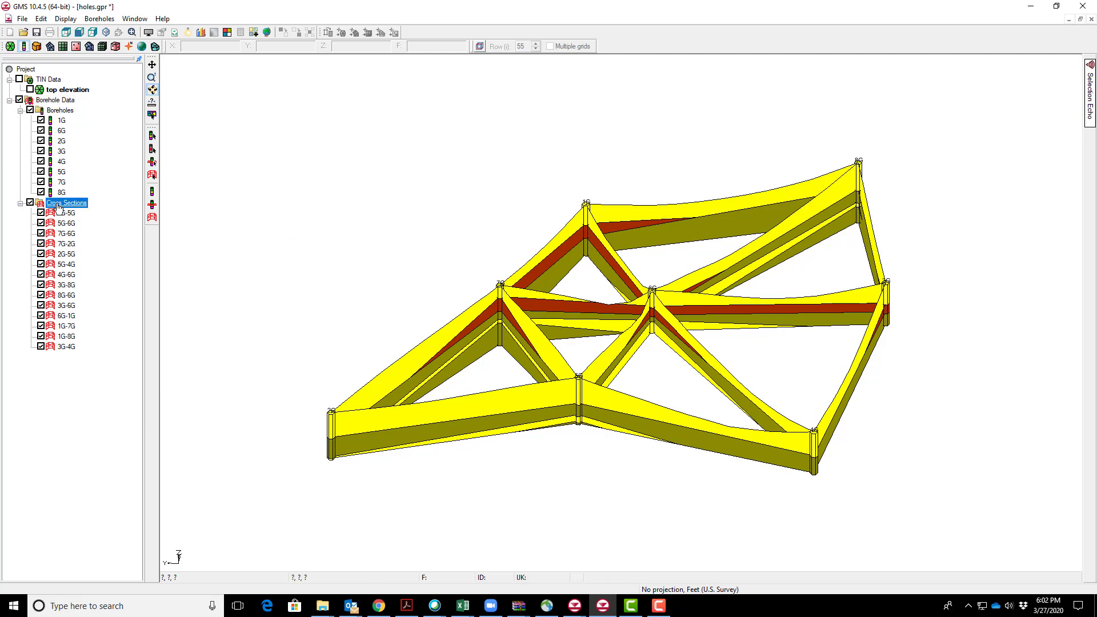
{"action": "left_click", "coordinate": [61, 110]}
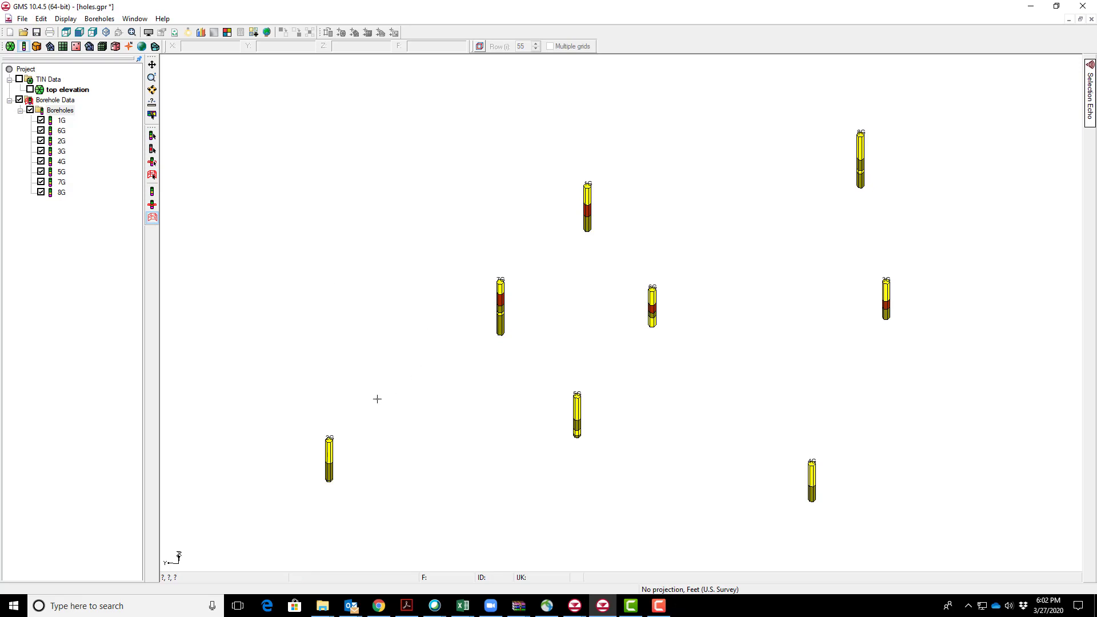
{"action": "mouse_move", "coordinate": [444, 308]}
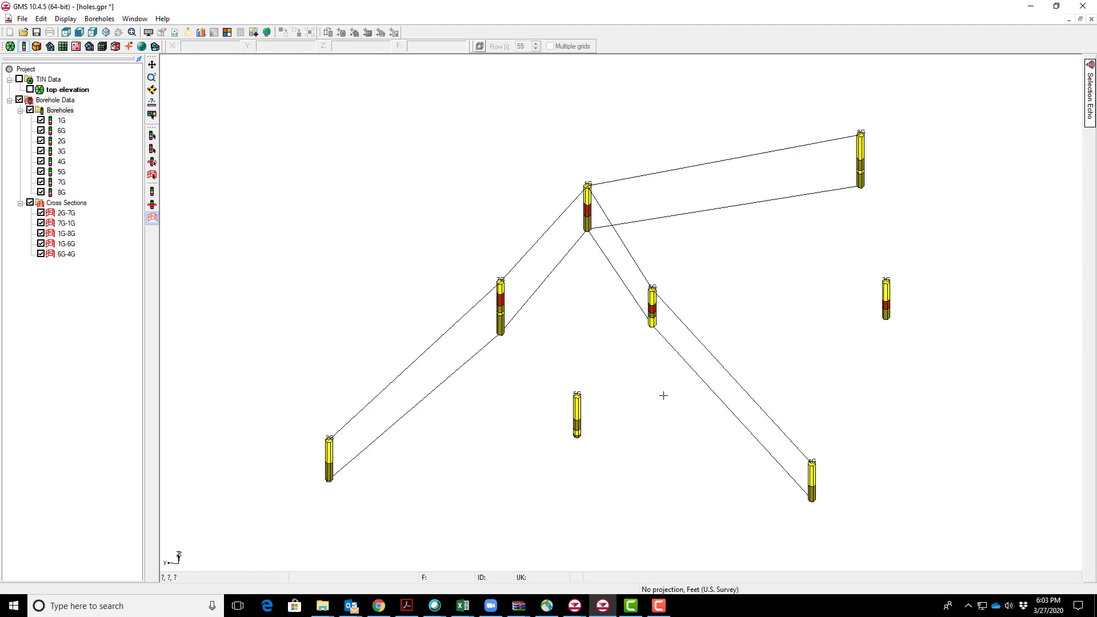
{"action": "mouse_move", "coordinate": [256, 350]}
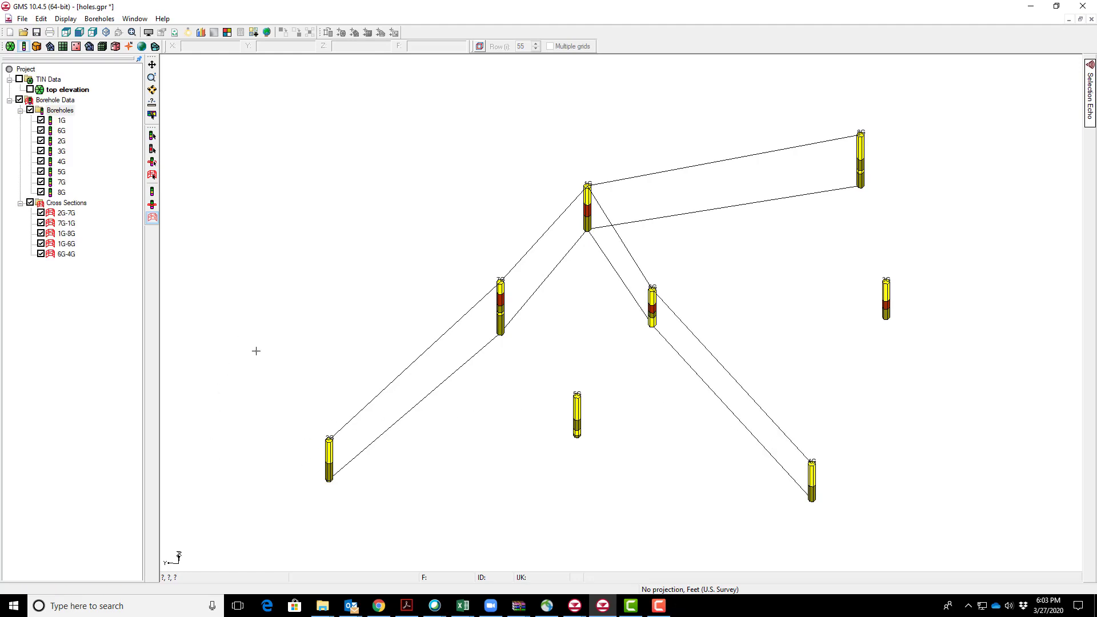
{"action": "mouse_move", "coordinate": [275, 315]}
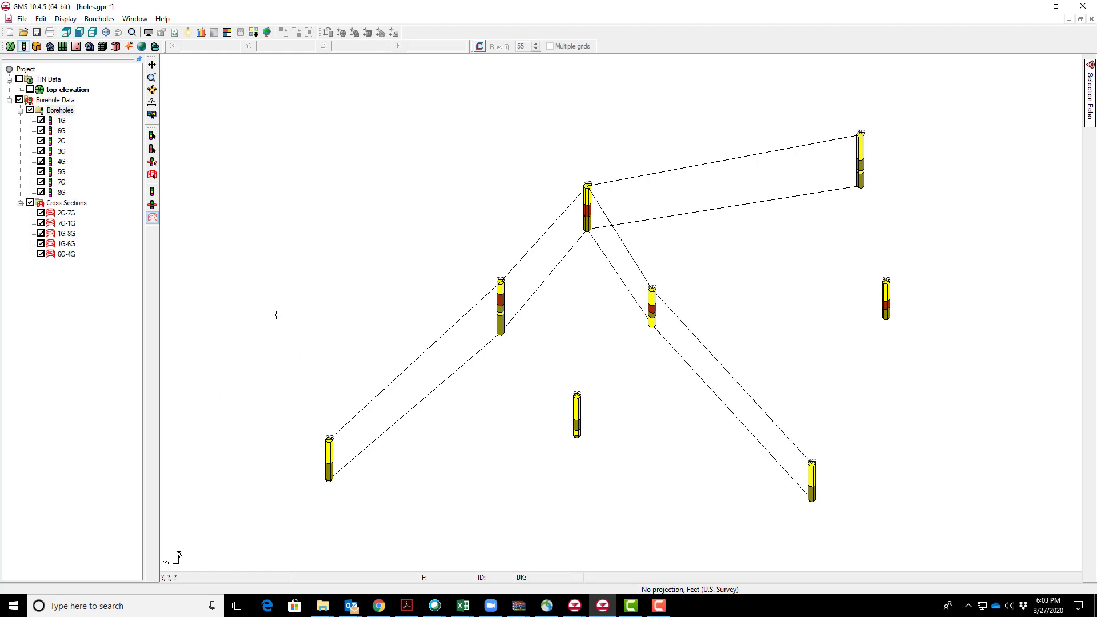
{"action": "mouse_move", "coordinate": [99, 18]}
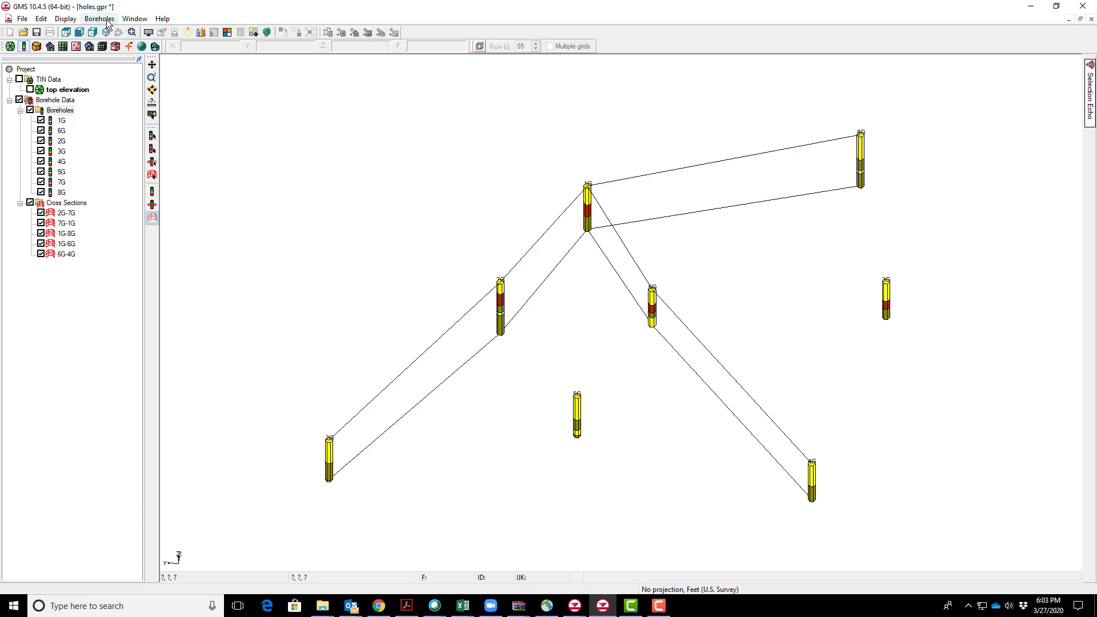
Auto-fill the five blank cross sections by materials and select cross section 2G-7G
{"action": "left_click", "coordinate": [99, 18]}
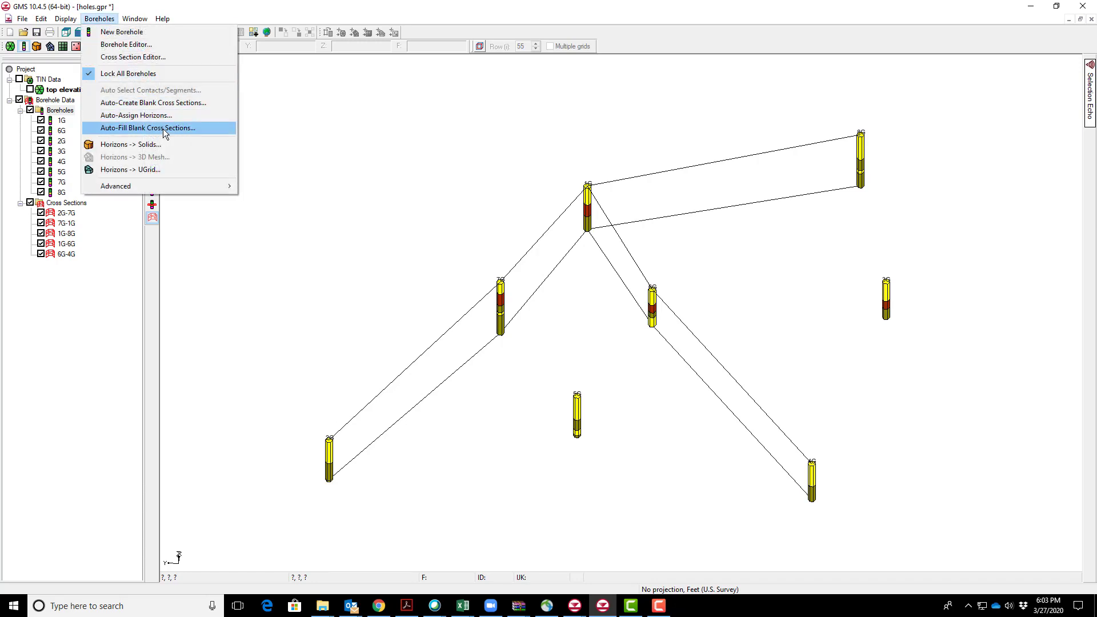
{"action": "left_click", "coordinate": [148, 127]}
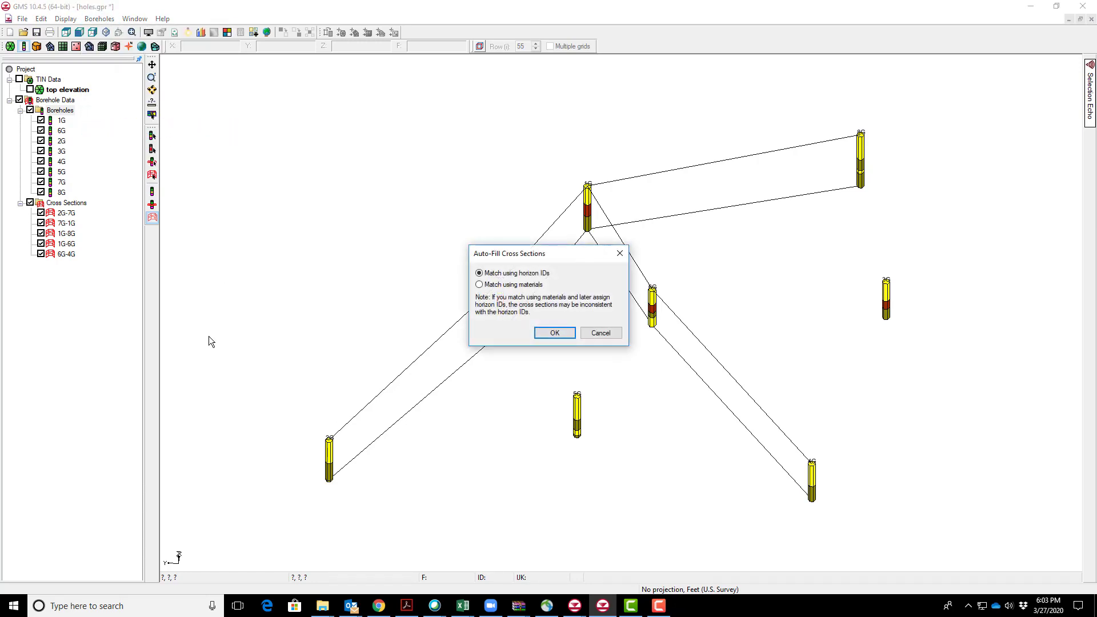
{"action": "left_click", "coordinate": [553, 332]}
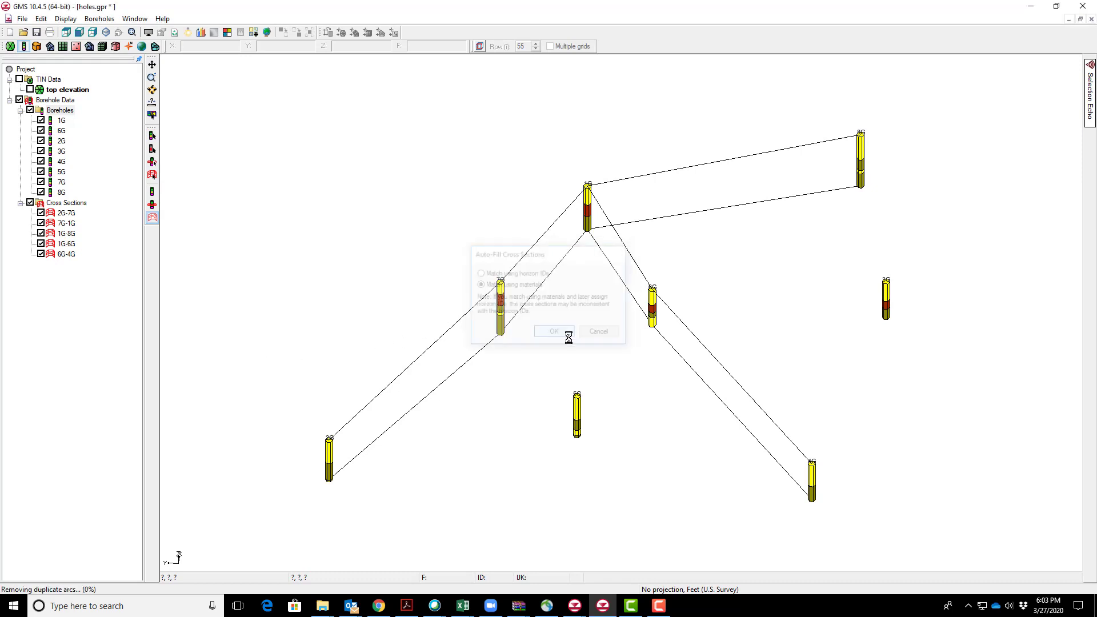
{"action": "left_click", "coordinate": [553, 332]}
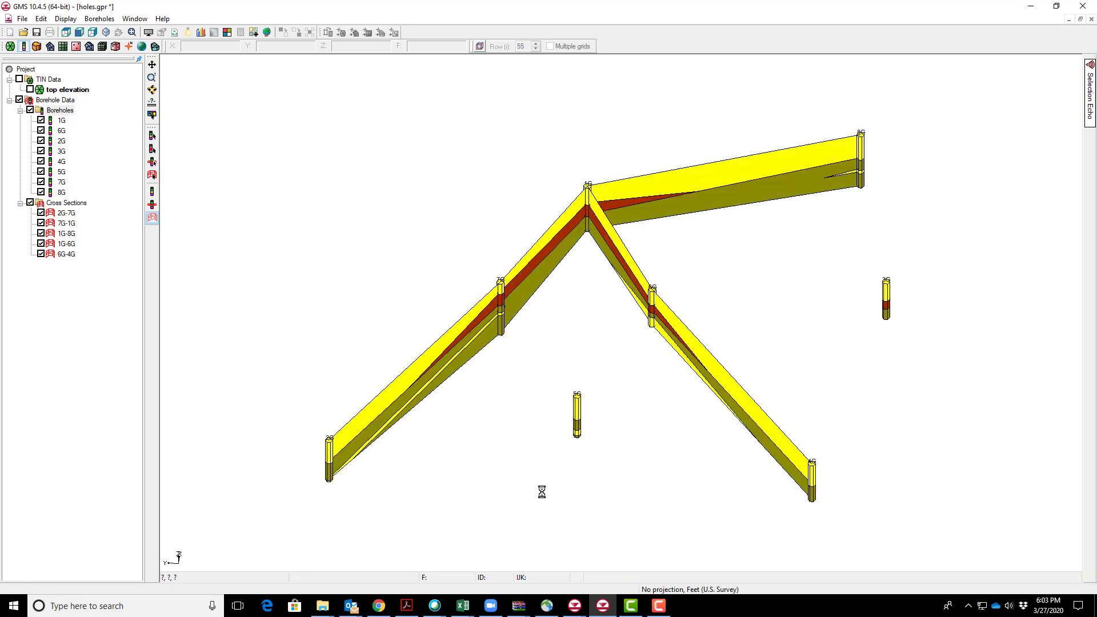
{"action": "mouse_move", "coordinate": [595, 486]}
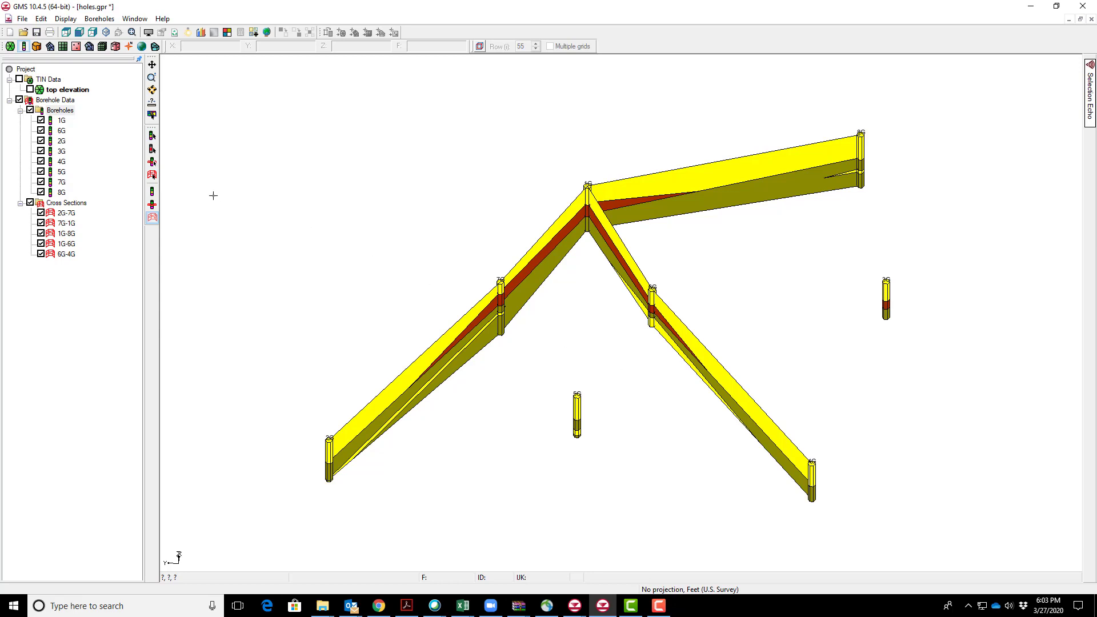
{"action": "mouse_move", "coordinate": [571, 382]}
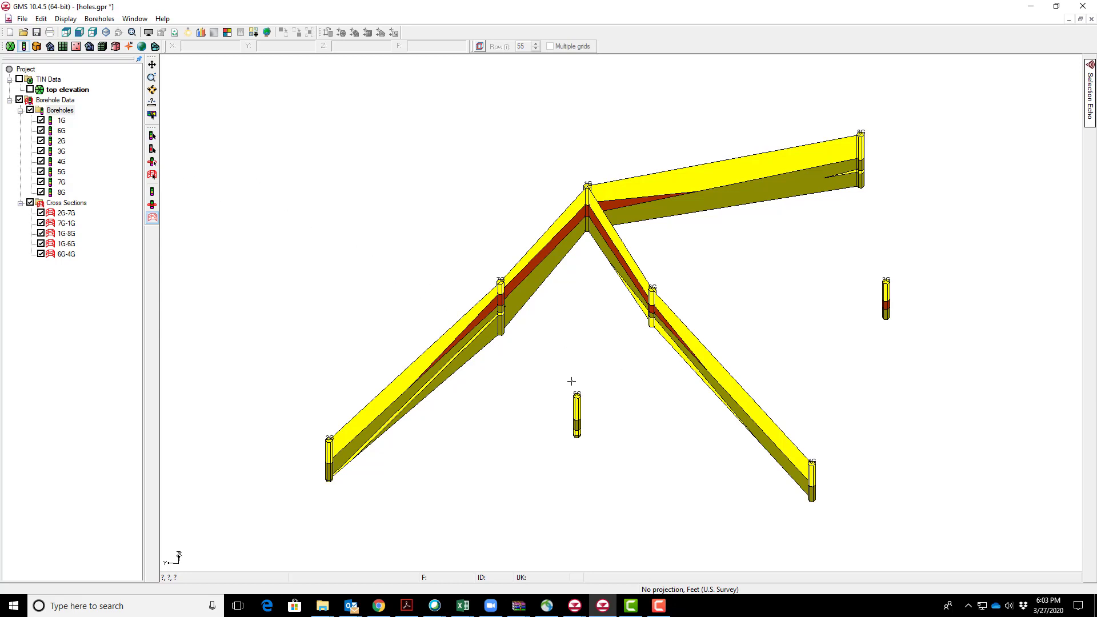
{"action": "mouse_move", "coordinate": [499, 394]}
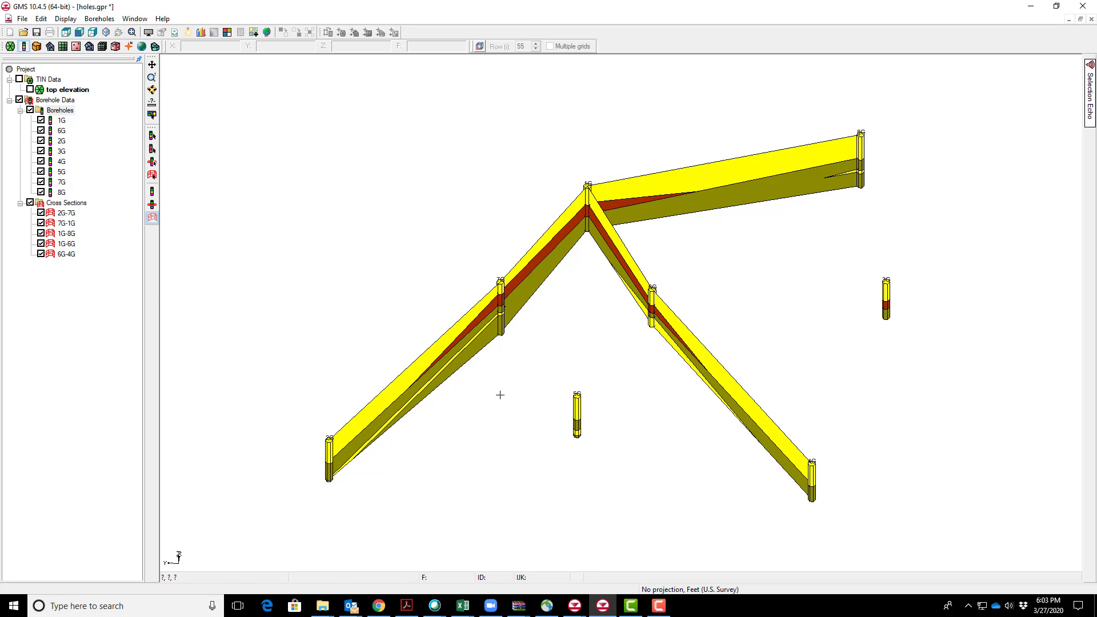
{"action": "mouse_move", "coordinate": [502, 362]}
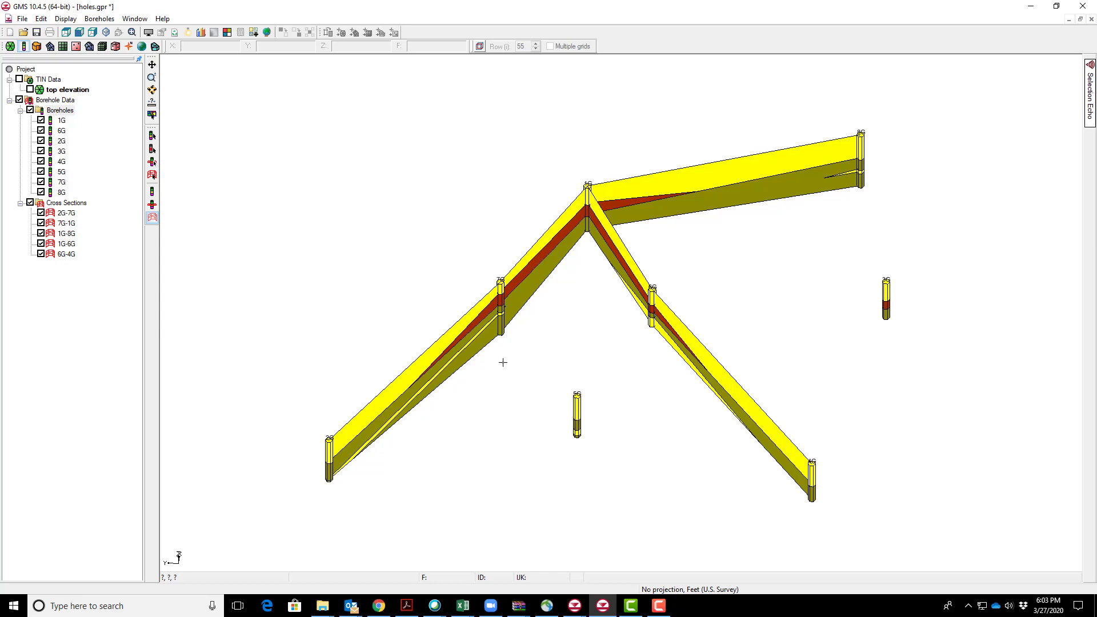
{"action": "mouse_move", "coordinate": [423, 365]}
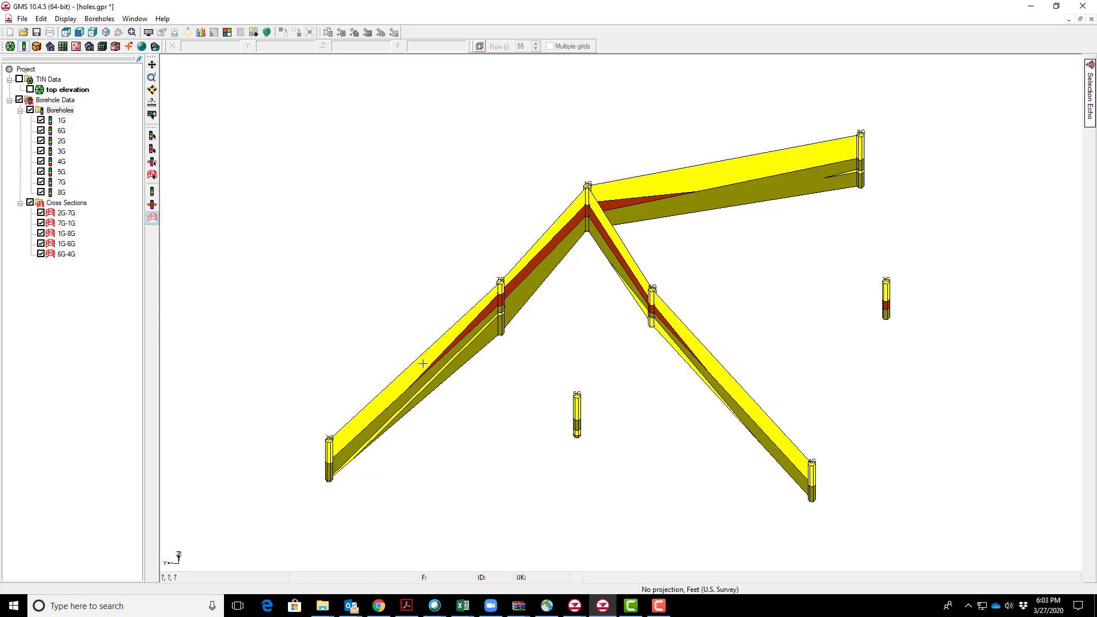
{"action": "mouse_move", "coordinate": [470, 395]}
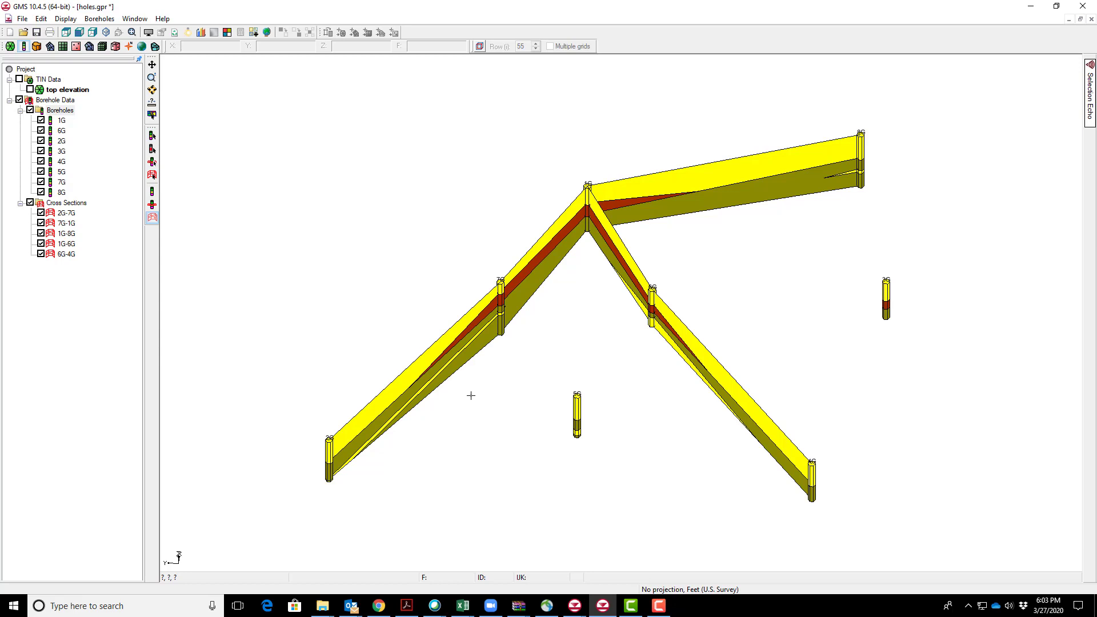
{"action": "mouse_move", "coordinate": [494, 348]}
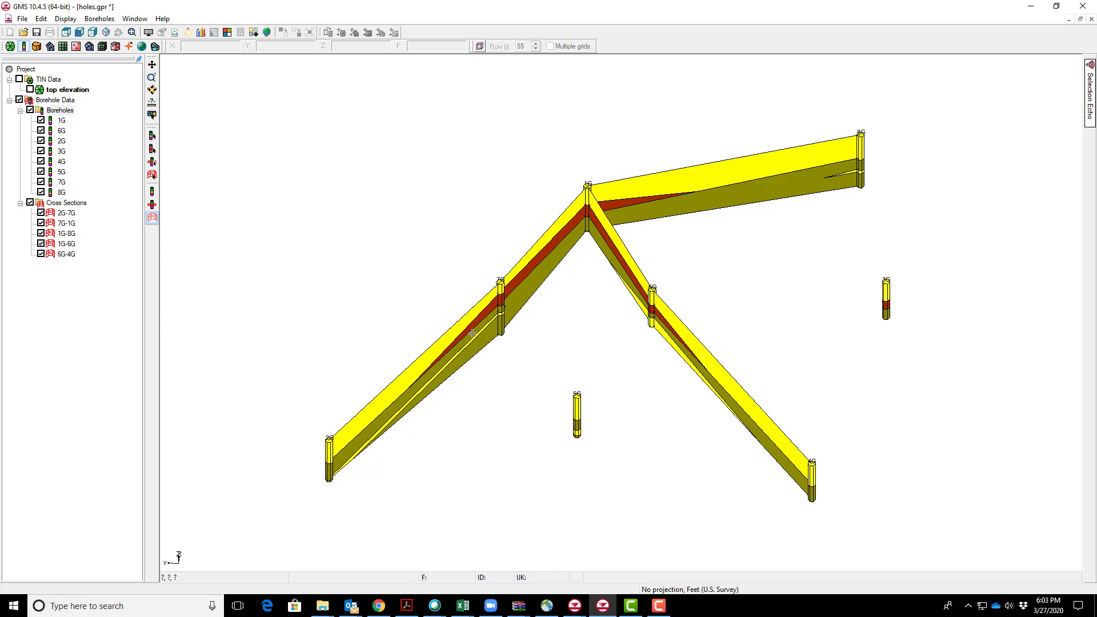
{"action": "mouse_move", "coordinate": [352, 450]}
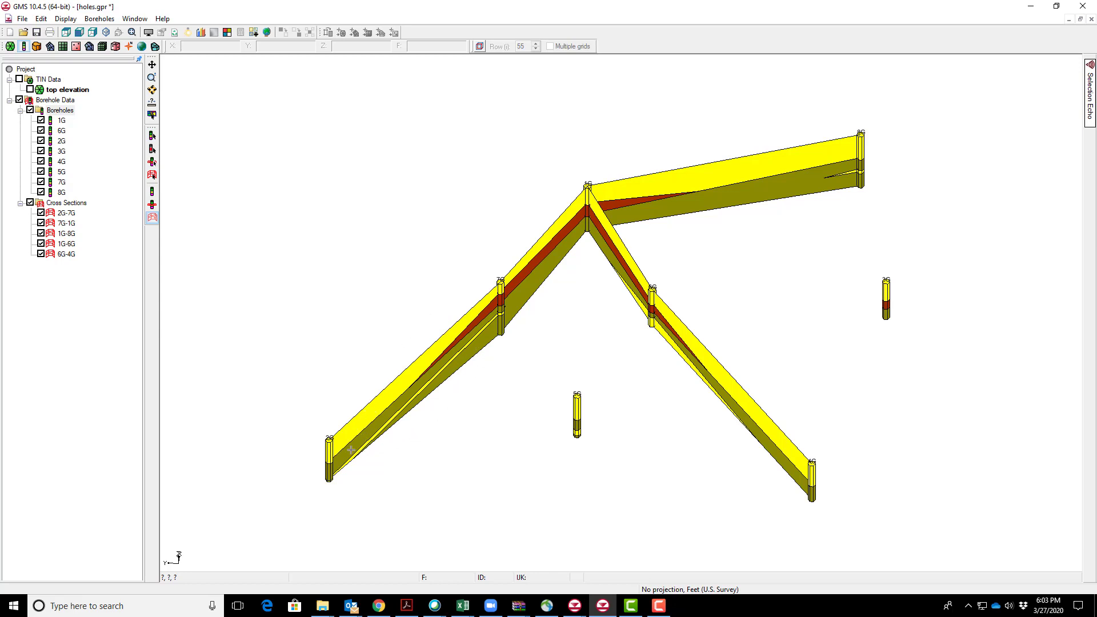
{"action": "mouse_move", "coordinate": [490, 298]}
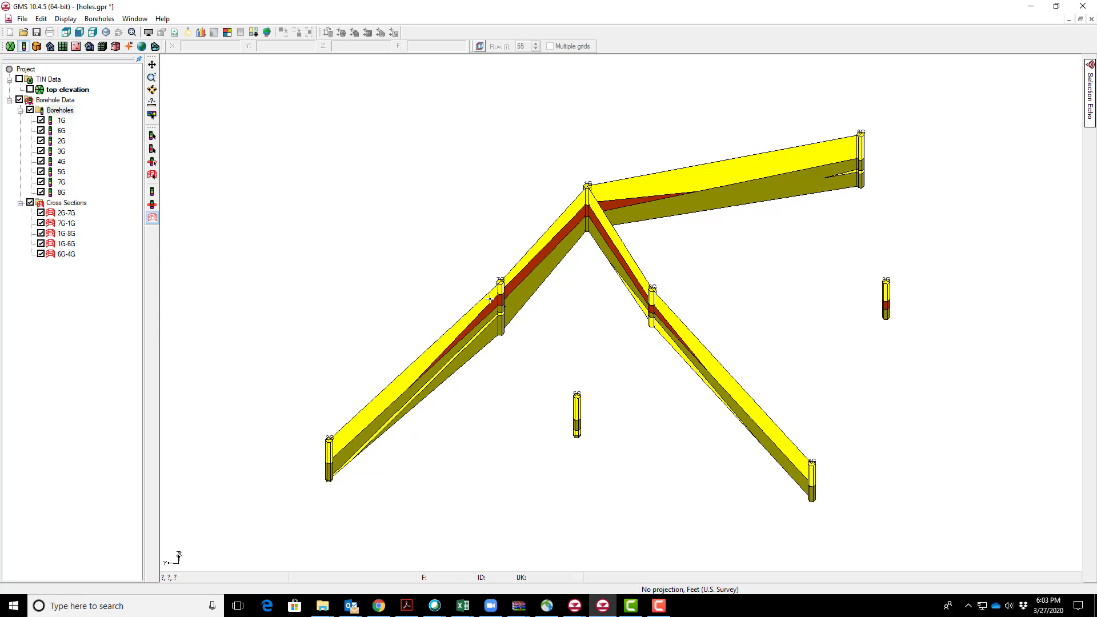
{"action": "left_click", "coordinate": [67, 243]}
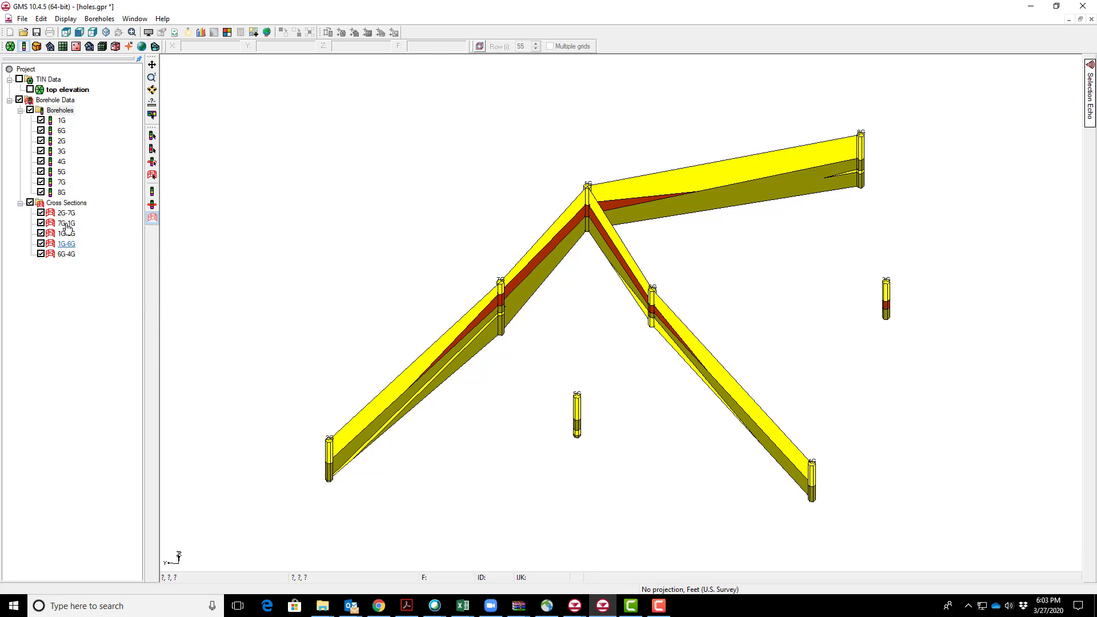
{"action": "left_click", "coordinate": [65, 213]}
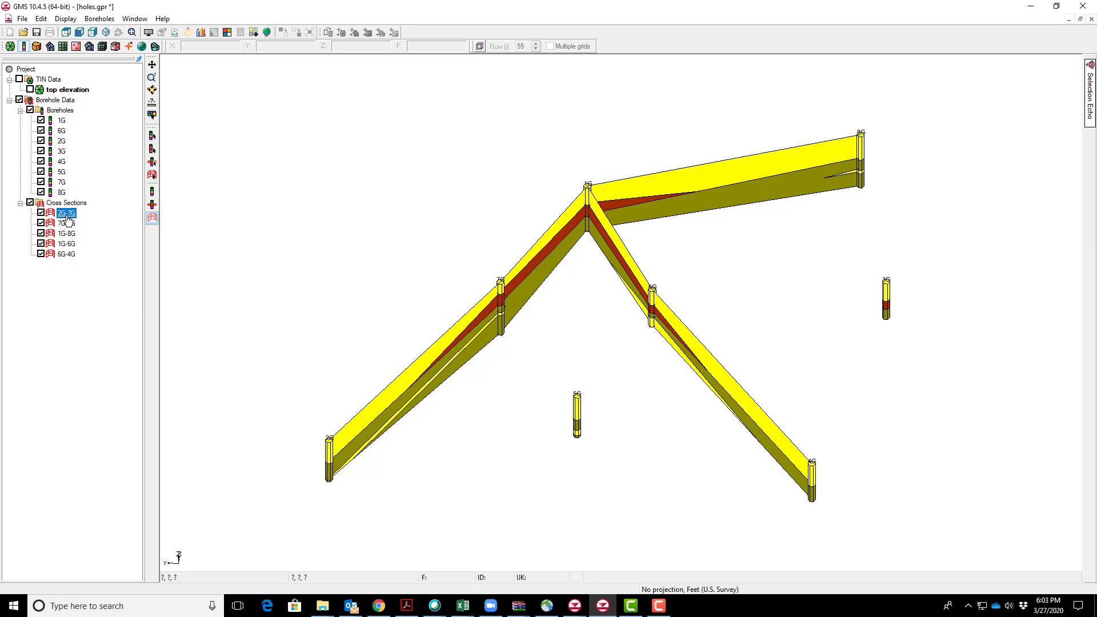
Bring cross section 2G-7G into the Cross Section Editor showing its material layers
{"action": "right_click", "coordinate": [65, 212]}
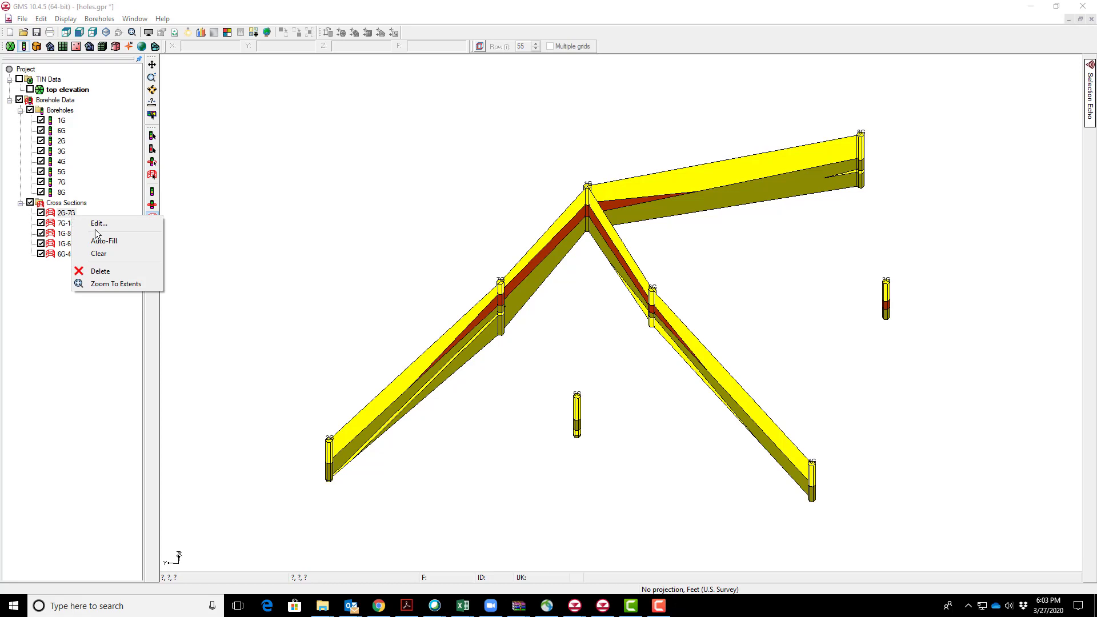
{"action": "left_click", "coordinate": [97, 222]}
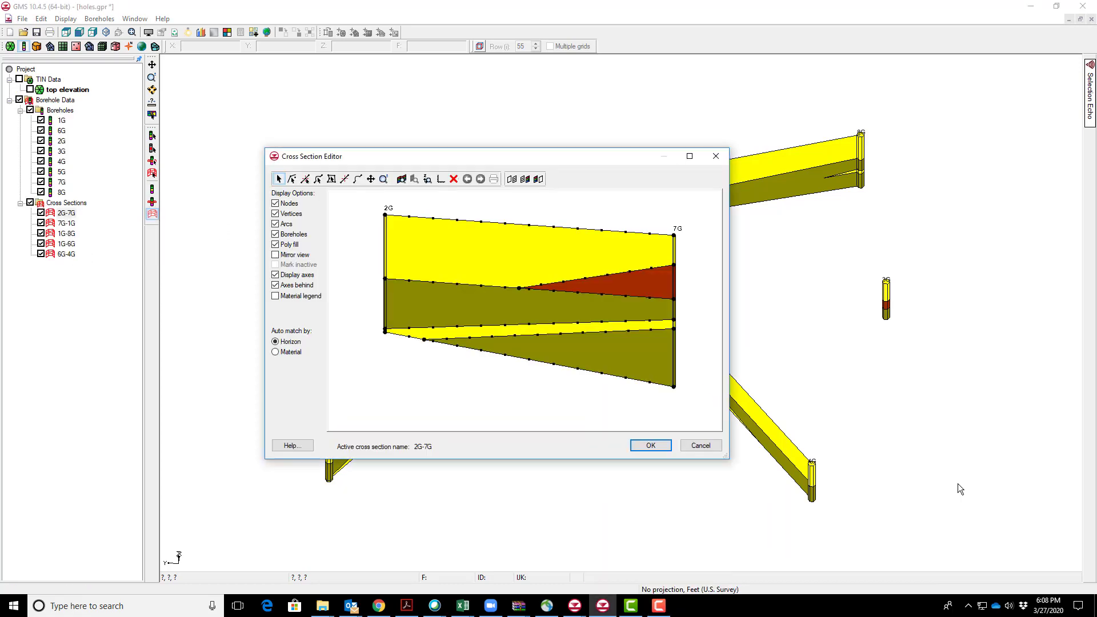
{"action": "mouse_move", "coordinate": [944, 525]}
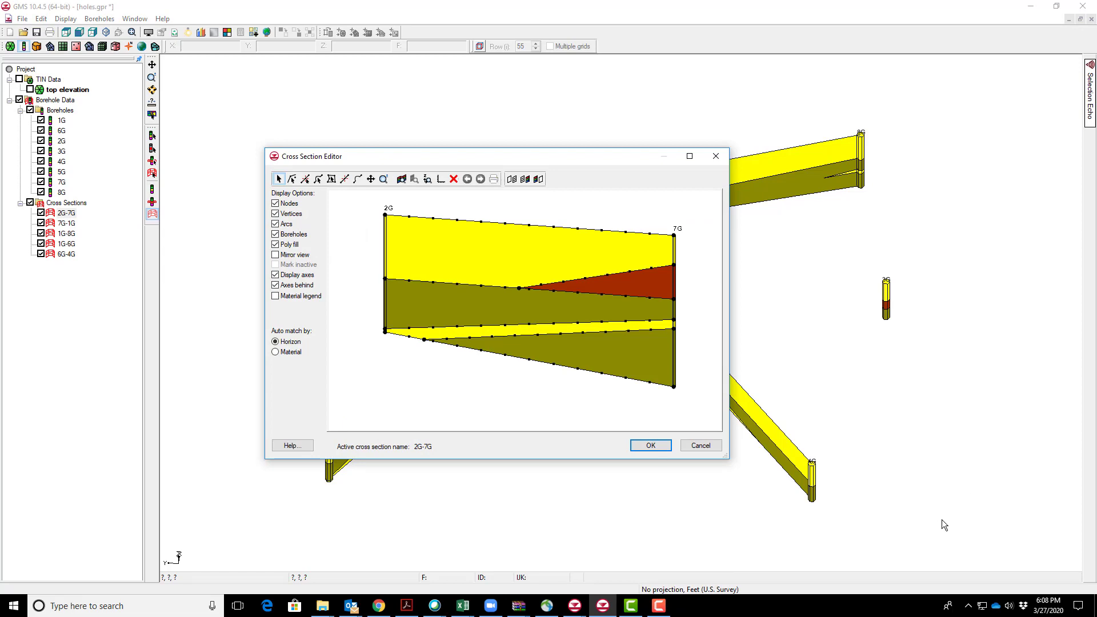
{"action": "mouse_move", "coordinate": [427, 342]}
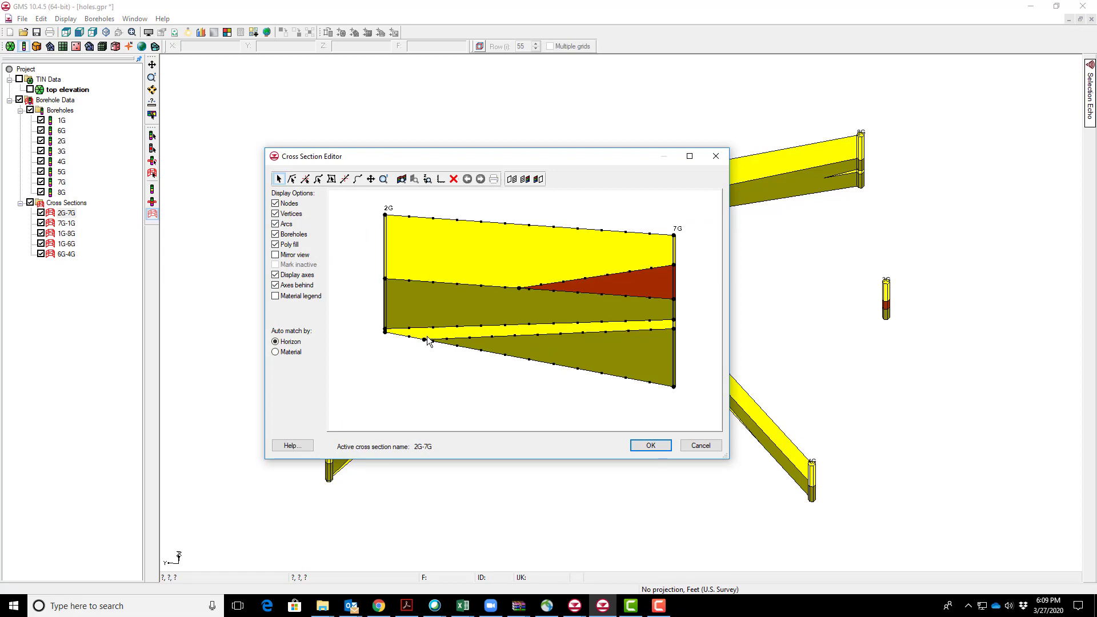
{"action": "mouse_move", "coordinate": [510, 332]}
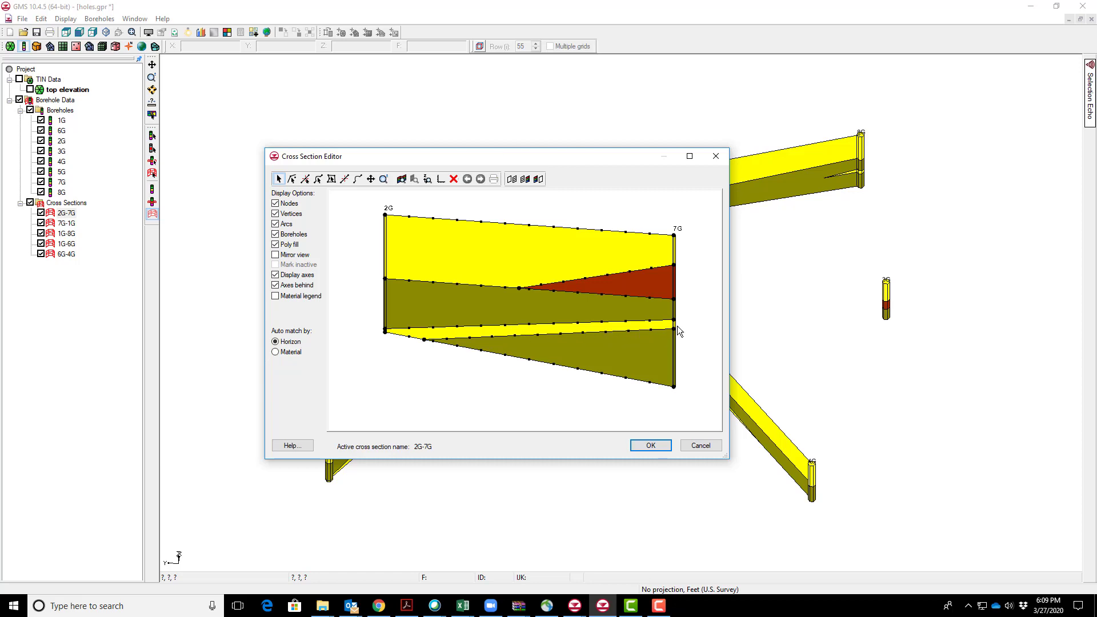
{"action": "mouse_move", "coordinate": [488, 388]}
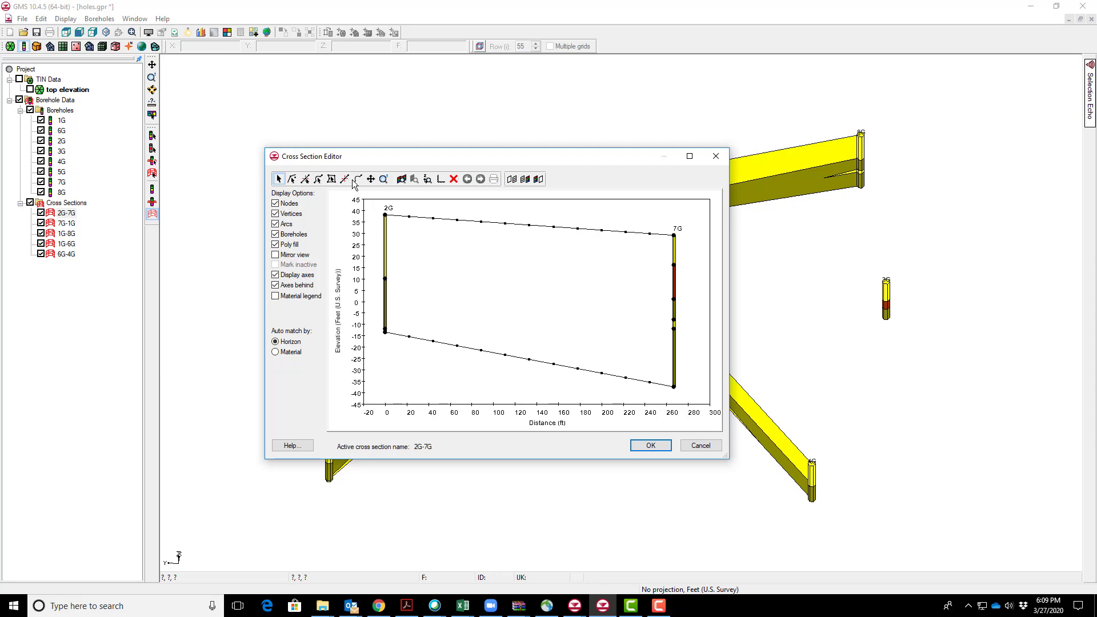
Start a new correlation arc from borehole 2G with the Create Arc tool
{"action": "left_click", "coordinate": [356, 178]}
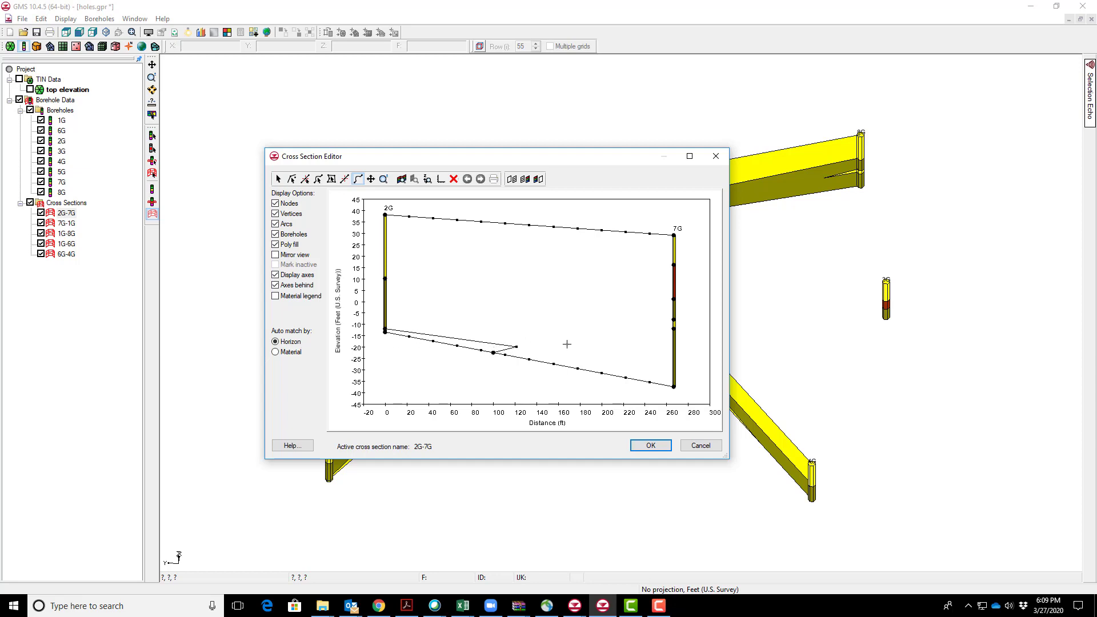
{"action": "mouse_move", "coordinate": [494, 267]}
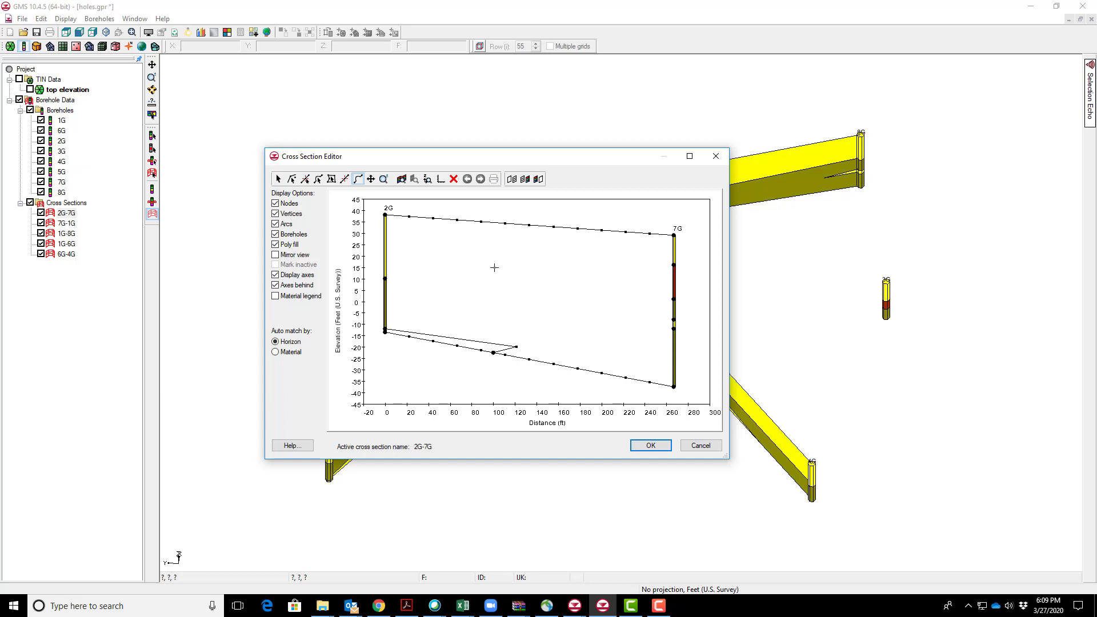
{"action": "mouse_move", "coordinate": [677, 328]}
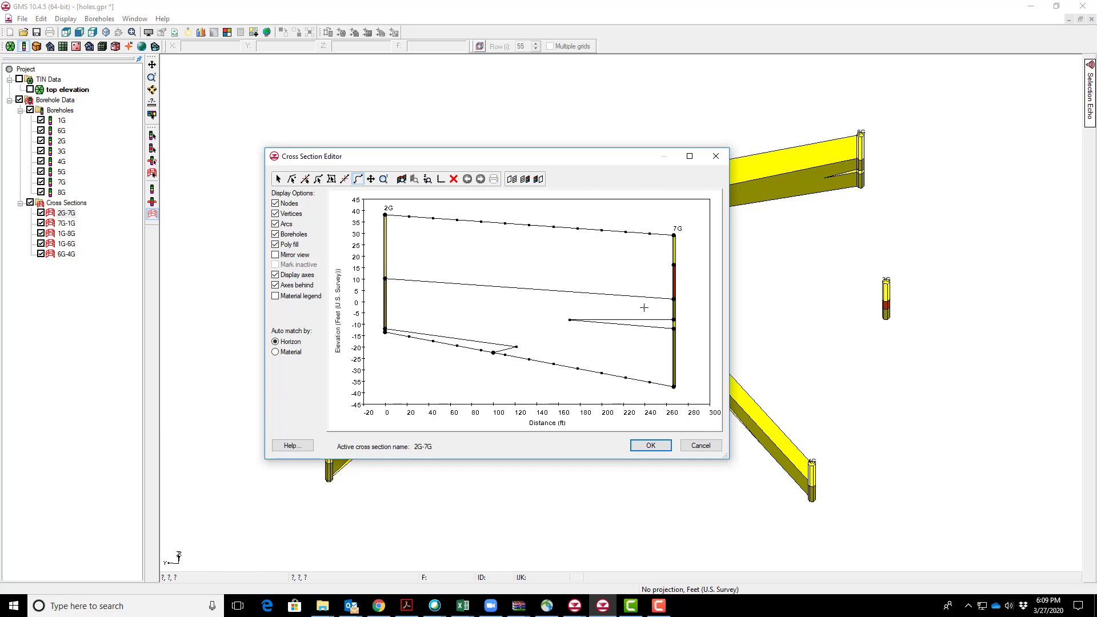
{"action": "mouse_move", "coordinate": [674, 264]}
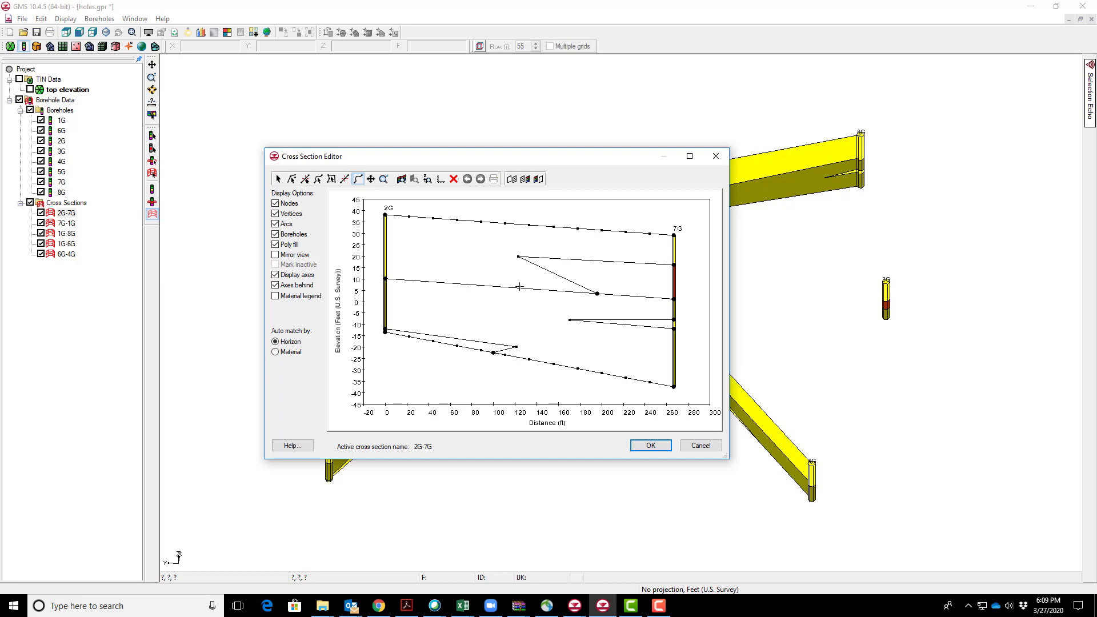
{"action": "mouse_move", "coordinate": [527, 178]}
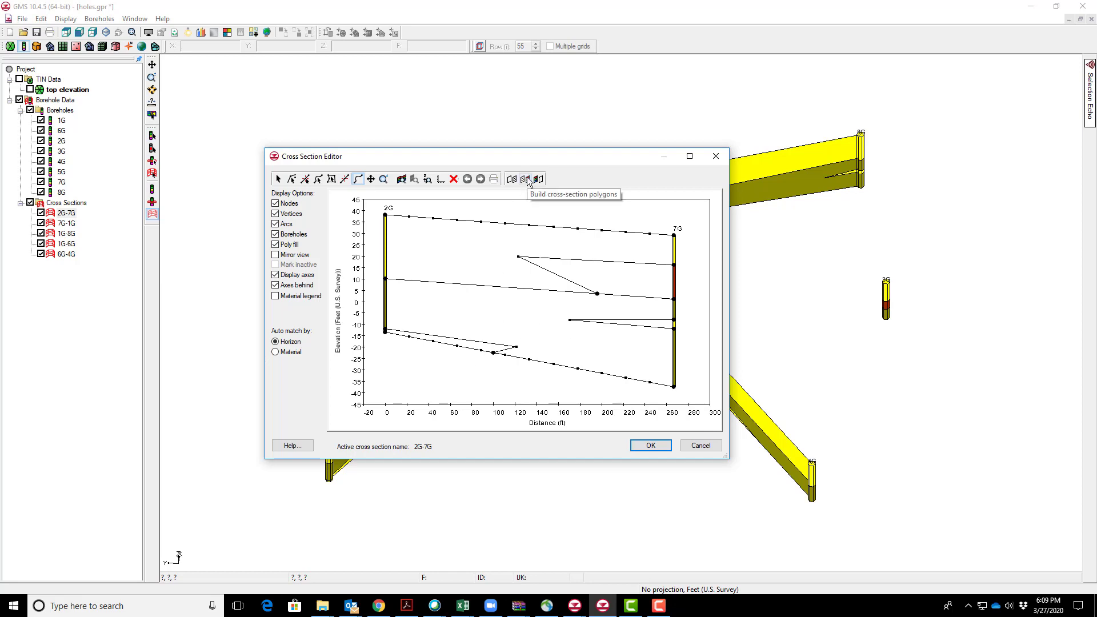
Build layer polygons from the redrawn arcs, refilling 2G-7G with yellow, olive and red
{"action": "left_click", "coordinate": [523, 178]}
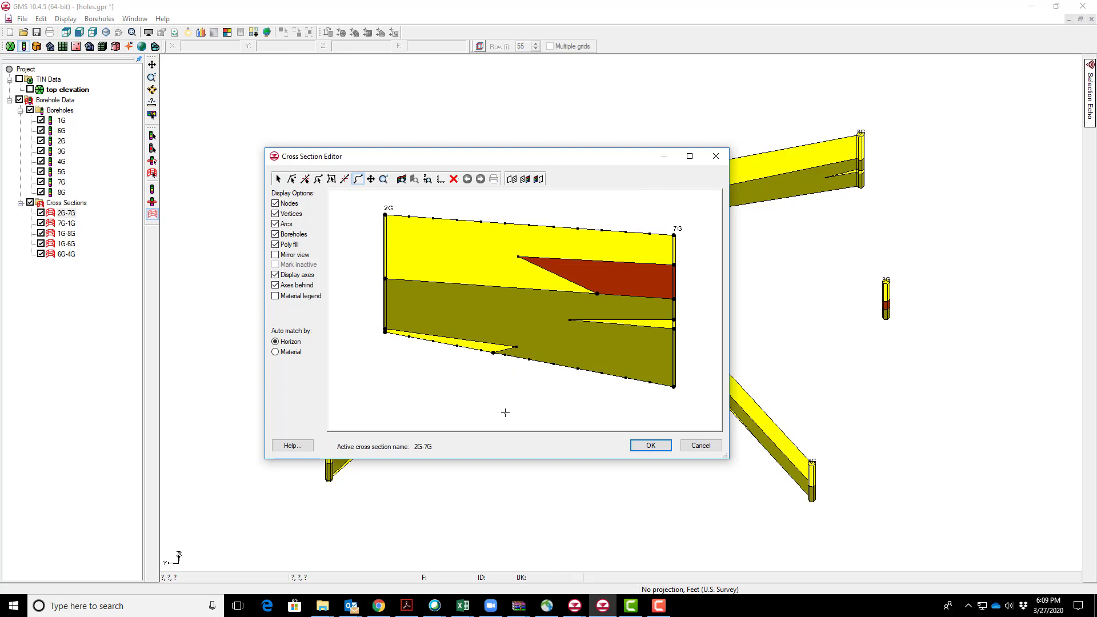
{"action": "mouse_move", "coordinate": [514, 163]}
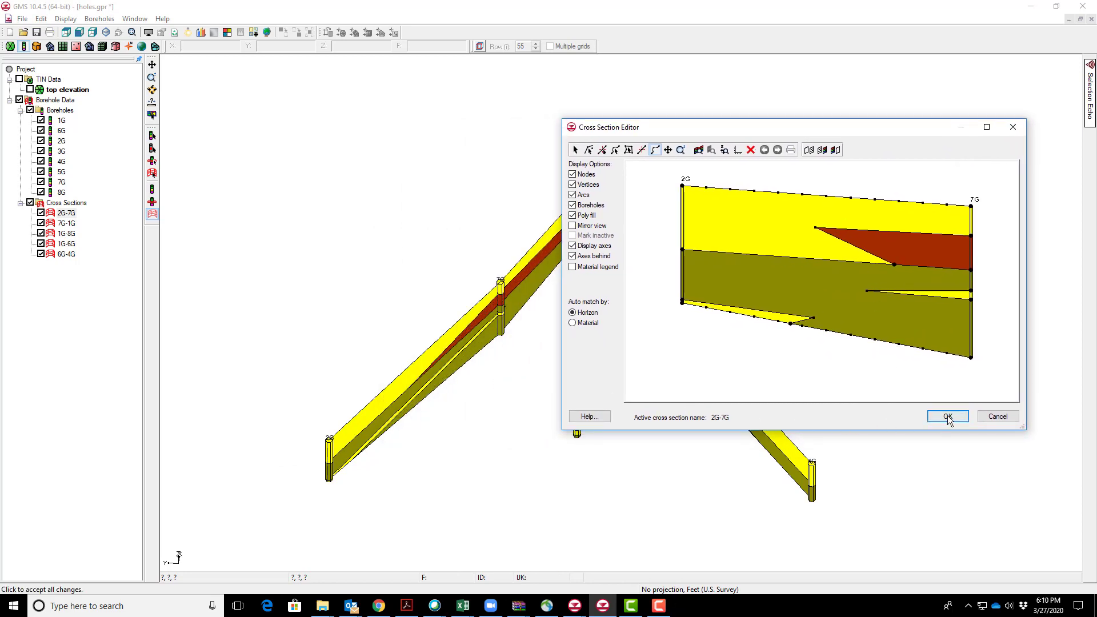
Accept the revised 2G-7G section, closing the editor, and select cross section 7G-1G
{"action": "left_click", "coordinate": [946, 416]}
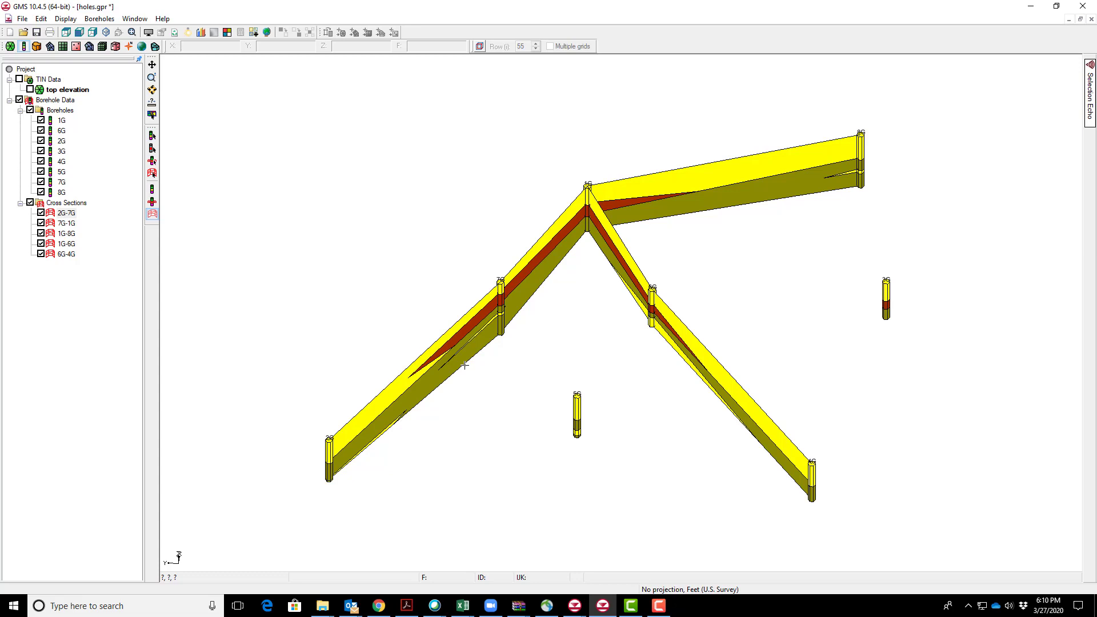
{"action": "mouse_move", "coordinate": [578, 329]}
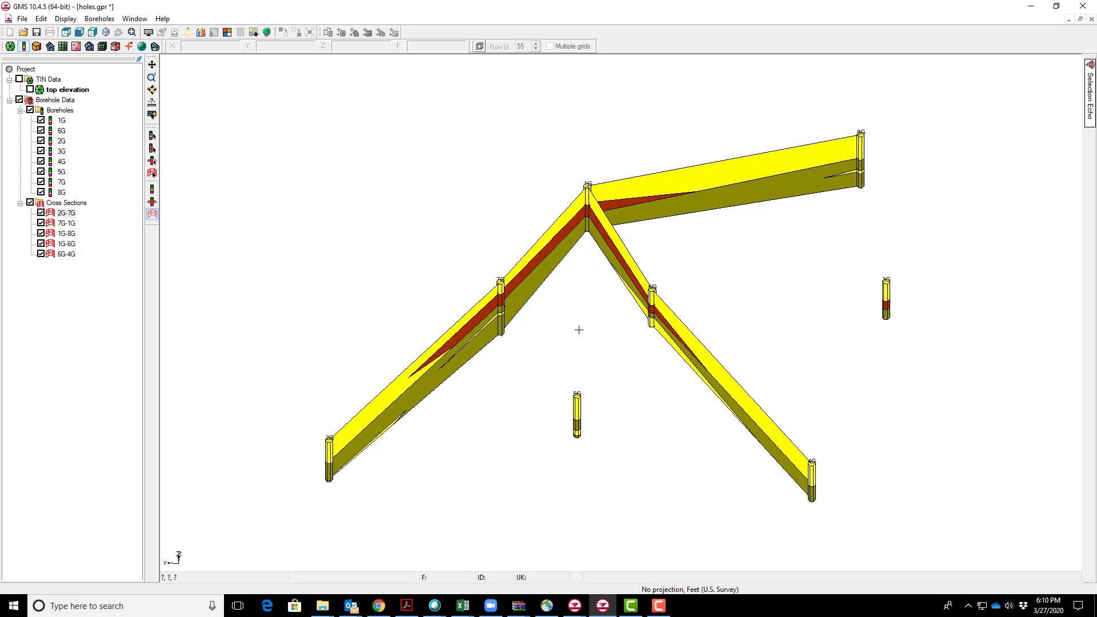
{"action": "mouse_move", "coordinate": [417, 278]}
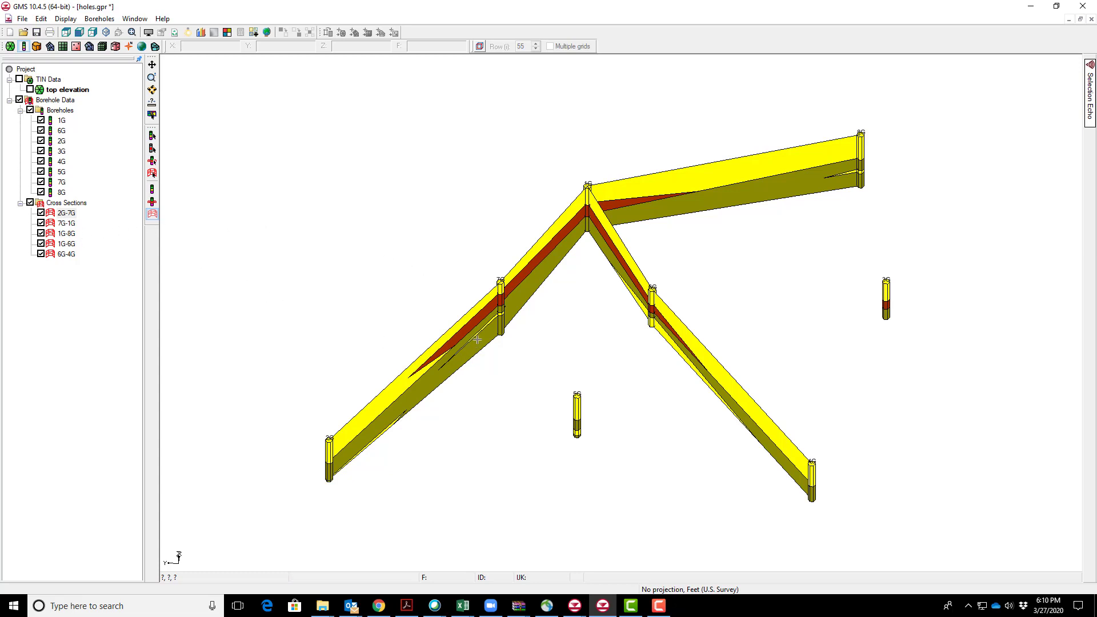
{"action": "mouse_move", "coordinate": [445, 350]}
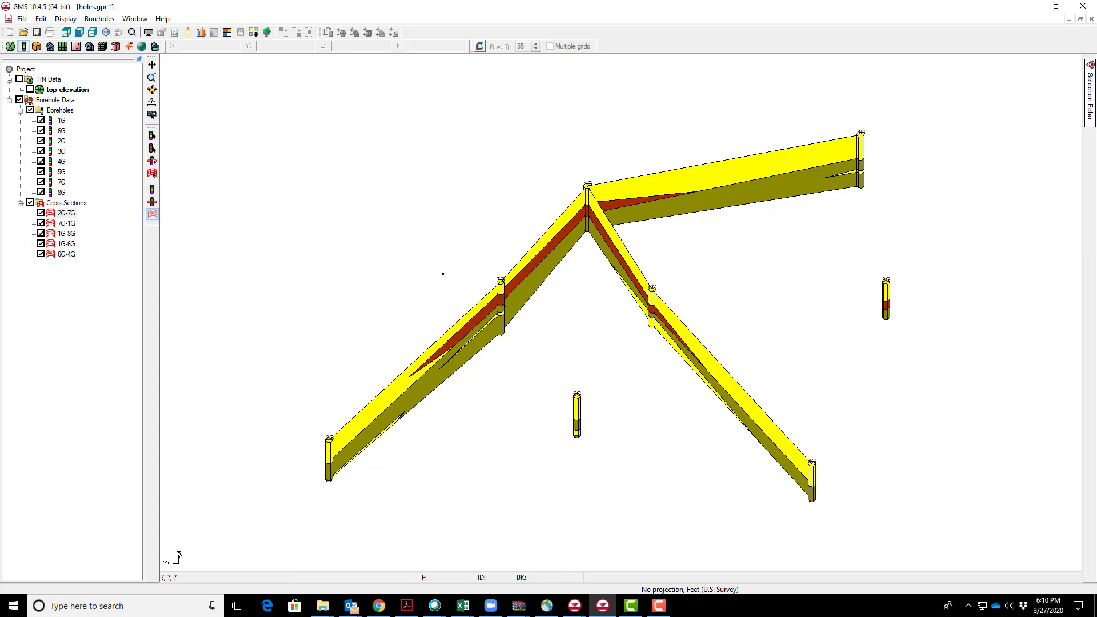
{"action": "left_click", "coordinate": [62, 223]}
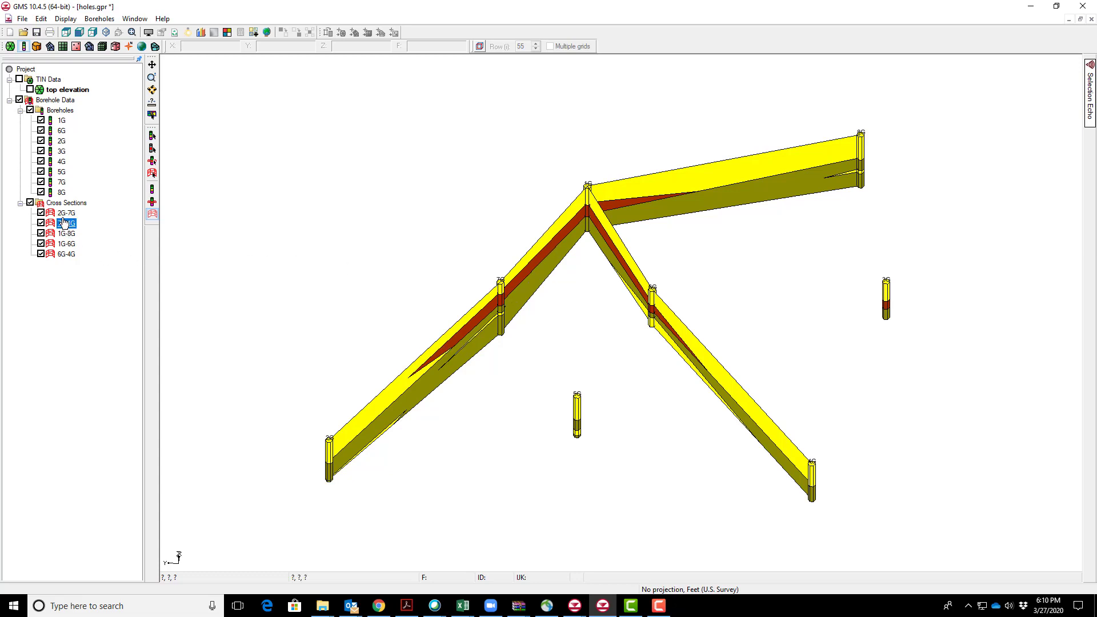
Bring cross section 7G-1G into the Cross Section Editor beside revised 2G-7G
{"action": "right_click", "coordinate": [62, 223]}
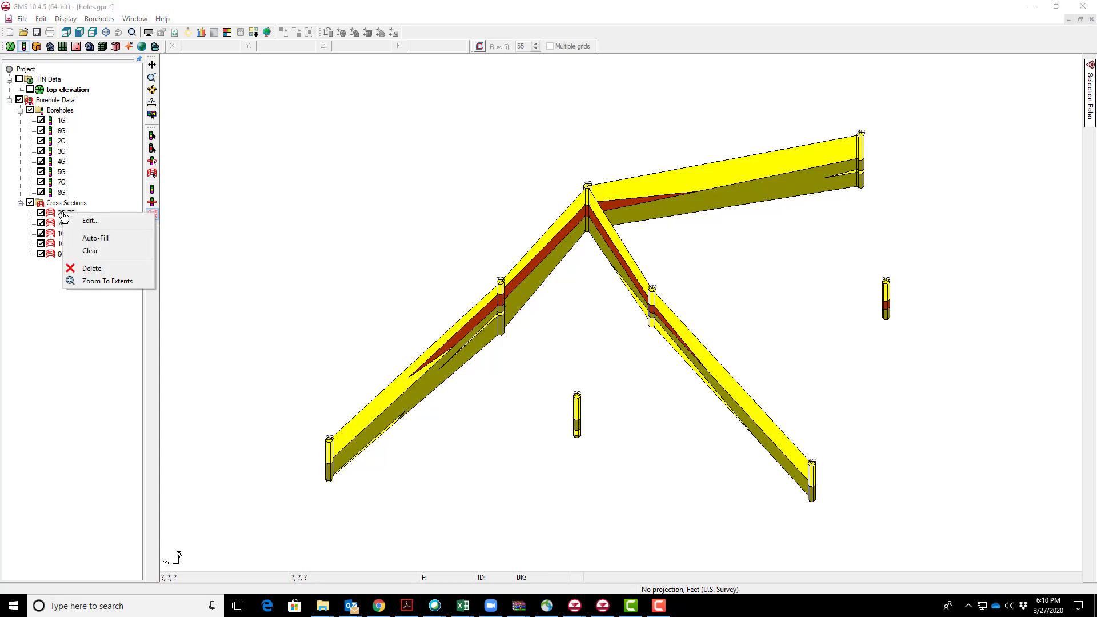
{"action": "left_click", "coordinate": [89, 220]}
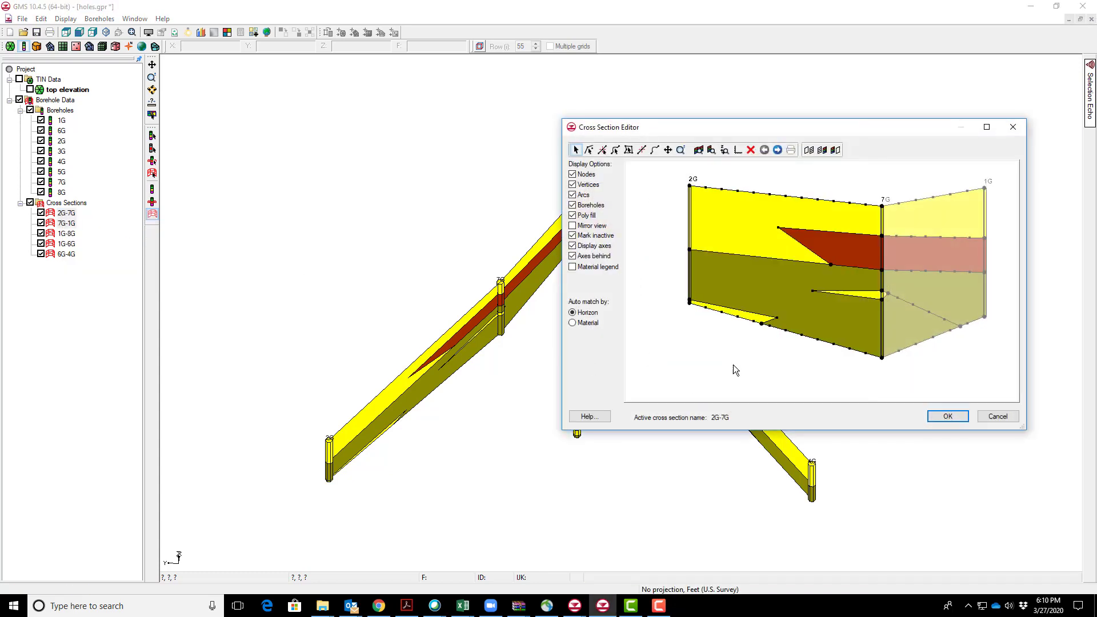
{"action": "mouse_move", "coordinate": [861, 294]}
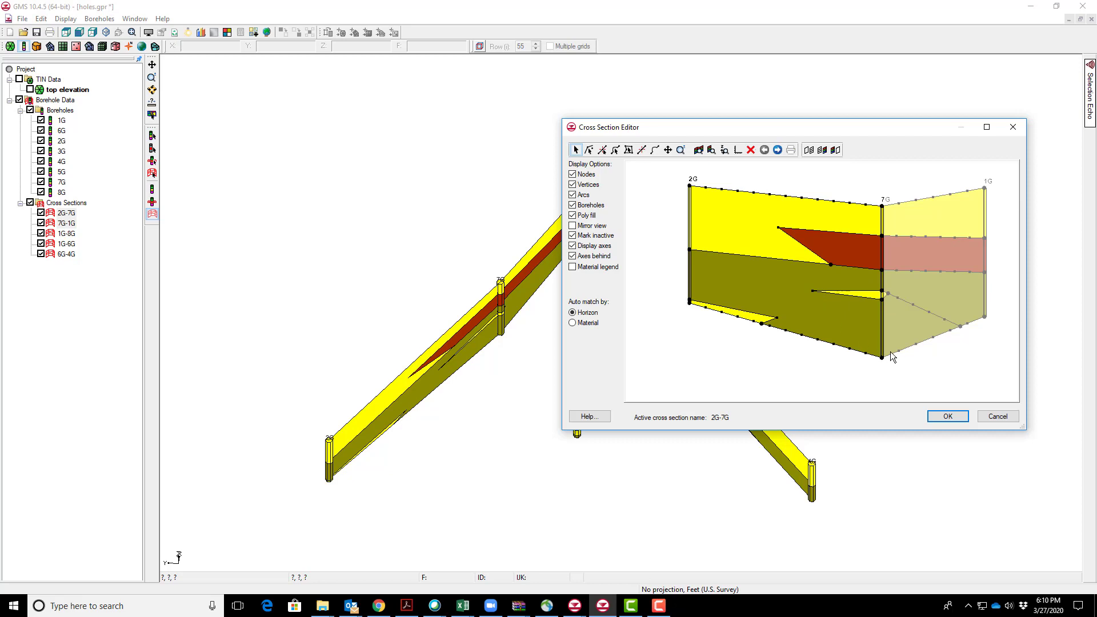
{"action": "mouse_move", "coordinate": [849, 324]}
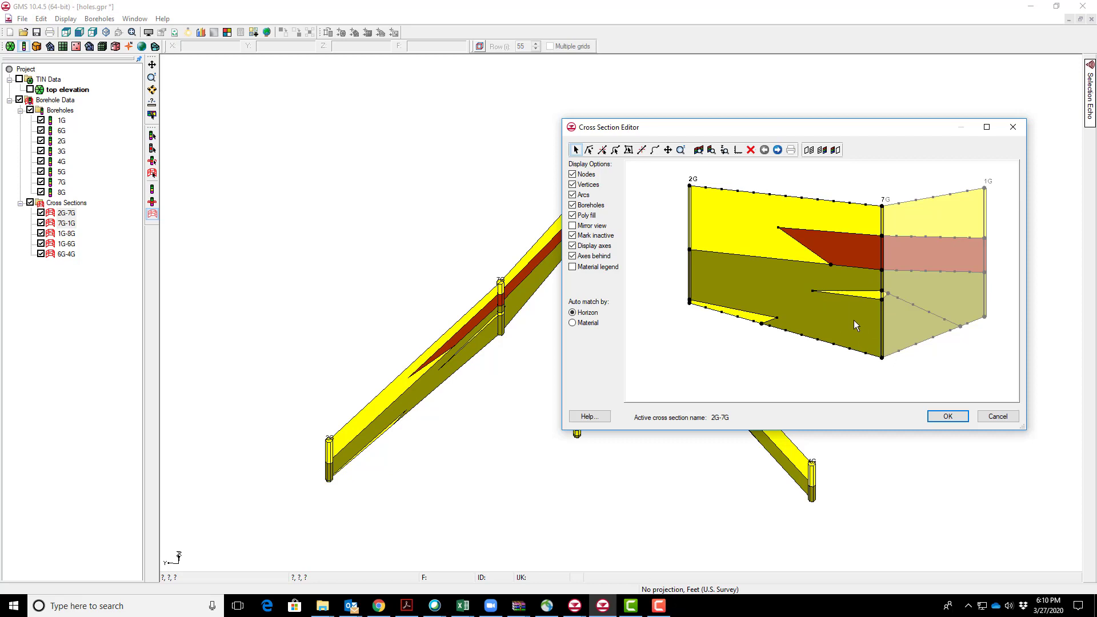
{"action": "mouse_move", "coordinate": [777, 150]}
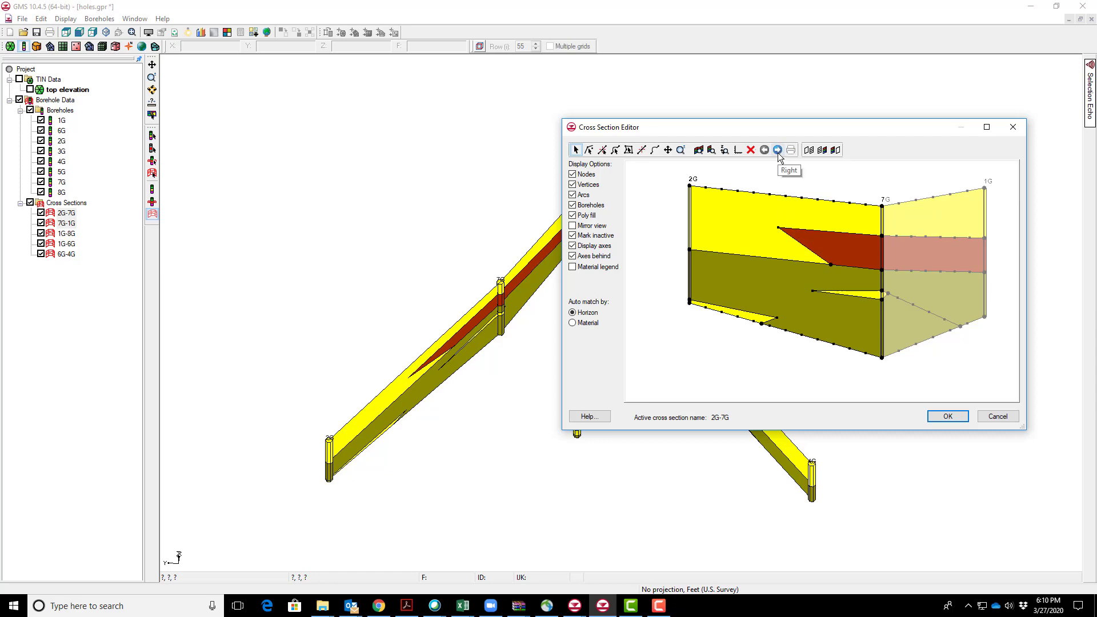
{"action": "mouse_move", "coordinate": [908, 319]}
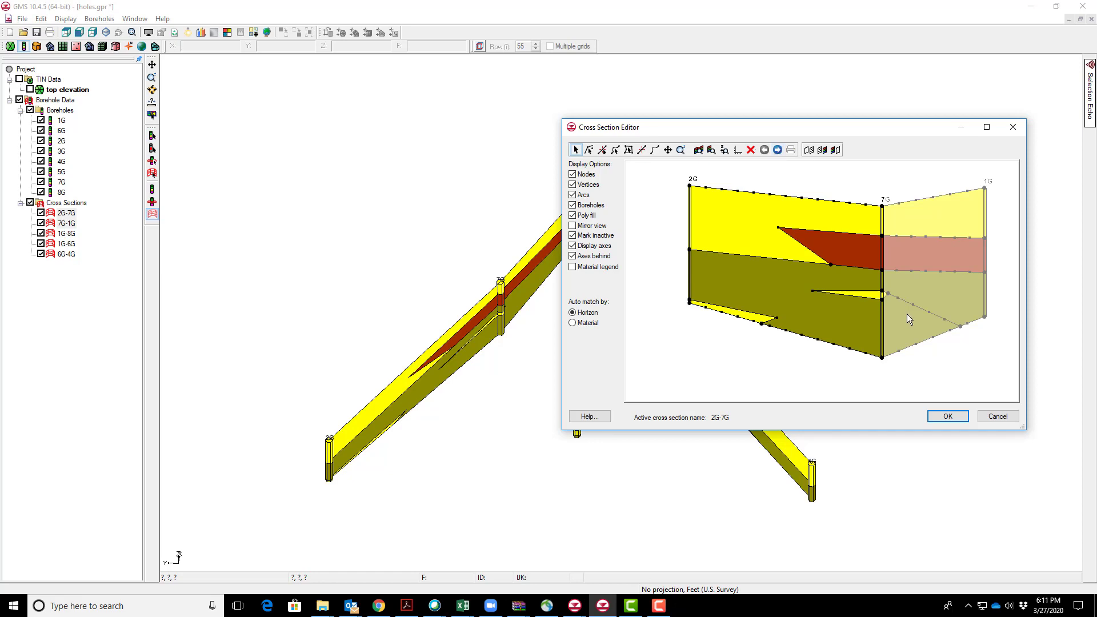
{"action": "mouse_move", "coordinate": [788, 167]}
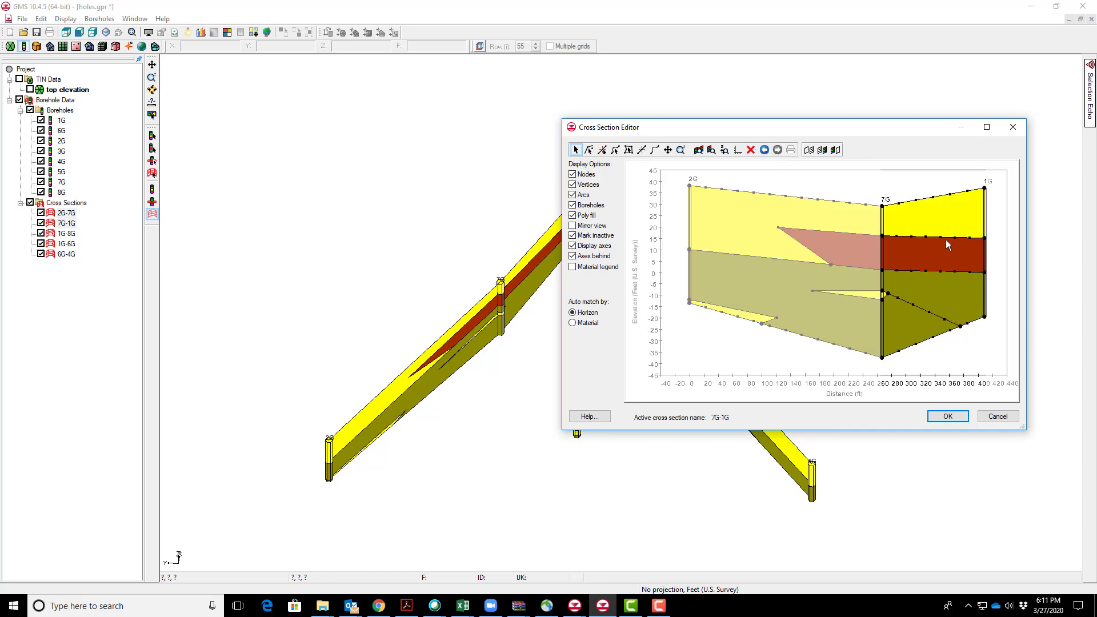
{"action": "mouse_move", "coordinate": [517, 289]}
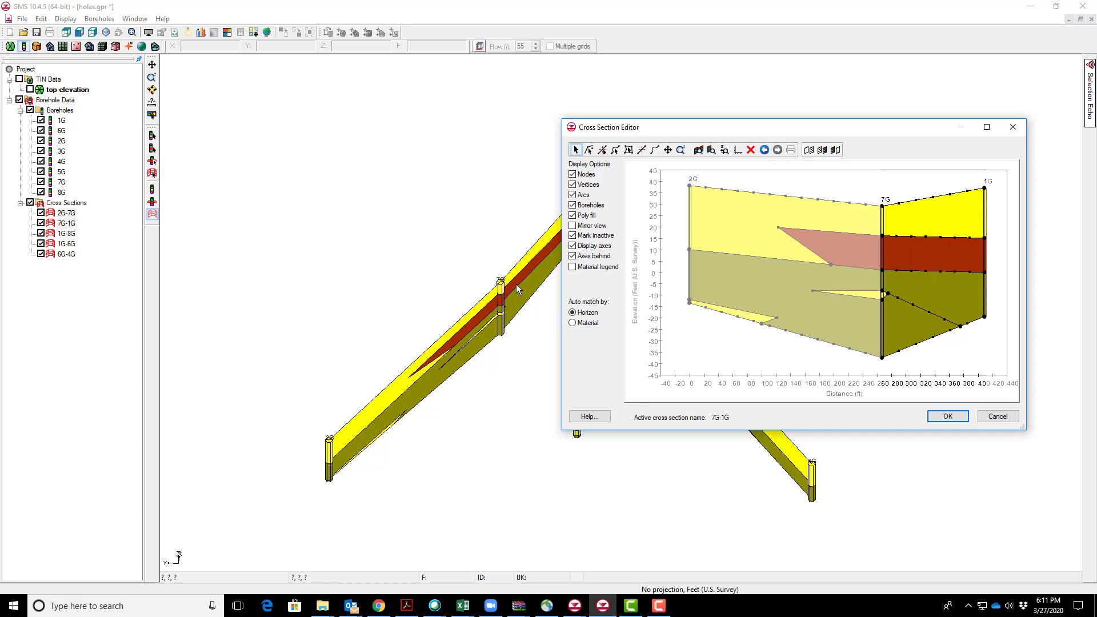
{"action": "mouse_move", "coordinate": [917, 331]}
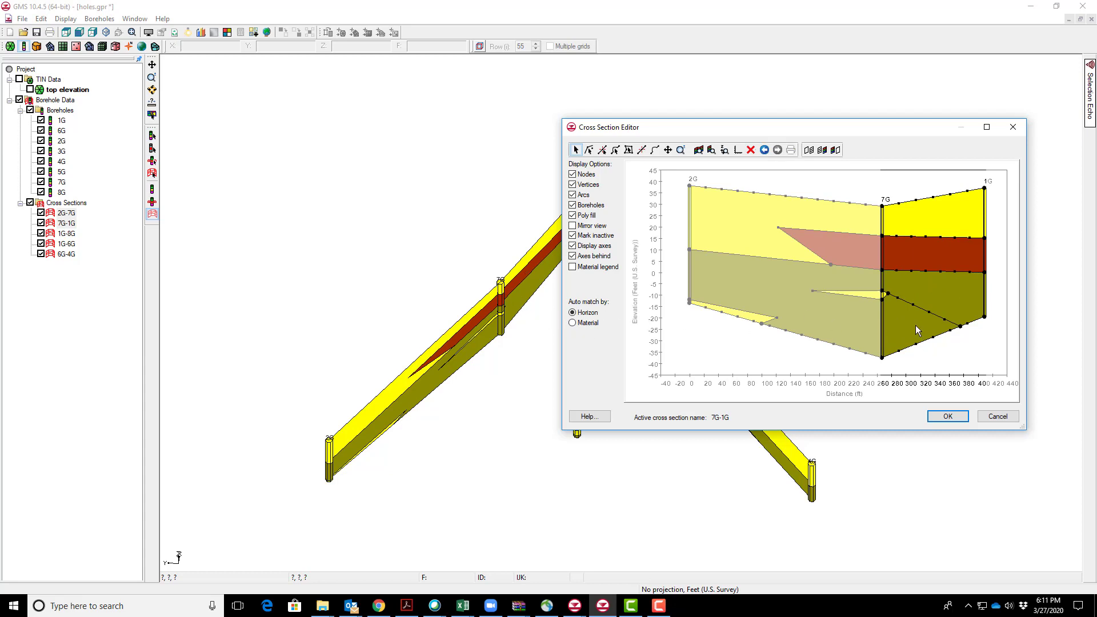
{"action": "mouse_move", "coordinate": [709, 187]}
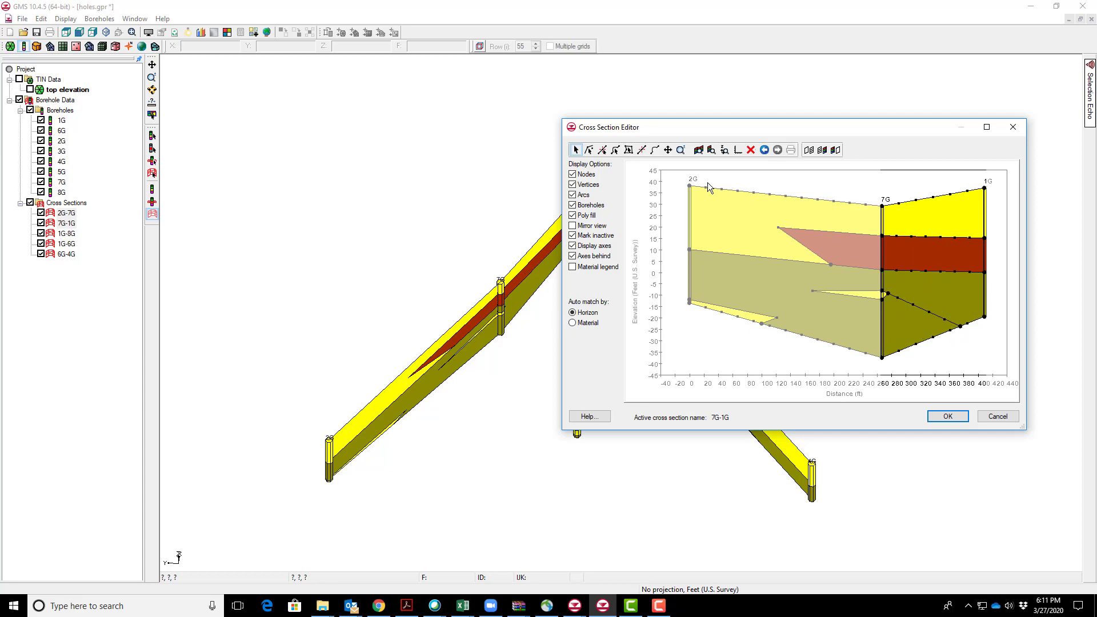
{"action": "mouse_move", "coordinate": [836, 150]}
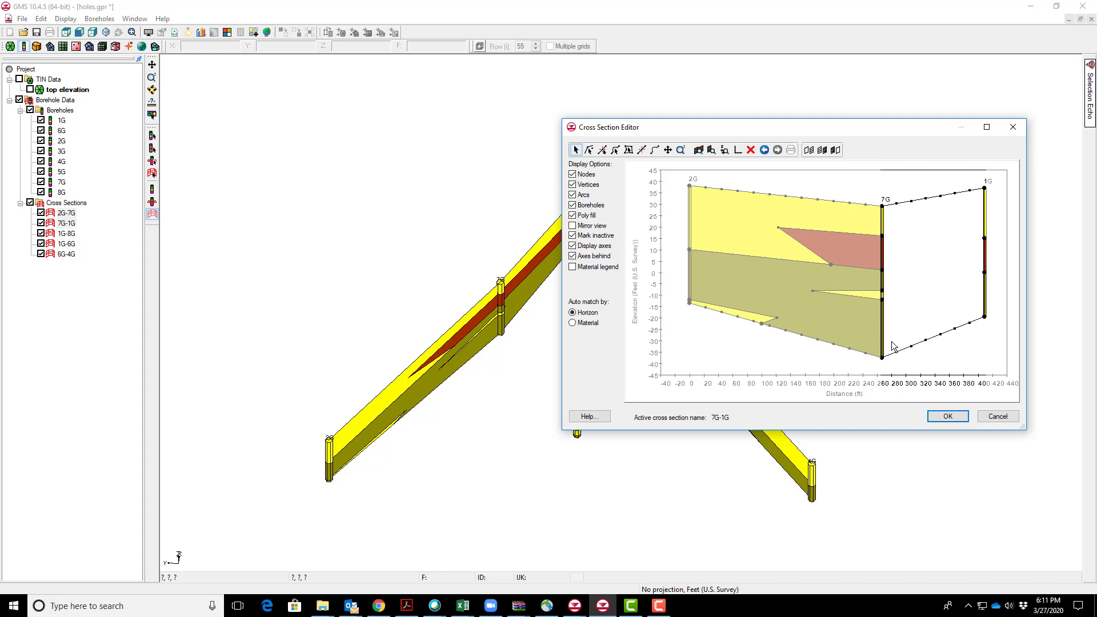
{"action": "mouse_move", "coordinate": [897, 351]}
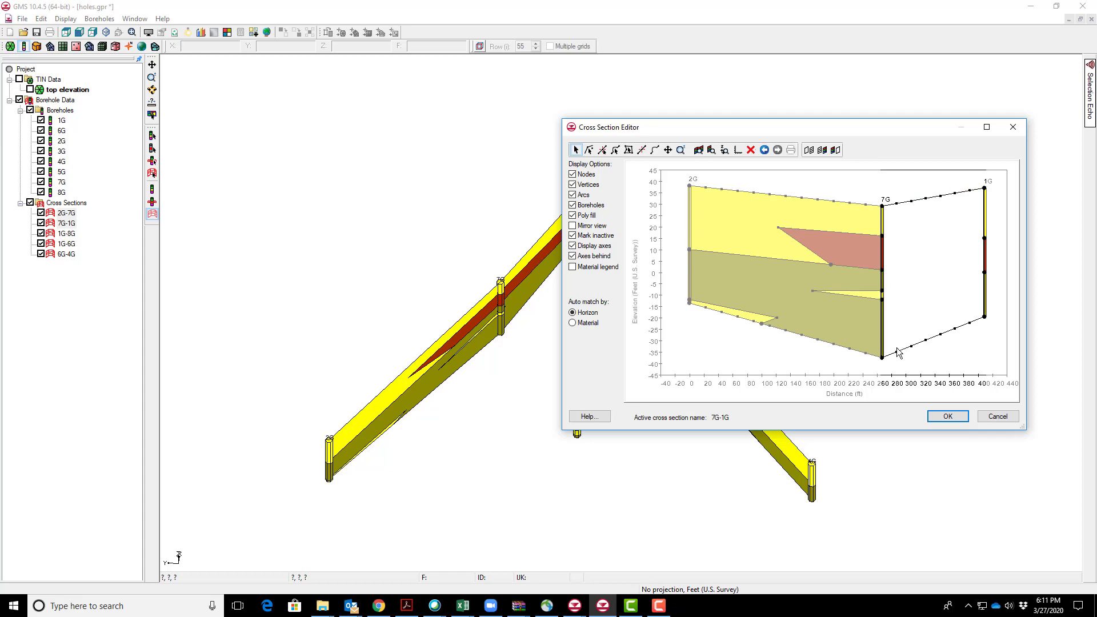